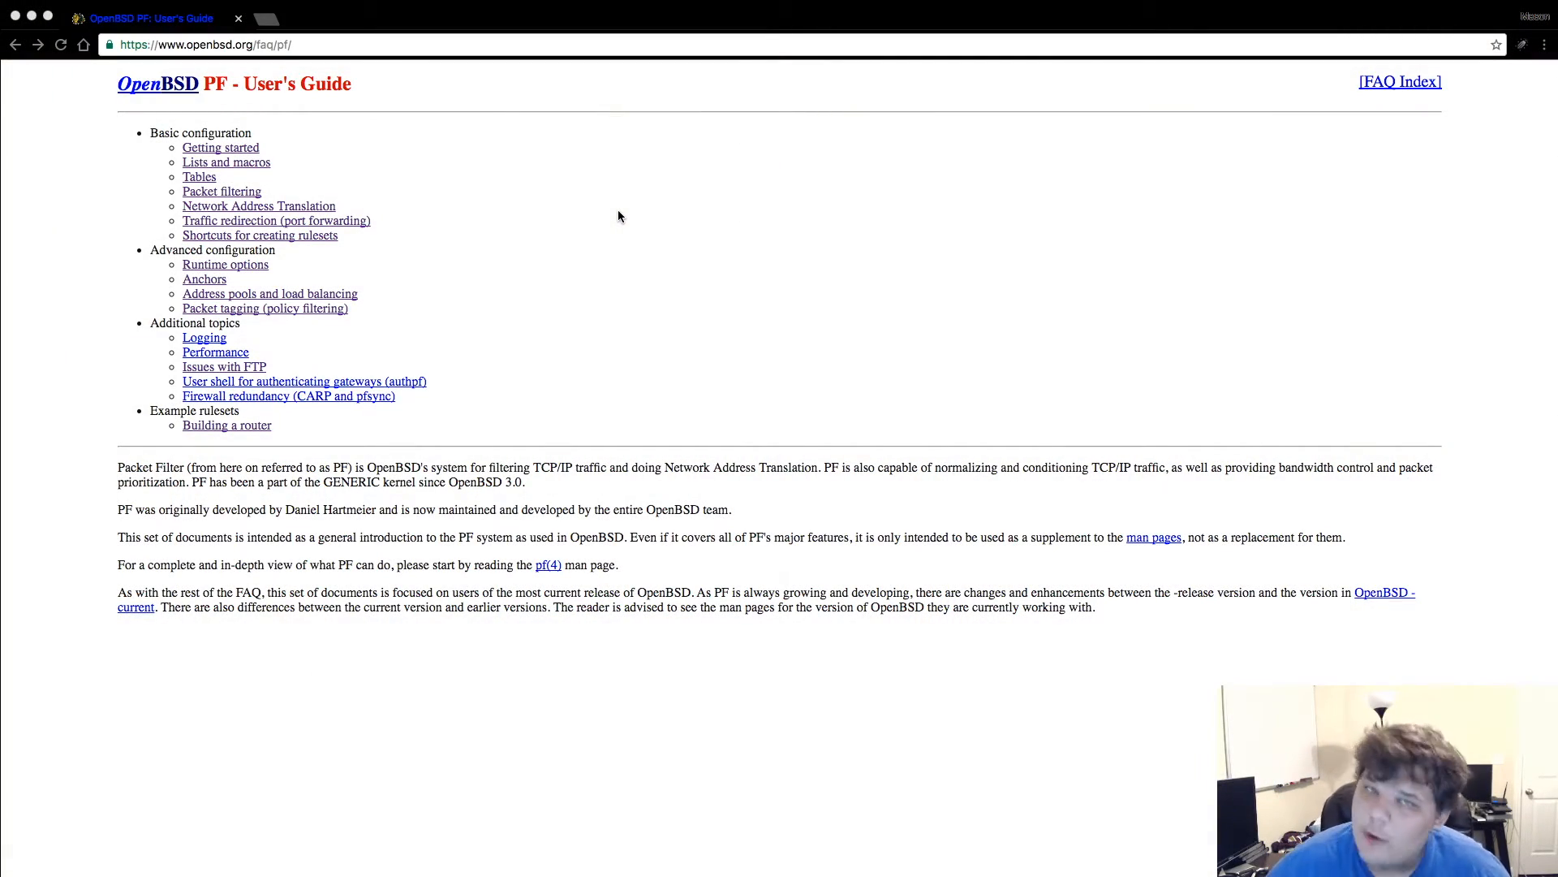
pyautogui.moveTo(581, 262)
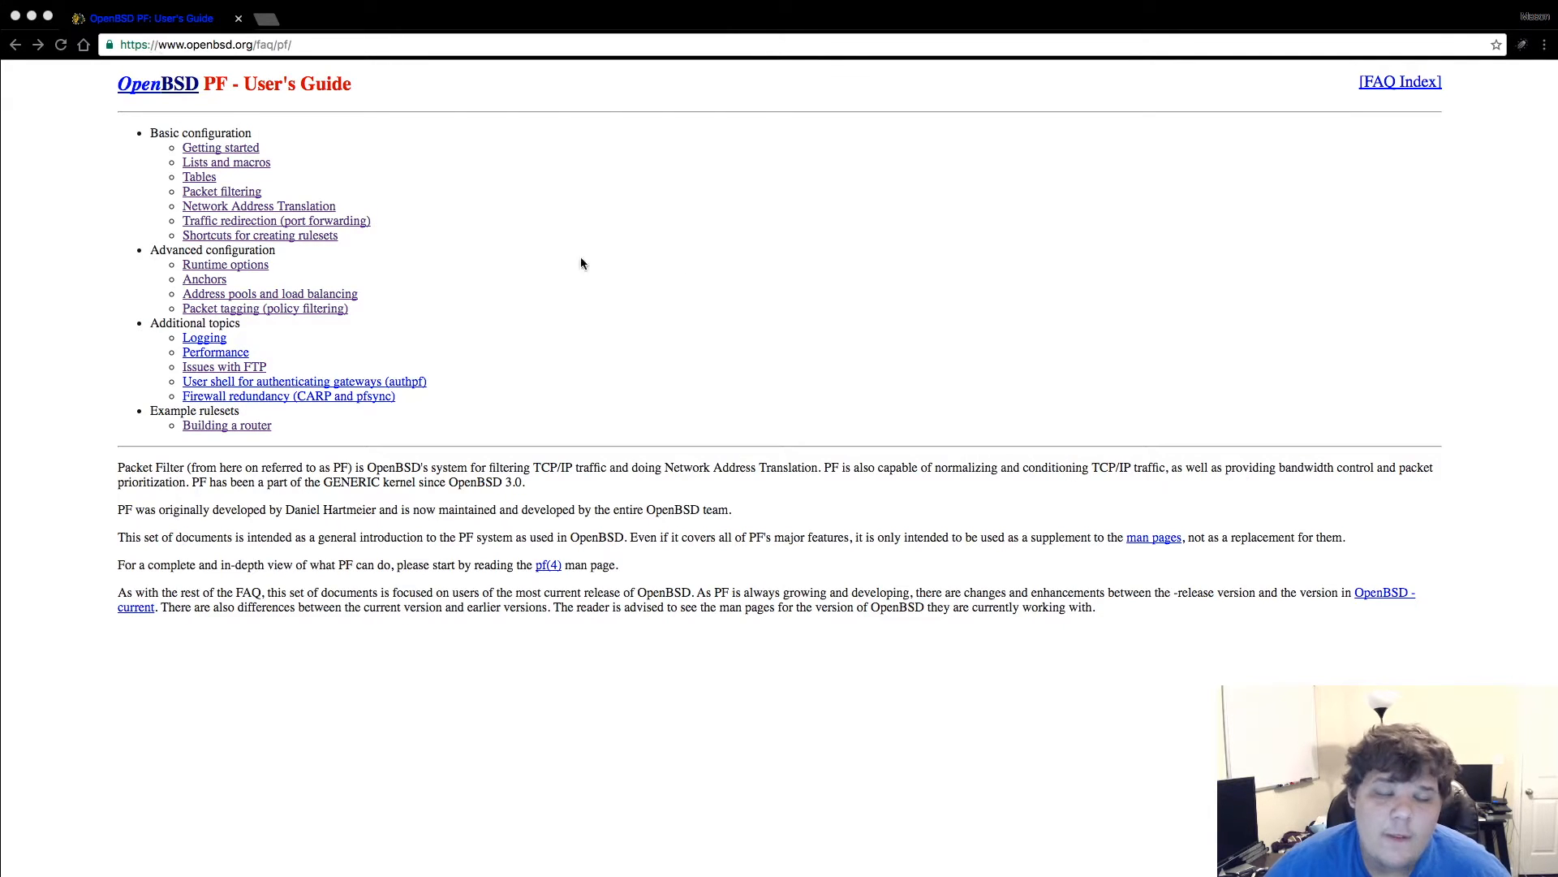
pyautogui.moveTo(497, 220)
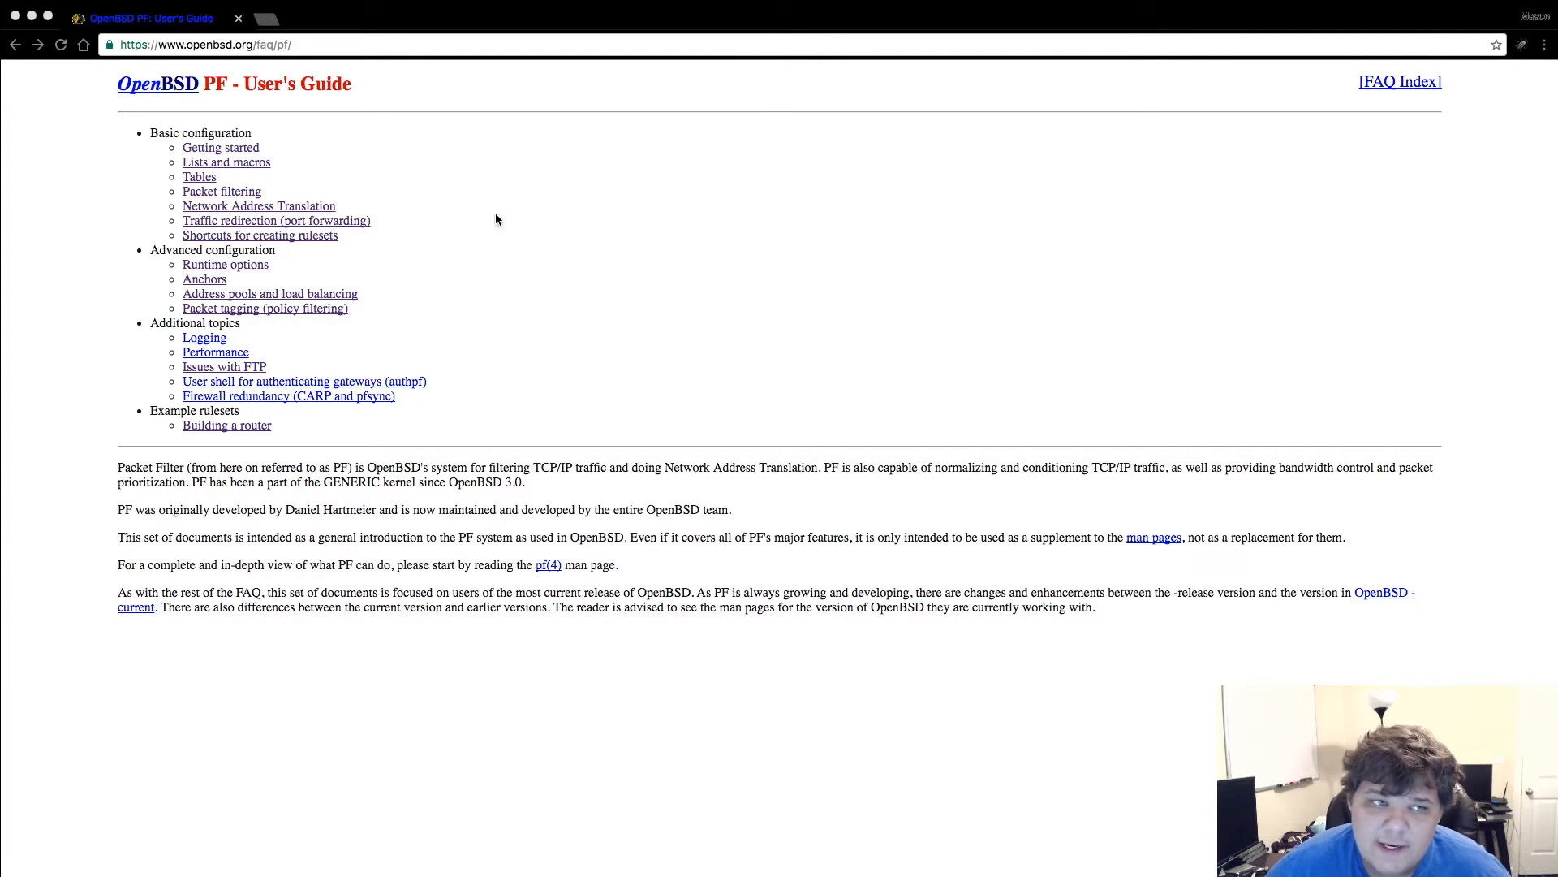
pyautogui.moveTo(990, 220)
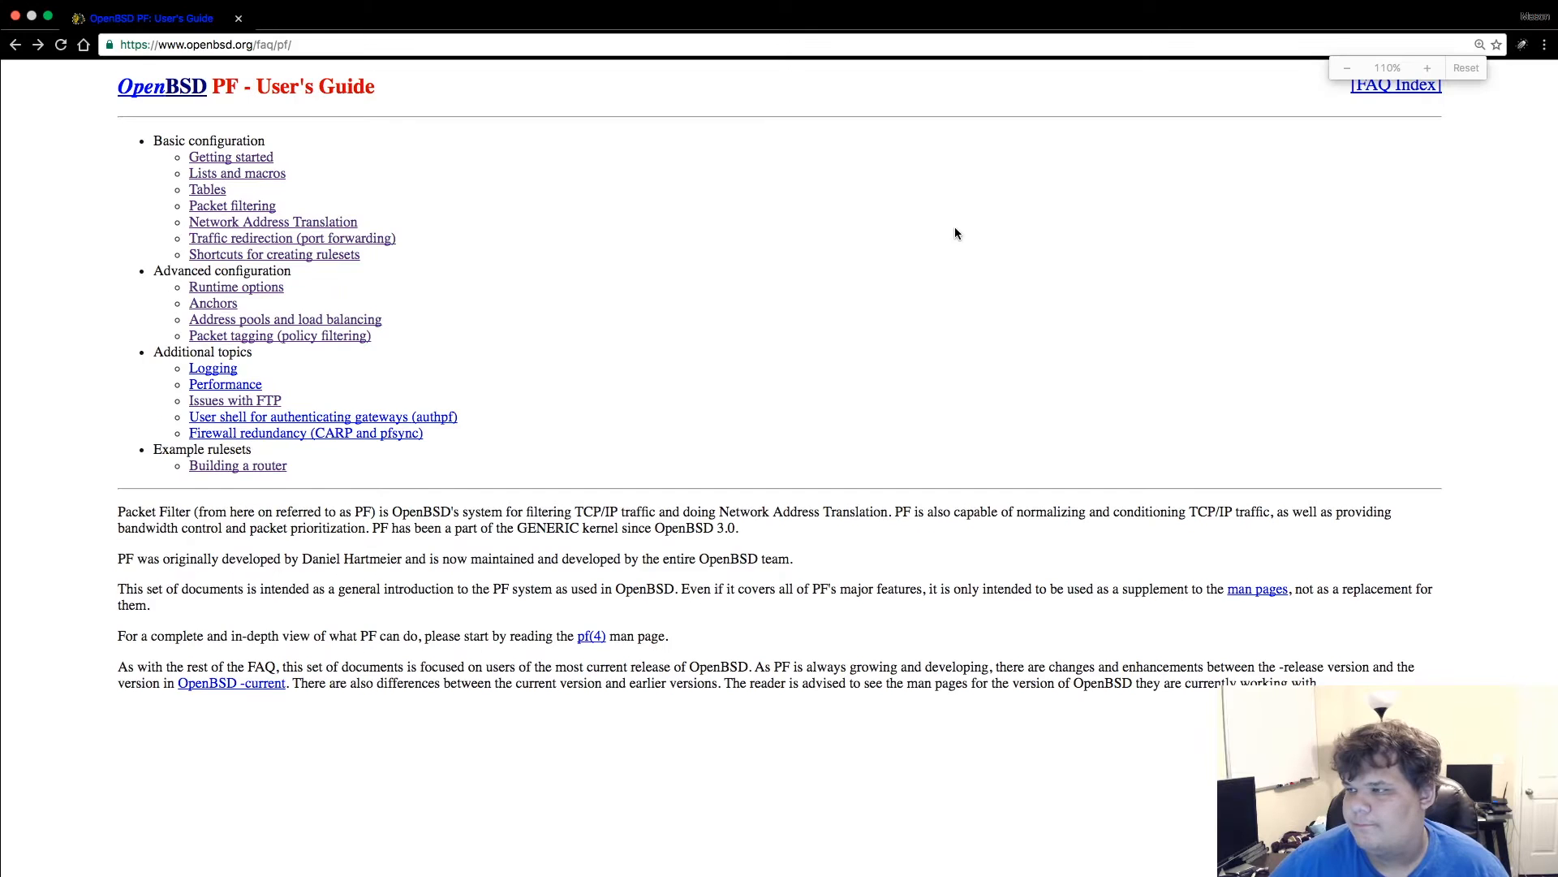
# - Zoom the browser in on the PF User's Guide index page
pyautogui.click(1427, 67)
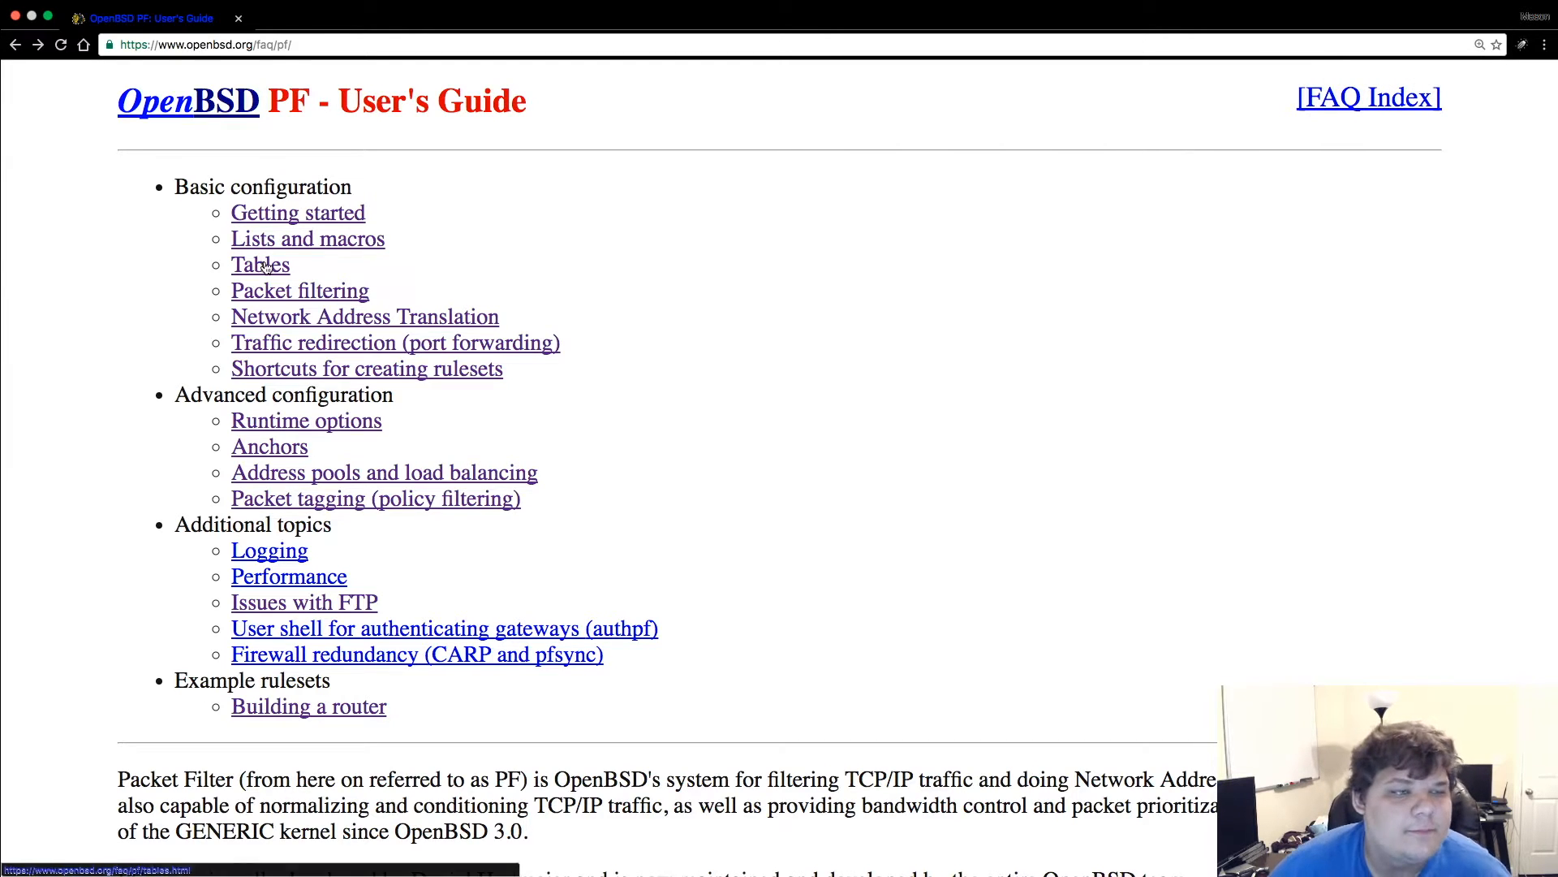
pyautogui.moveTo(323, 243)
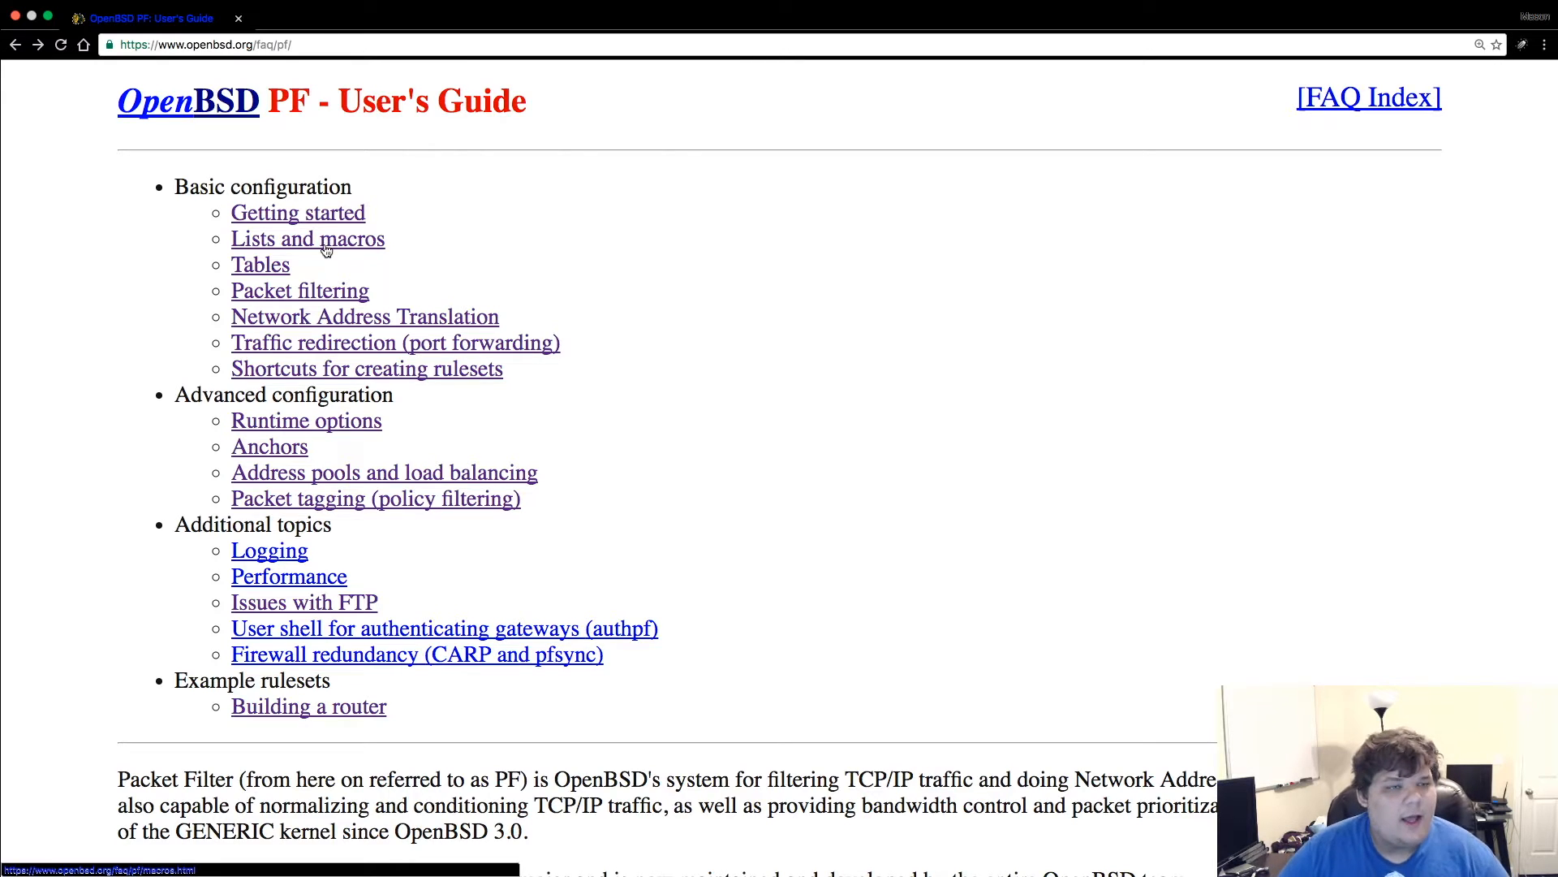
# - Open the 'Lists and macros' page and scroll into the Lists section
pyautogui.click(309, 239)
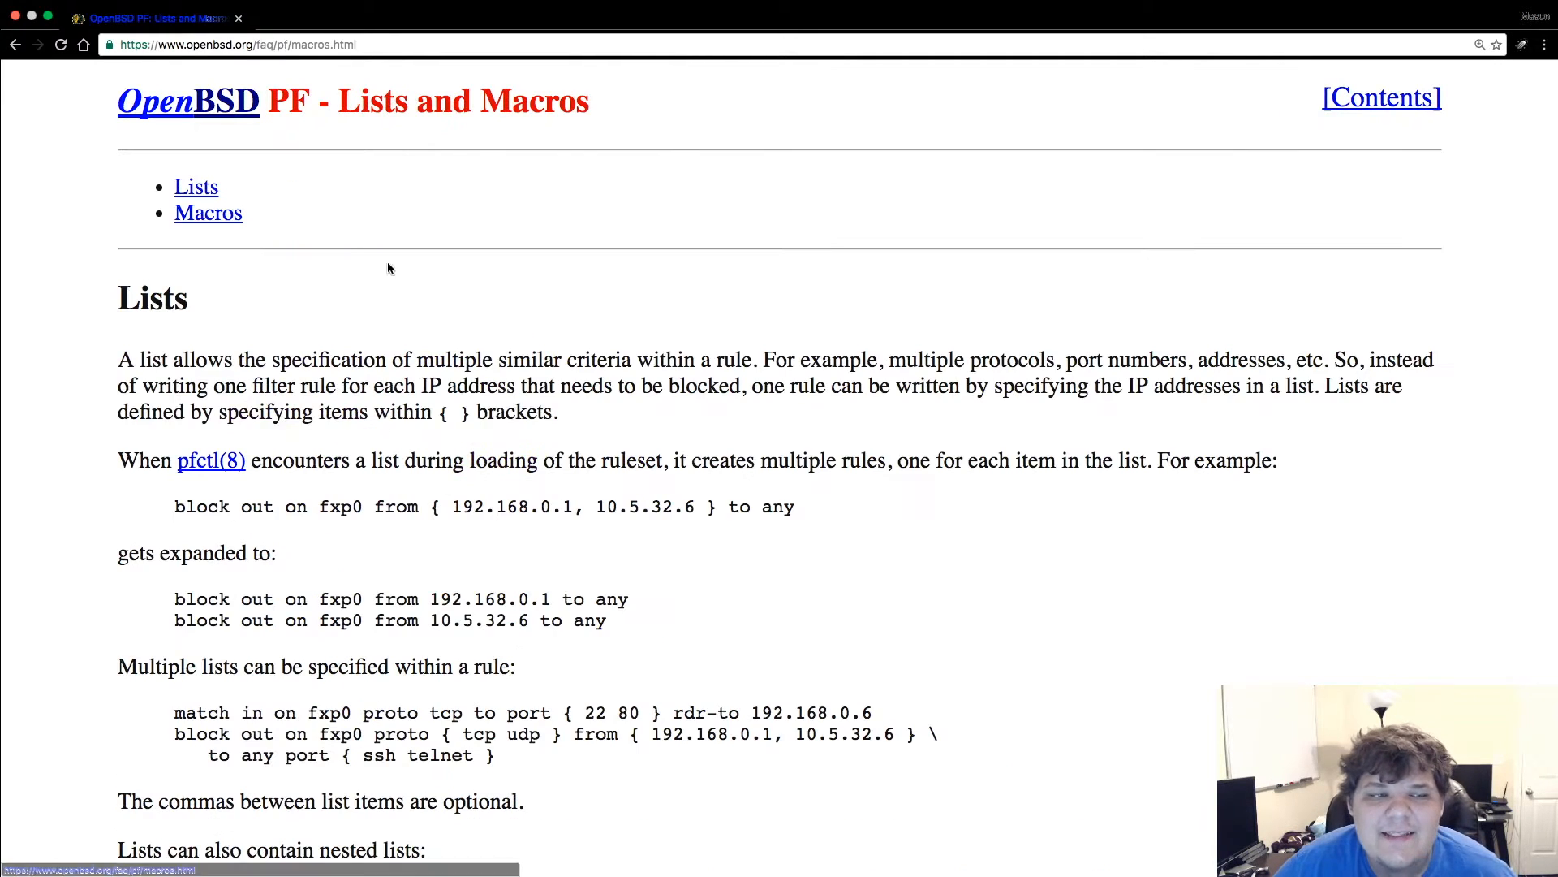
pyautogui.scroll(-3)
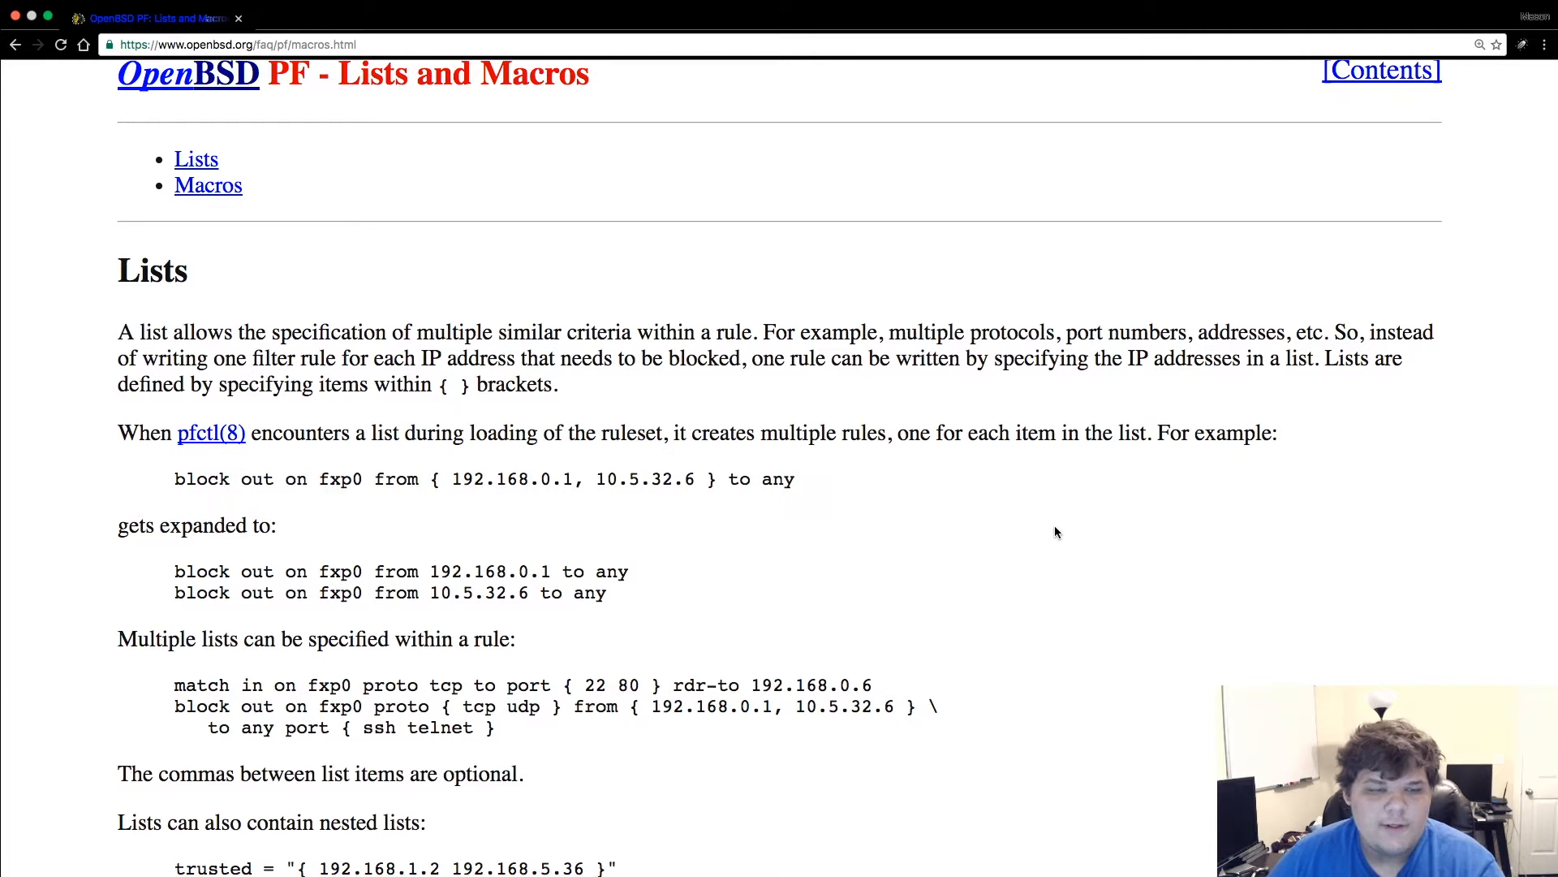
pyautogui.scroll(-3)
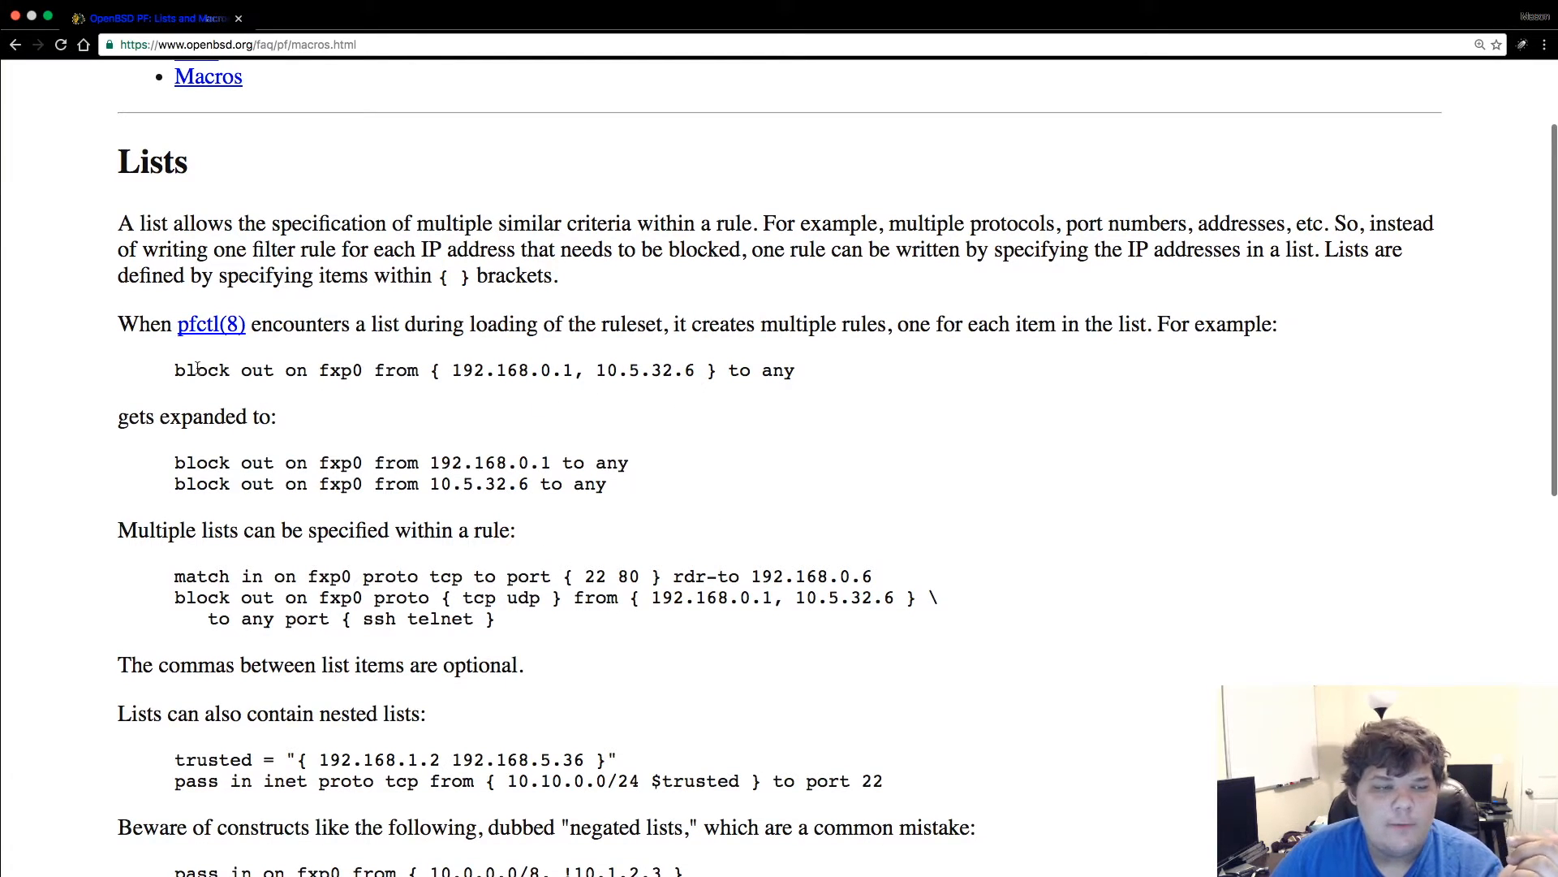
pyautogui.moveTo(87, 389)
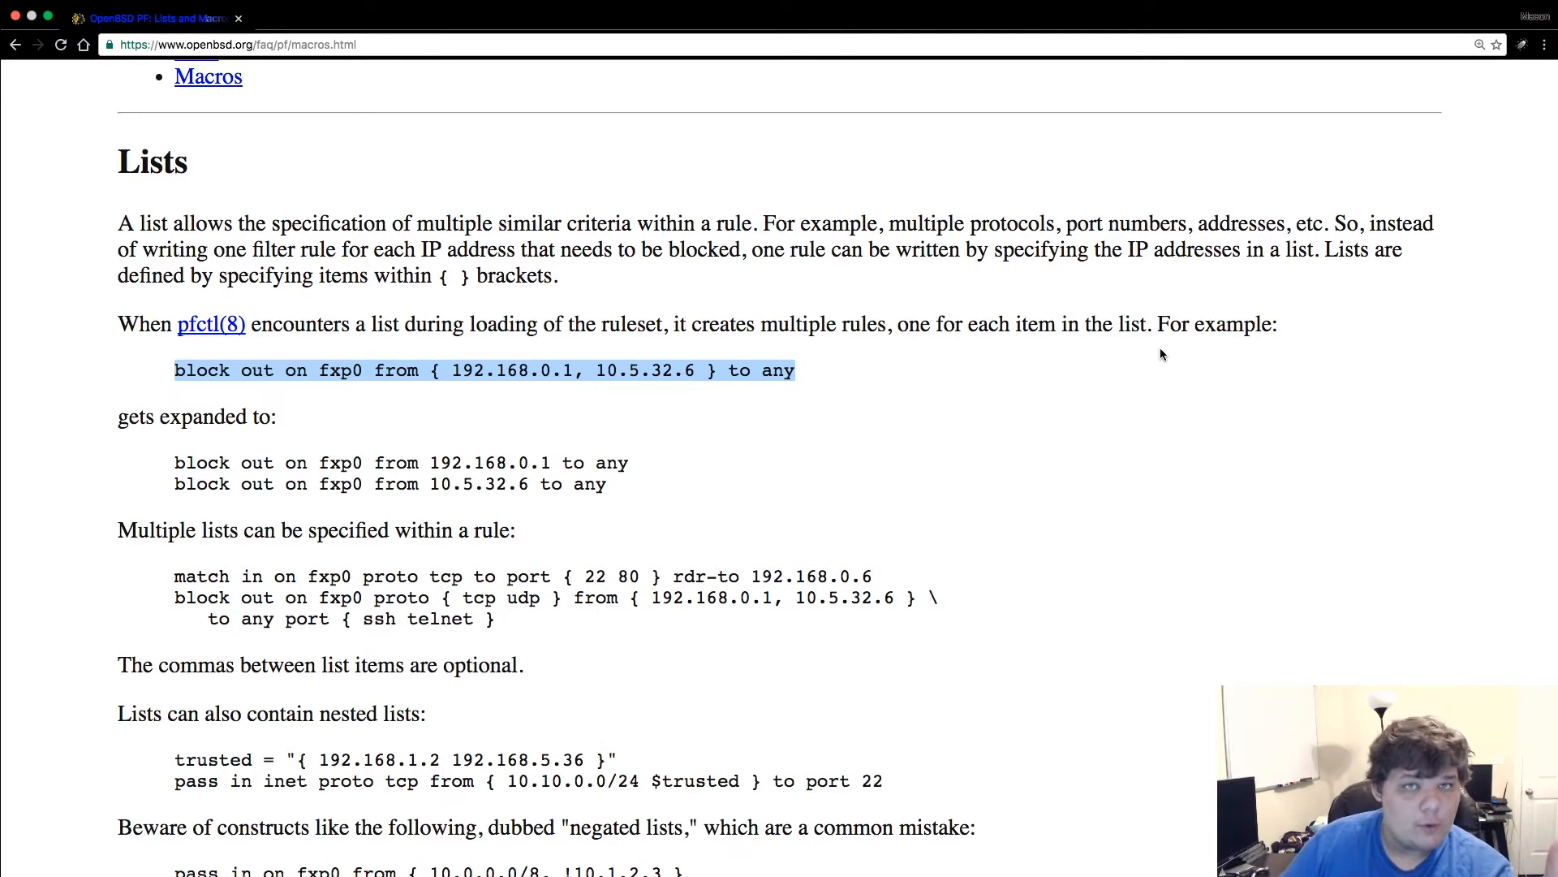
pyautogui.scroll(-3)
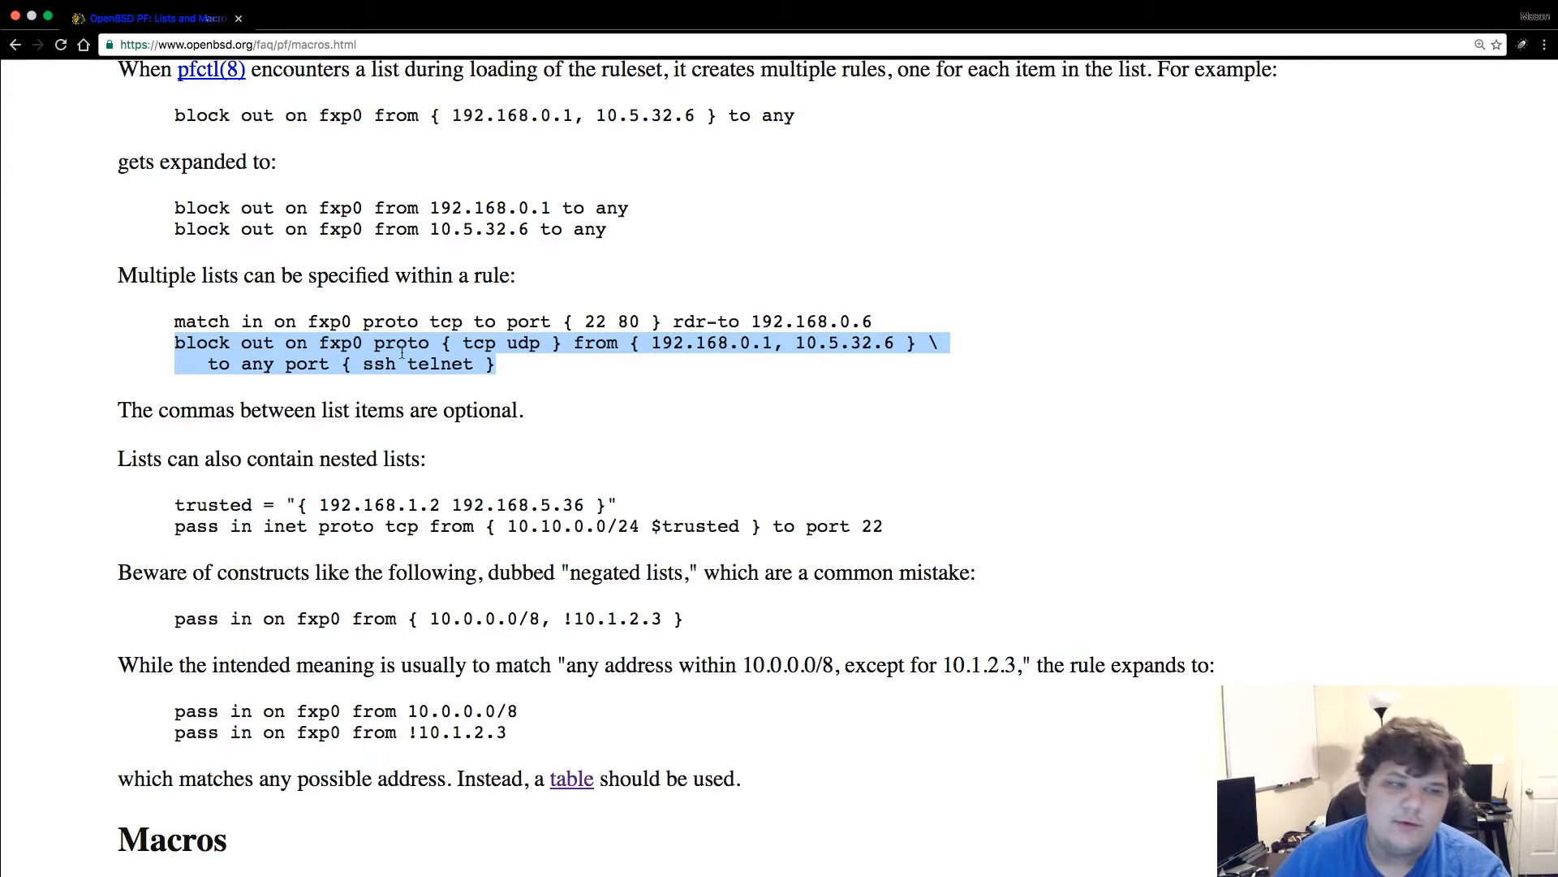
# - Highlight the port list '22 80' and service list 'ssh telnet', then scroll toward Macros
pyautogui.click(603, 388)
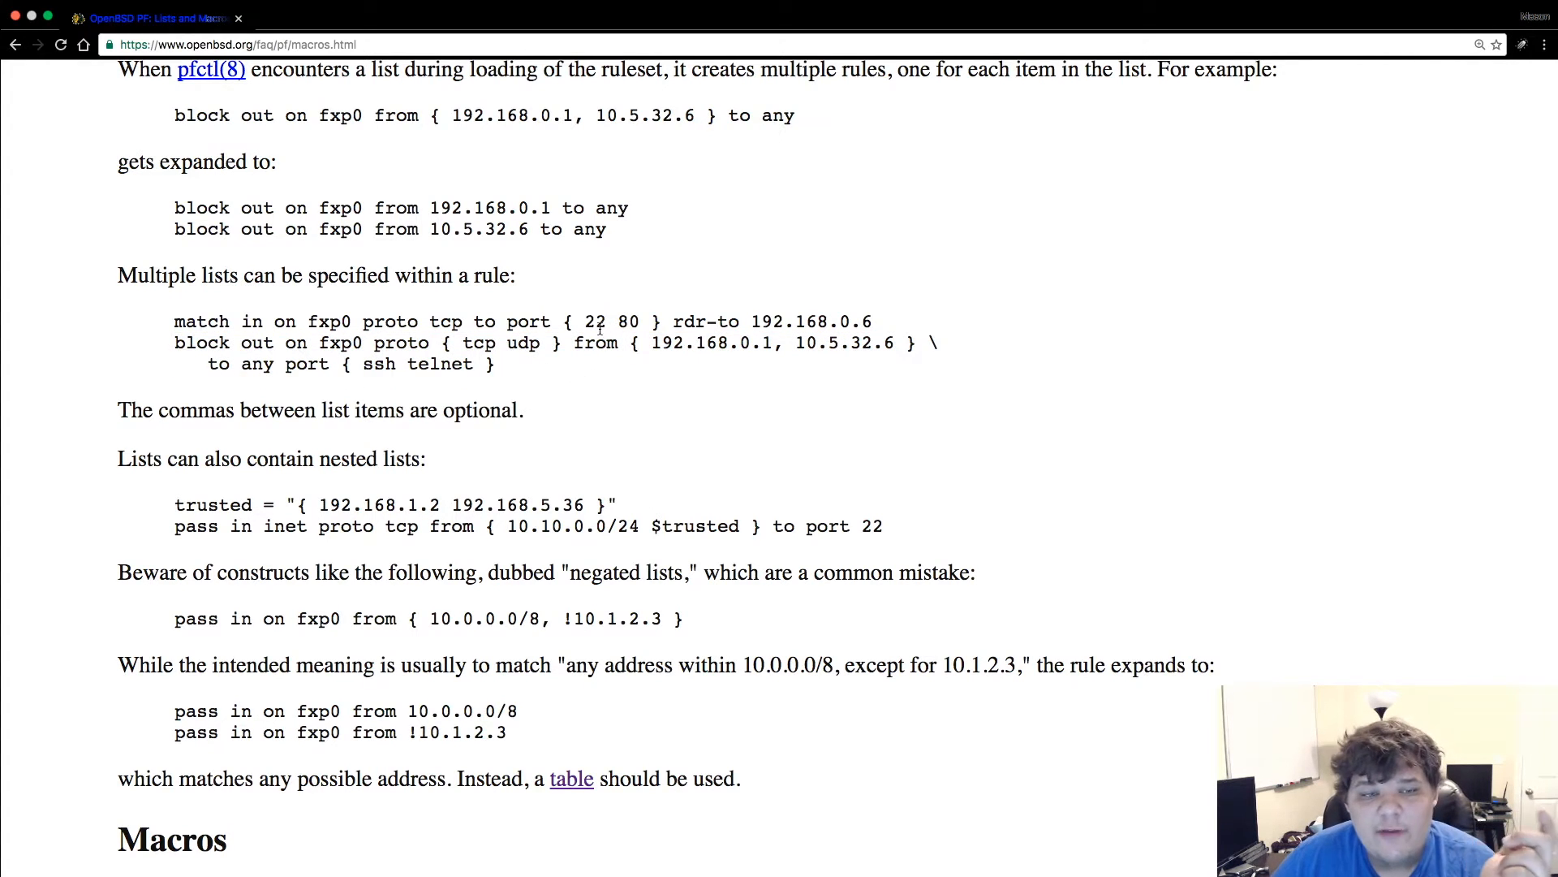
pyautogui.doubleClick(616, 322)
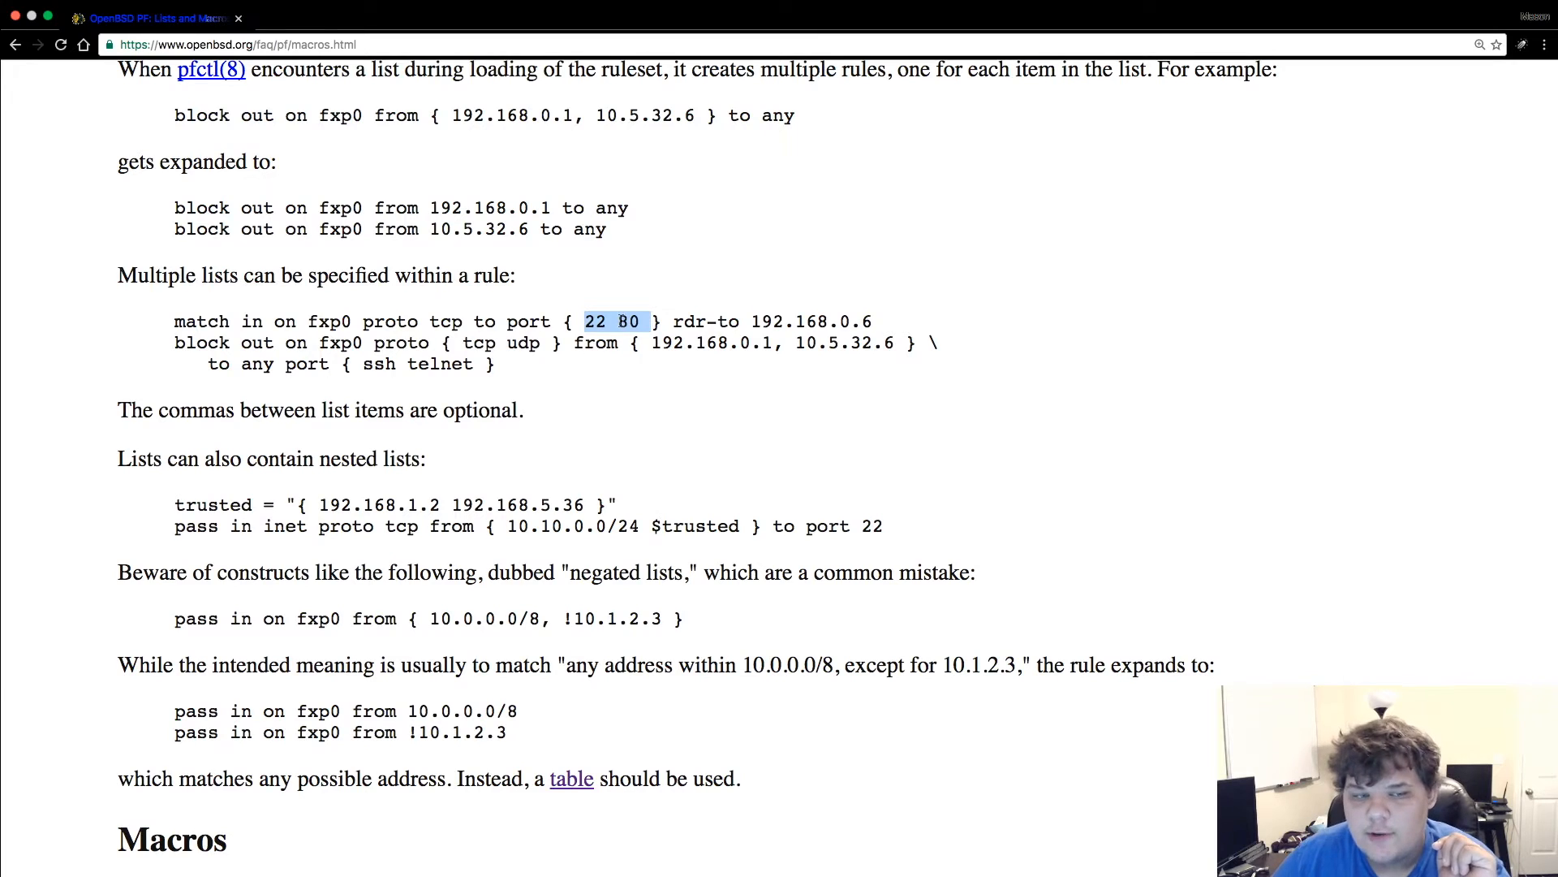
pyautogui.doubleClick(417, 364)
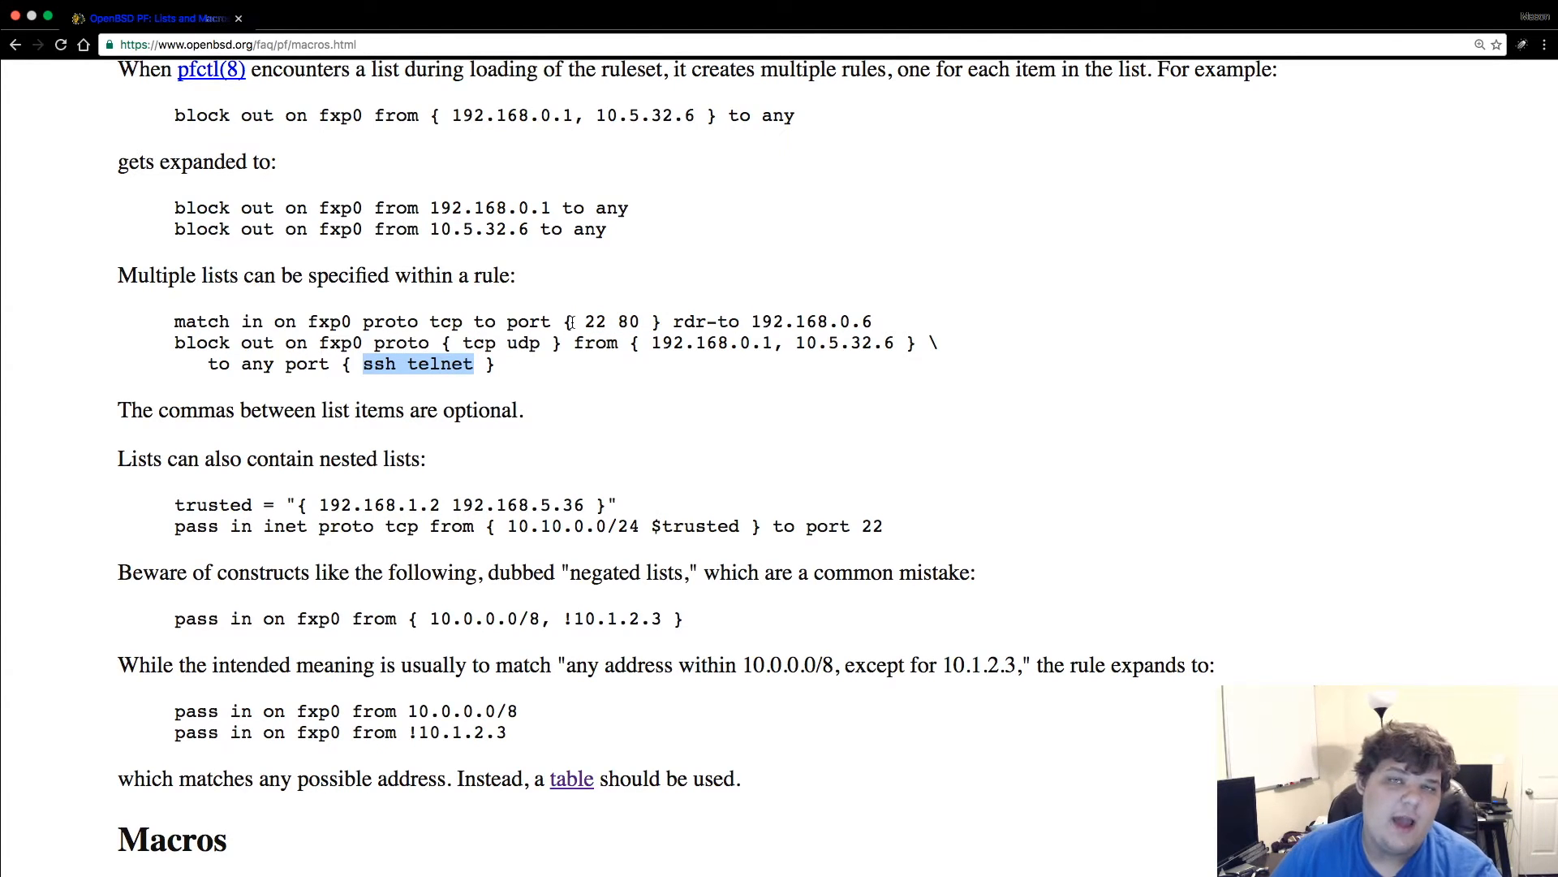
pyautogui.click(417, 363)
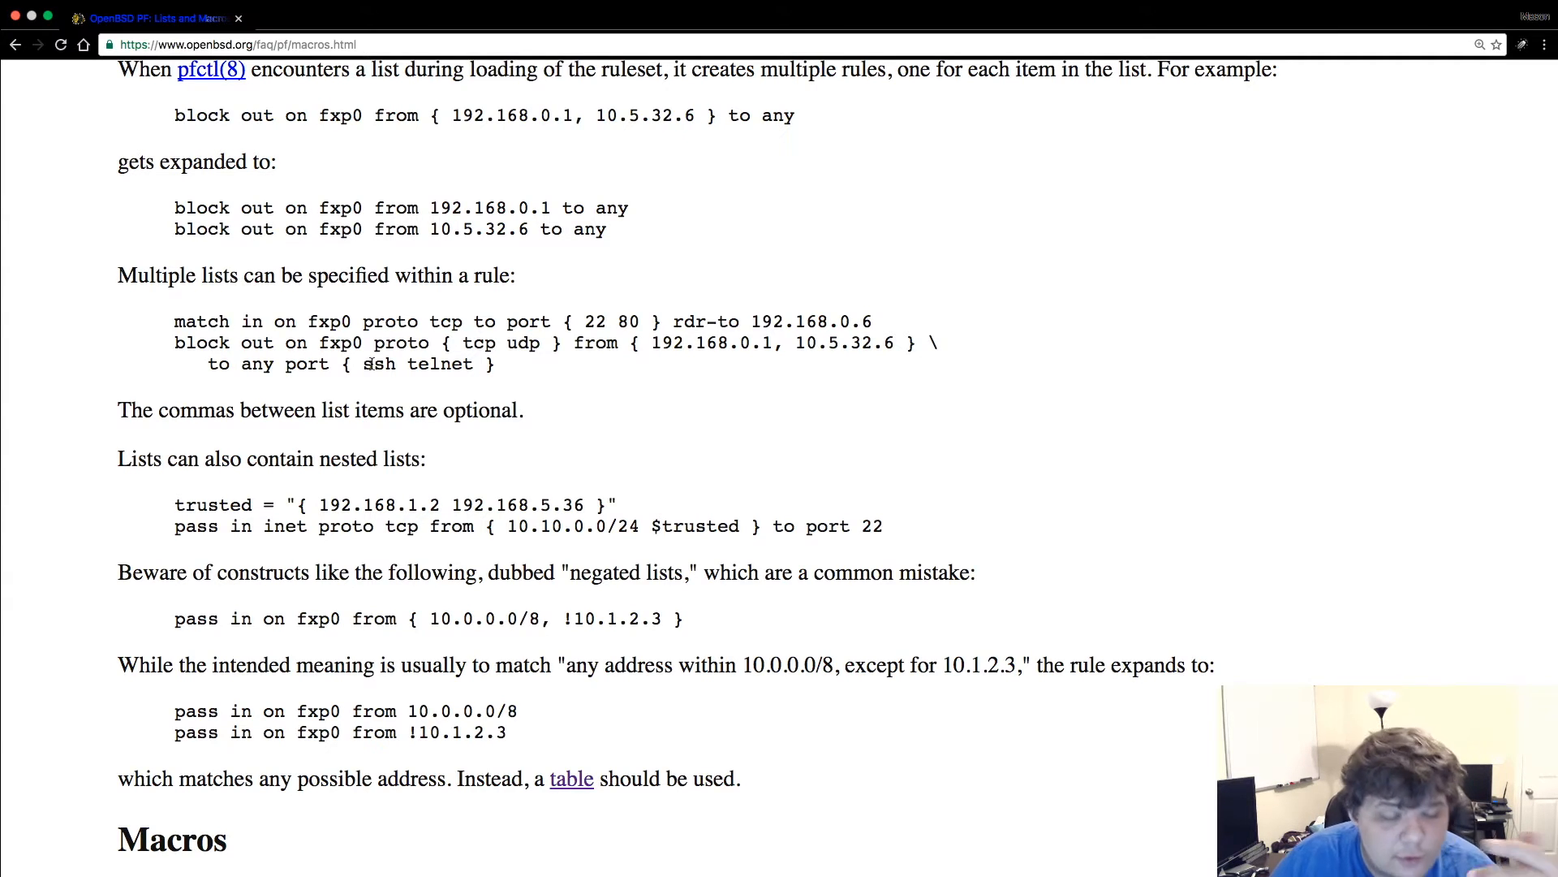
pyautogui.moveTo(377, 380)
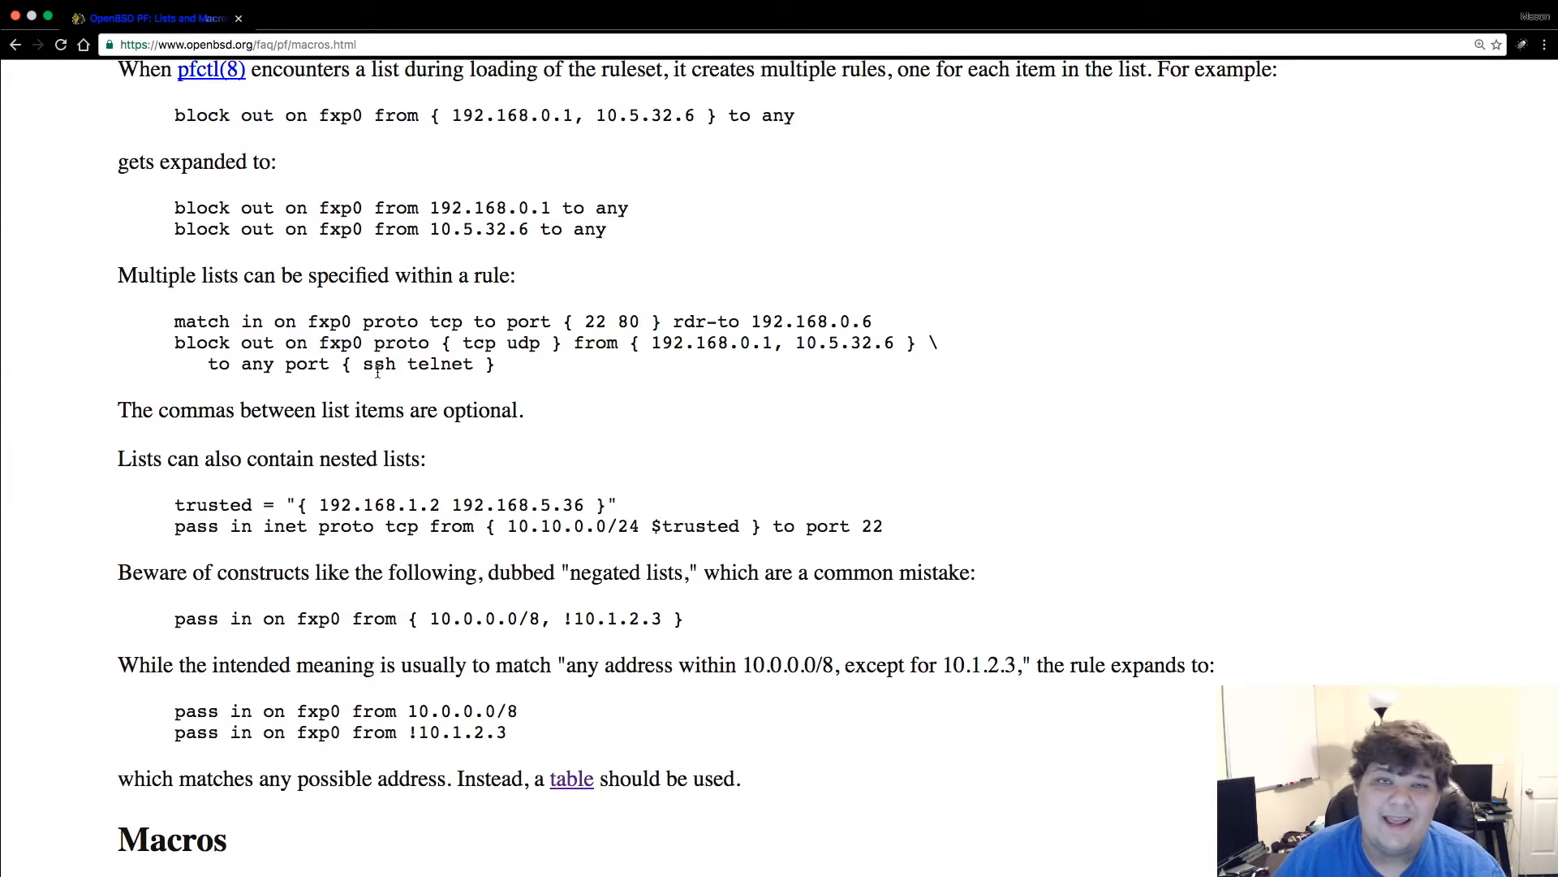
pyautogui.scroll(-3)
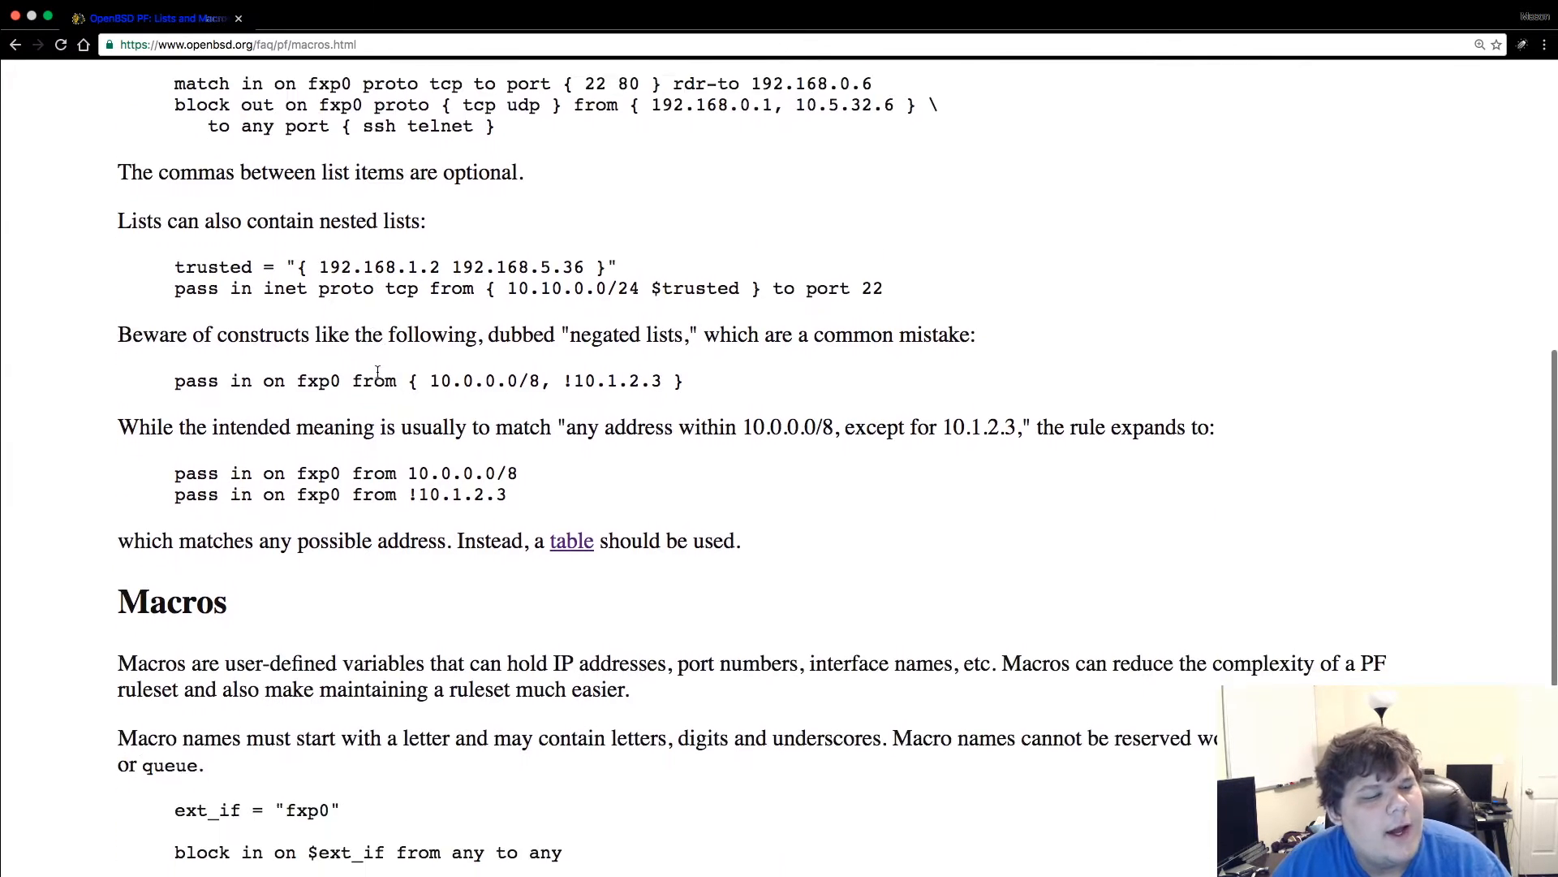
pyautogui.scroll(-3)
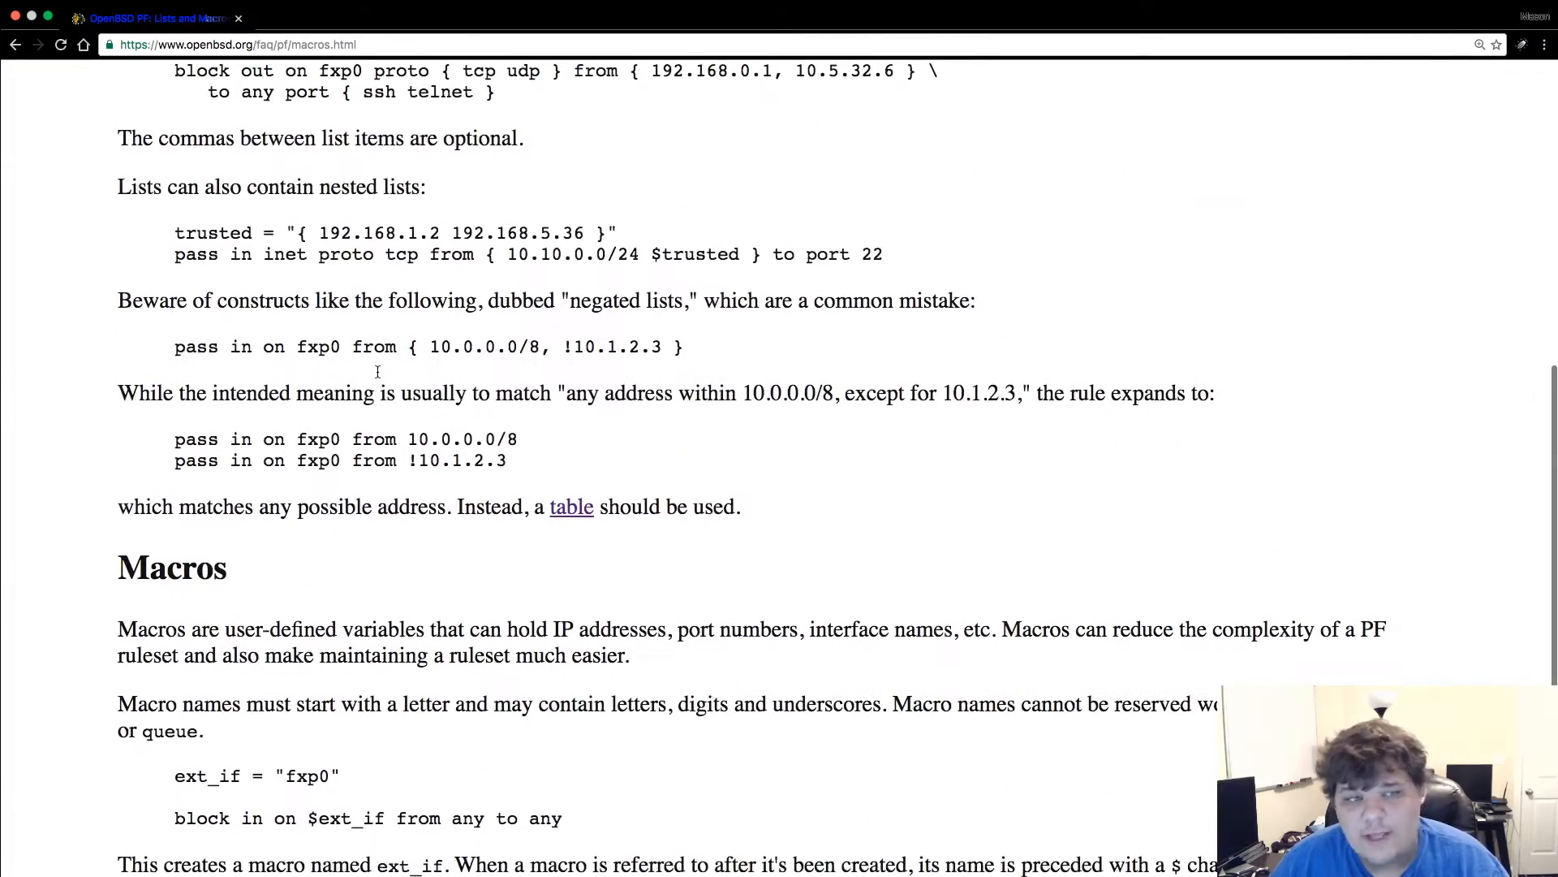
# - Scroll down to the Macros section's ext_if and list macro examples
pyautogui.scroll(-3)
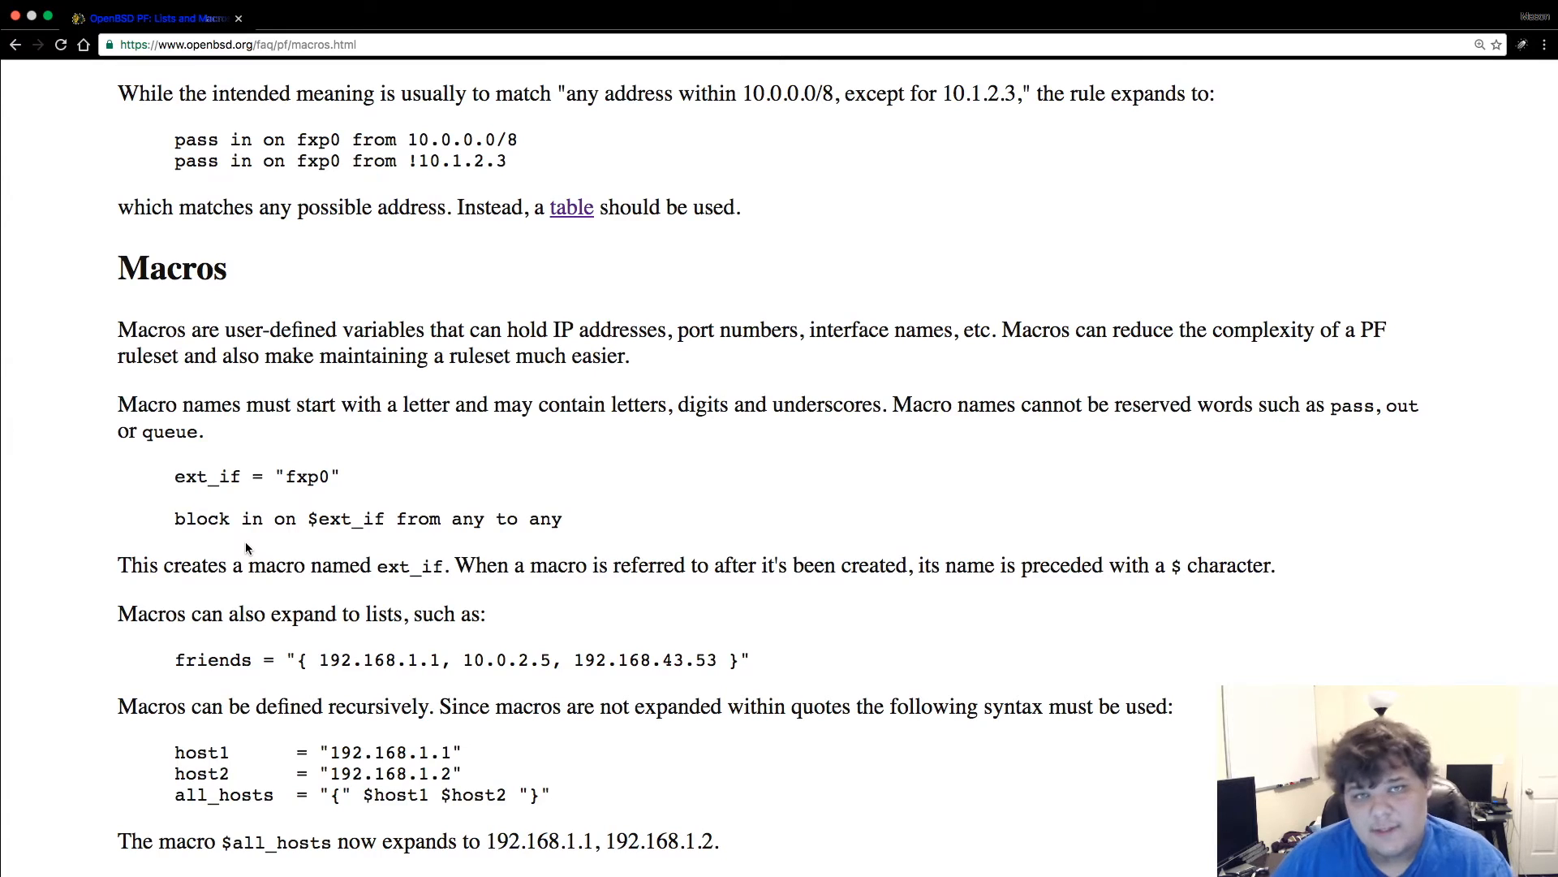
pyautogui.moveTo(217, 497)
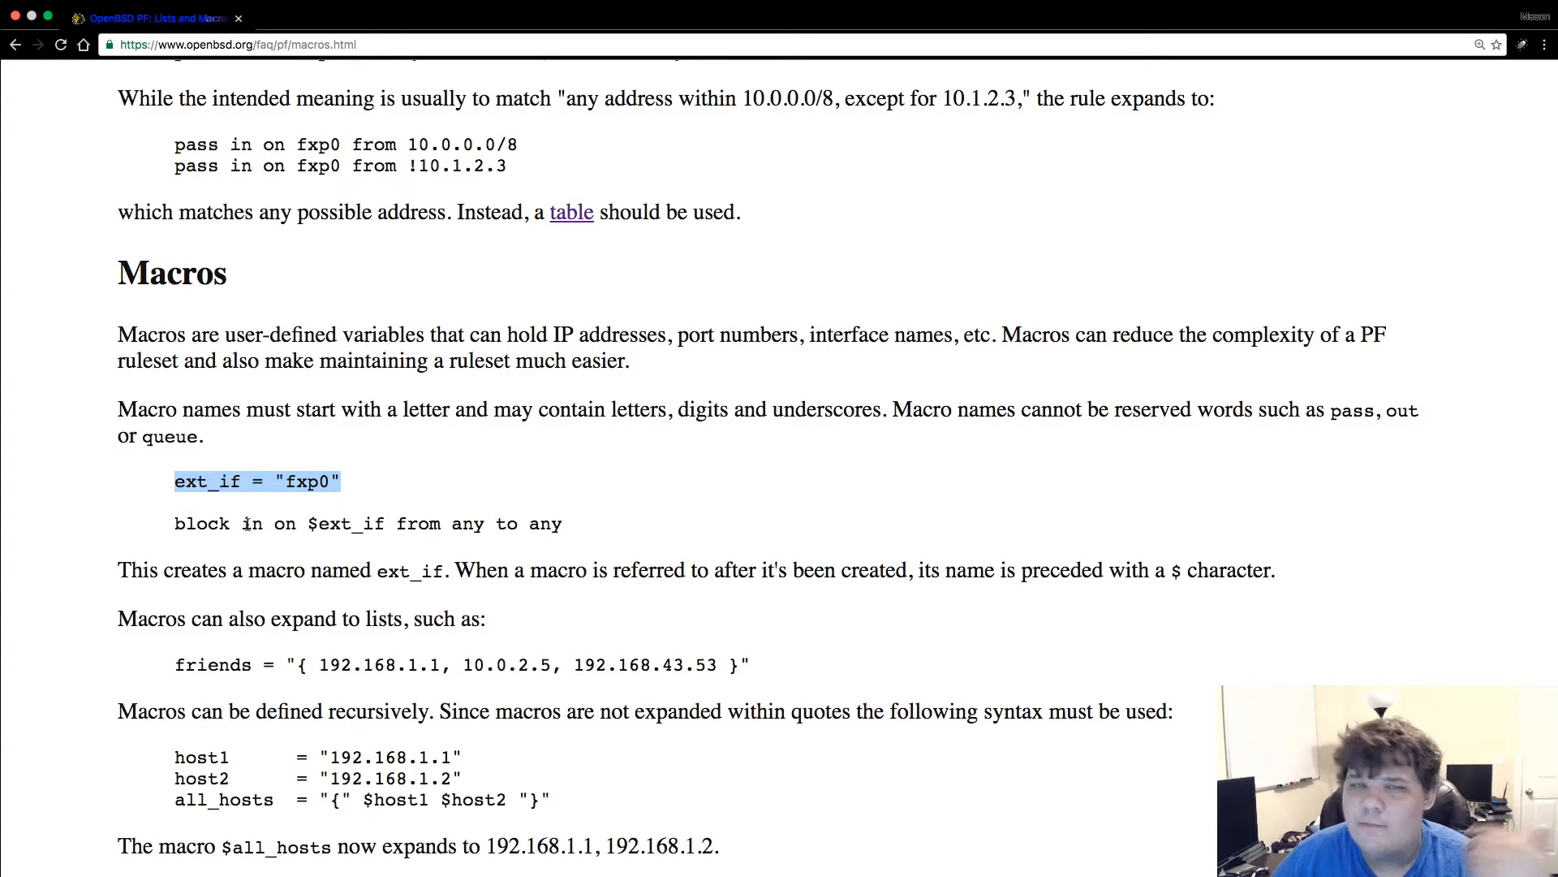
pyautogui.moveTo(308, 602)
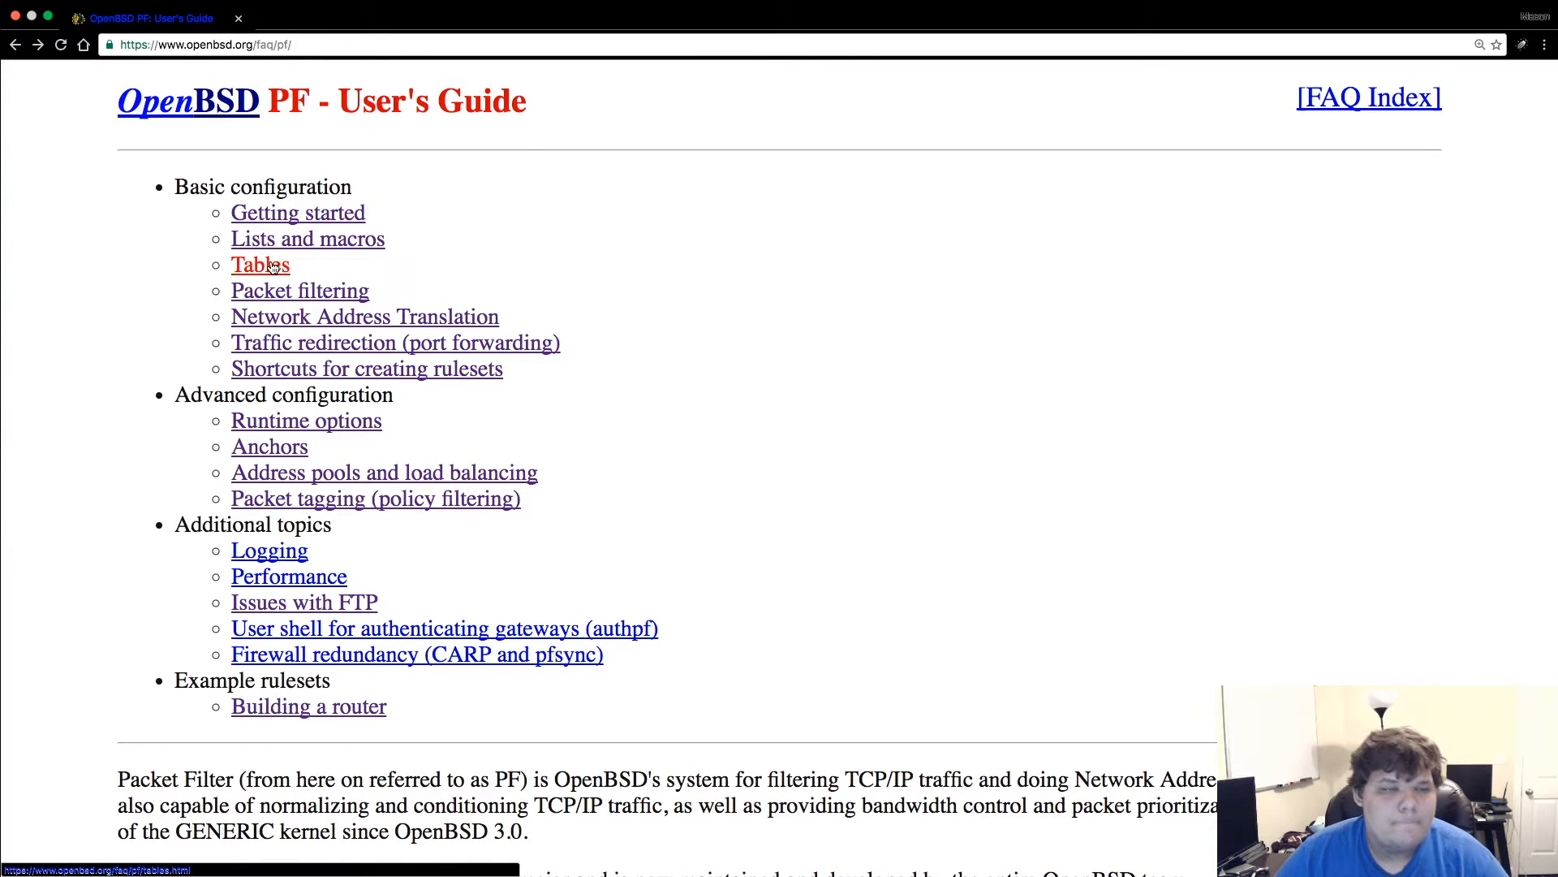
# - Open the Tables page and highlight the rule blocking rfc1918 and spammers
pyautogui.click(260, 264)
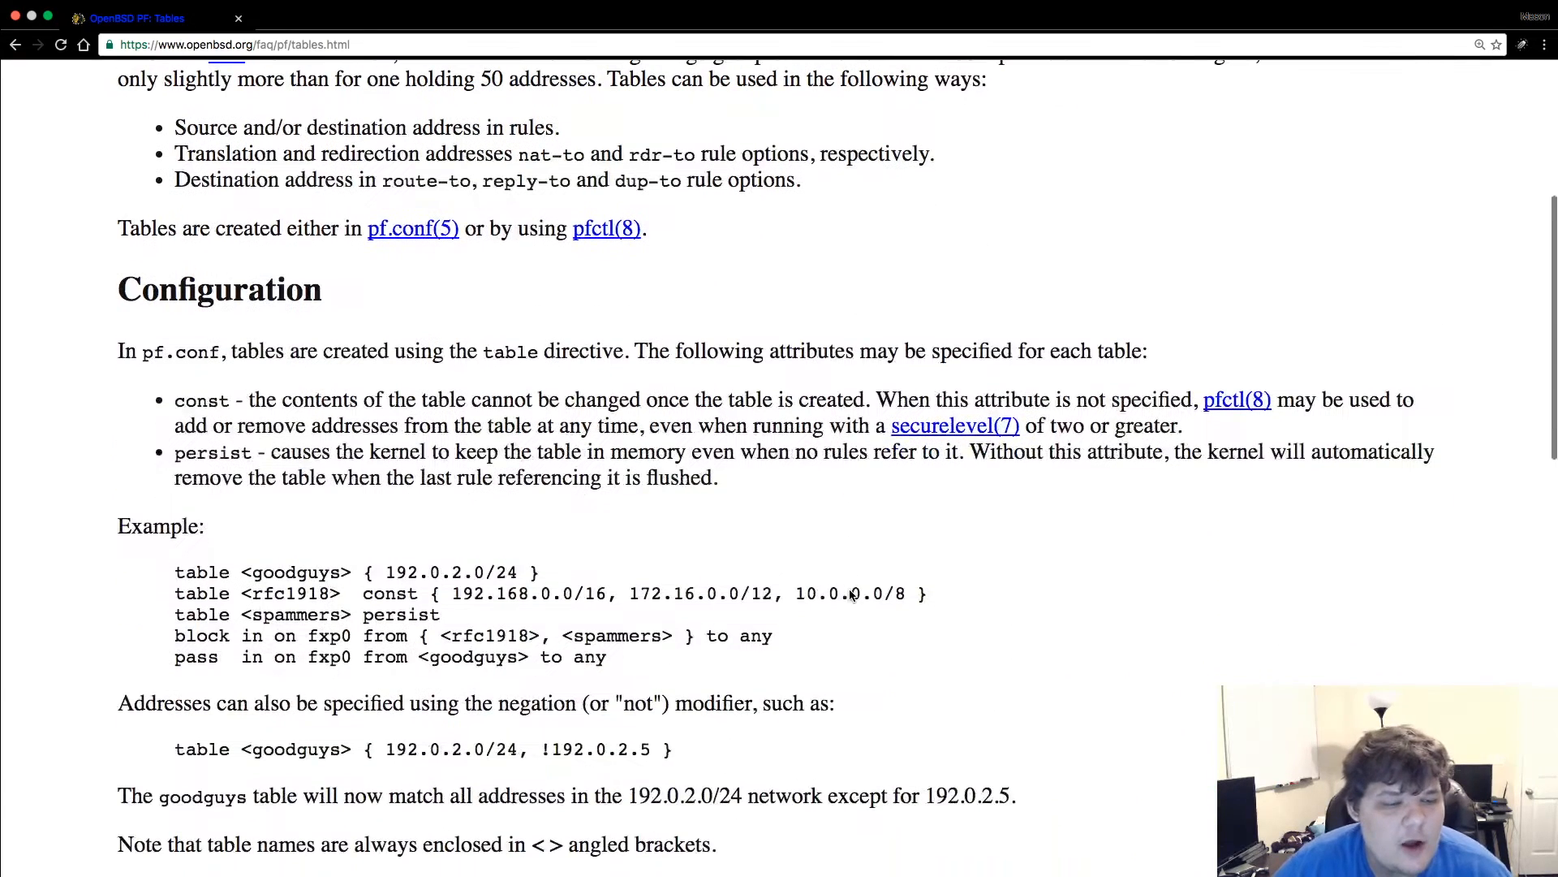
pyautogui.moveTo(893, 568)
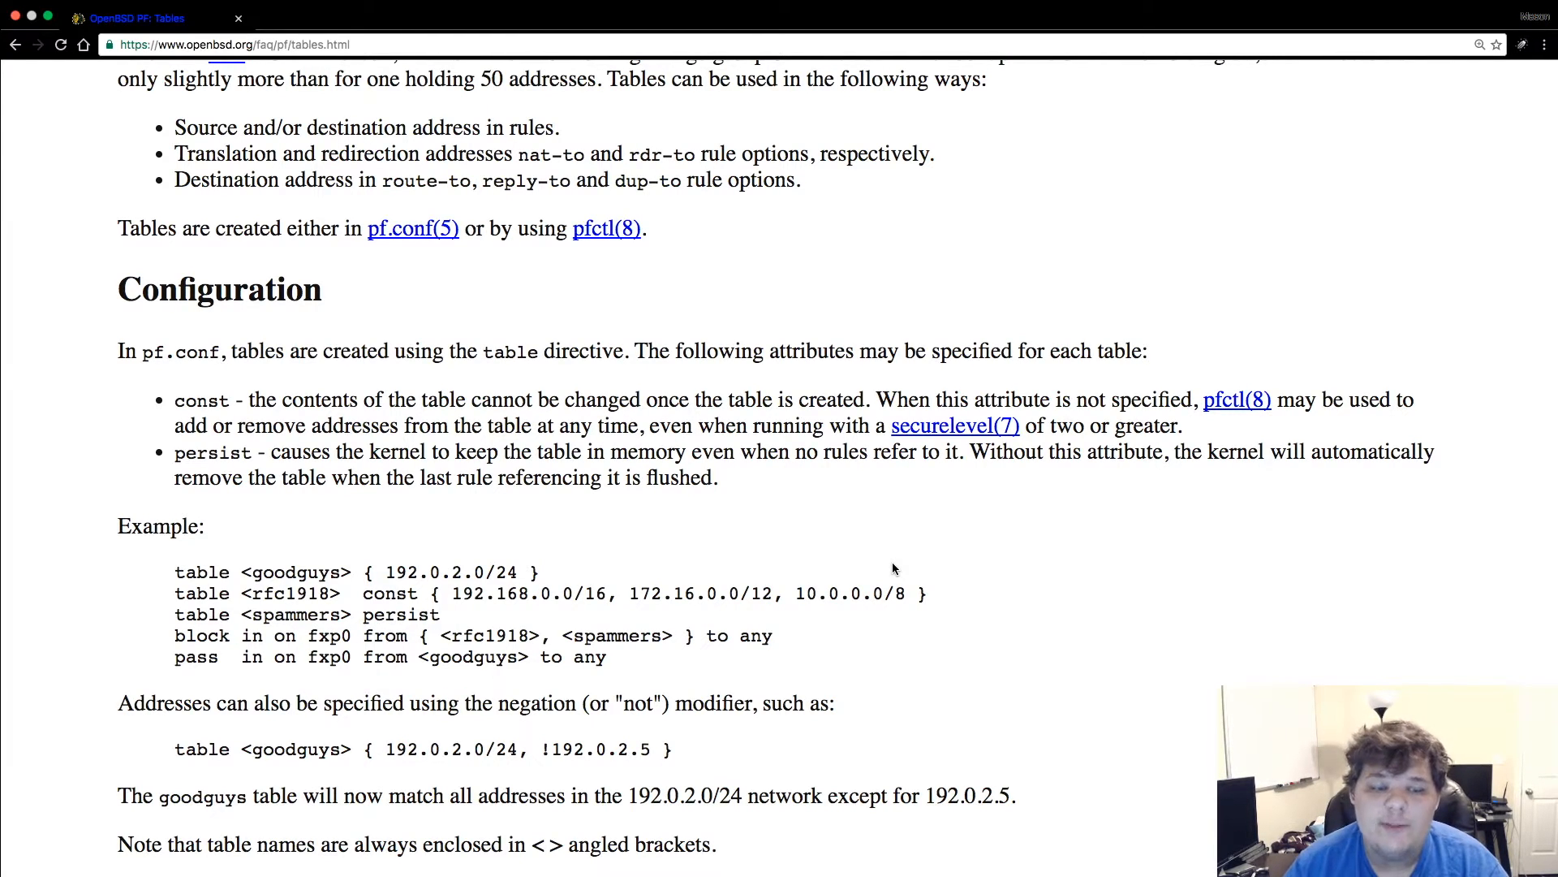
pyautogui.moveTo(71, 598)
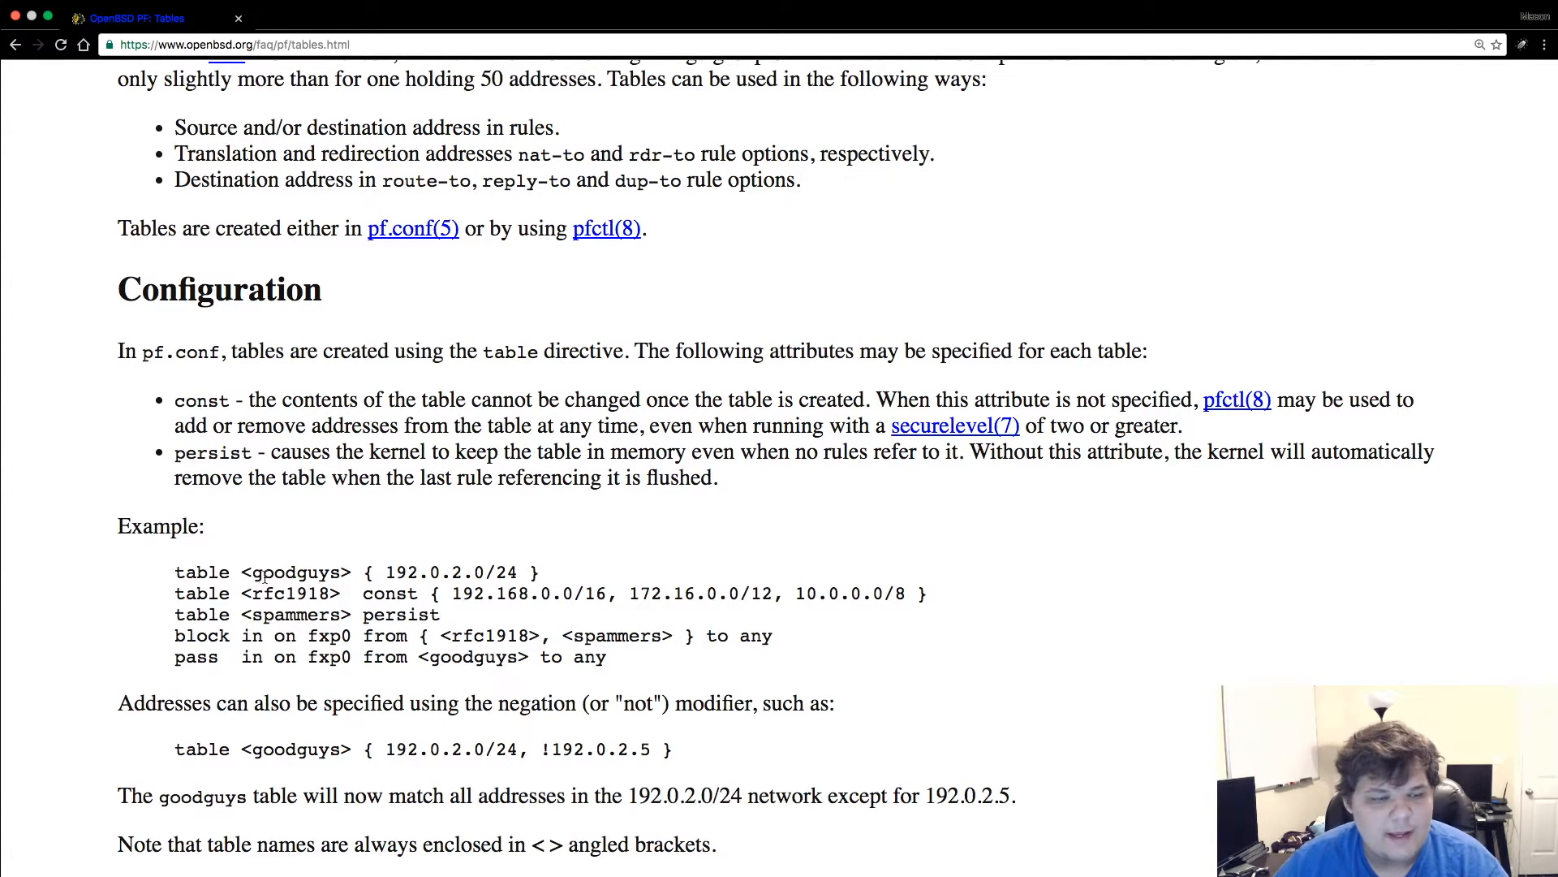
pyautogui.doubleClick(293, 590)
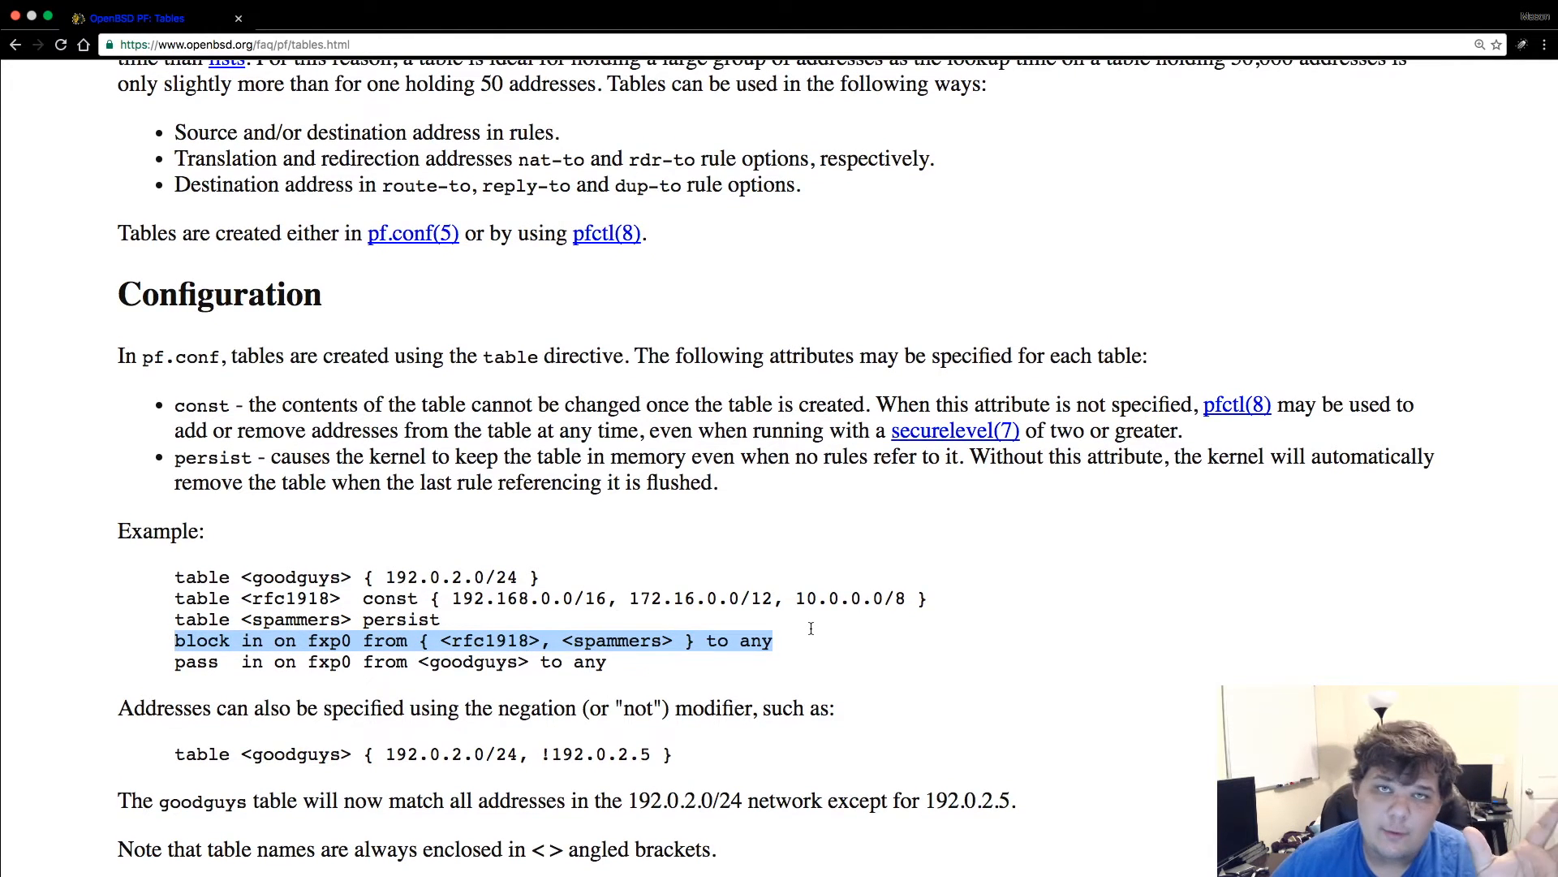
pyautogui.scroll(-3)
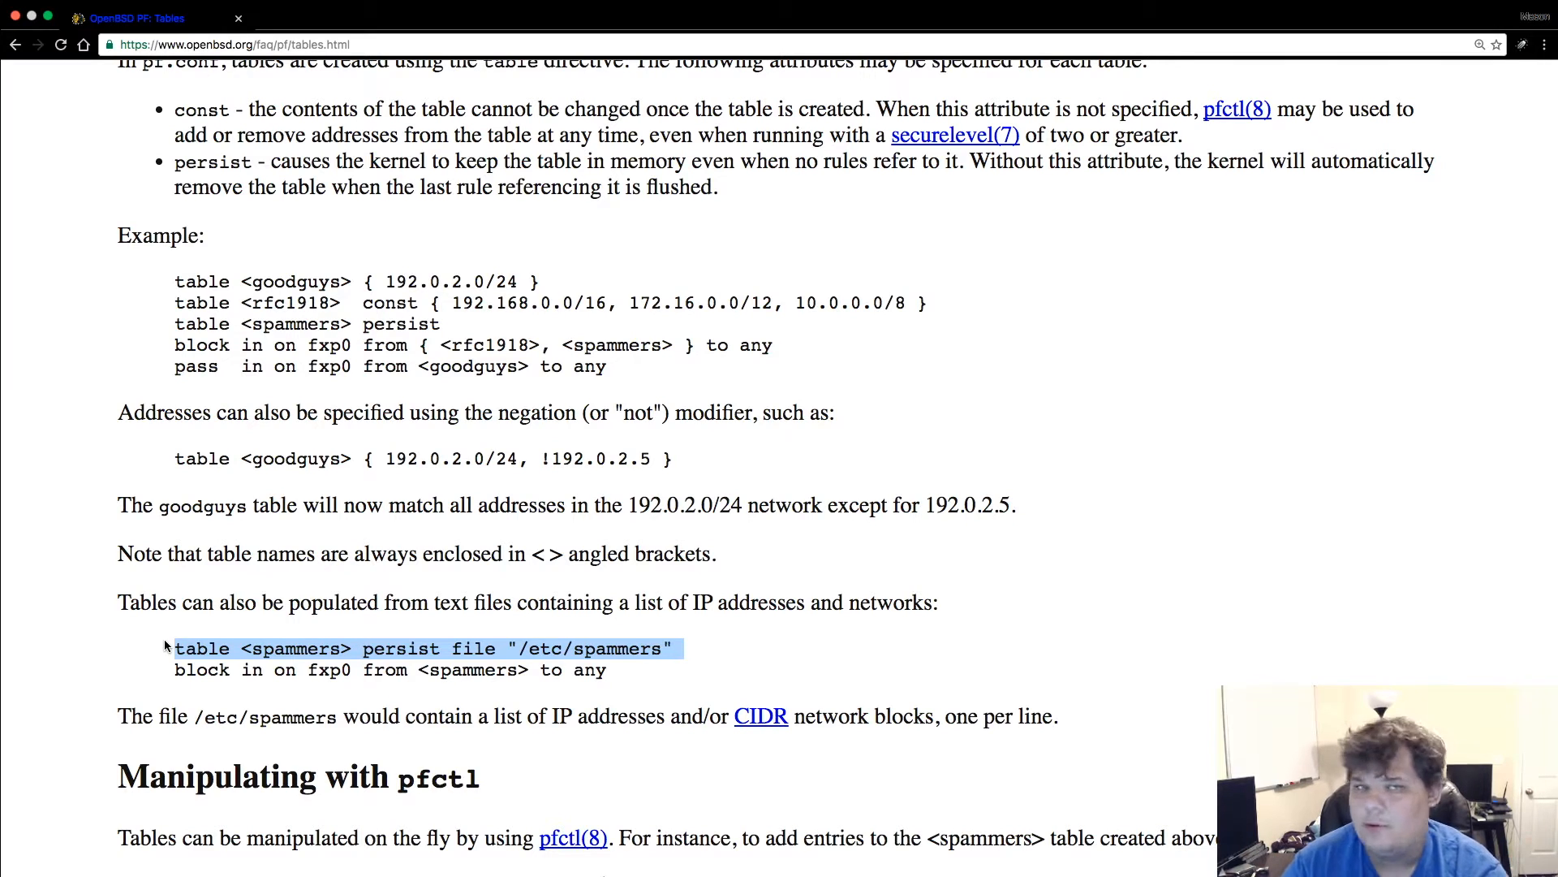
# - Scroll through the Tables page's pfctl table commands, ending on the Packet Filtering page
pyautogui.scroll(-3)
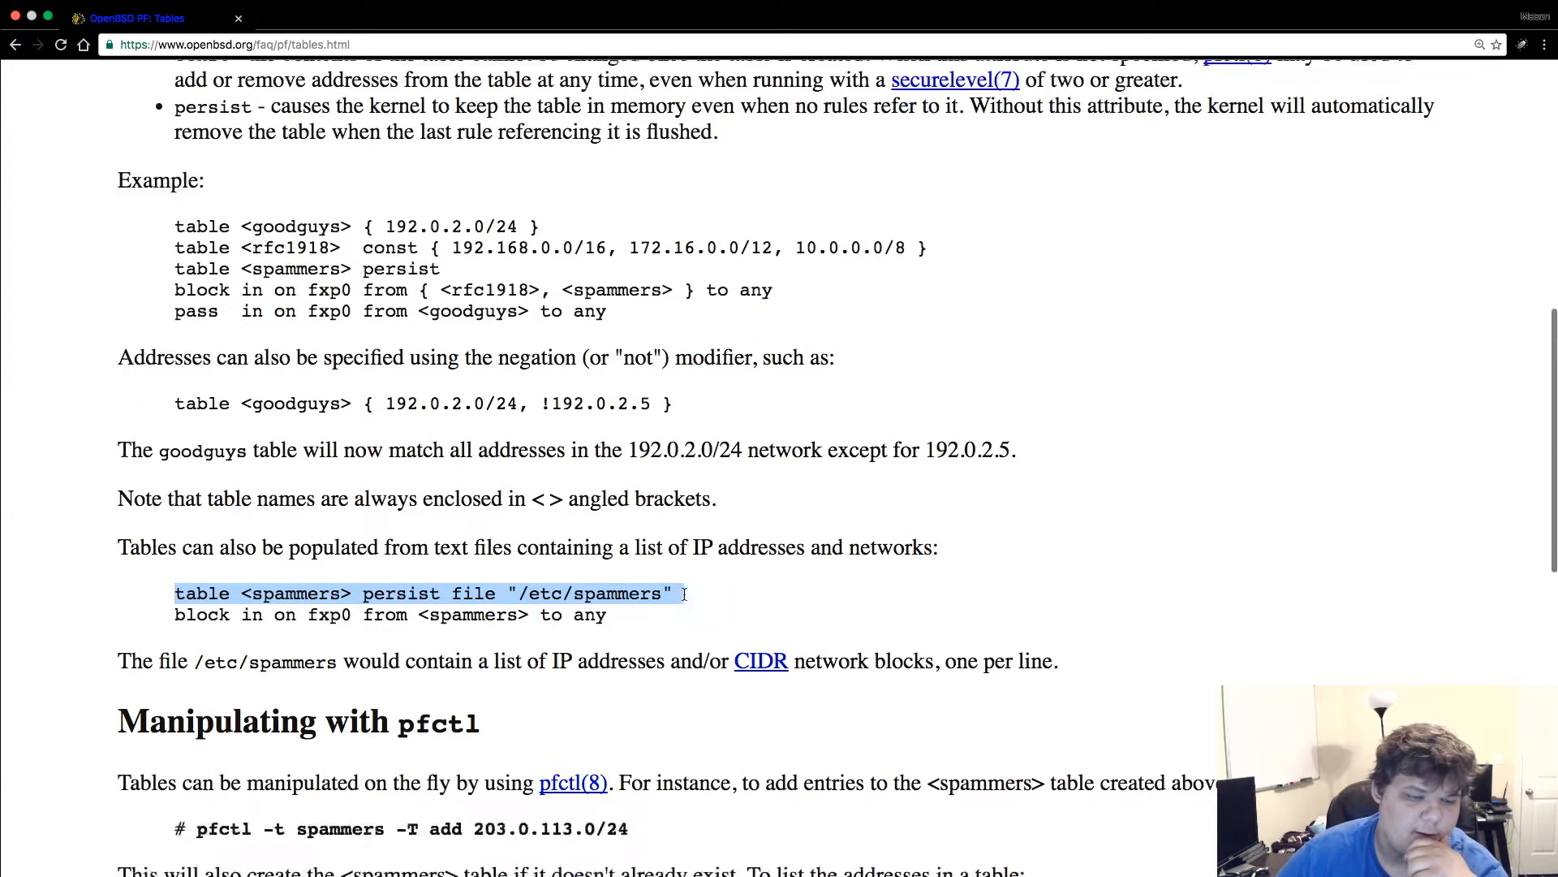
pyautogui.scroll(-3)
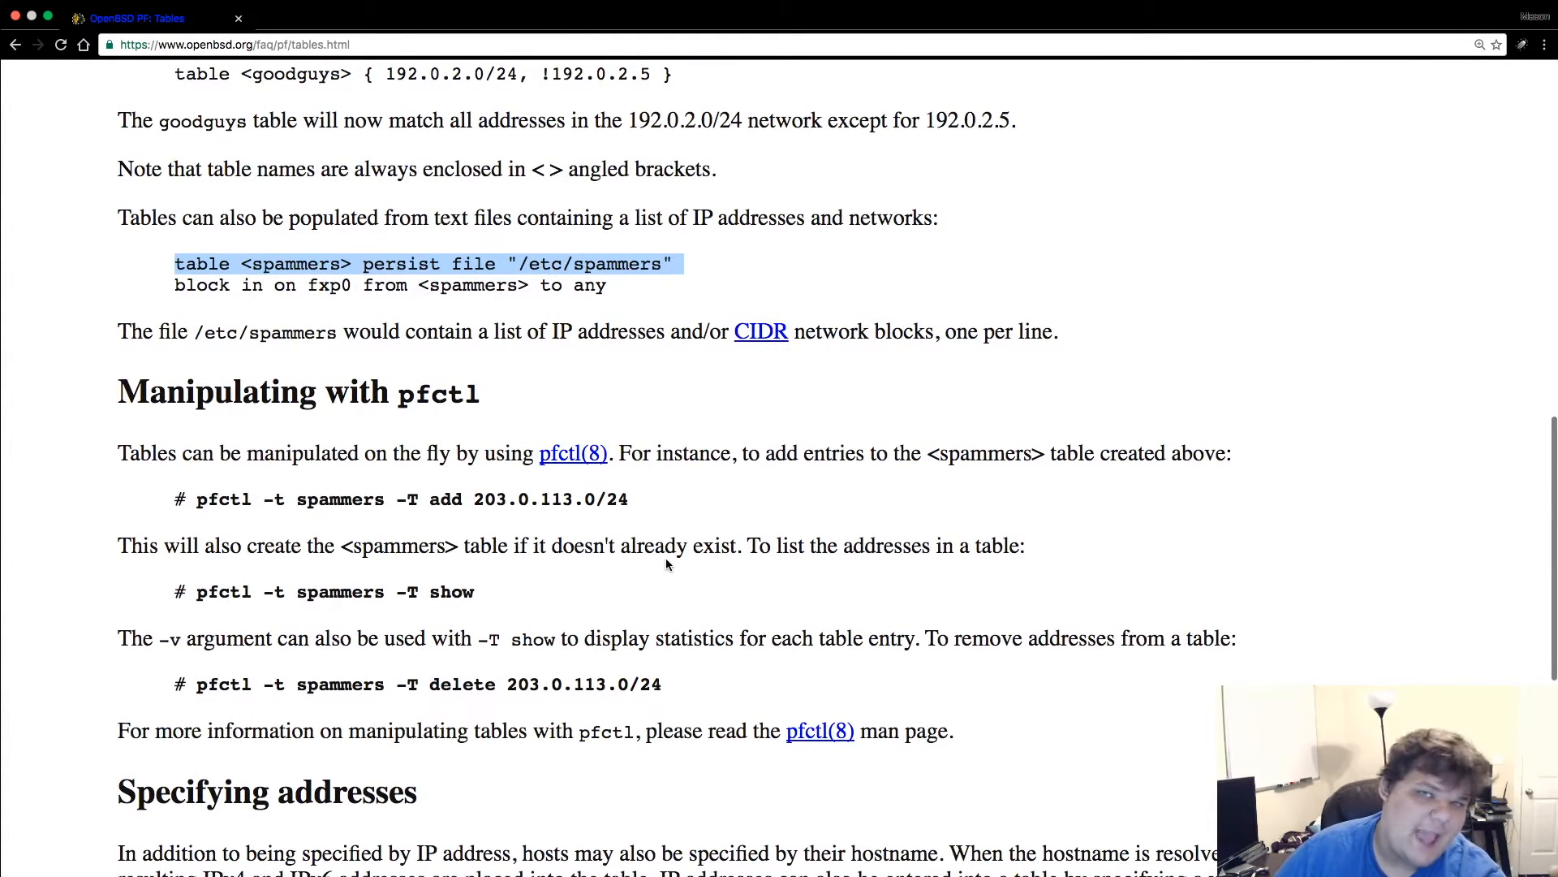
pyautogui.moveTo(514, 308)
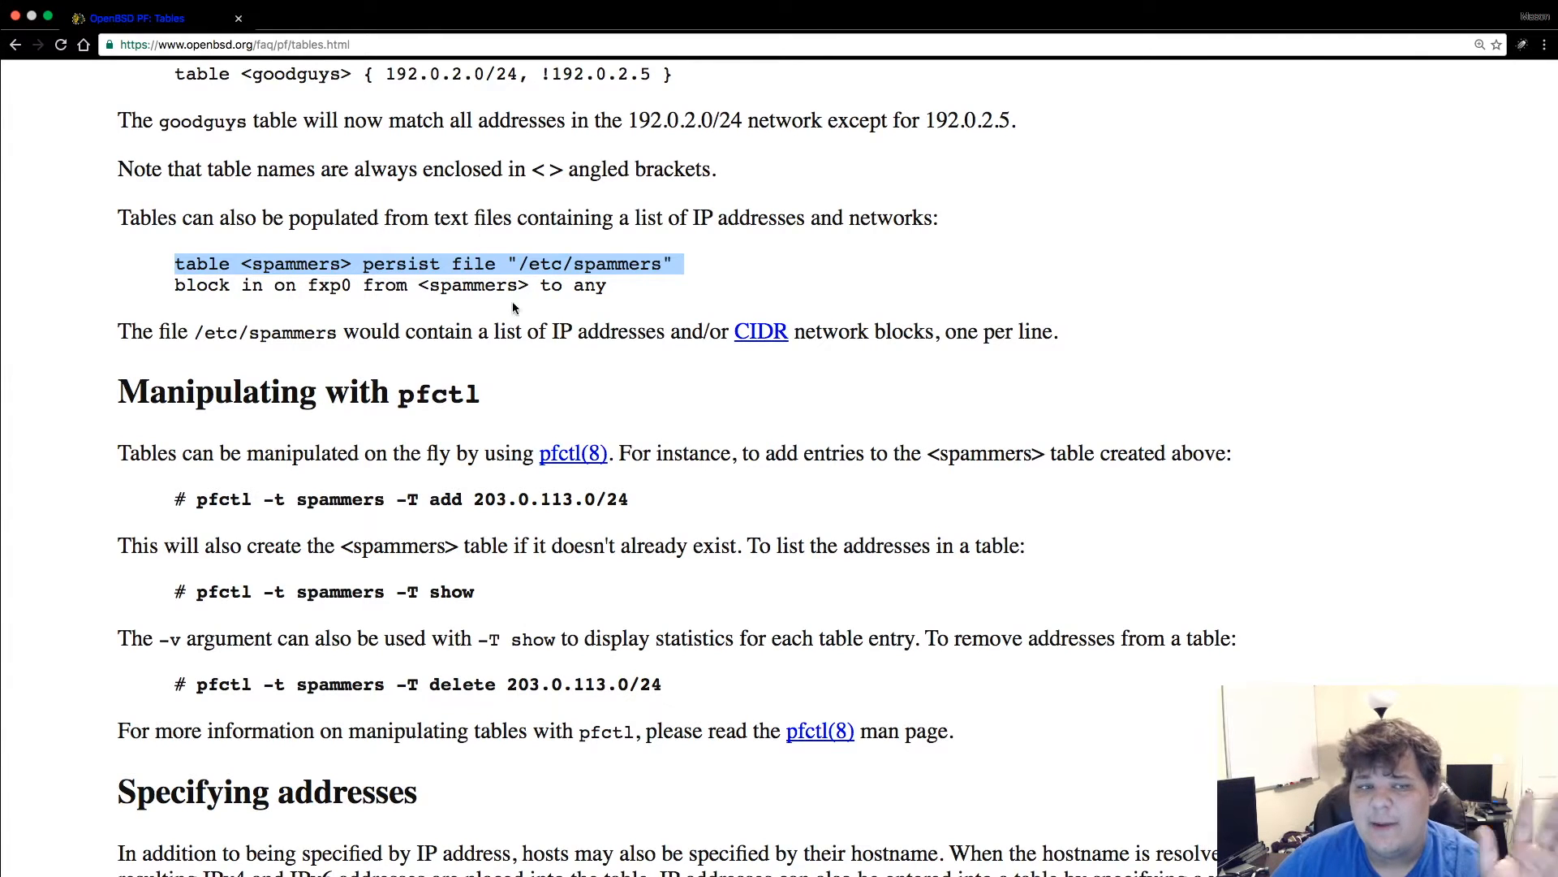
pyautogui.moveTo(258, 495)
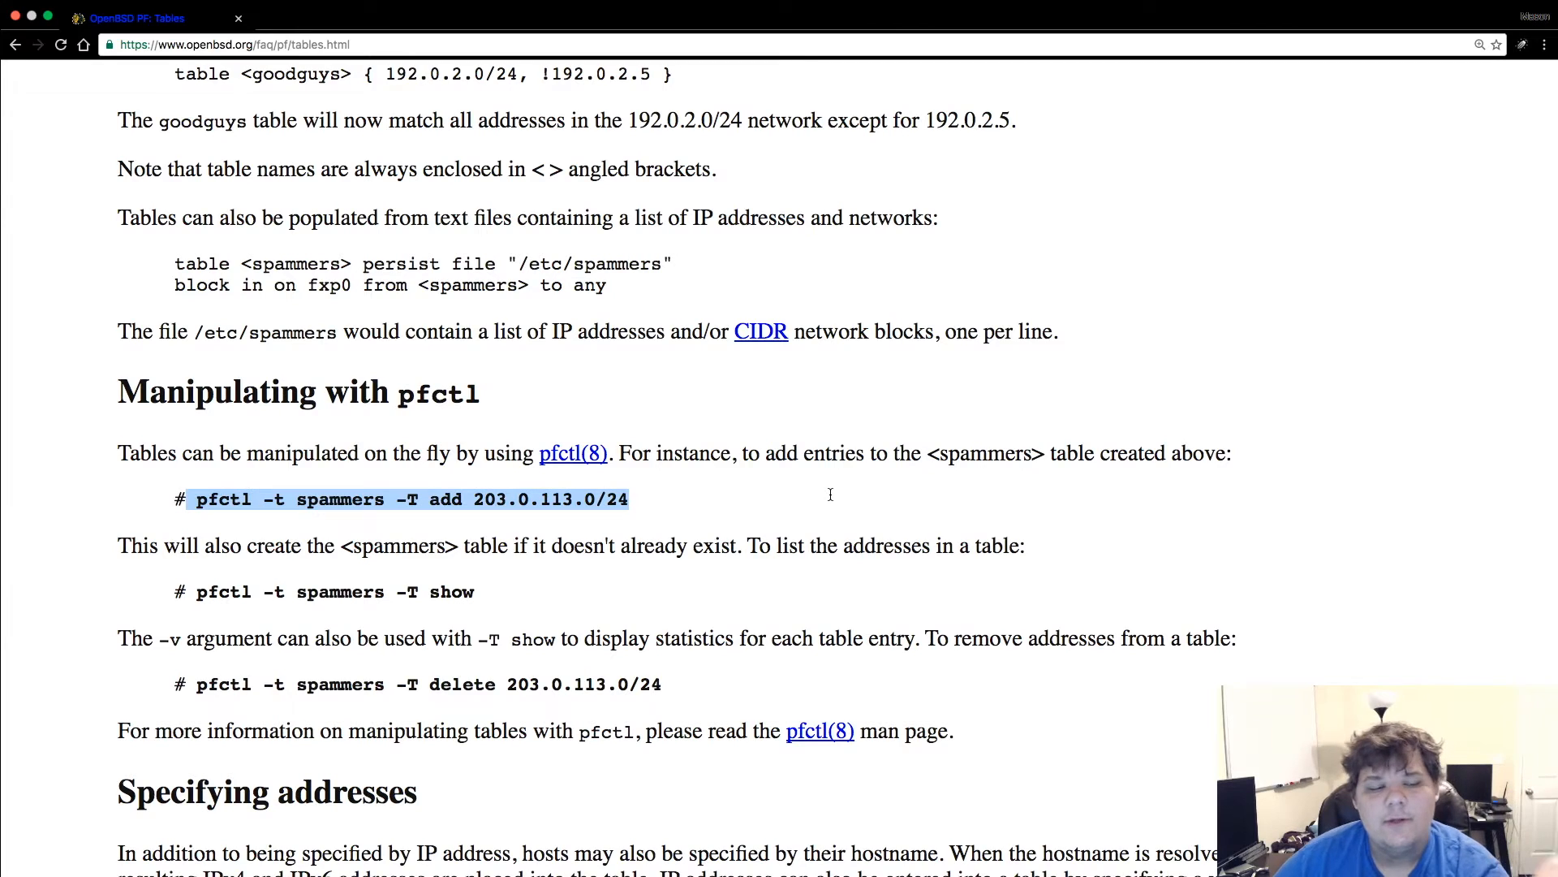
pyautogui.moveTo(335, 524)
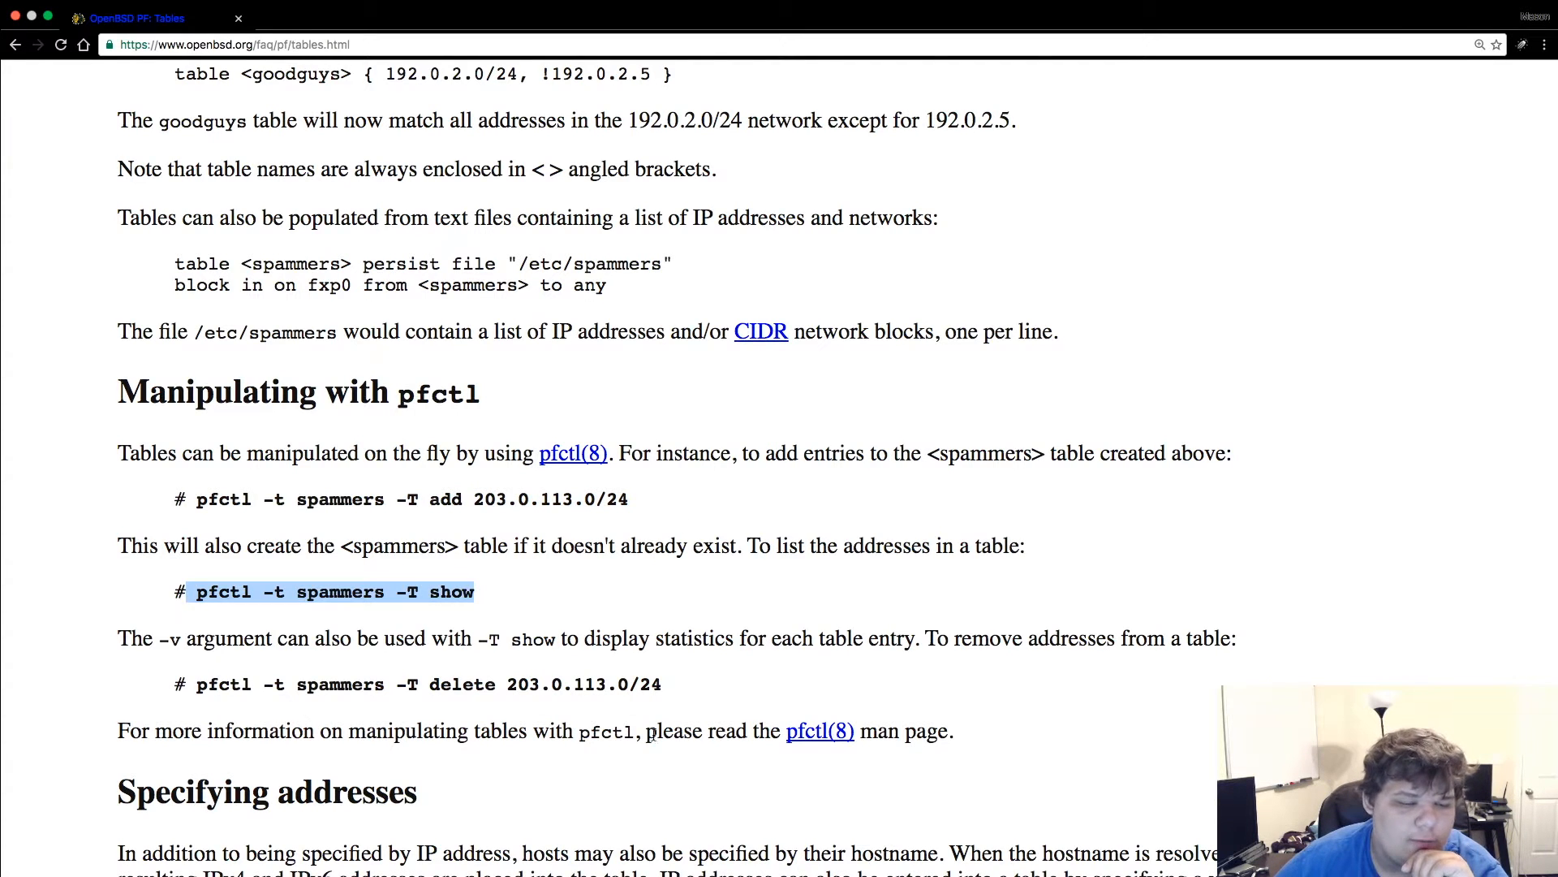
pyautogui.scroll(-3)
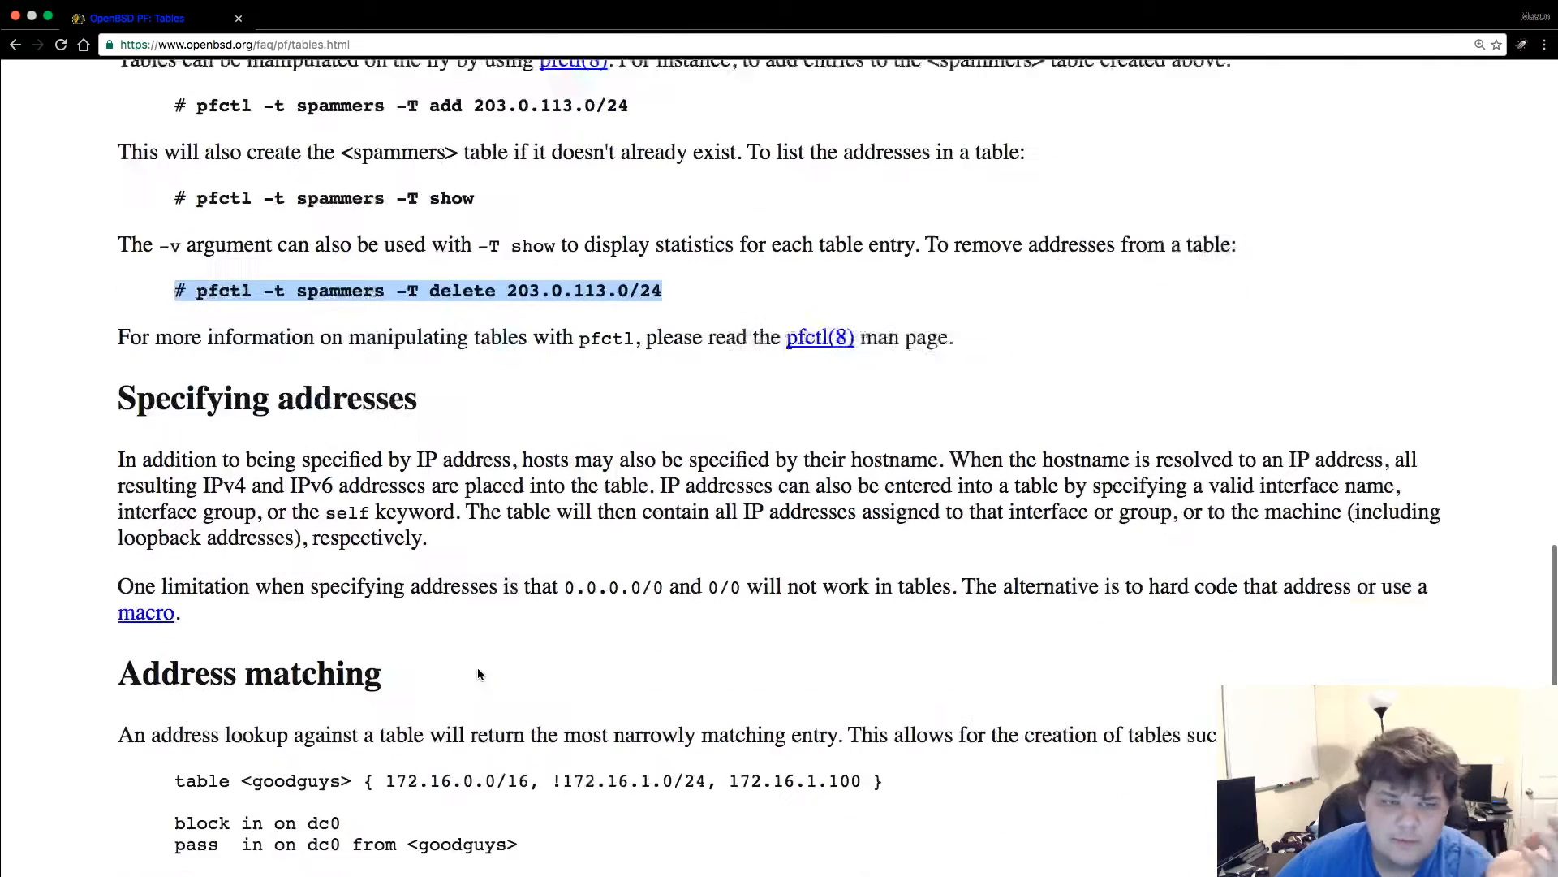
pyautogui.scroll(-3)
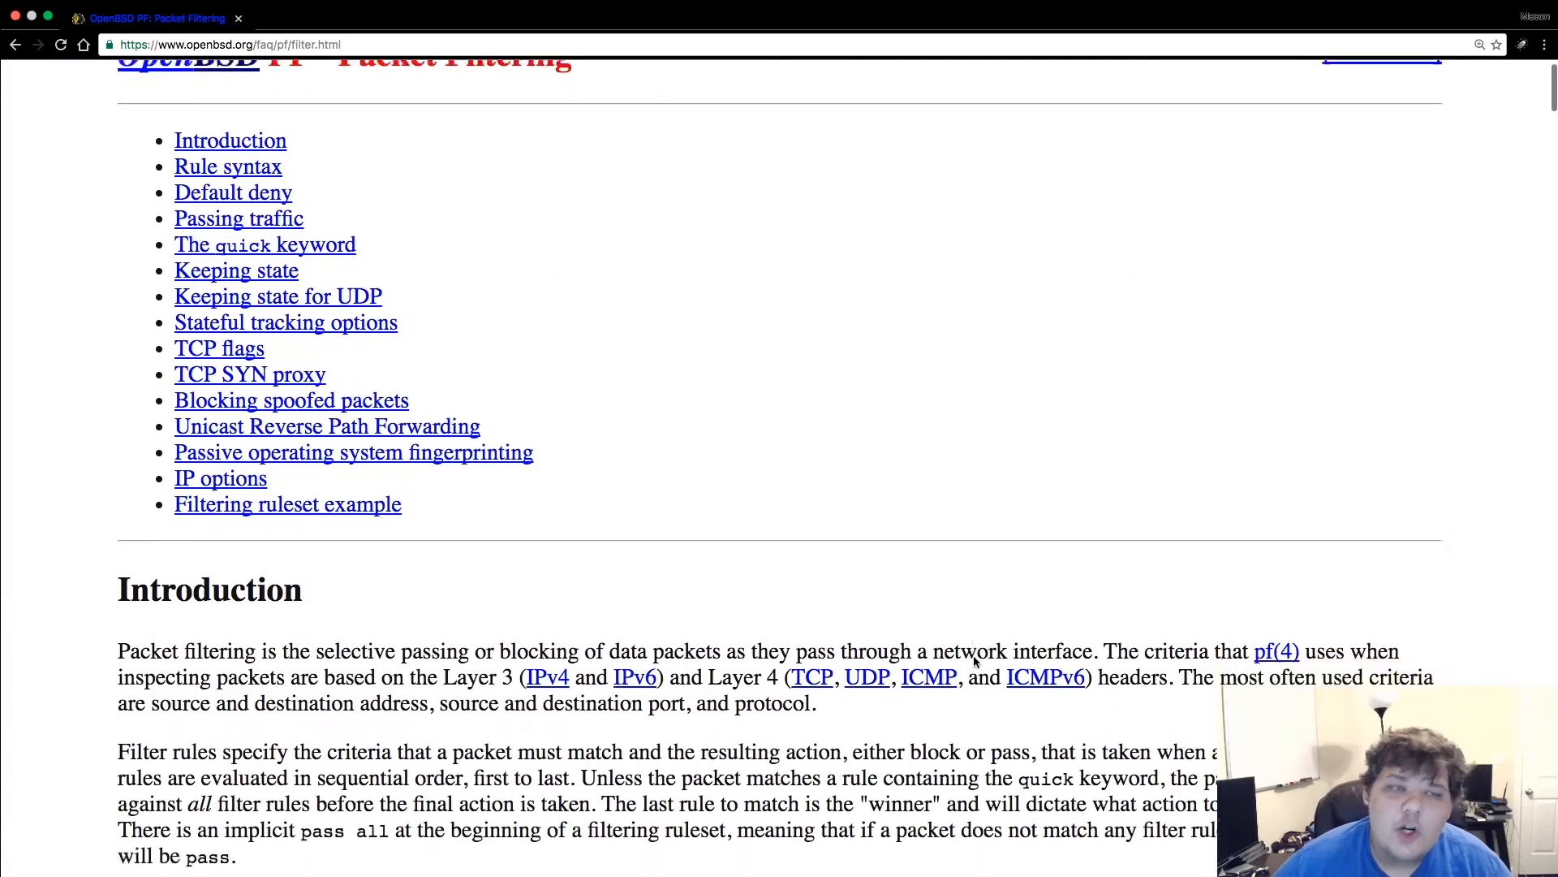
# - Scroll into the Rule syntax parameters and clear the syntax example's highlight
pyautogui.scroll(-3)
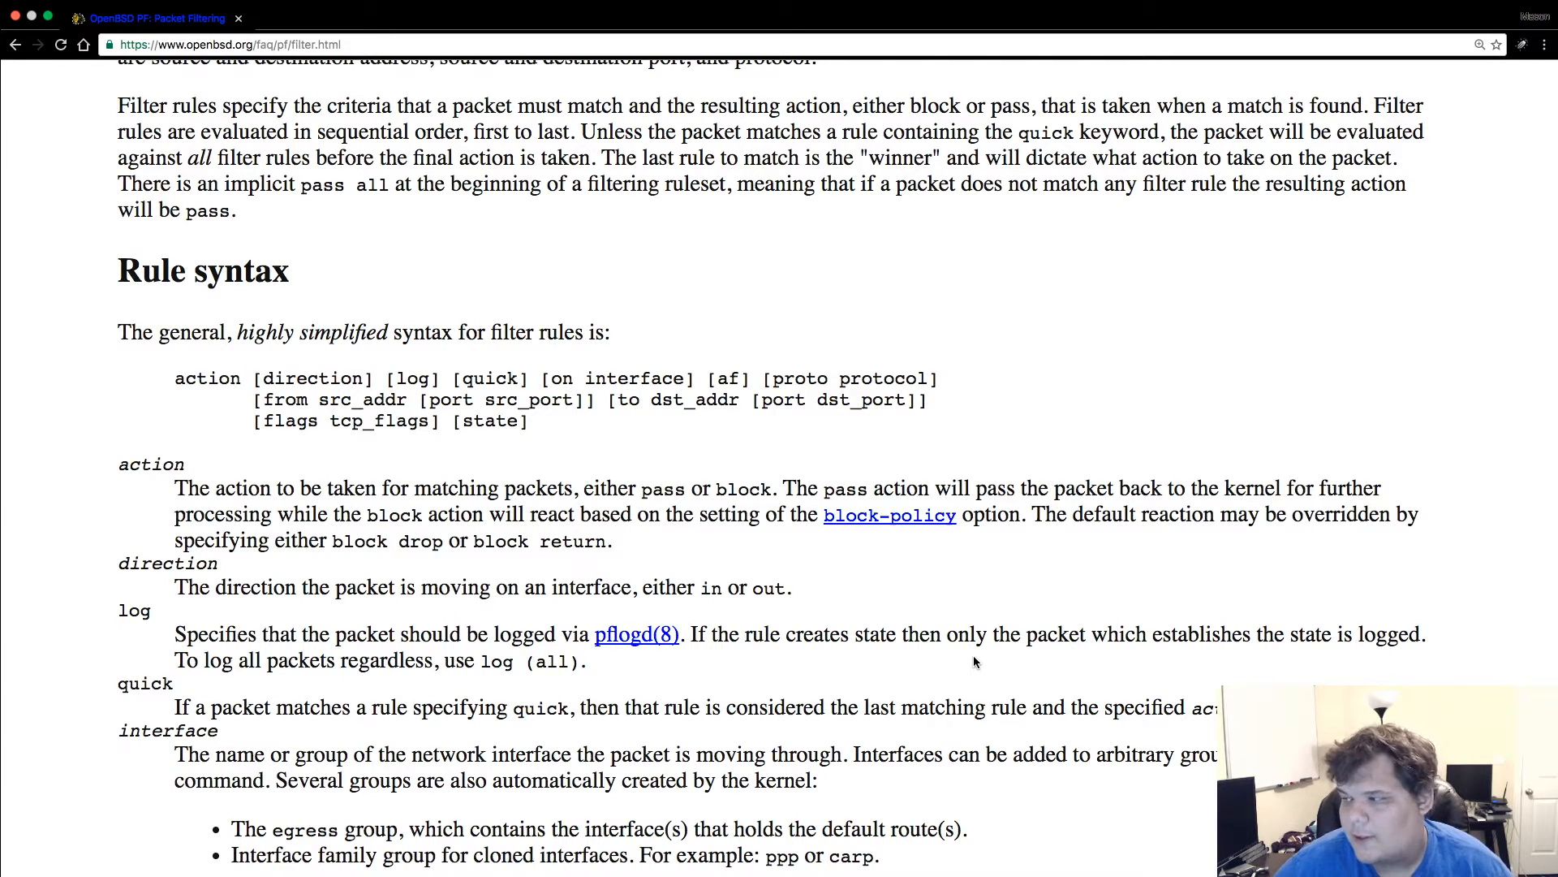
pyautogui.moveTo(310, 289)
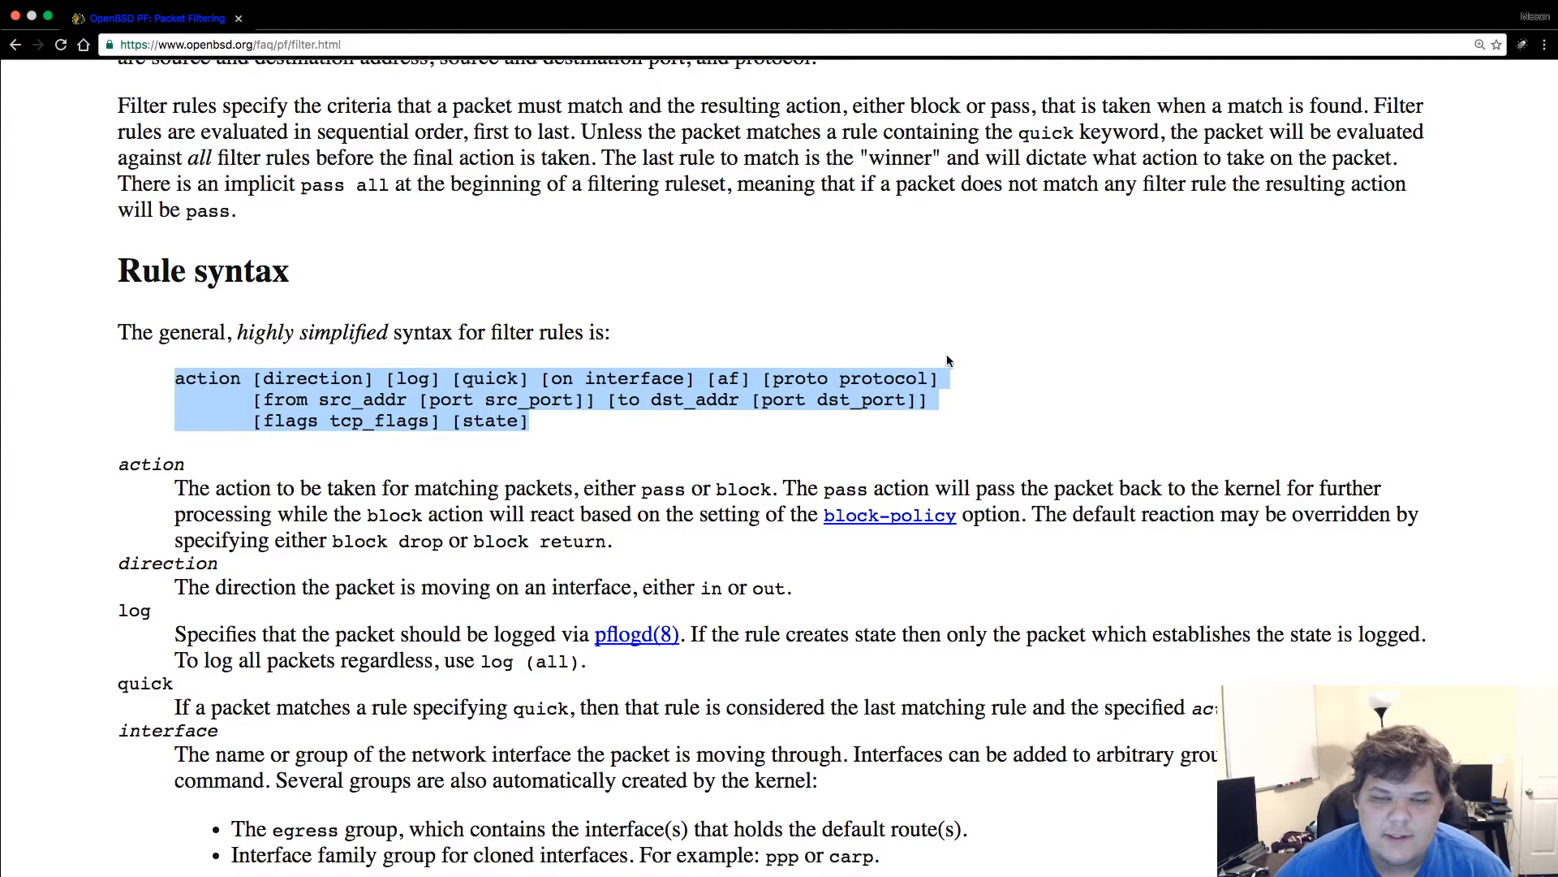
pyautogui.scroll(-3)
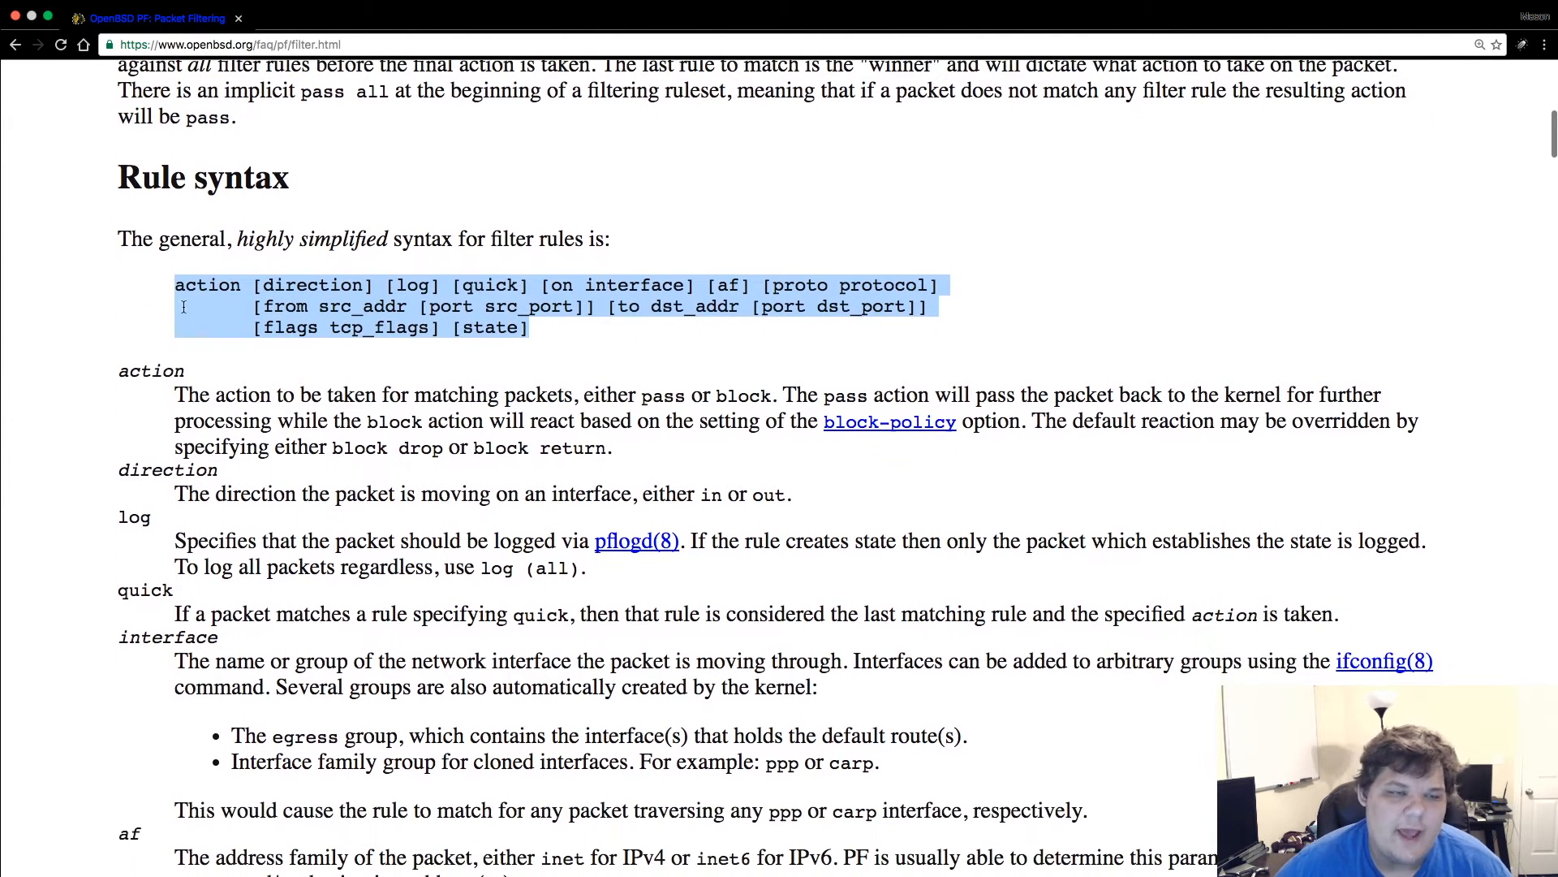
pyautogui.click(646, 284)
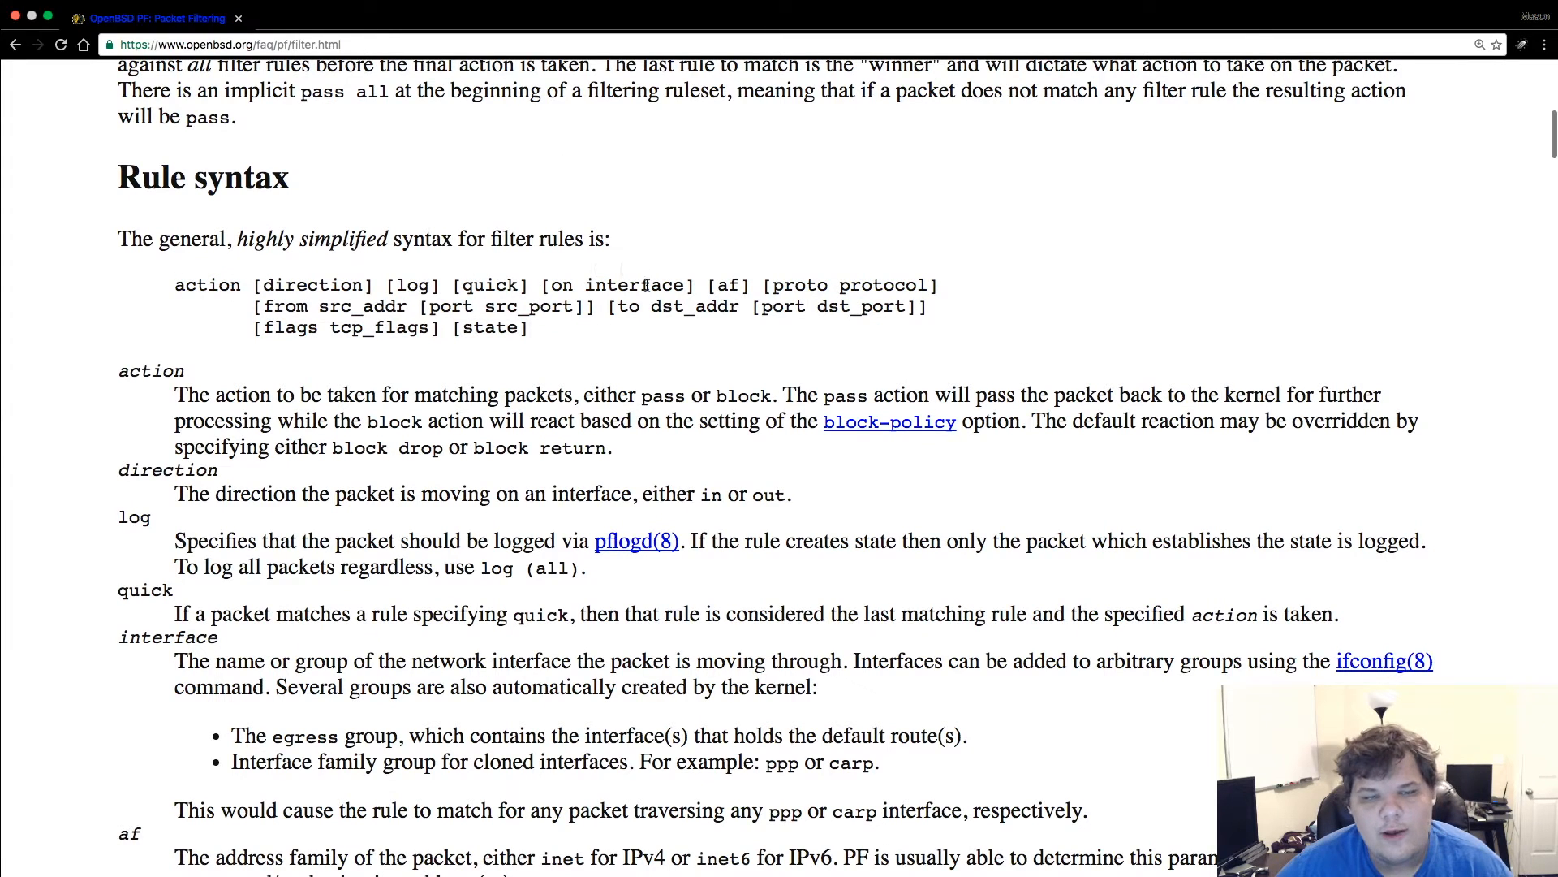
pyautogui.moveTo(993, 287)
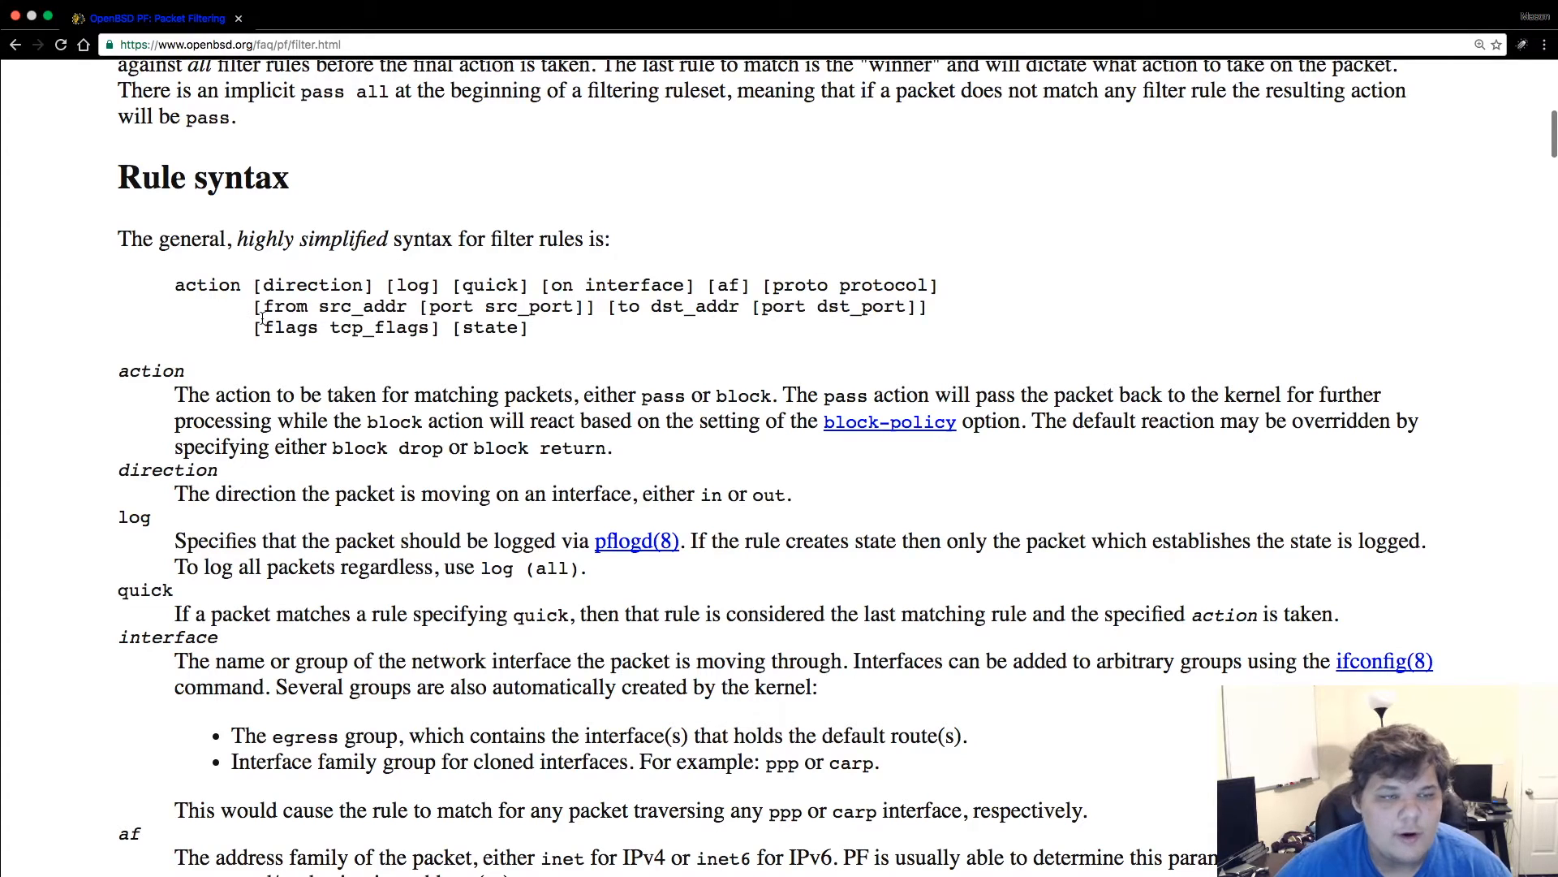
pyautogui.scroll(-3)
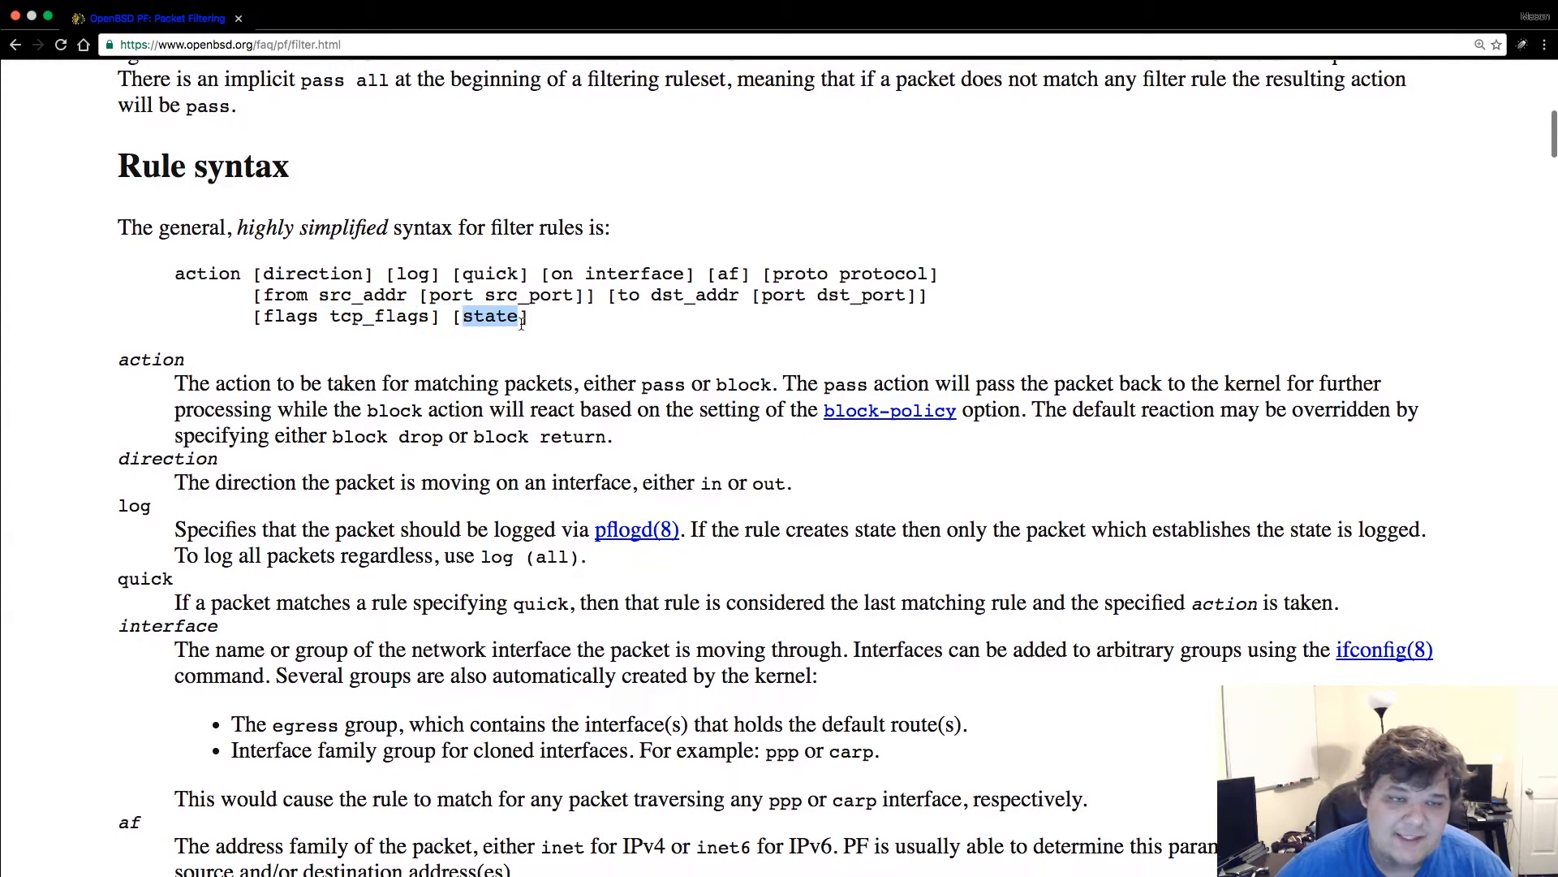
# - Scroll back and forth through the parameter descriptions down to Default deny
pyautogui.scroll(3)
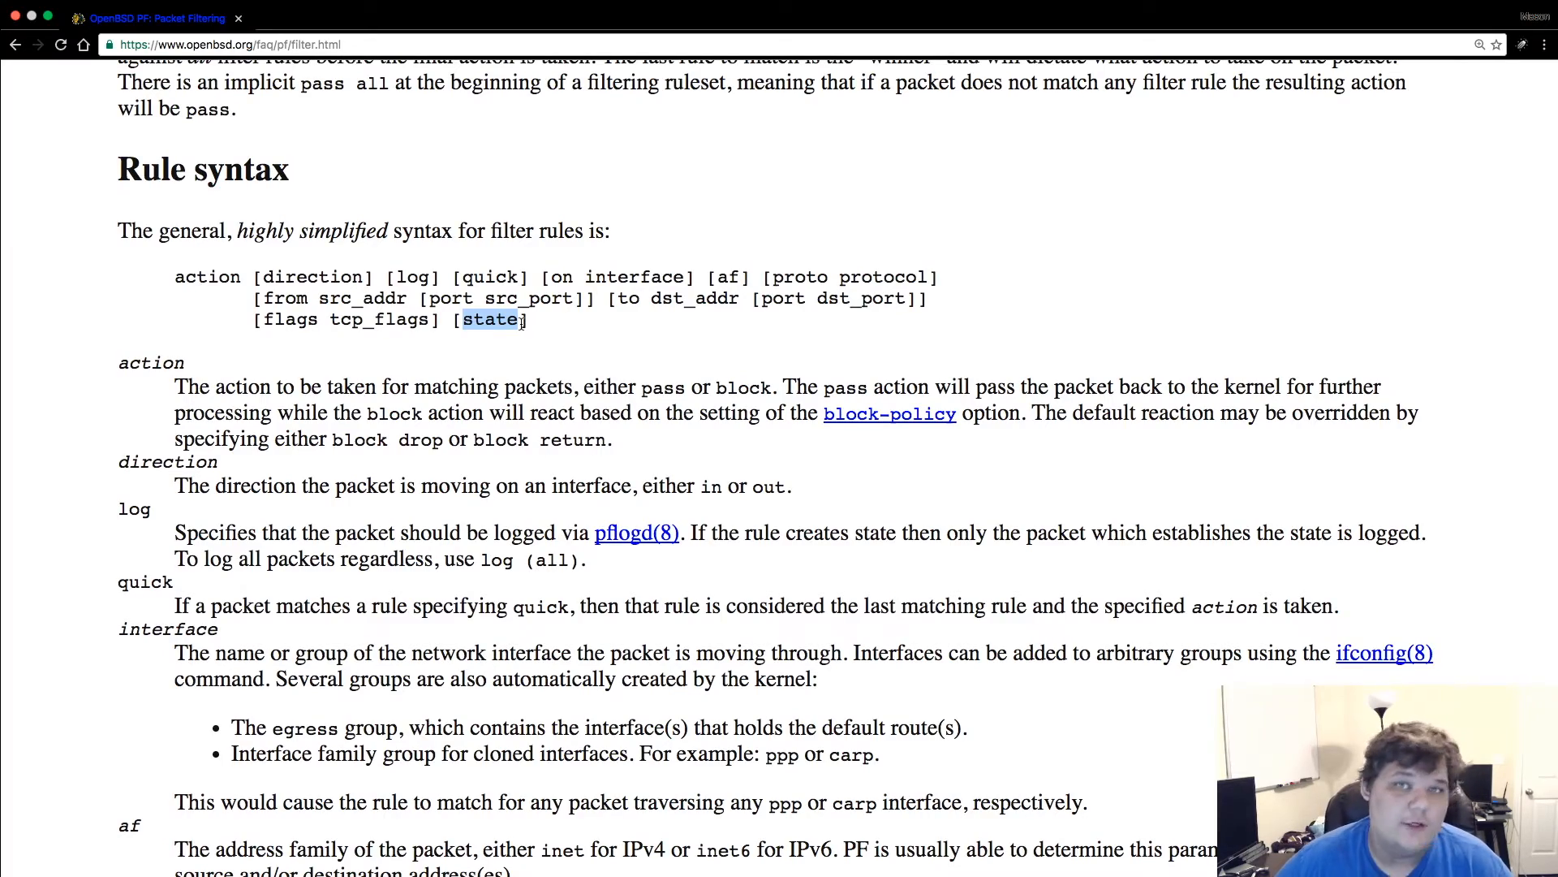
pyautogui.scroll(-3)
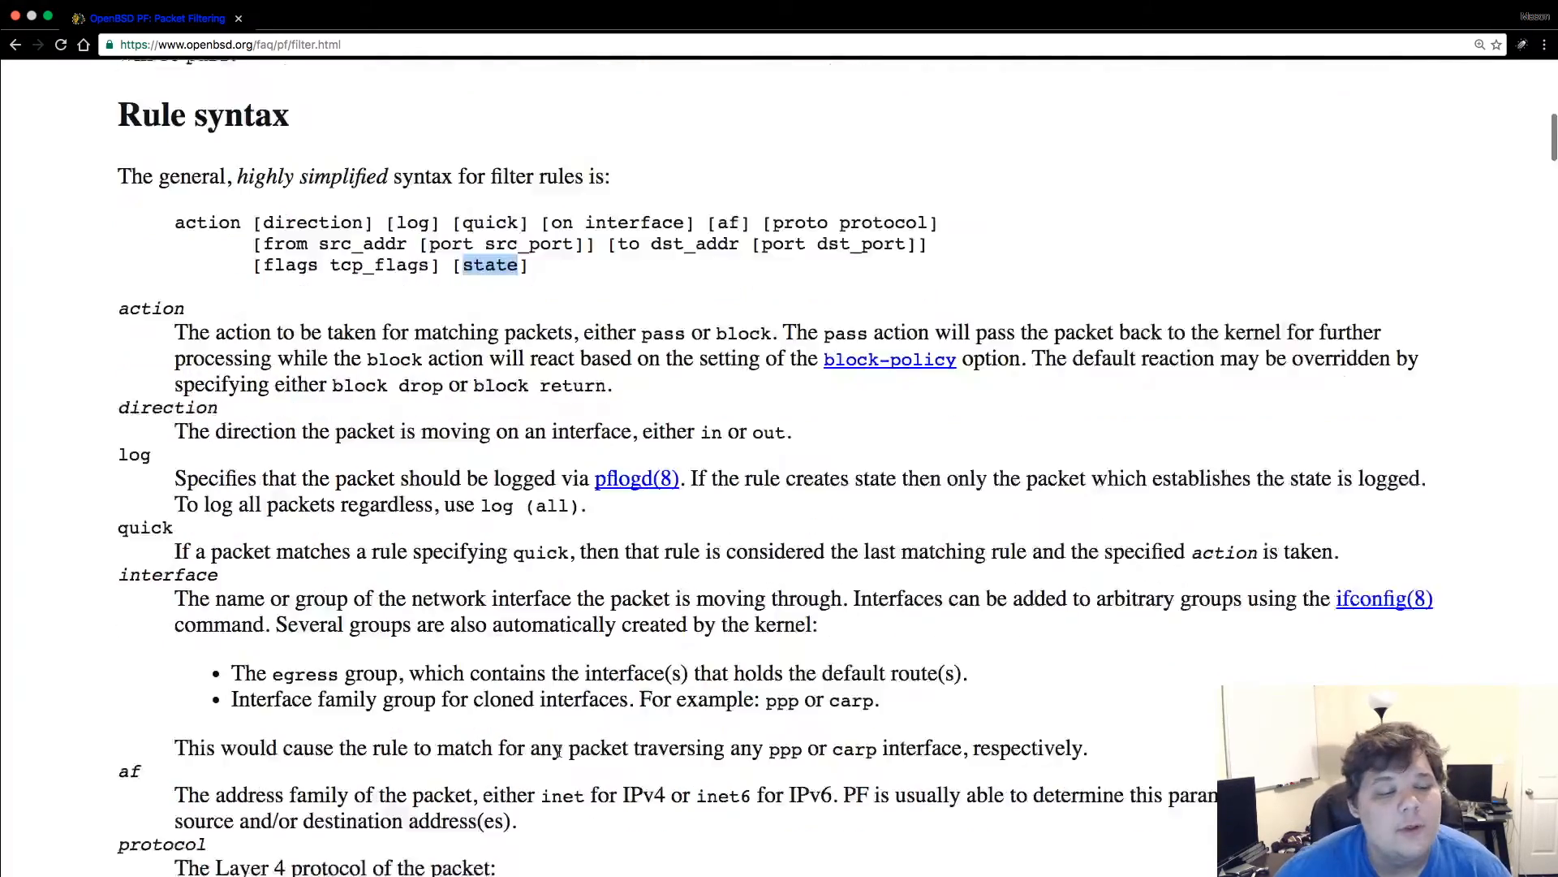
pyautogui.scroll(-3)
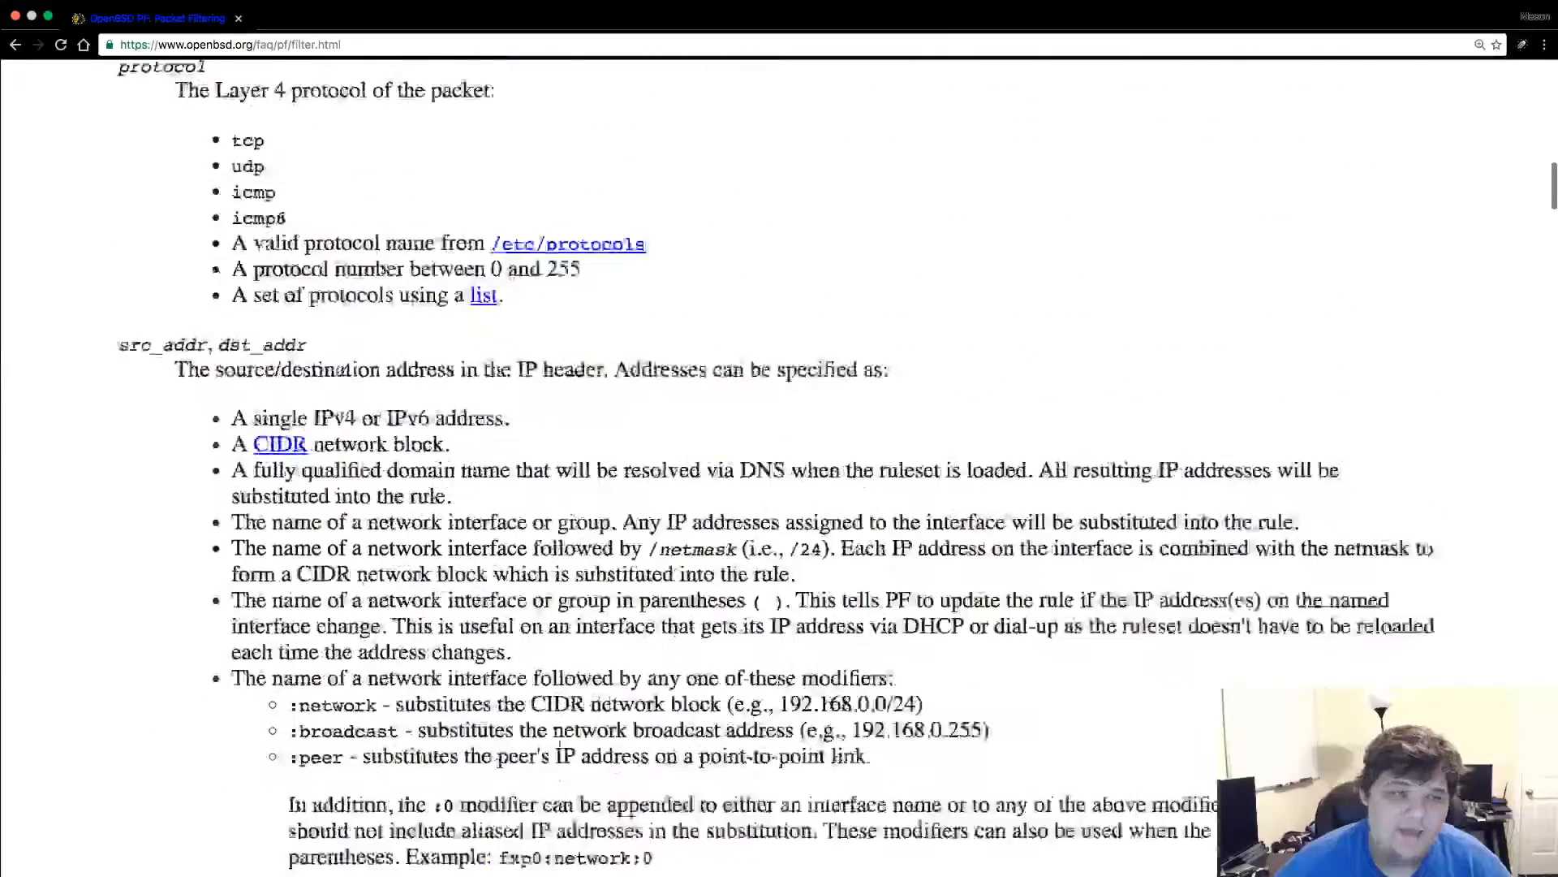
pyautogui.scroll(3)
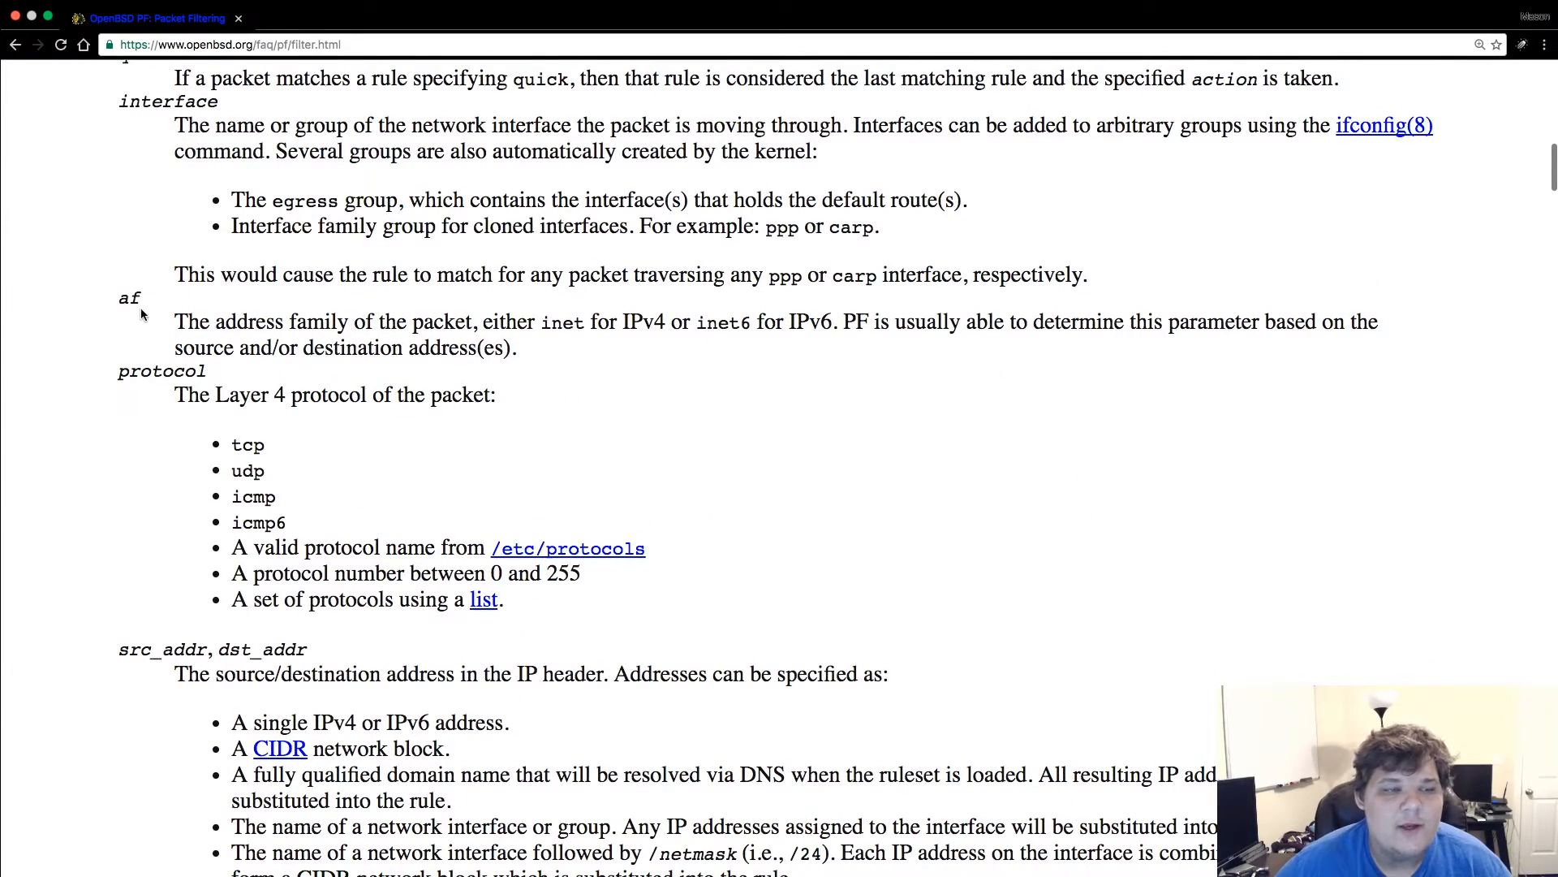
pyautogui.scroll(-3)
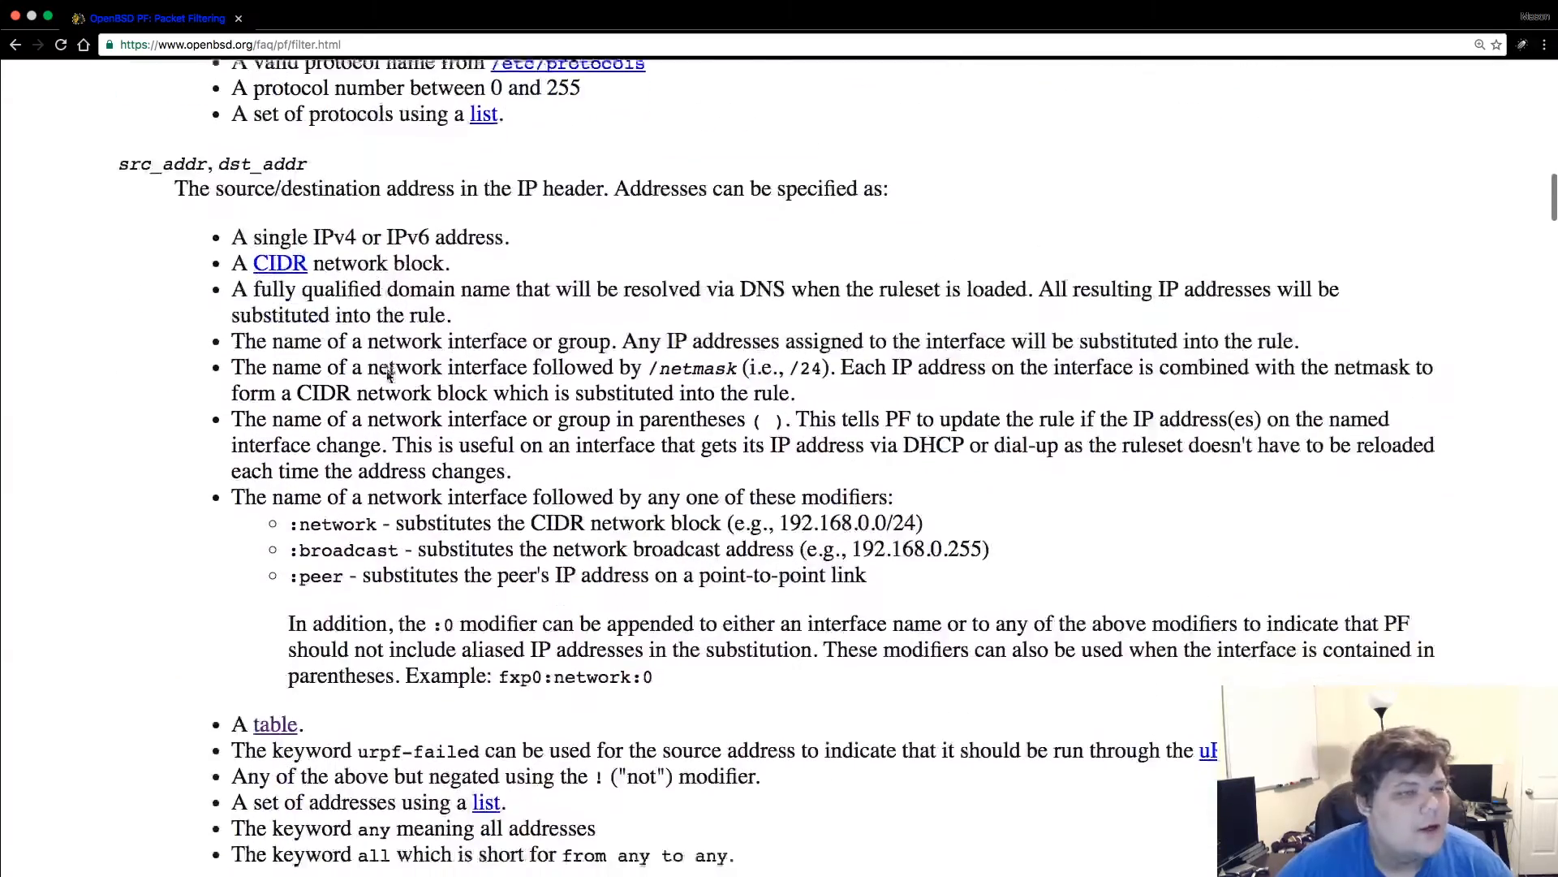
pyautogui.scroll(-3)
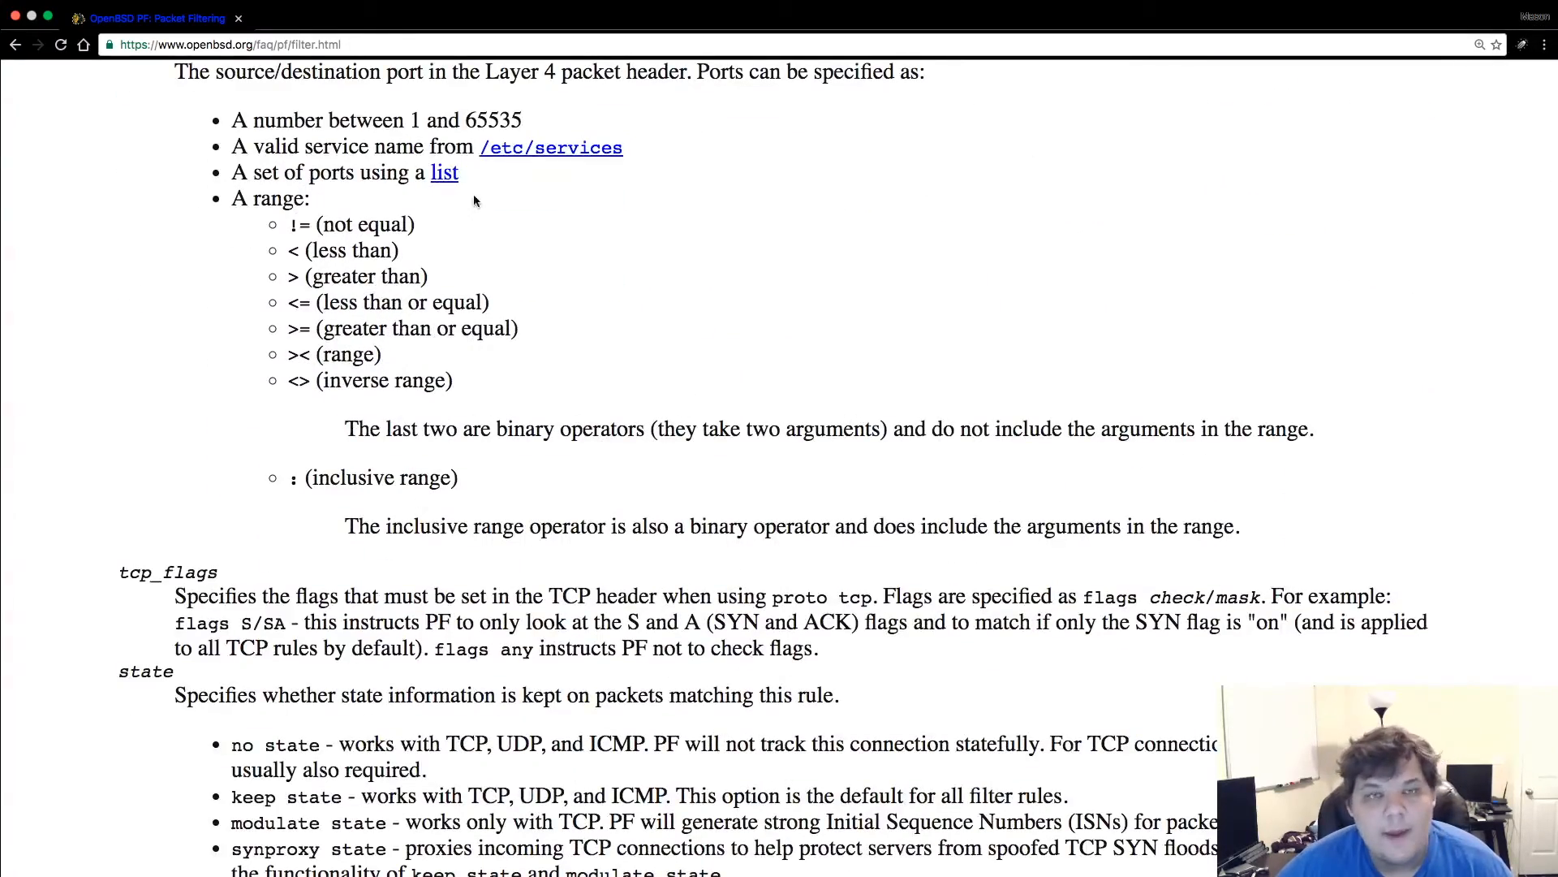
pyautogui.scroll(3)
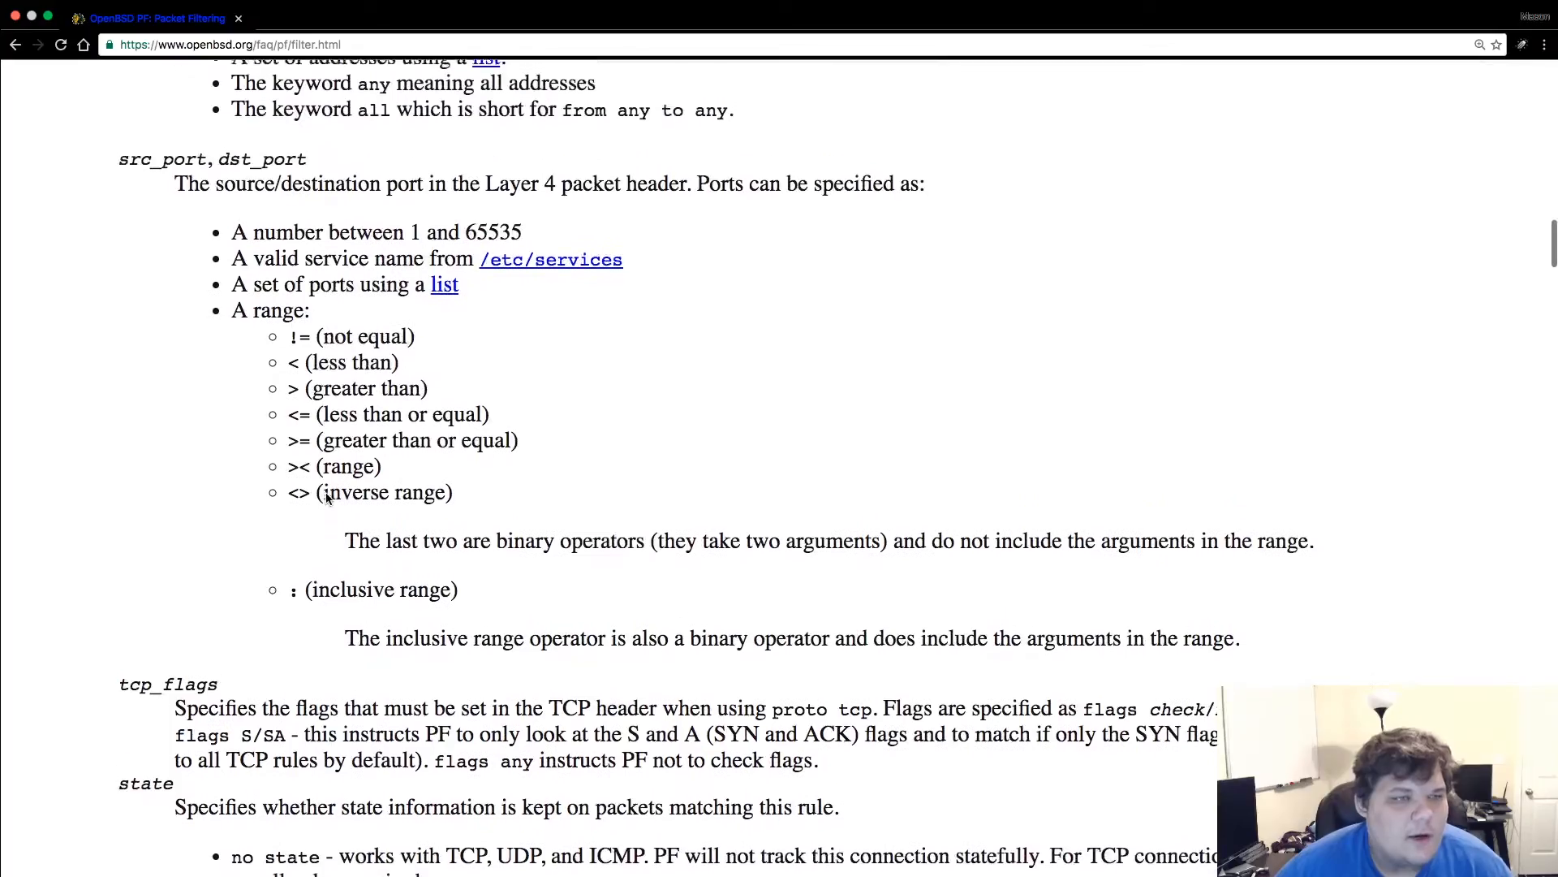
pyautogui.scroll(3)
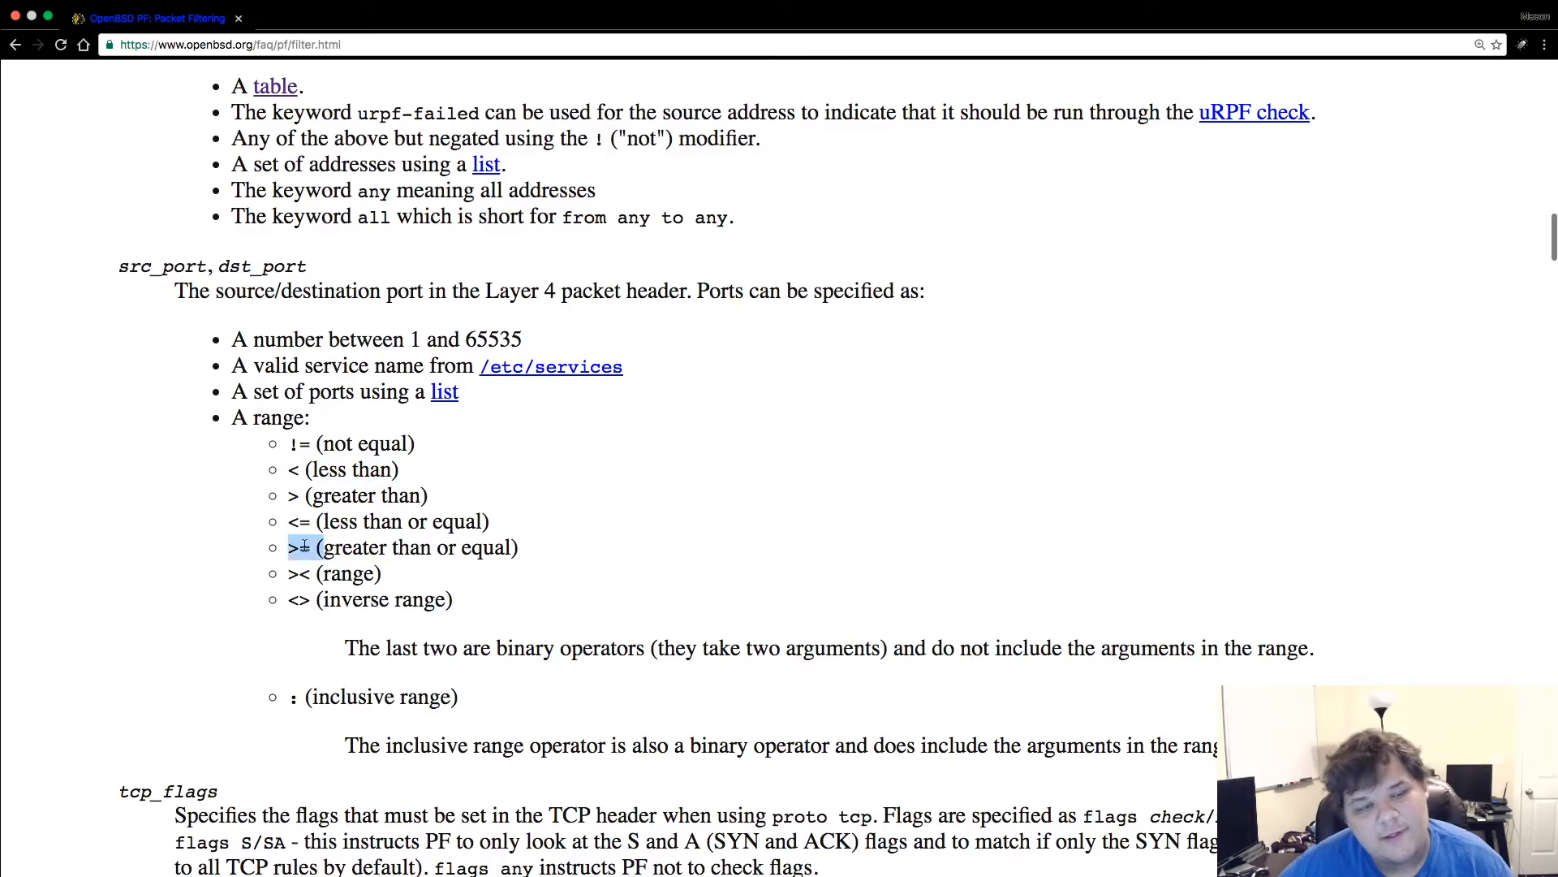
pyautogui.scroll(-3)
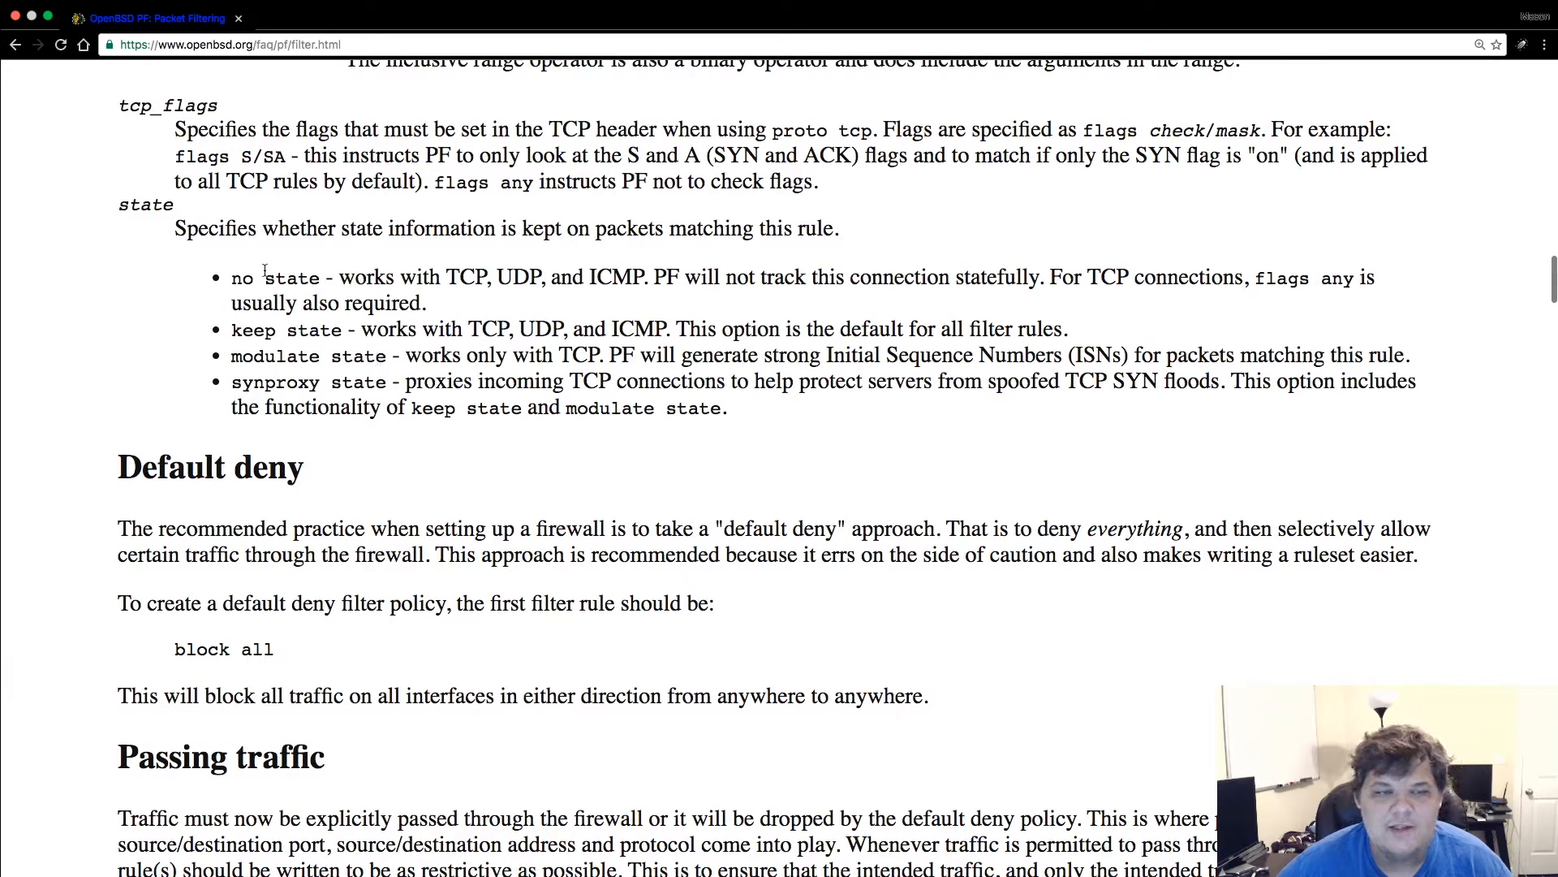
pyautogui.scroll(-3)
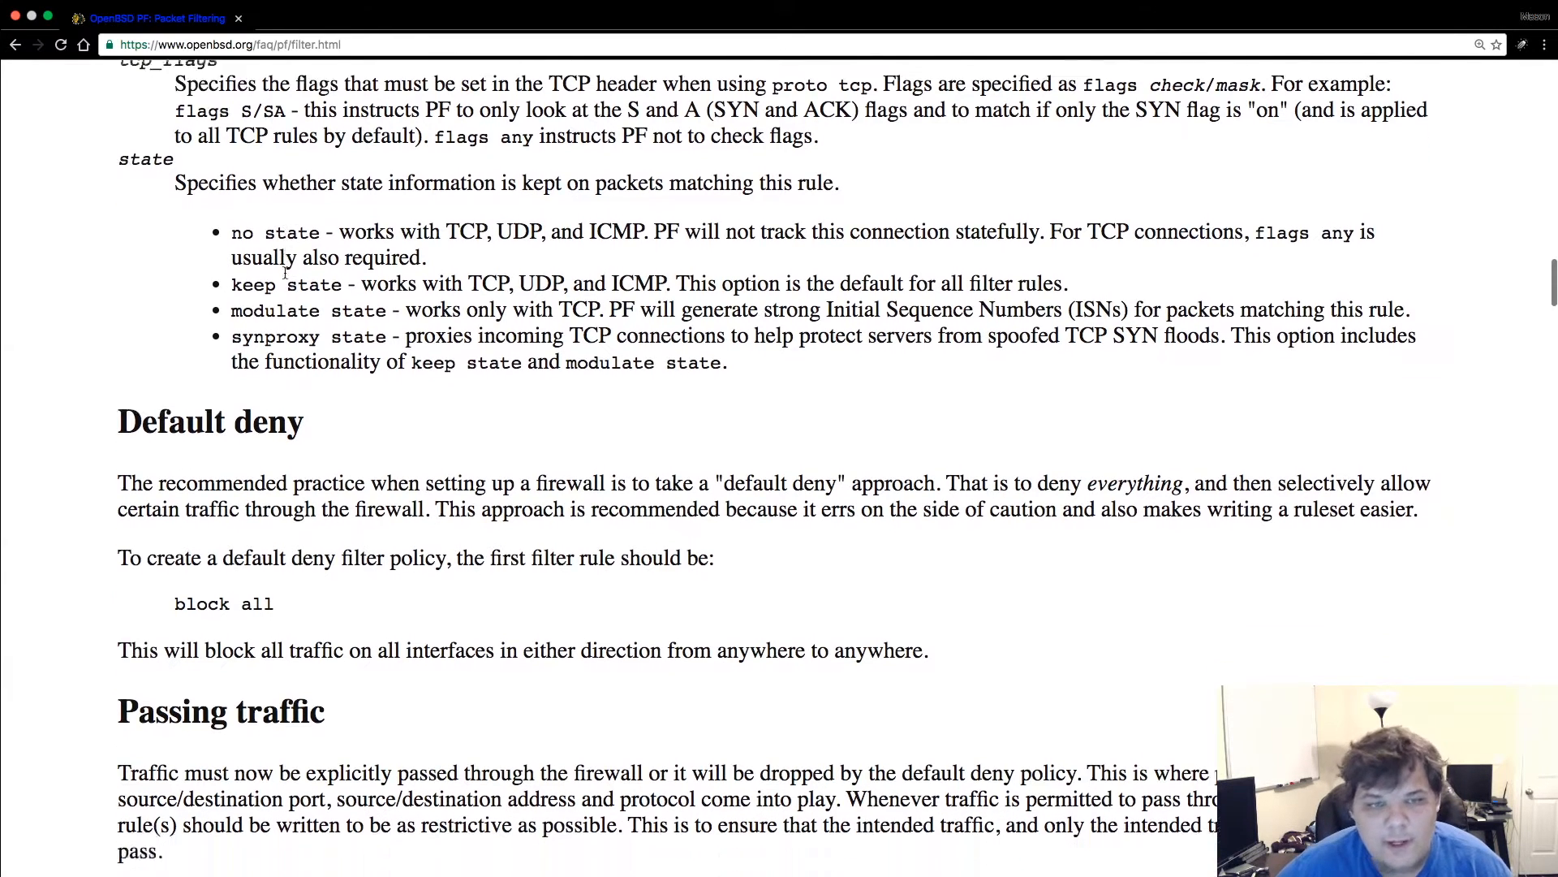
# - Scroll past Default deny and Passing traffic to the quick keyword's better example
pyautogui.scroll(-3)
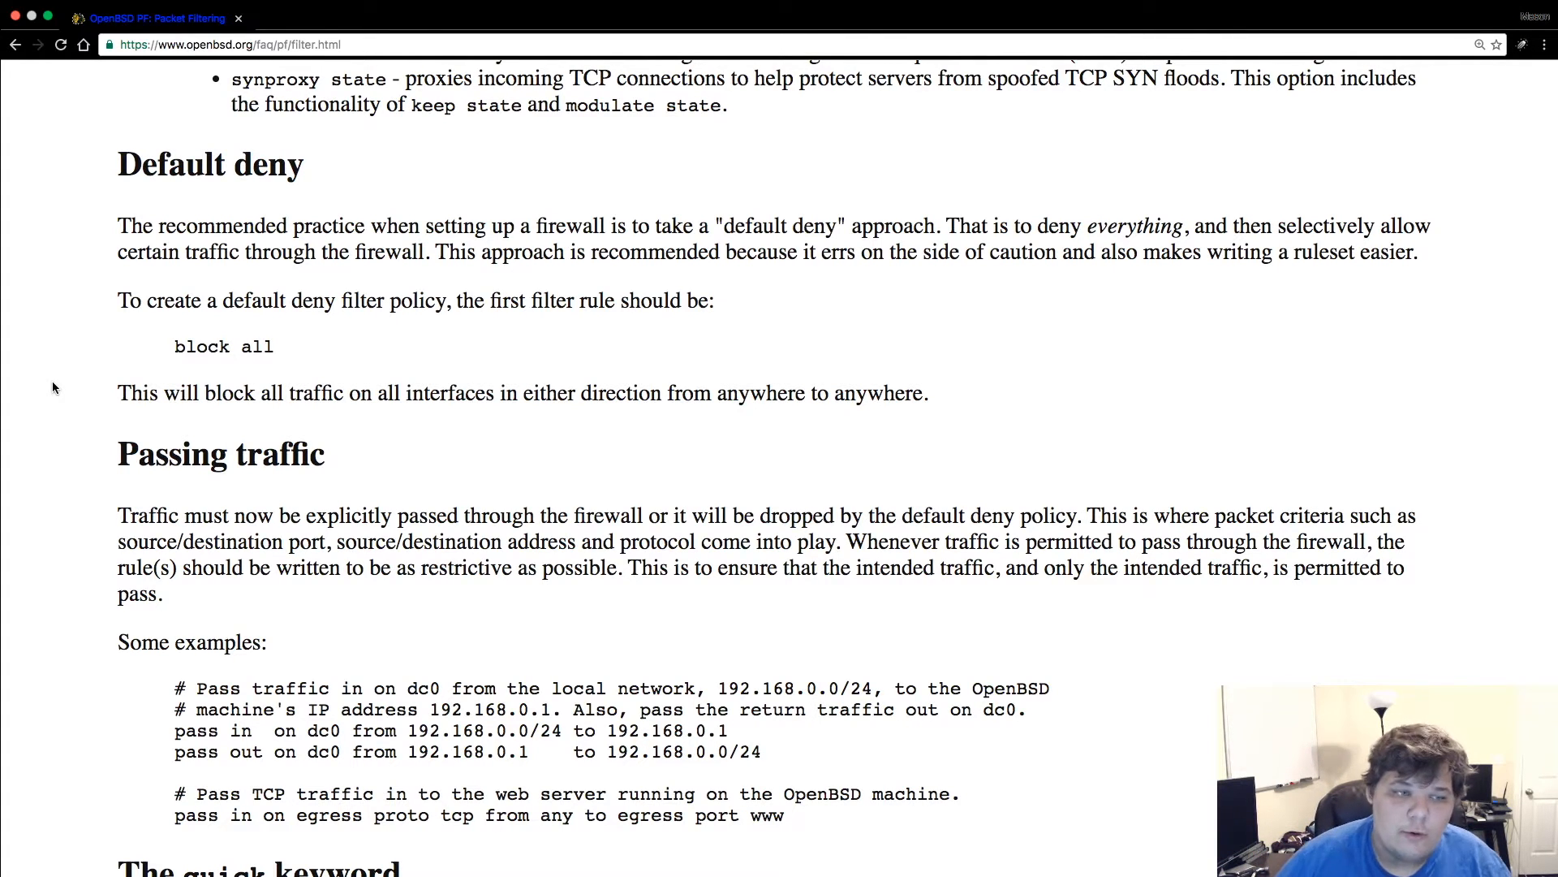
pyautogui.scroll(-3)
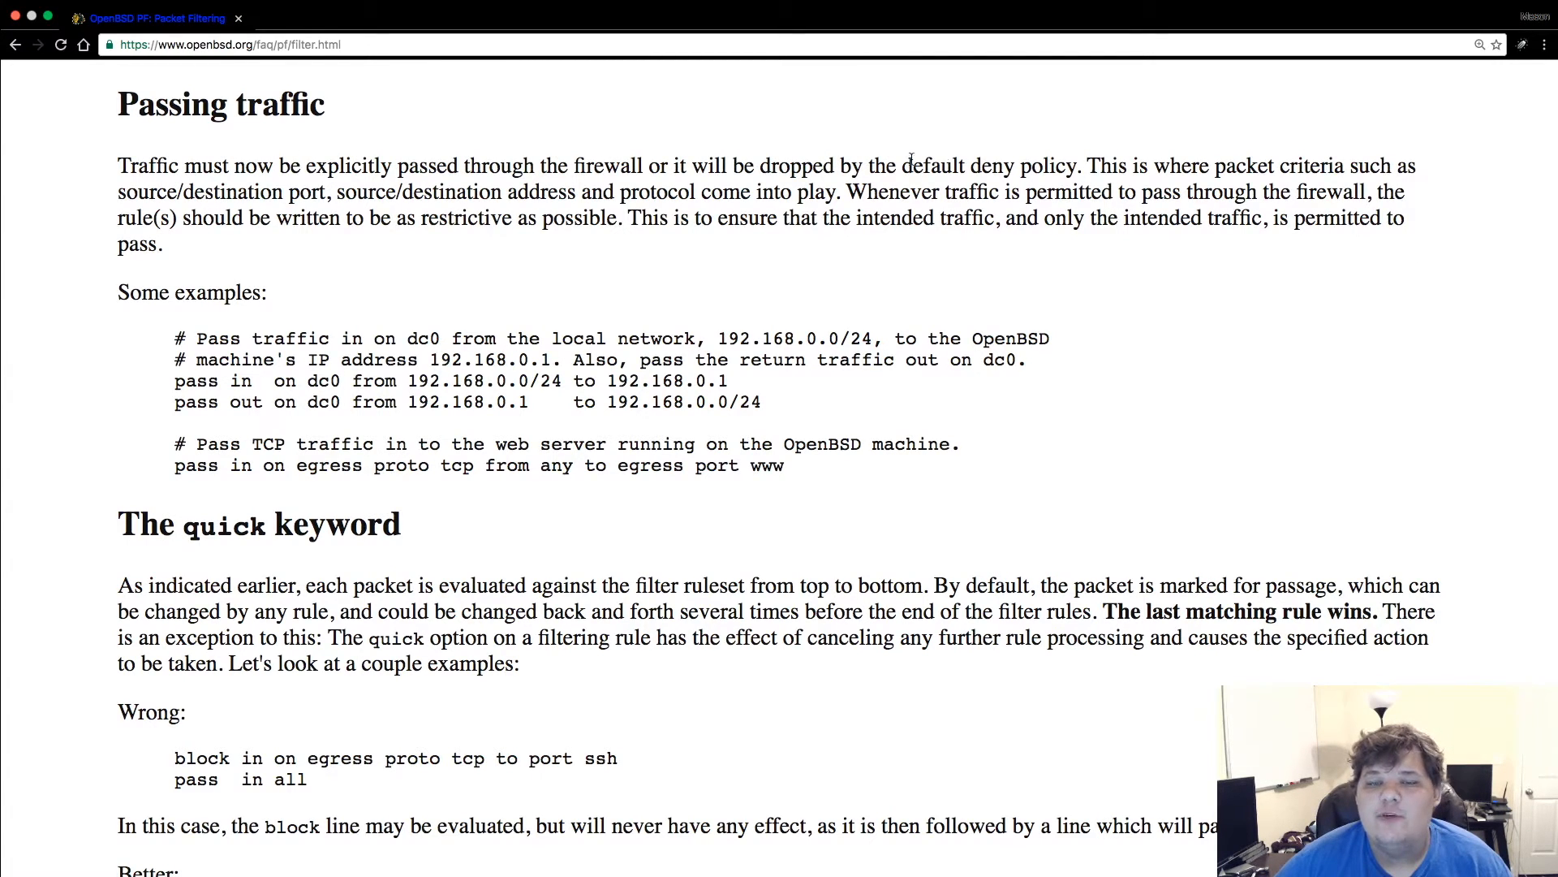
pyautogui.moveTo(962, 142)
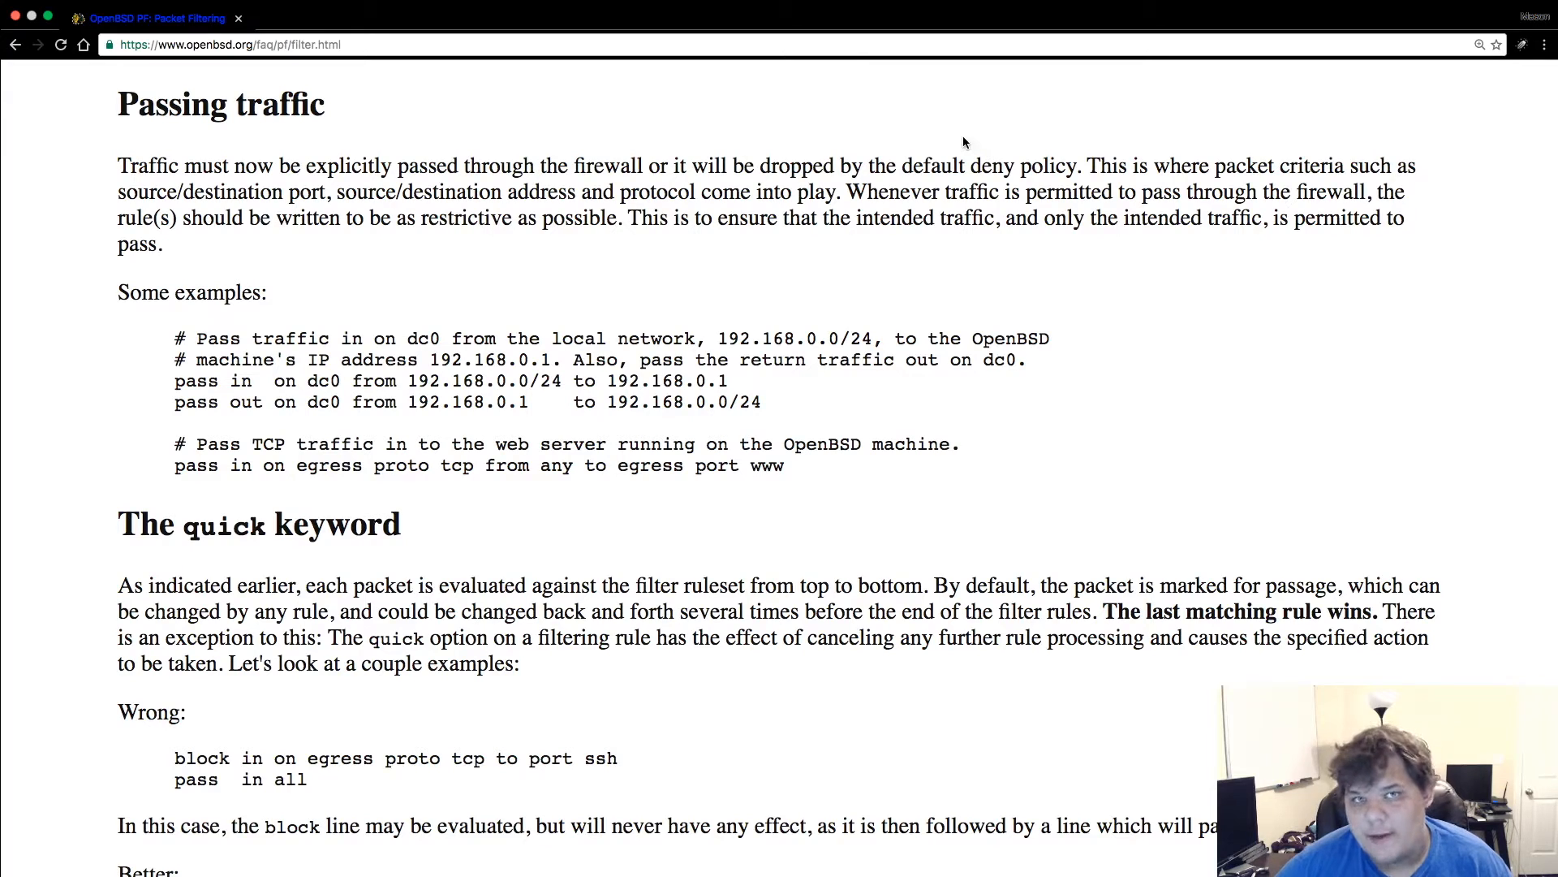
pyautogui.moveTo(17, 386)
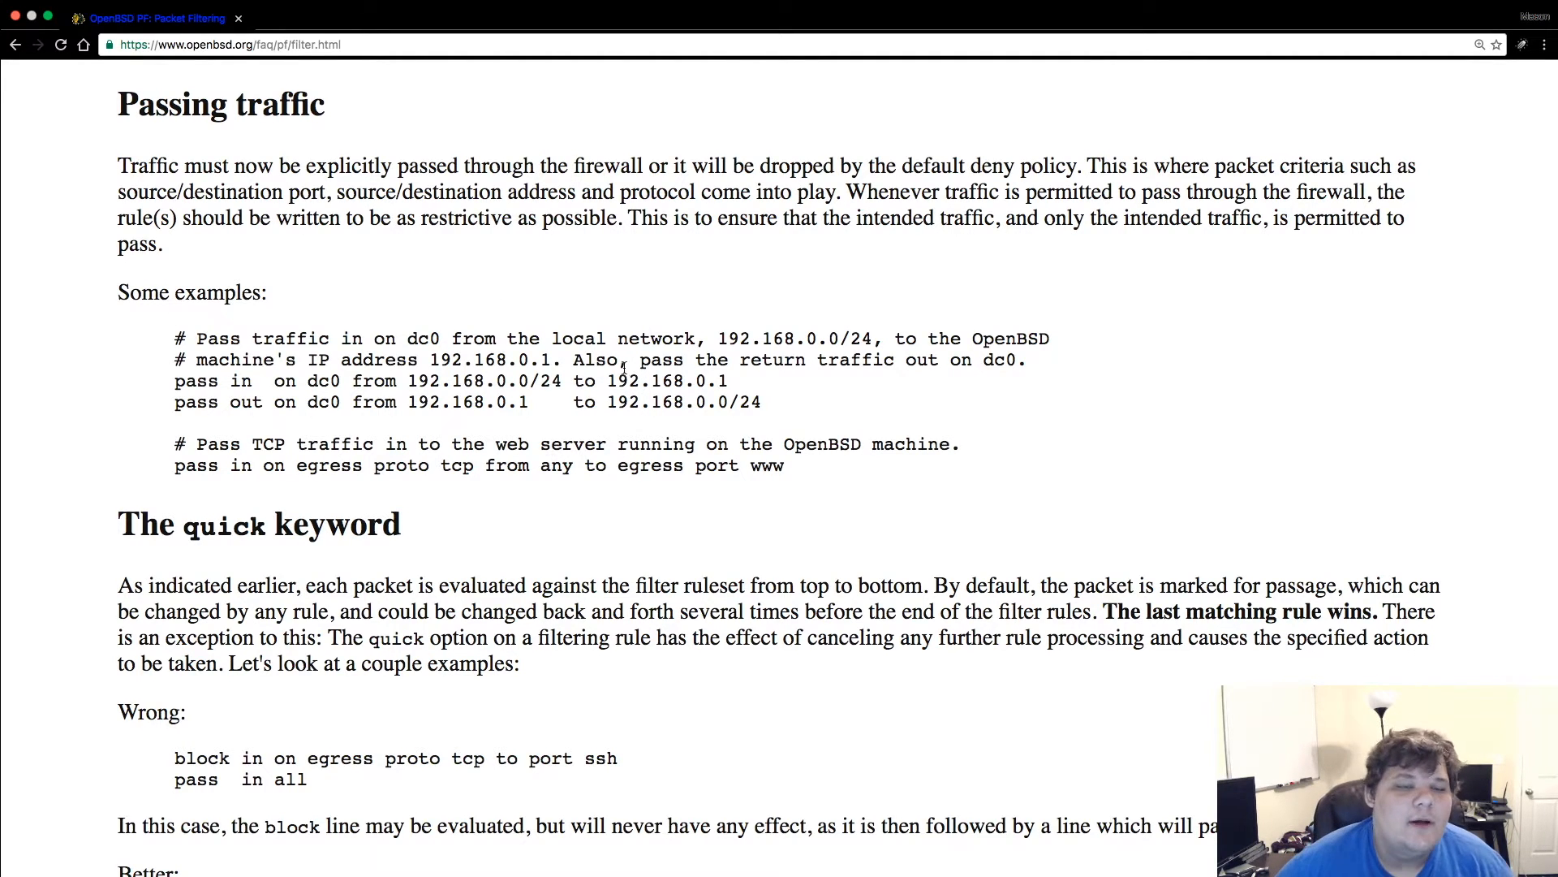
pyautogui.scroll(-3)
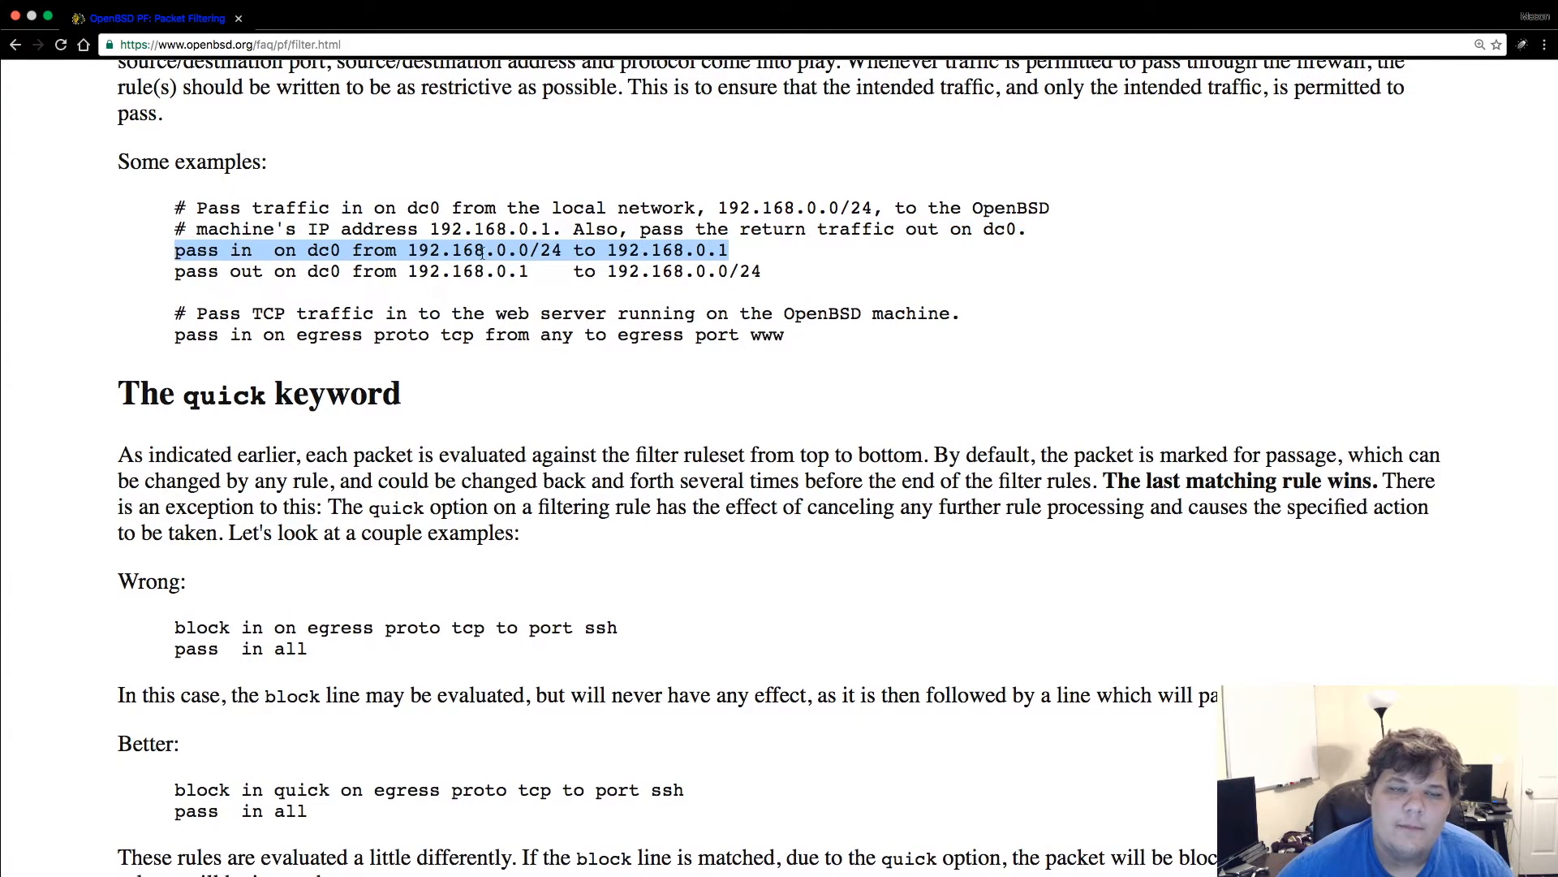
pyautogui.moveTo(765, 394)
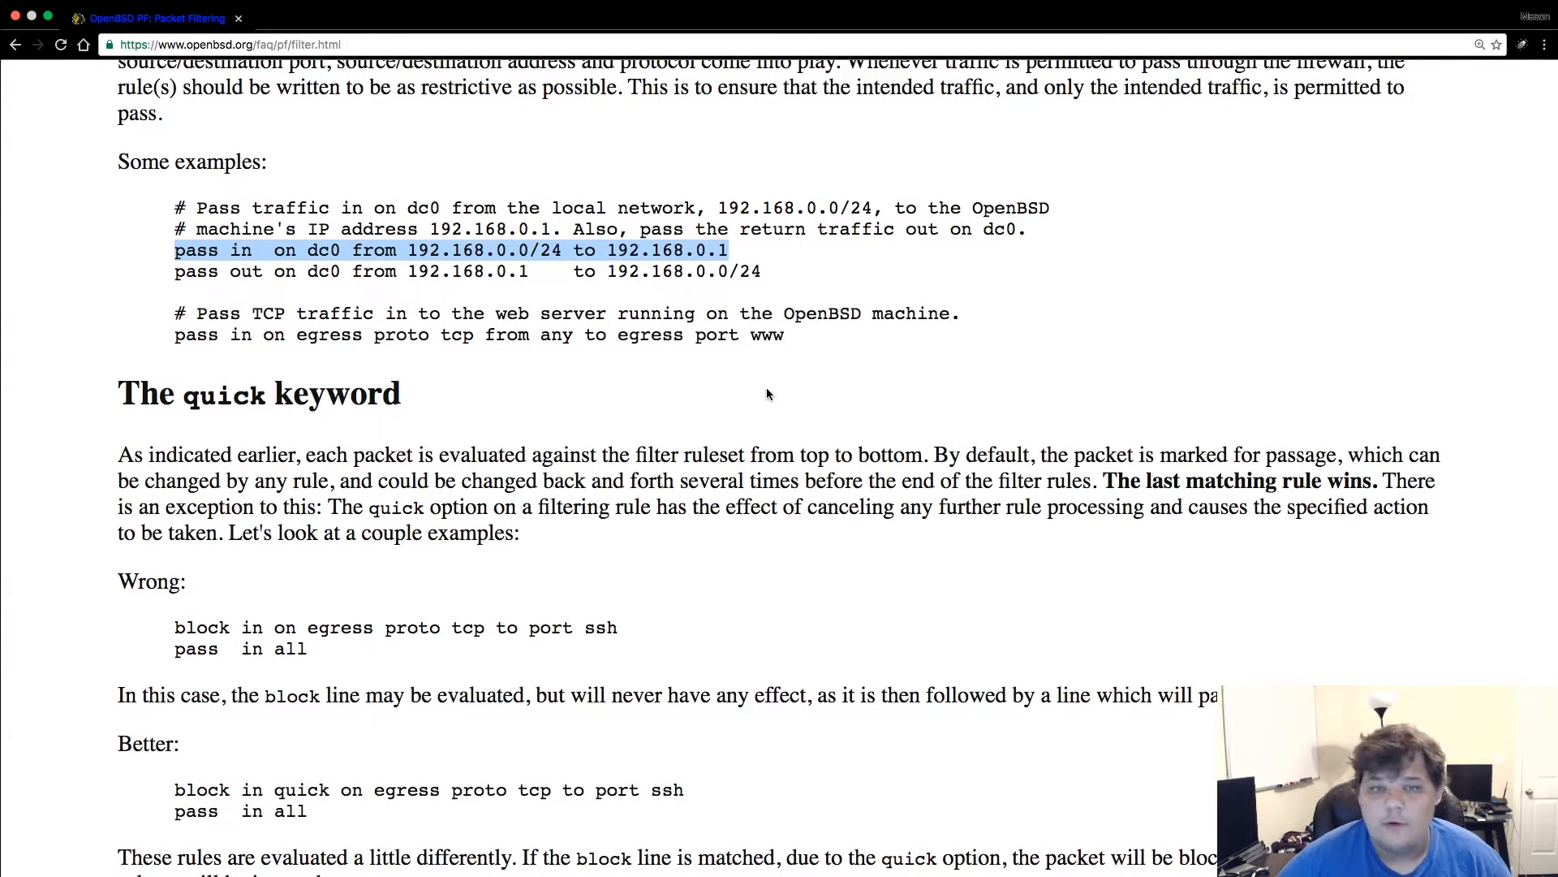
pyautogui.scroll(-3)
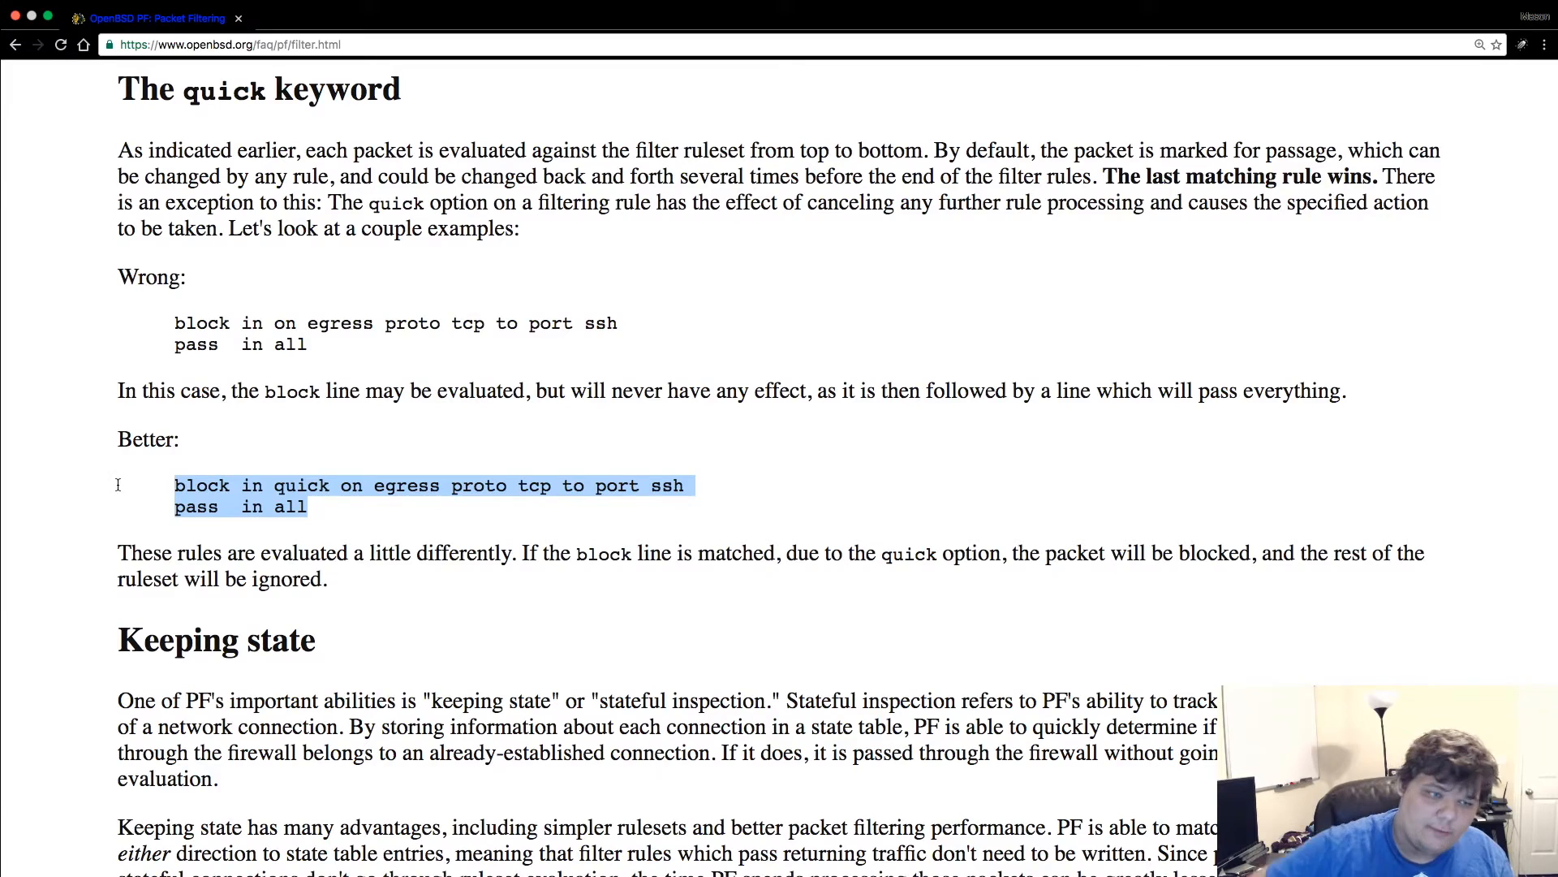
# - Highlight the 'pass in all' line, then scroll to the Keeping state section
pyautogui.click(165, 324)
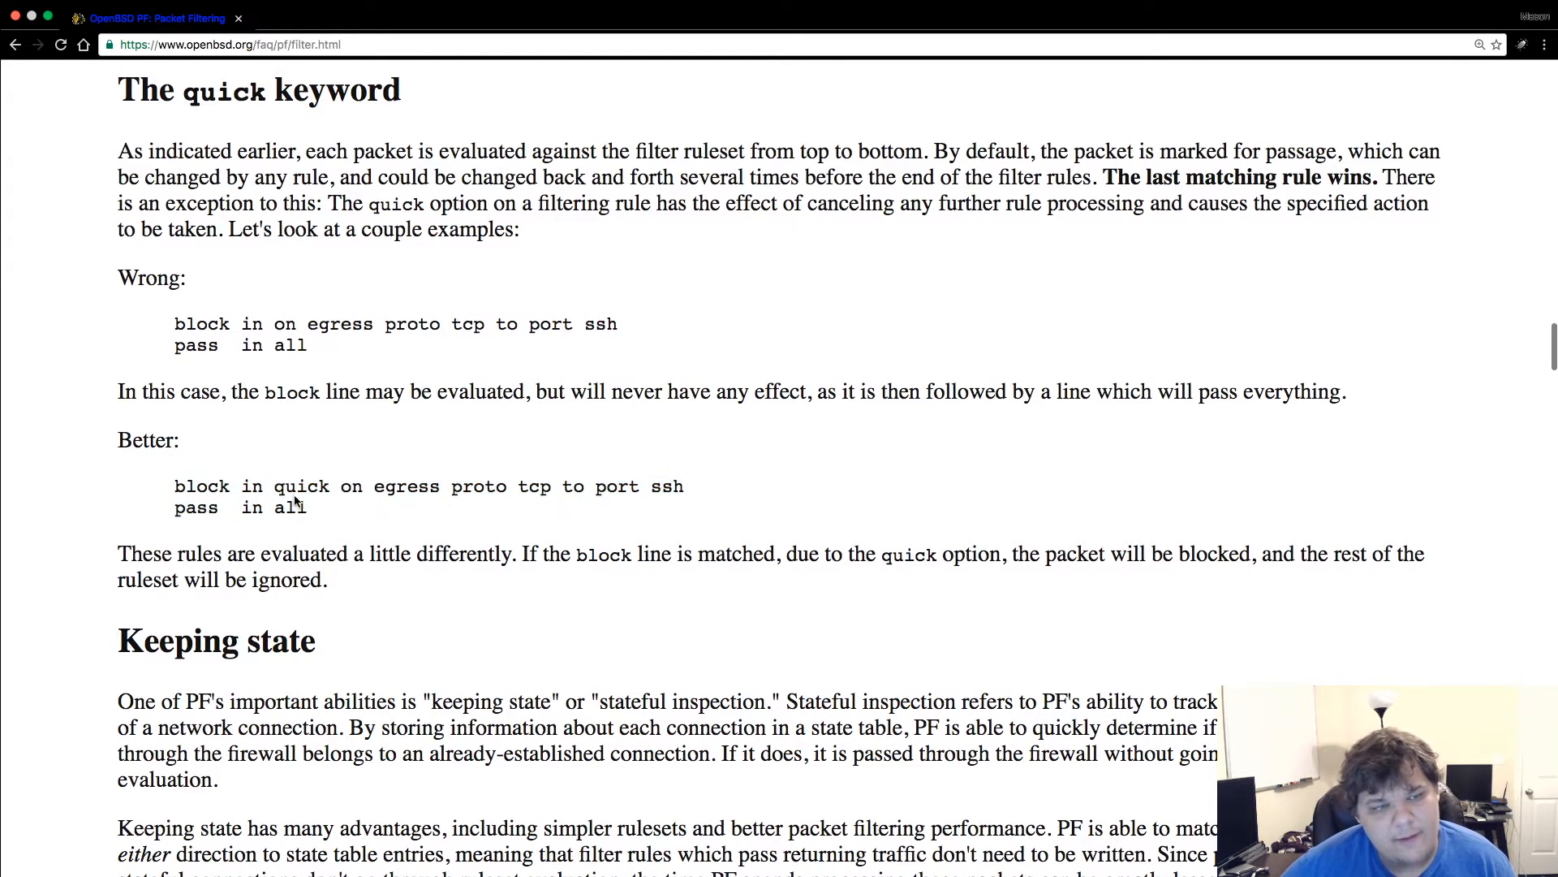
pyautogui.moveTo(362, 508)
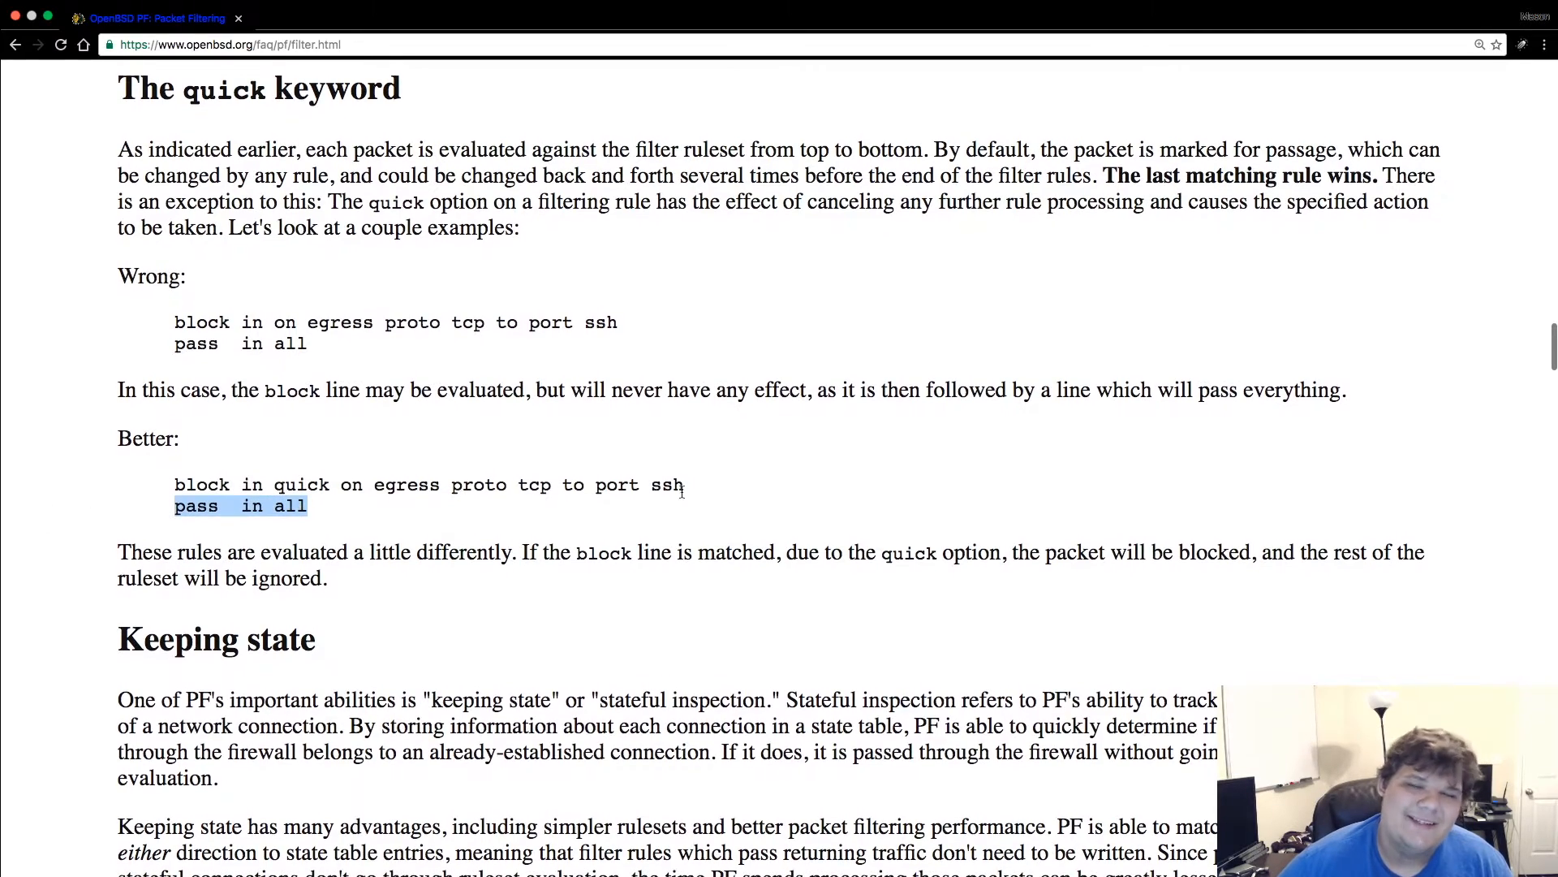
pyautogui.scroll(-3)
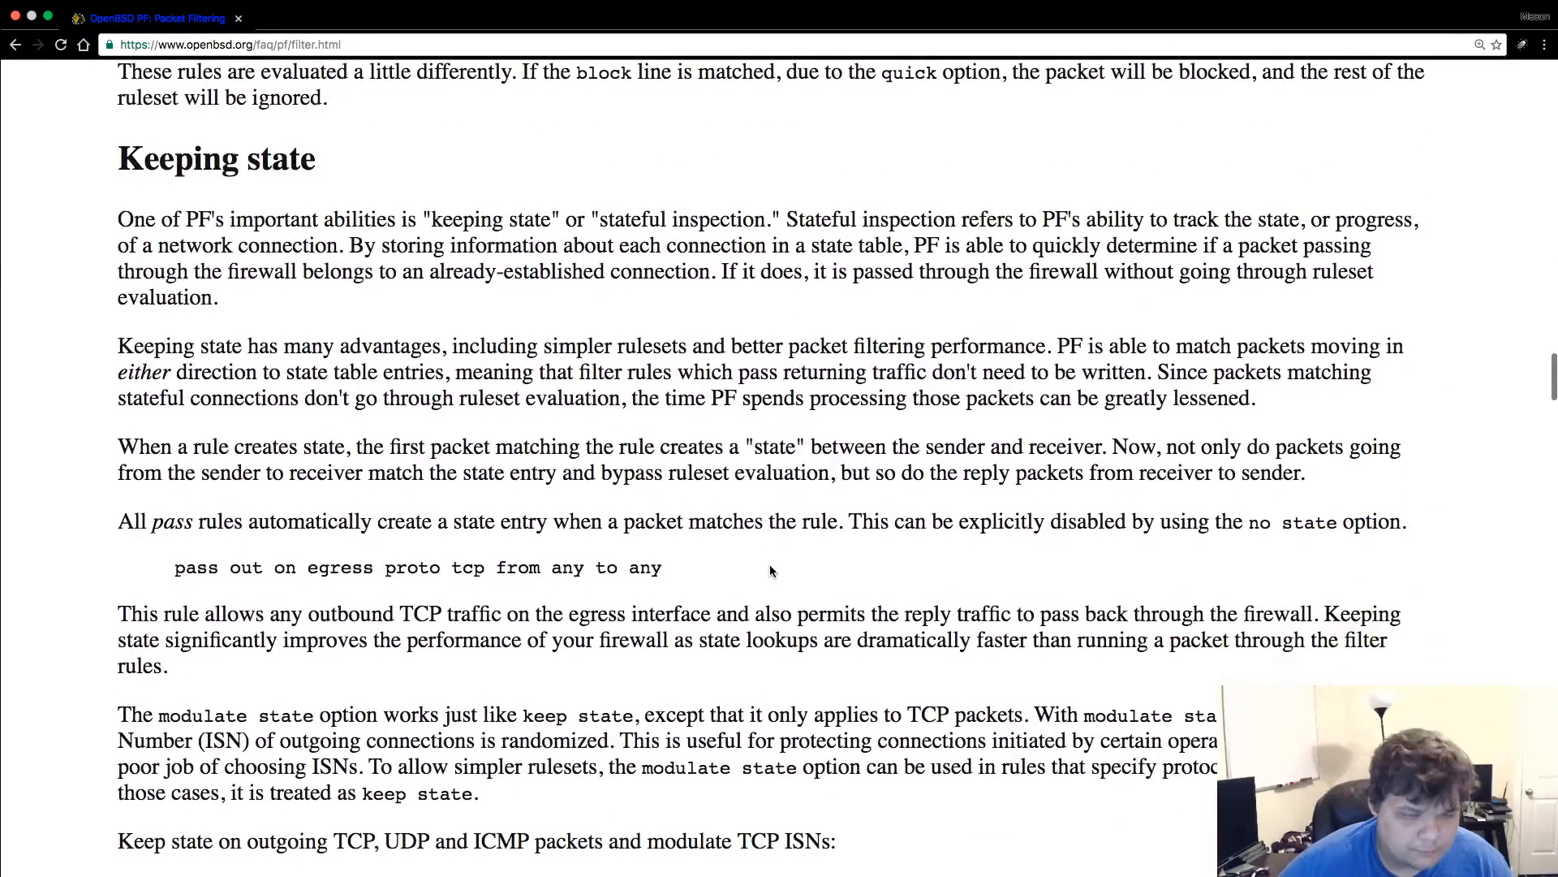
# - Scroll past the modulate state and state-policy examples to Keeping state for UDP
pyautogui.scroll(-3)
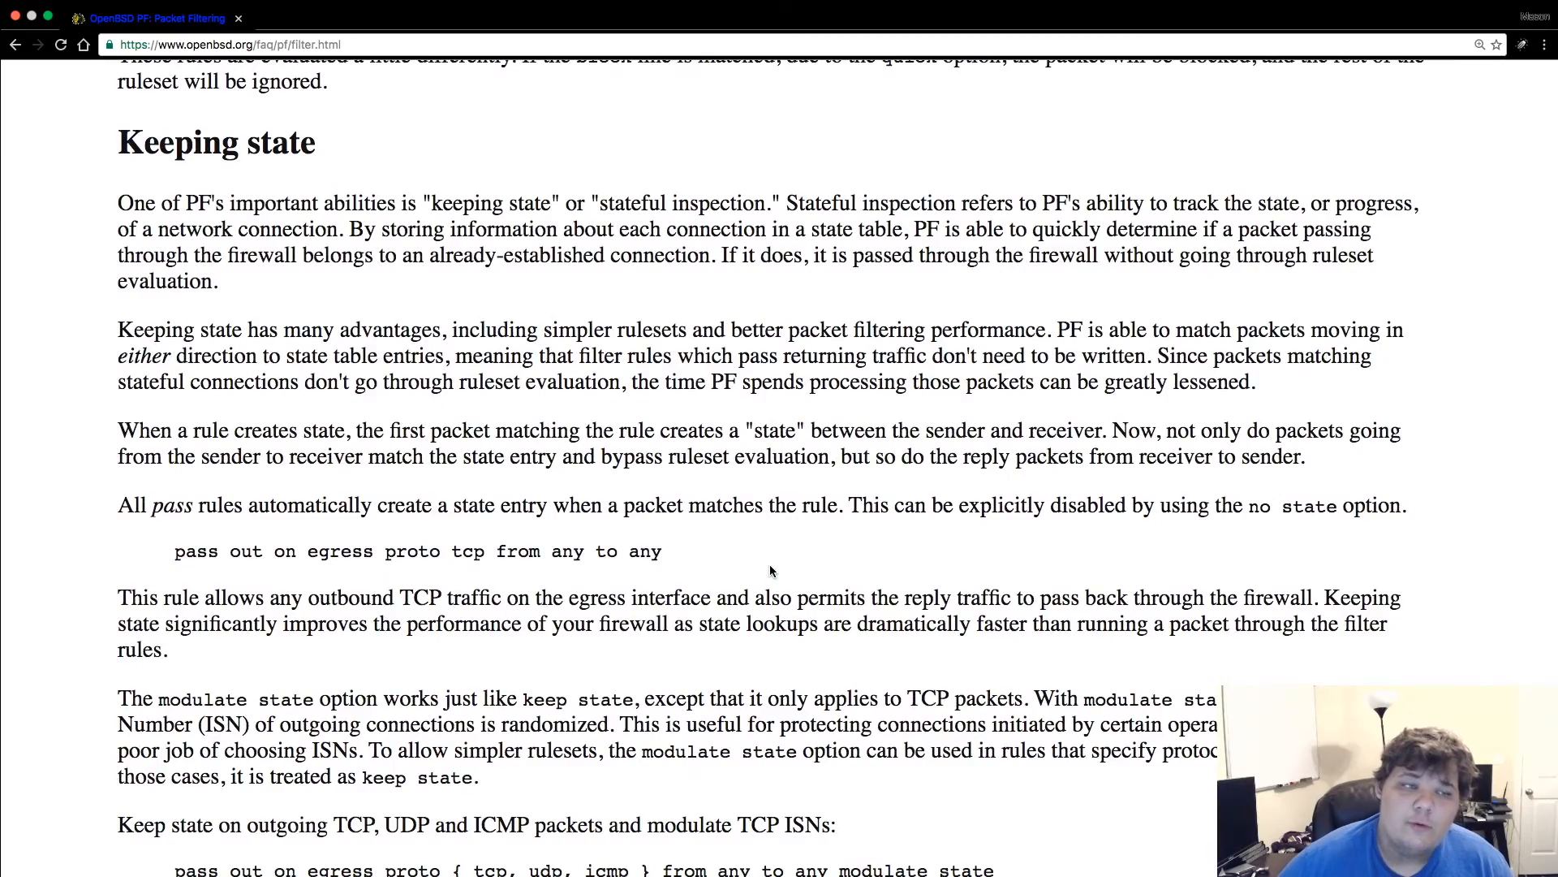
pyautogui.scroll(3)
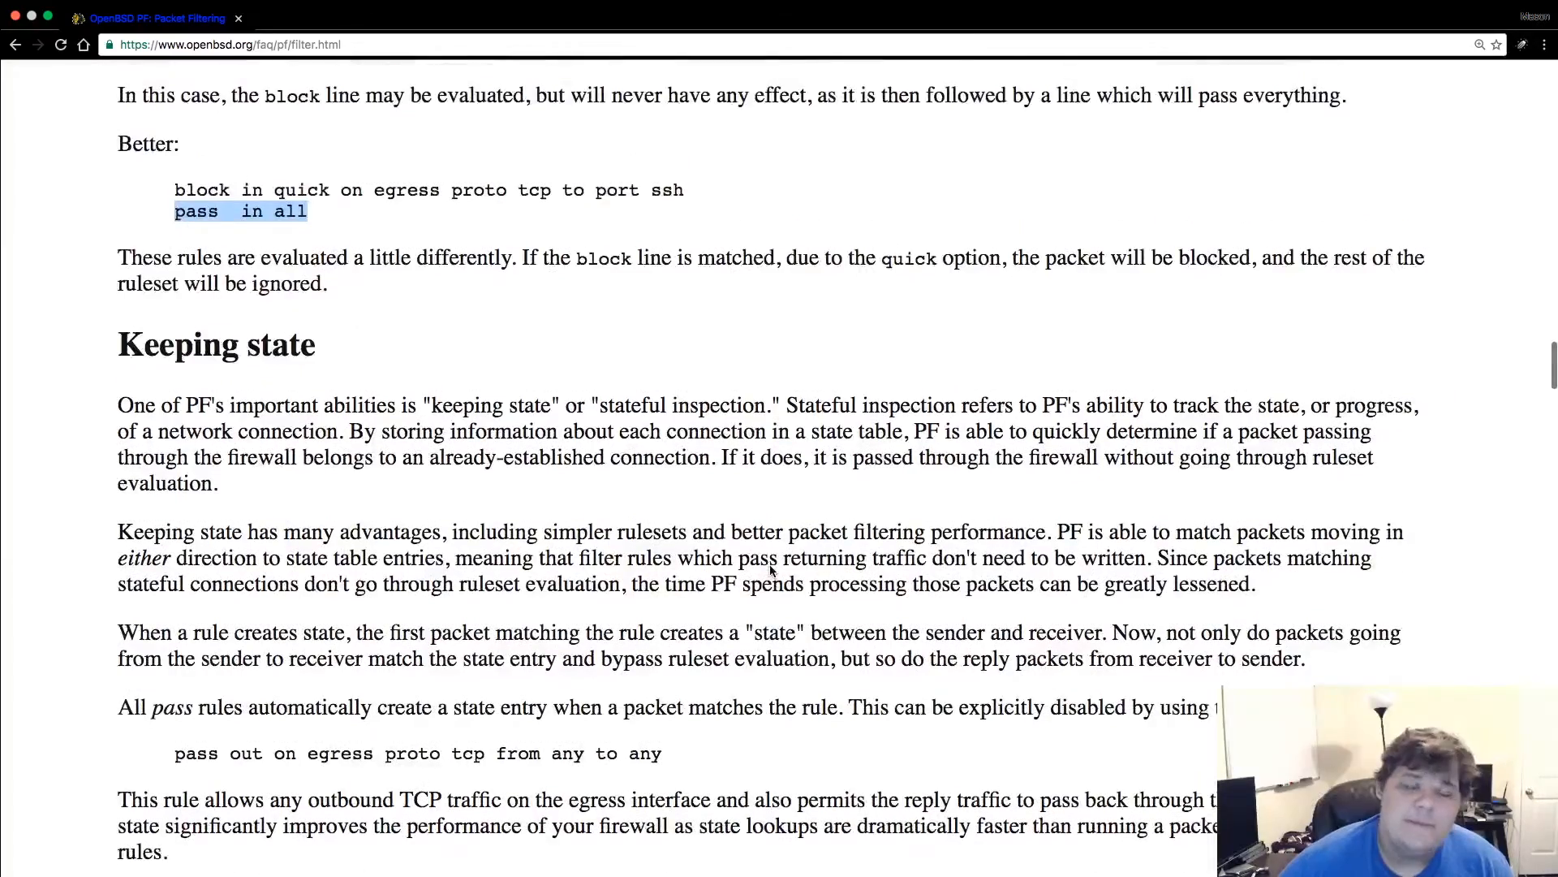
pyautogui.scroll(-3)
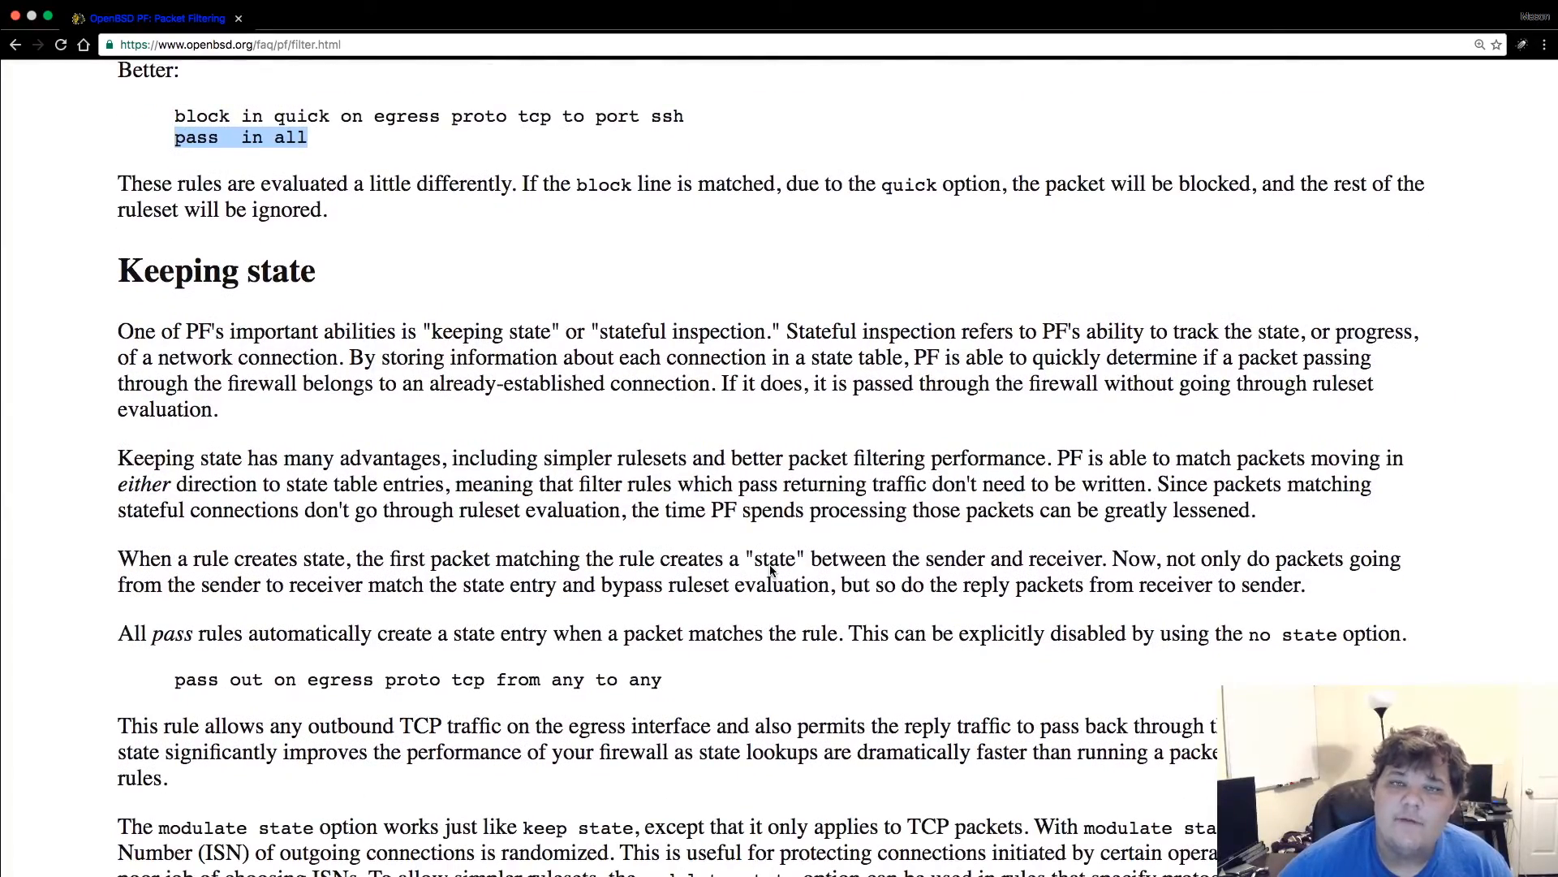
pyautogui.scroll(-3)
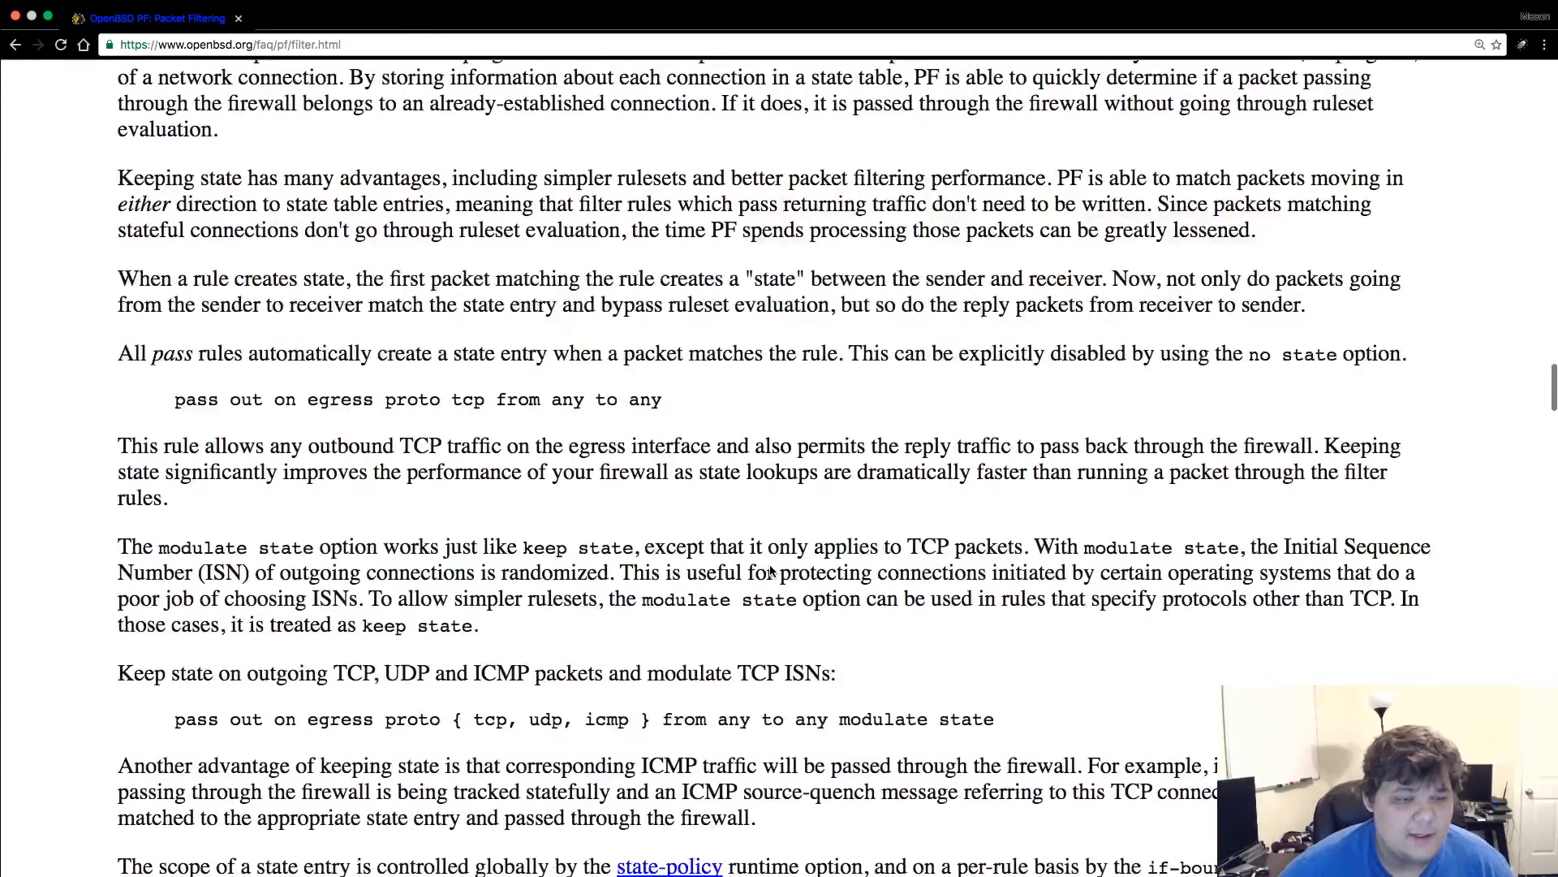
pyautogui.scroll(-3)
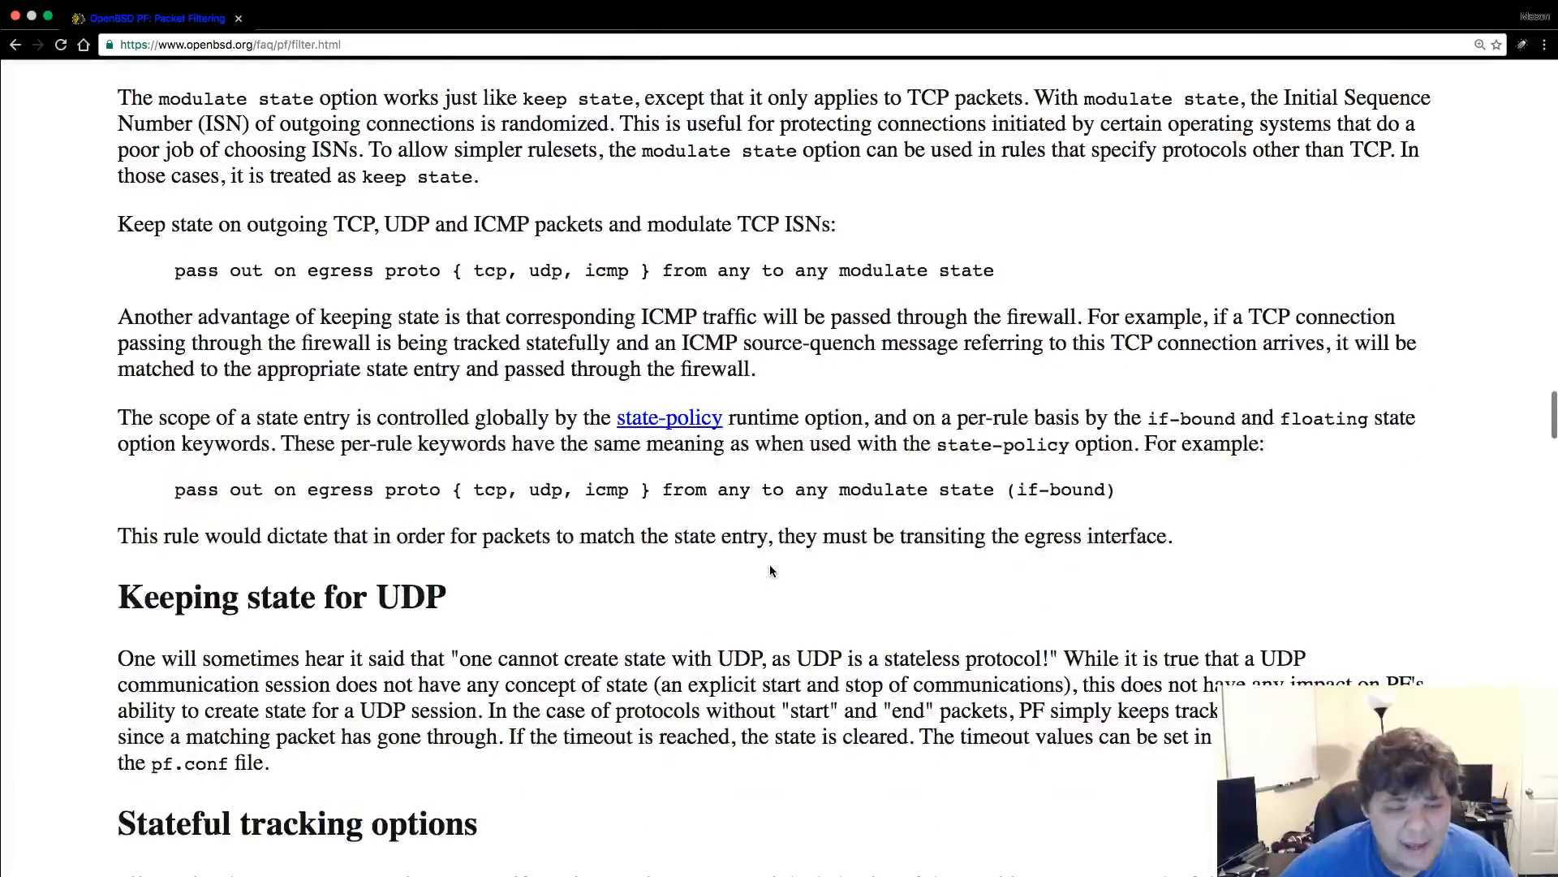
pyautogui.scroll(3)
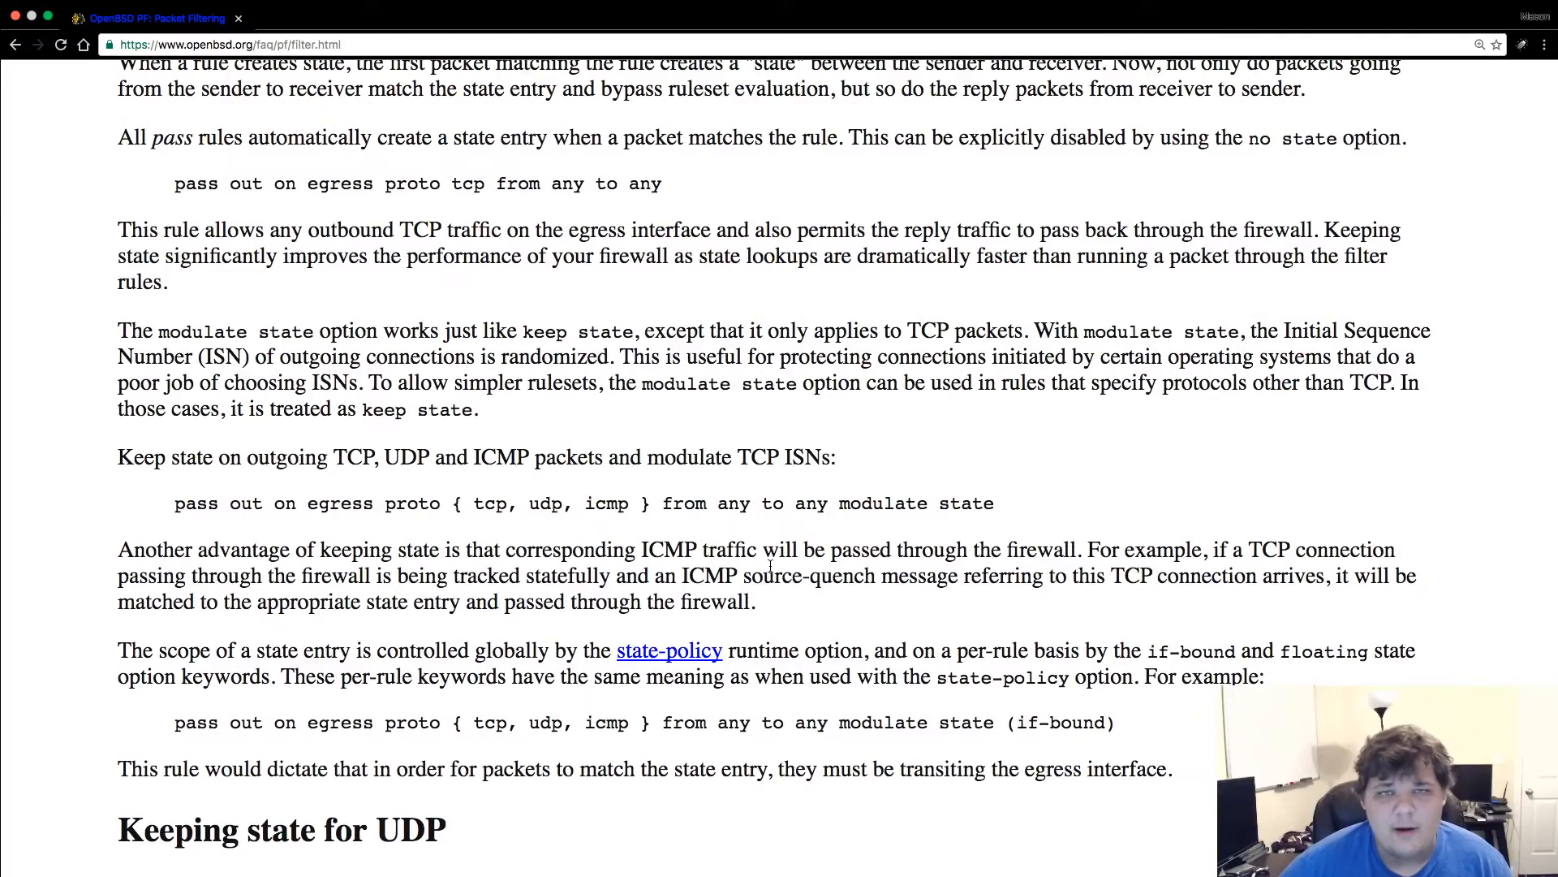
pyautogui.scroll(-3)
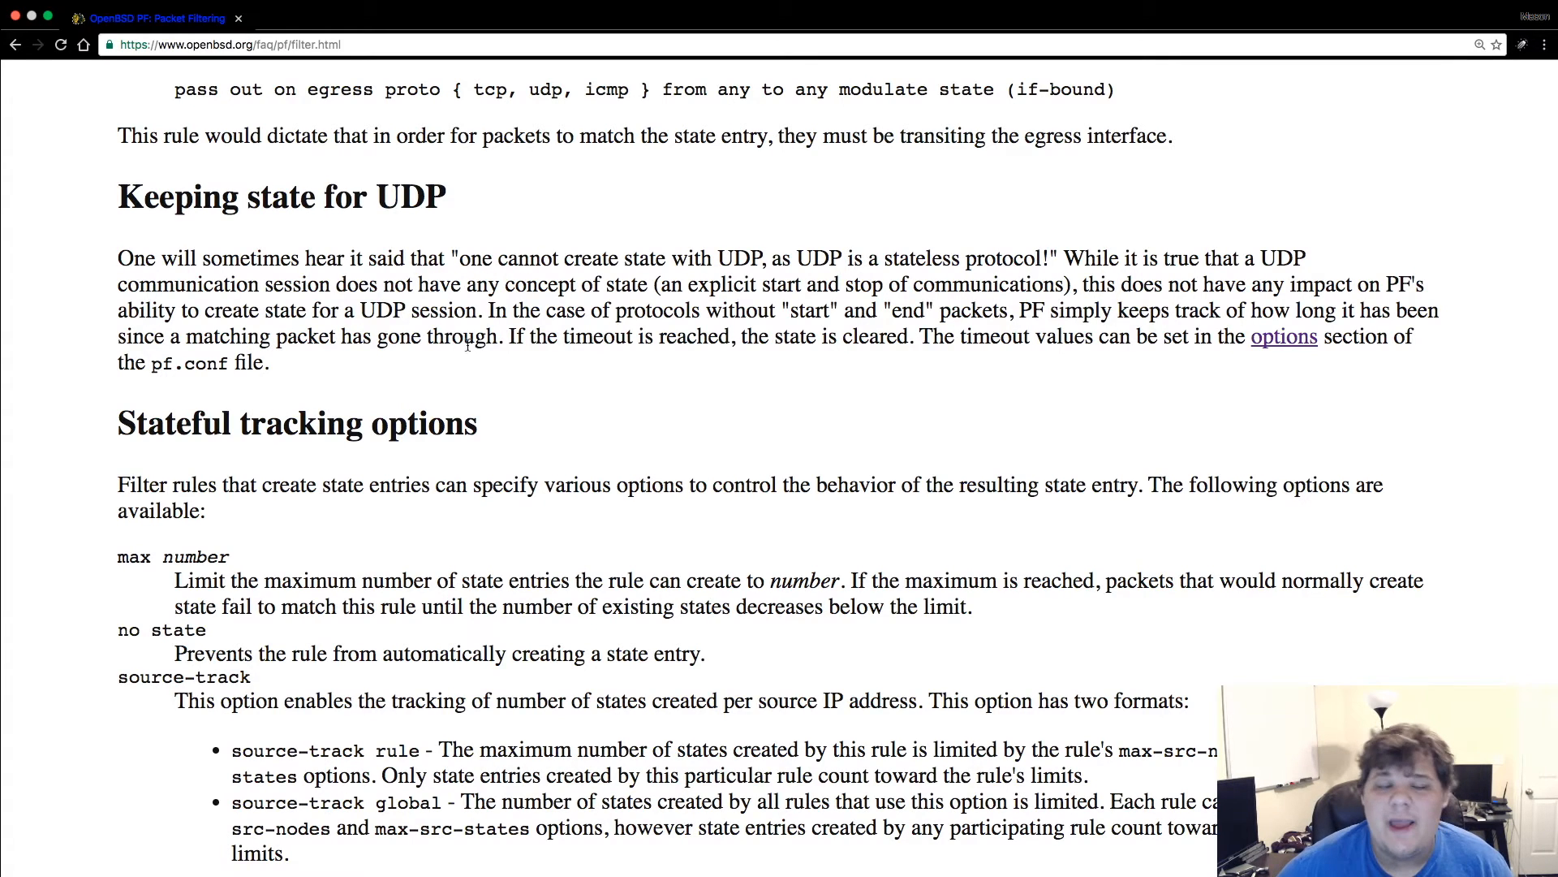
pyautogui.scroll(3)
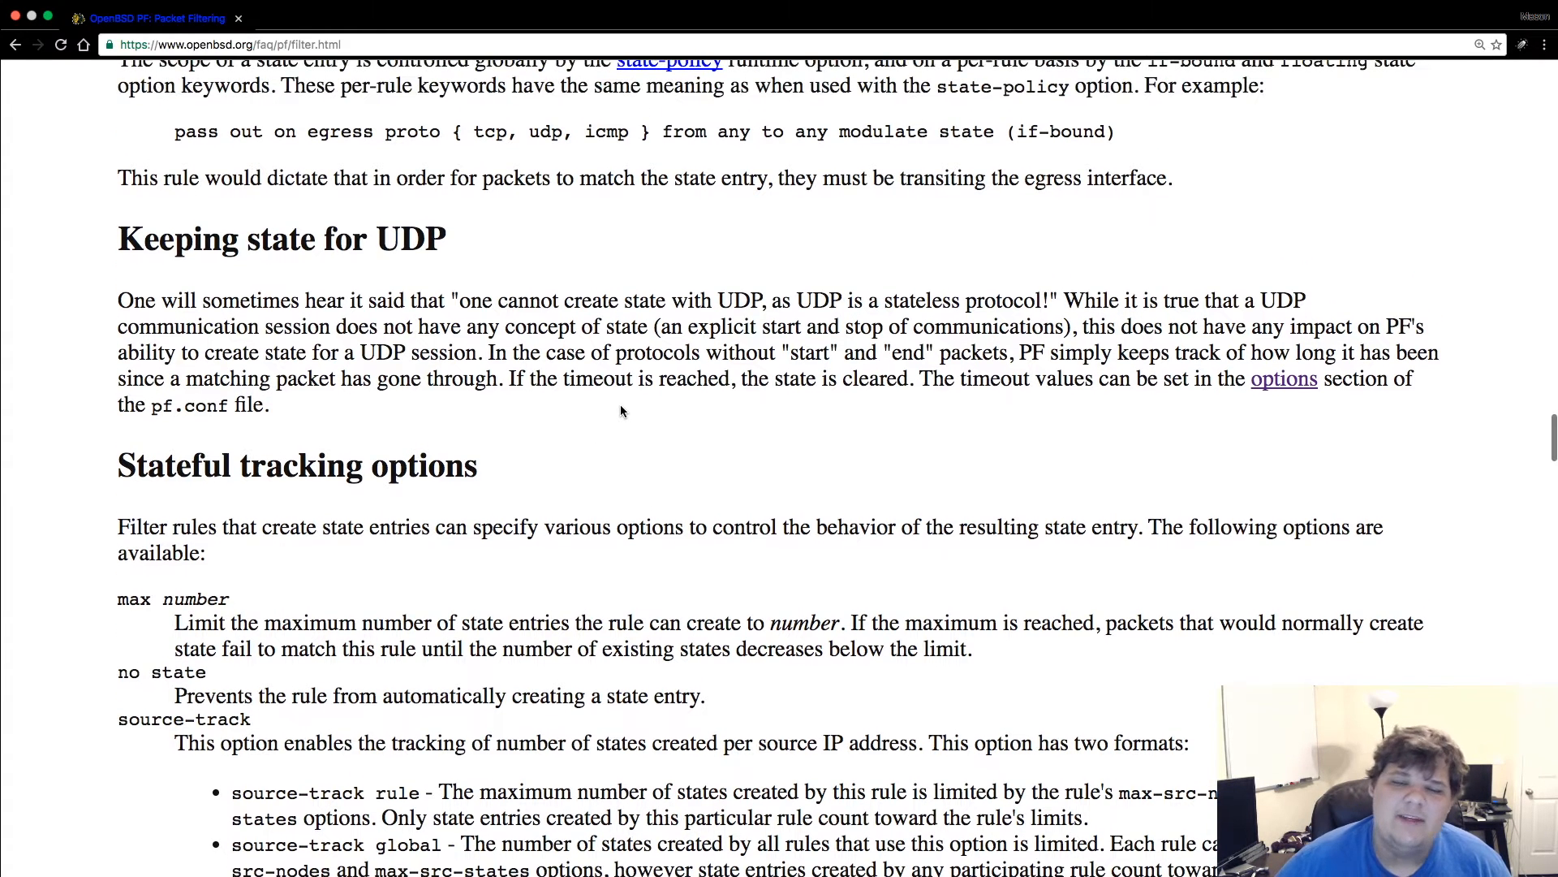
# - Scroll through Stateful tracking options to the abusive_hosts overload and flush example
pyautogui.scroll(-3)
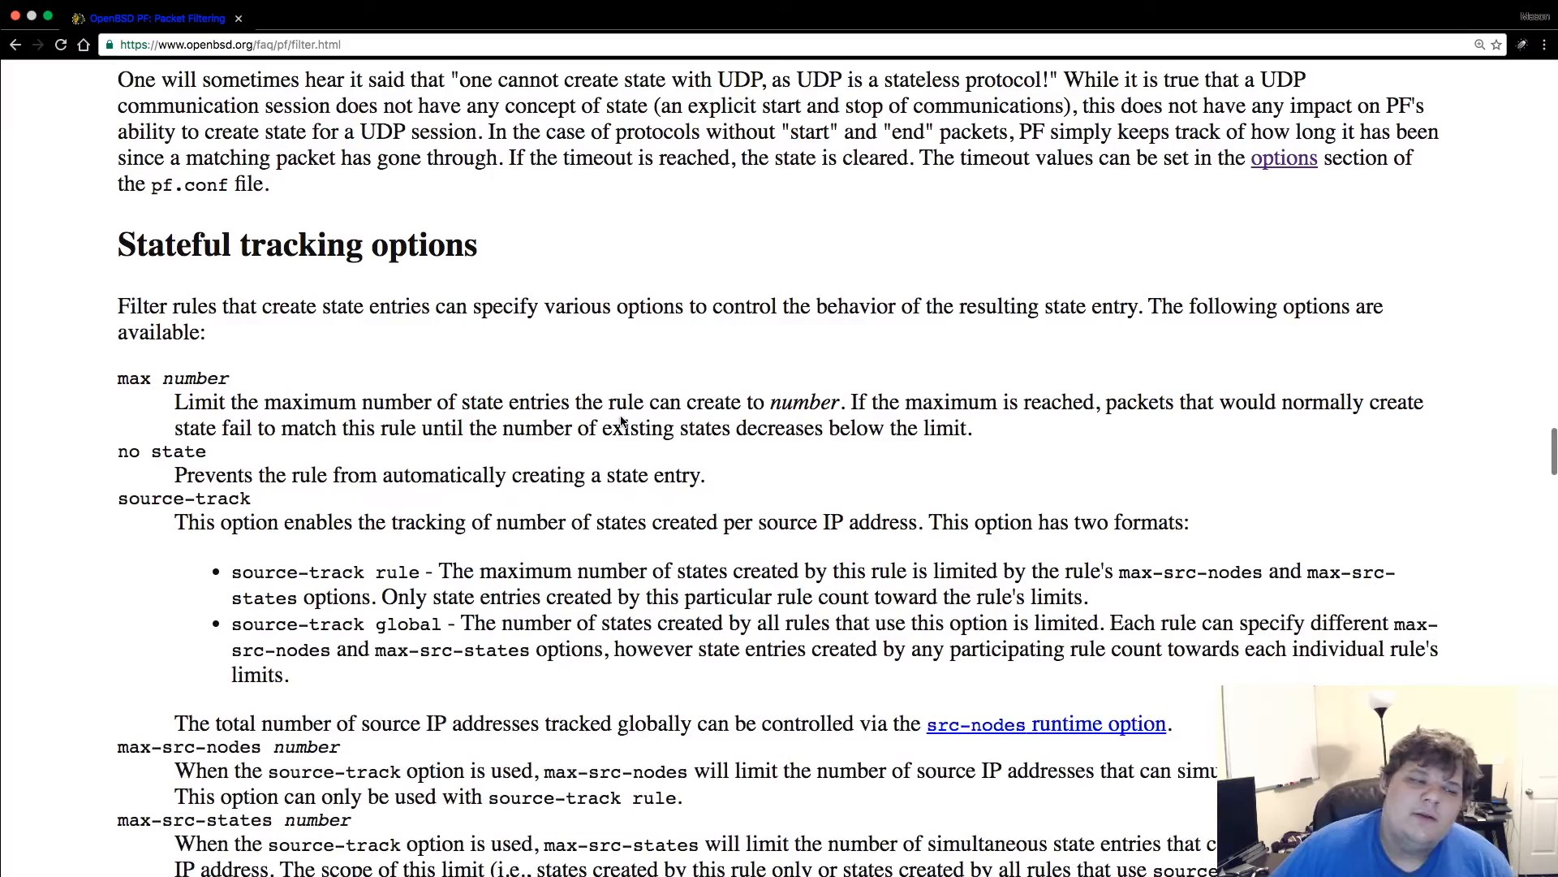
pyautogui.scroll(-3)
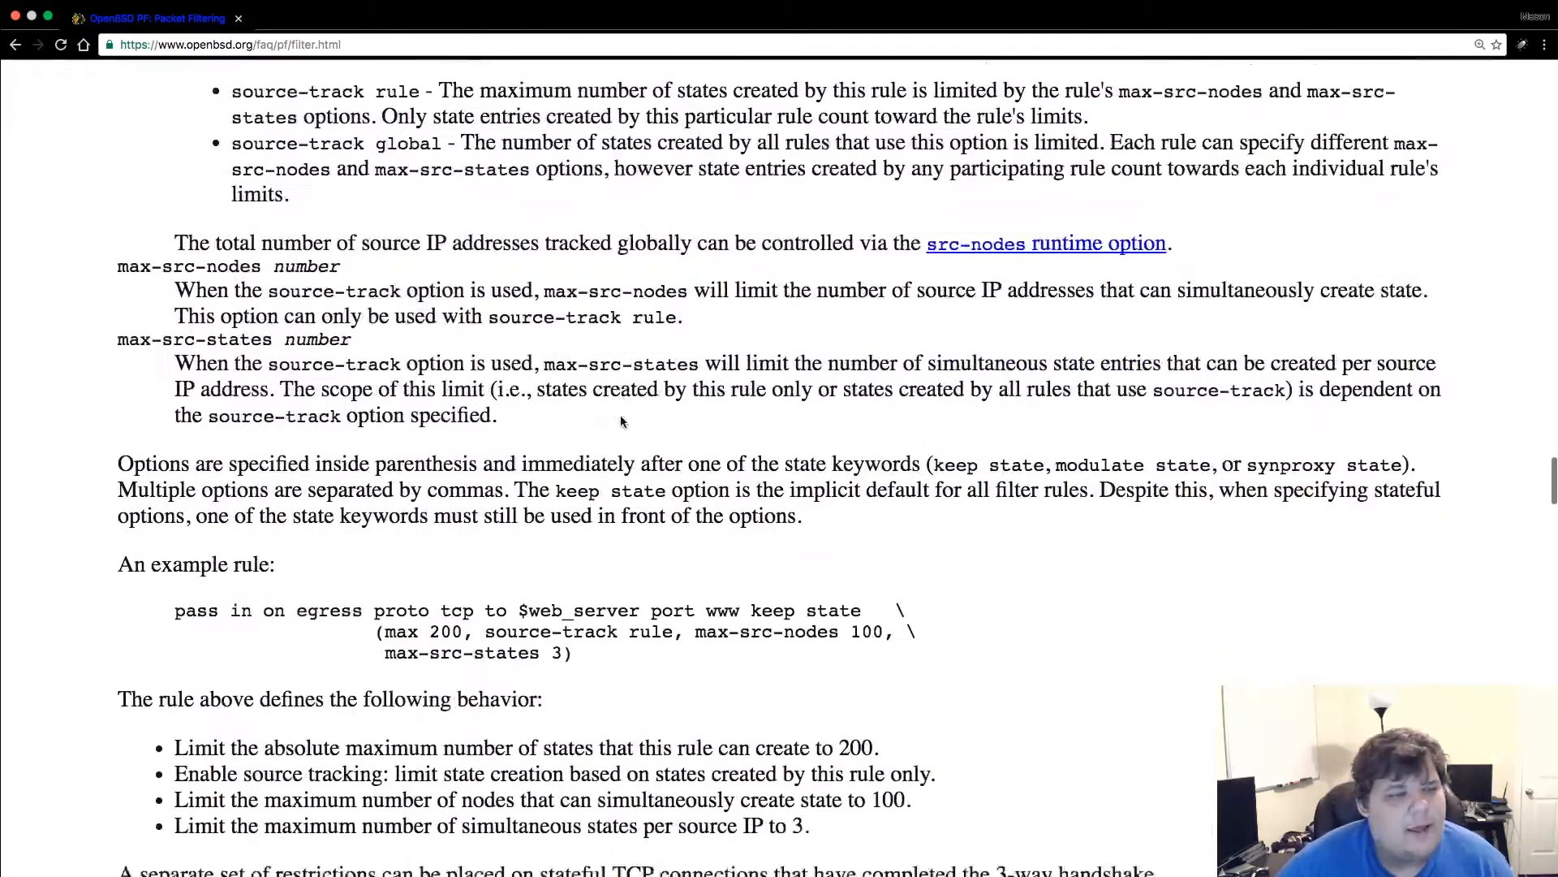
pyautogui.scroll(-3)
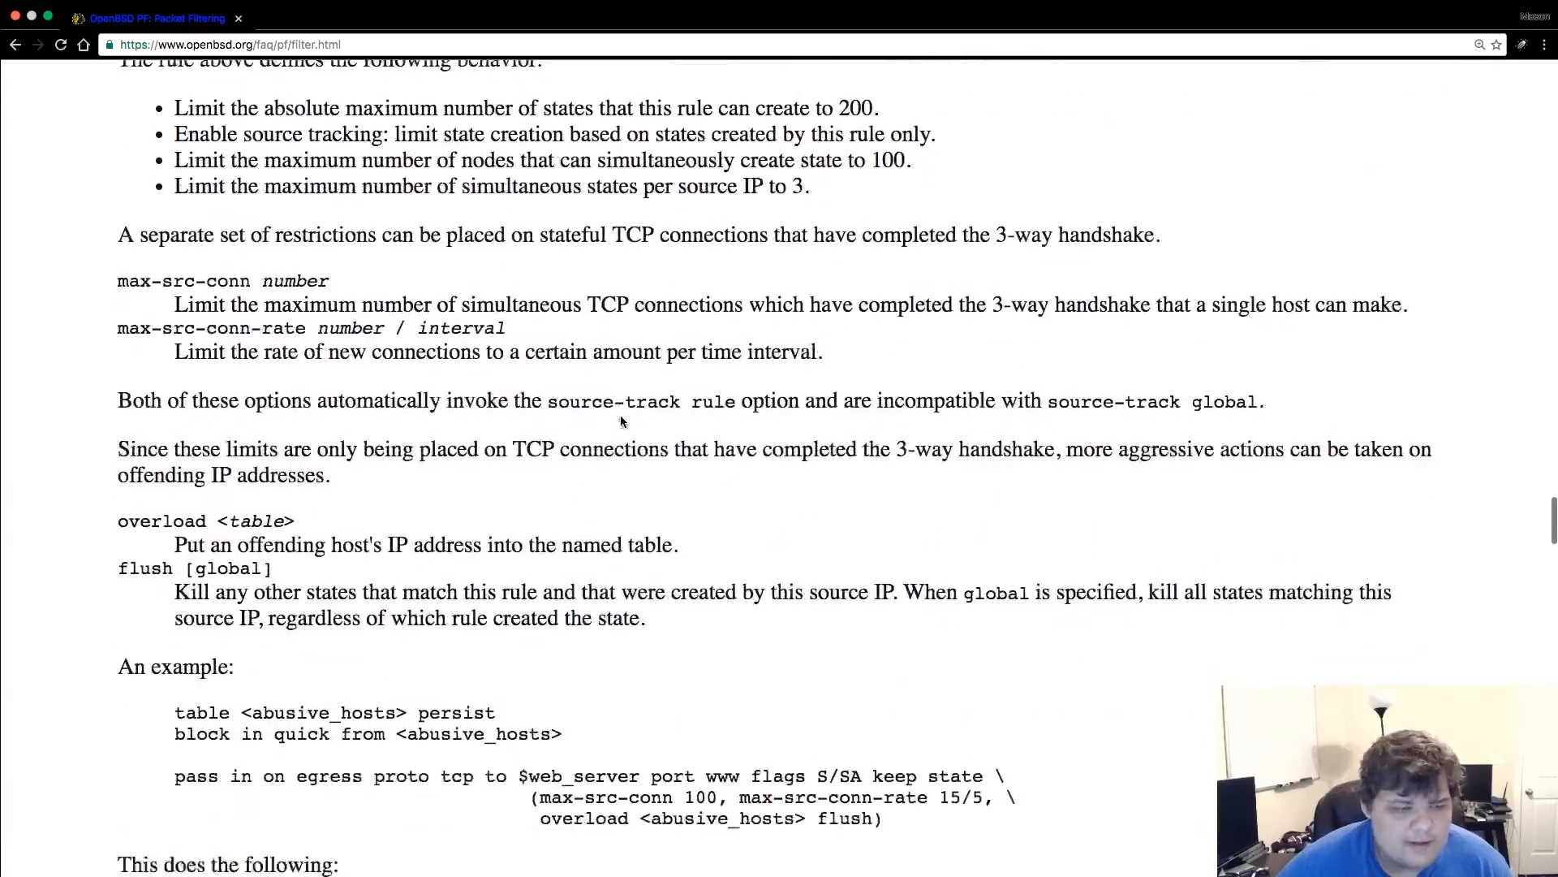
pyautogui.scroll(-3)
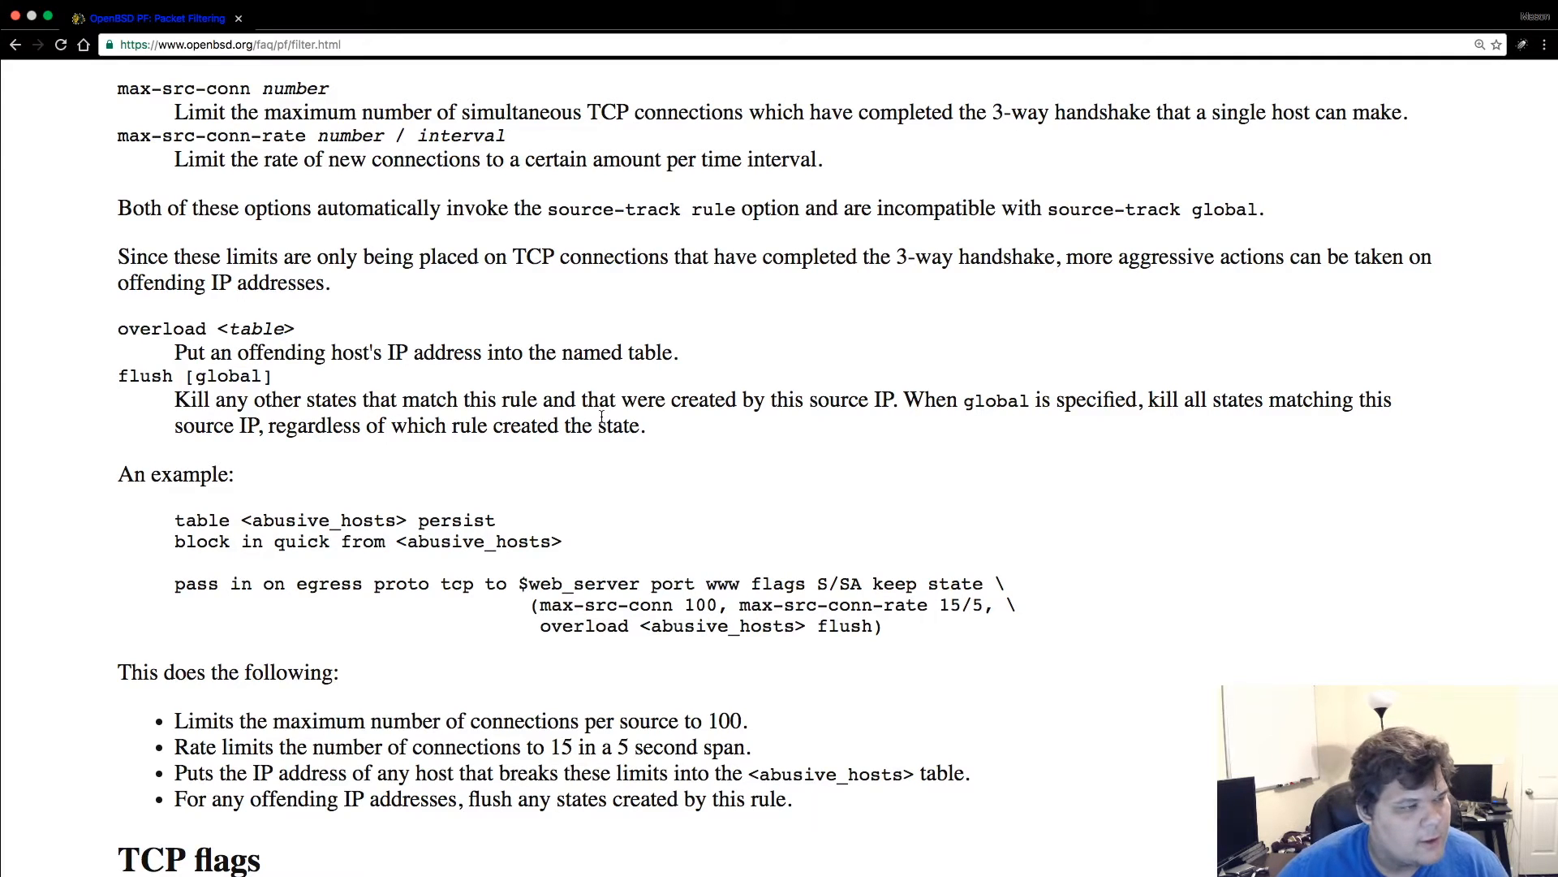
pyautogui.moveTo(650, 437)
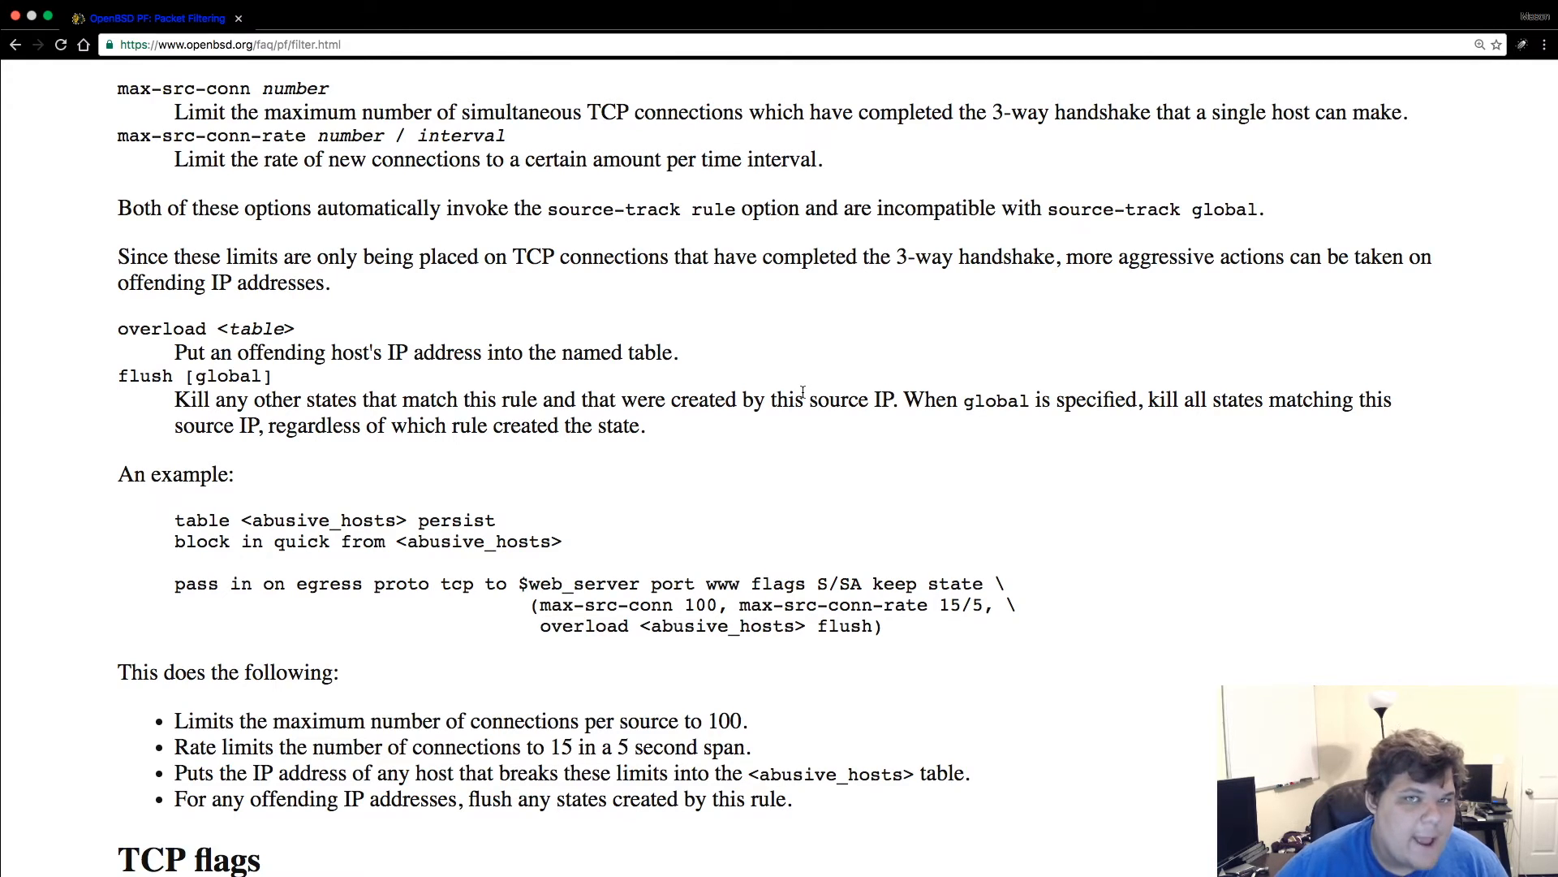
pyautogui.moveTo(1017, 323)
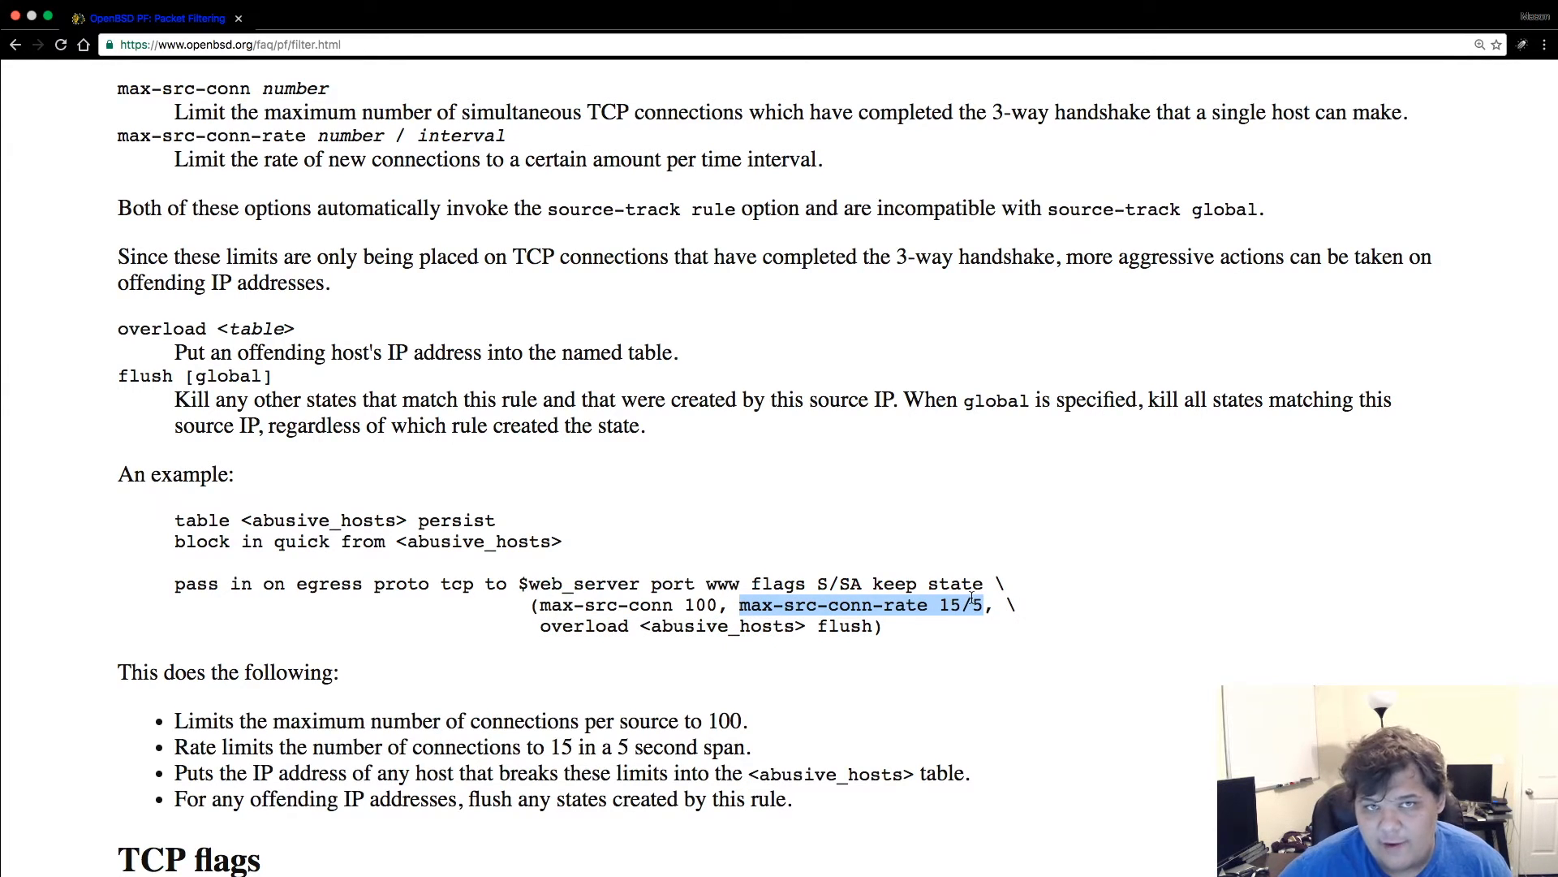
pyautogui.moveTo(565, 643)
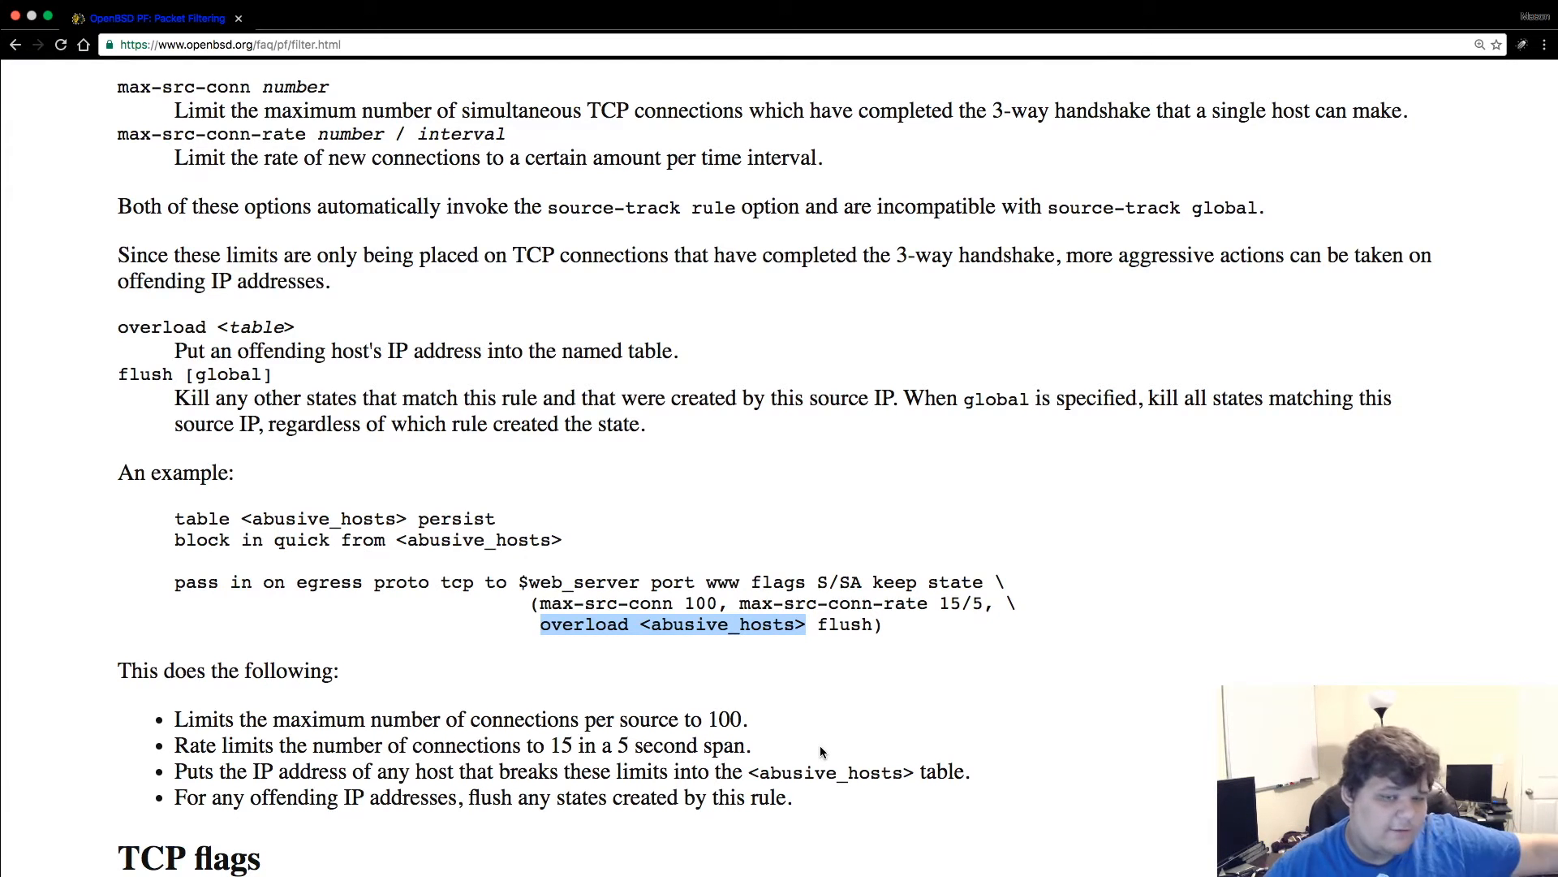
# - Scroll past the abusive_hosts table example to the TCP flags list starting with FIN
pyautogui.scroll(-3)
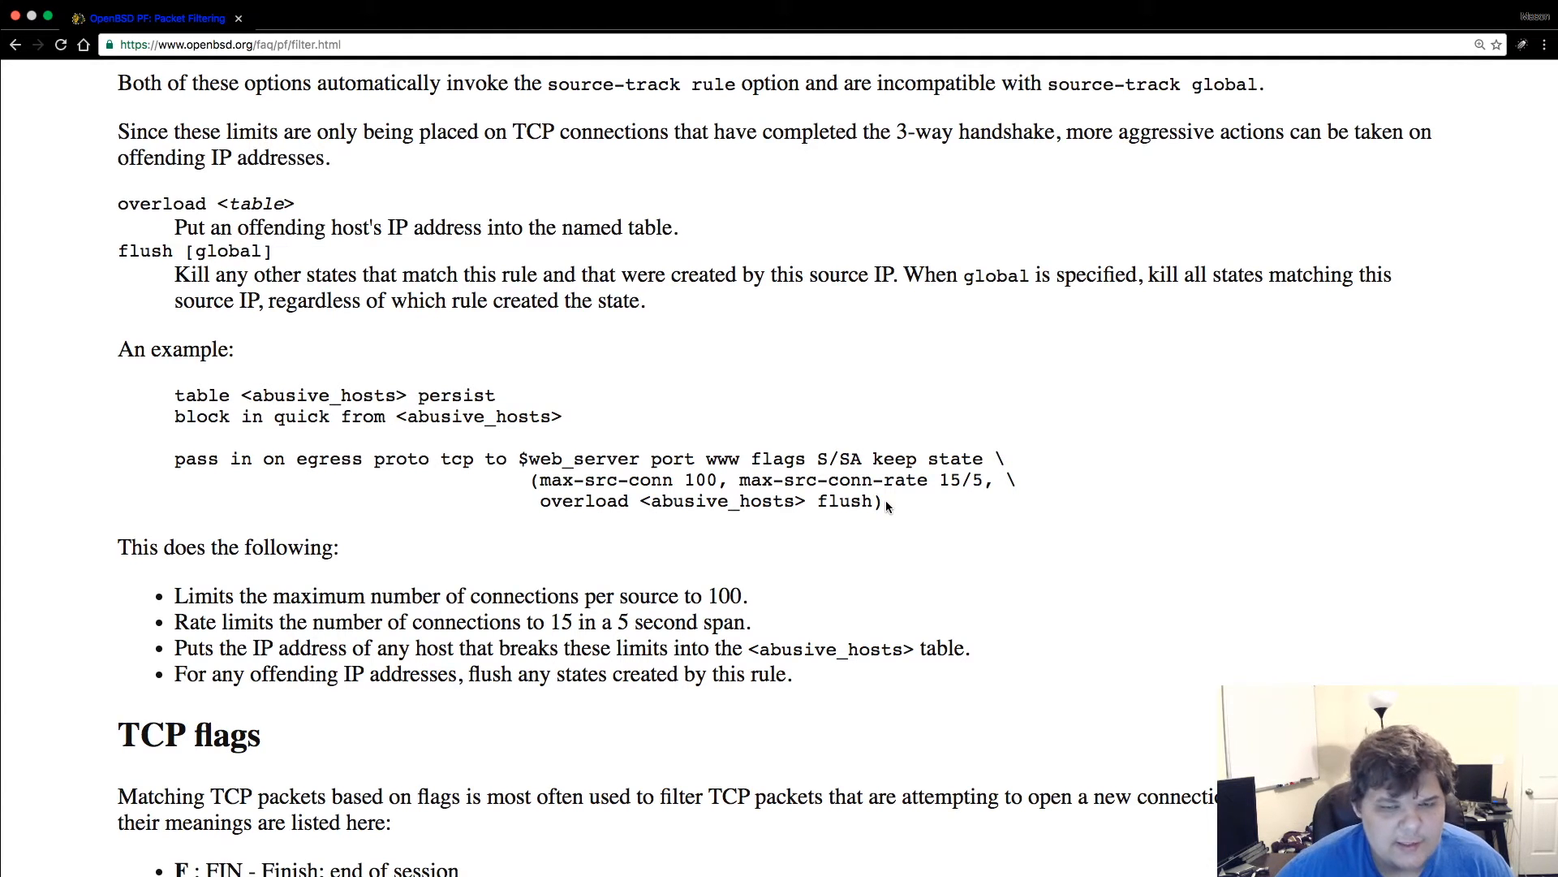
pyautogui.moveTo(172, 395)
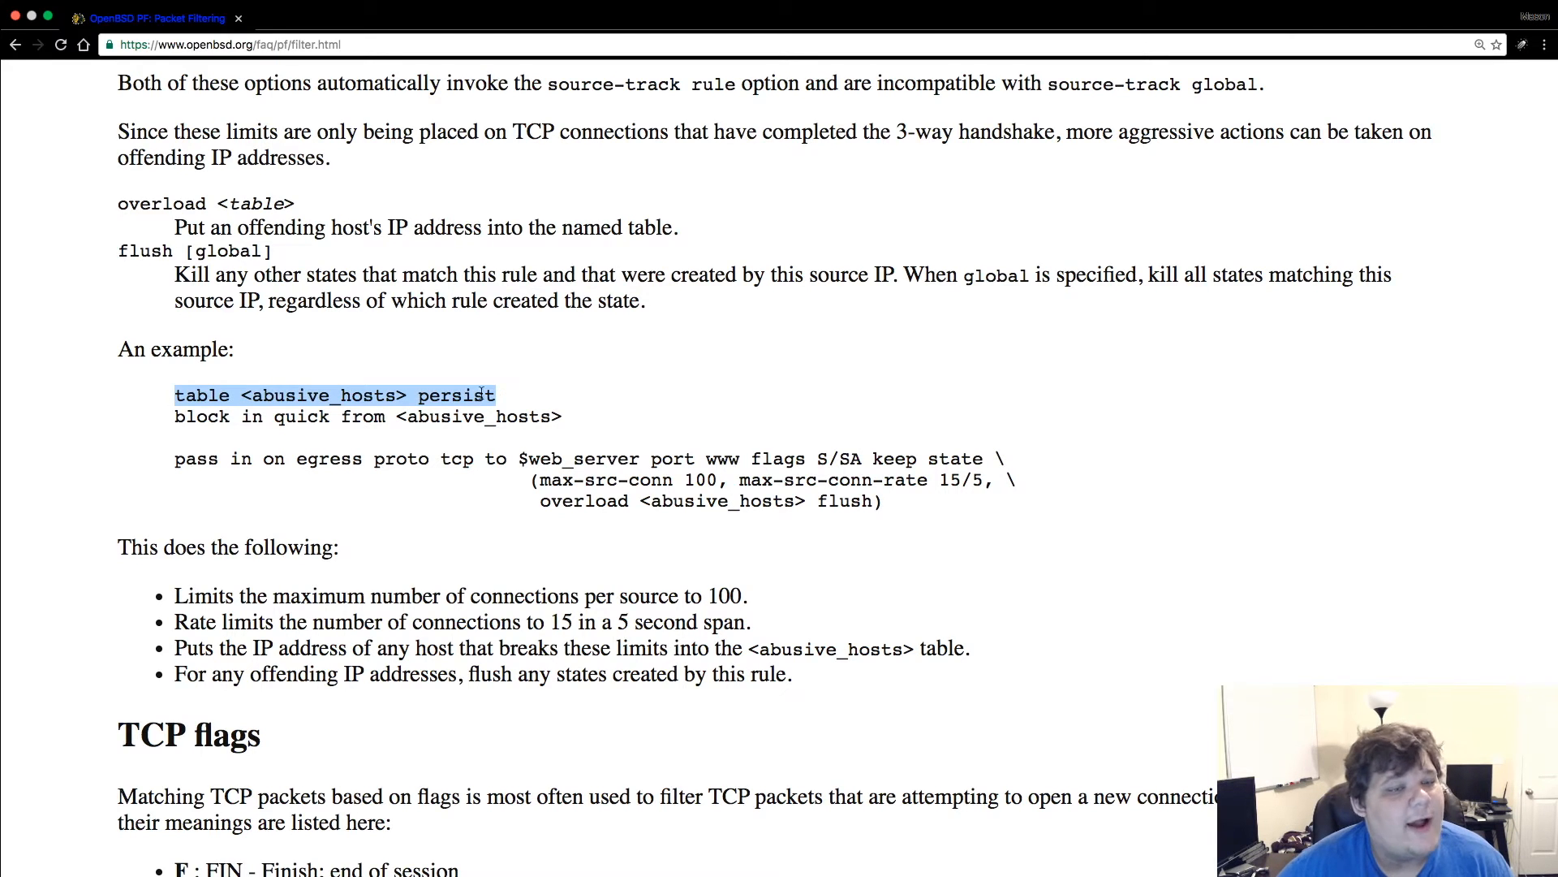
pyautogui.moveTo(295, 443)
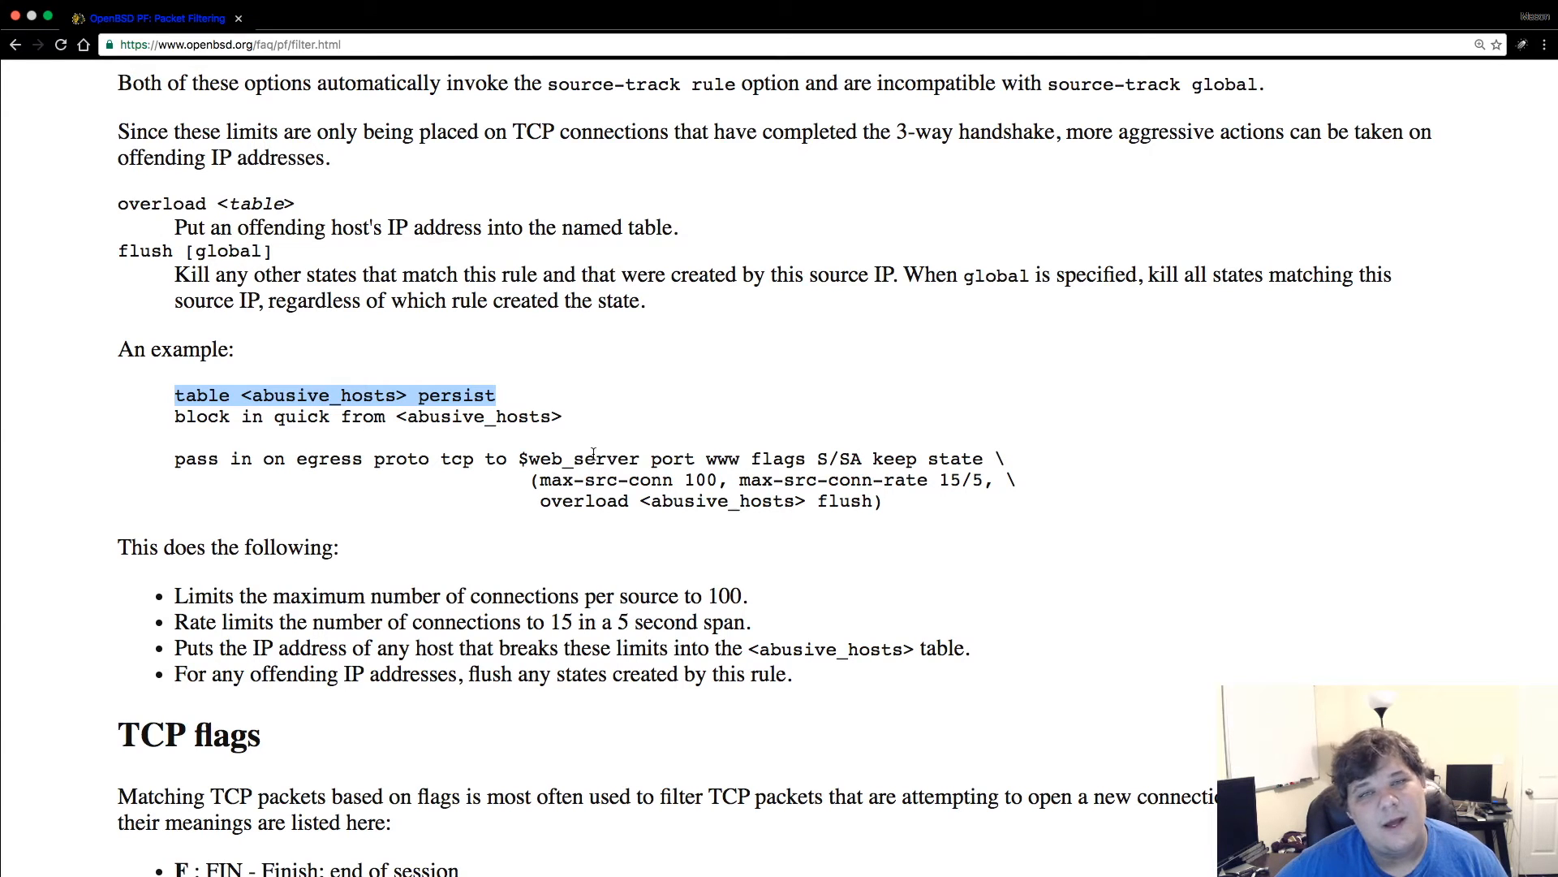
pyautogui.moveTo(659, 325)
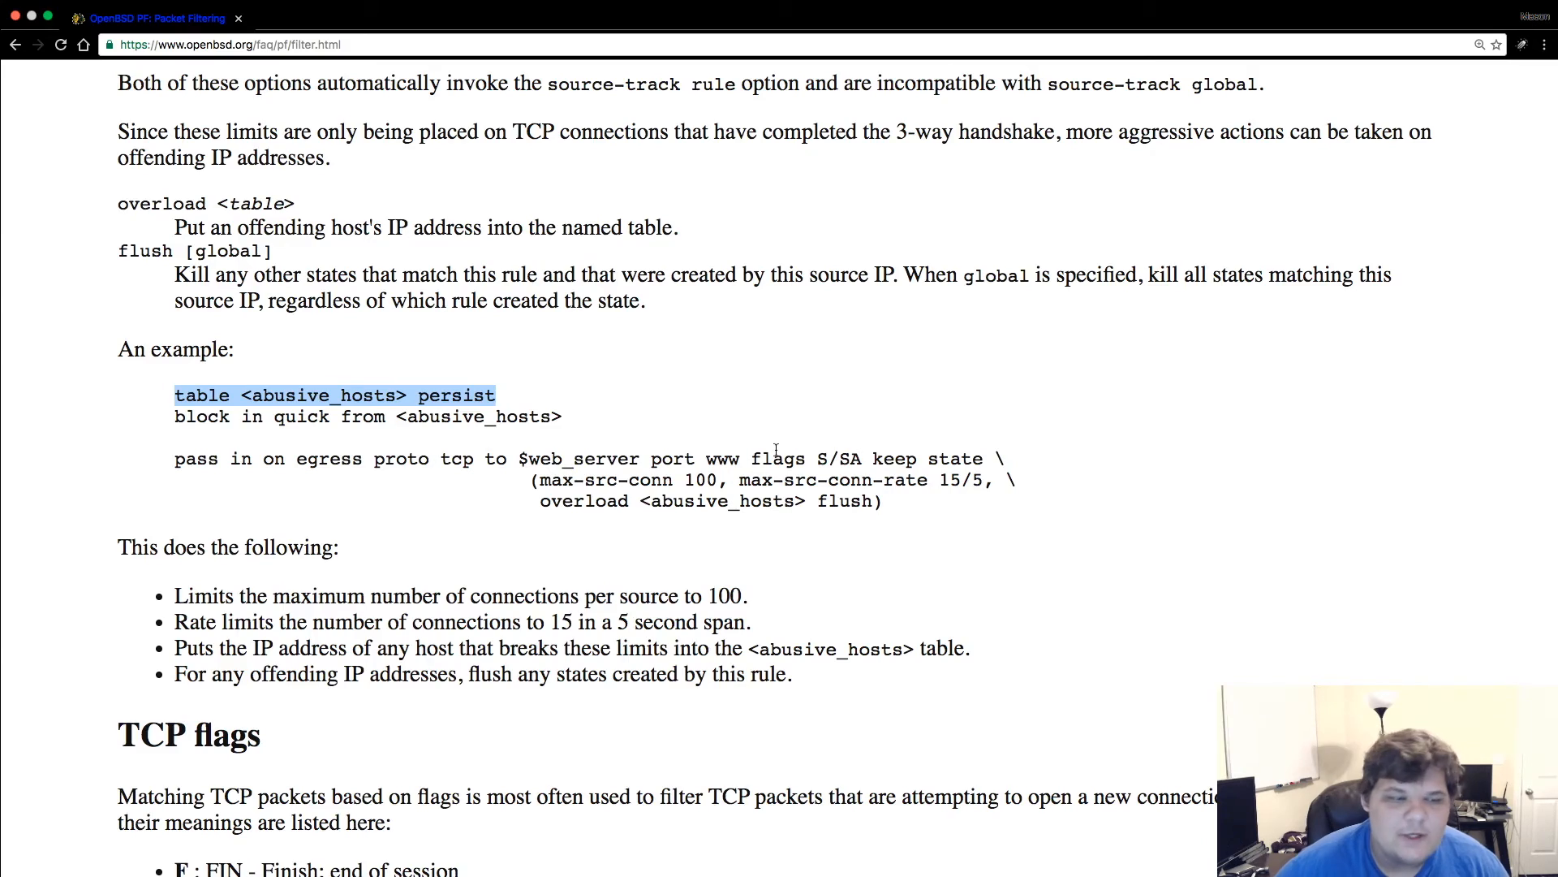
pyautogui.scroll(-3)
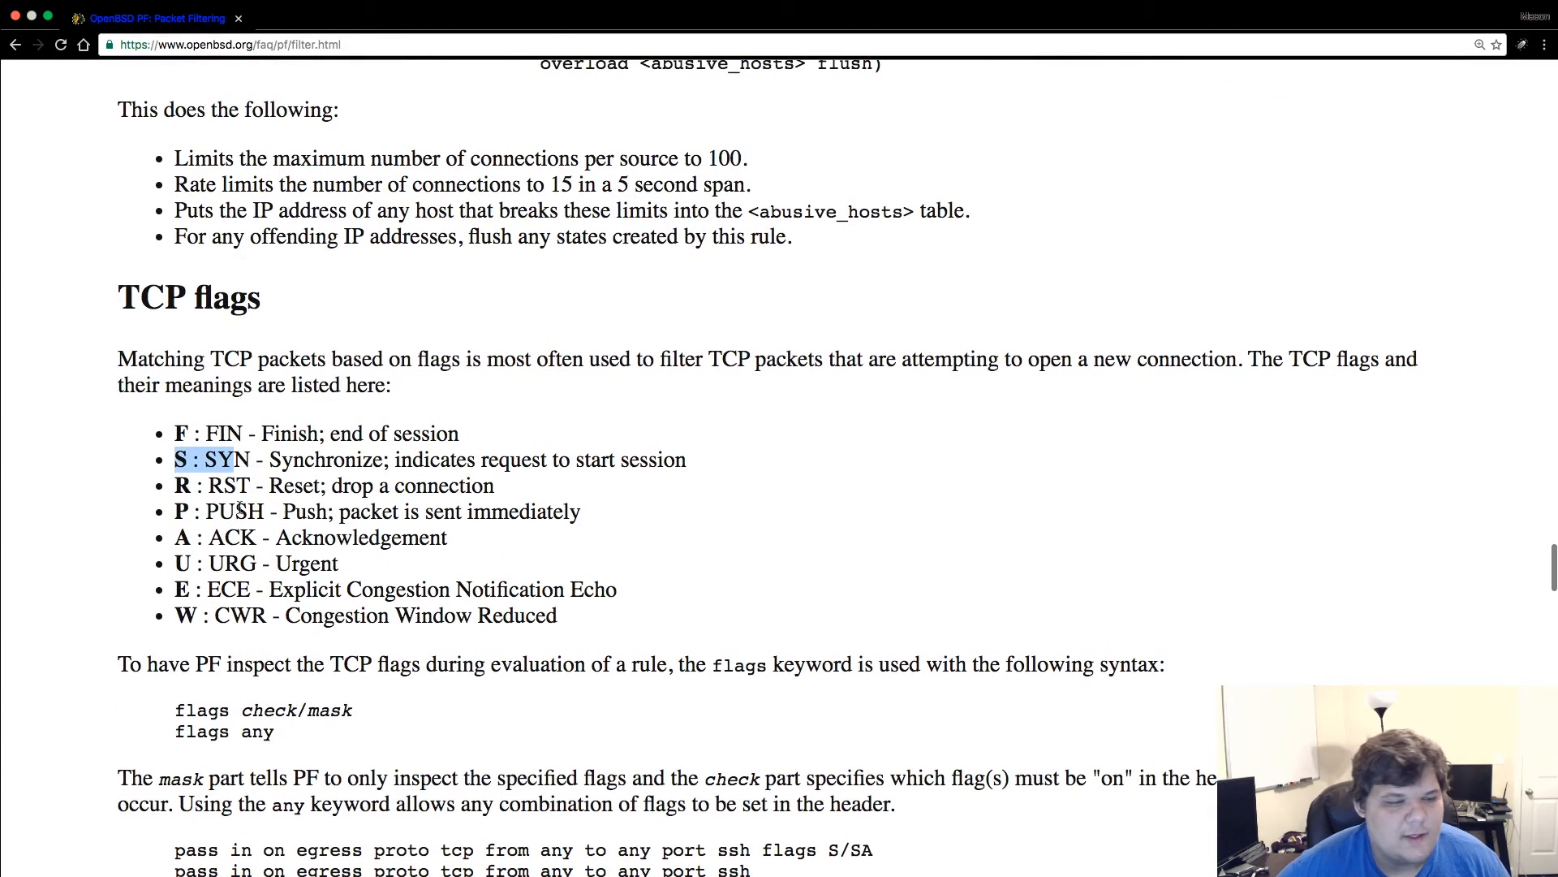
pyautogui.scroll(-3)
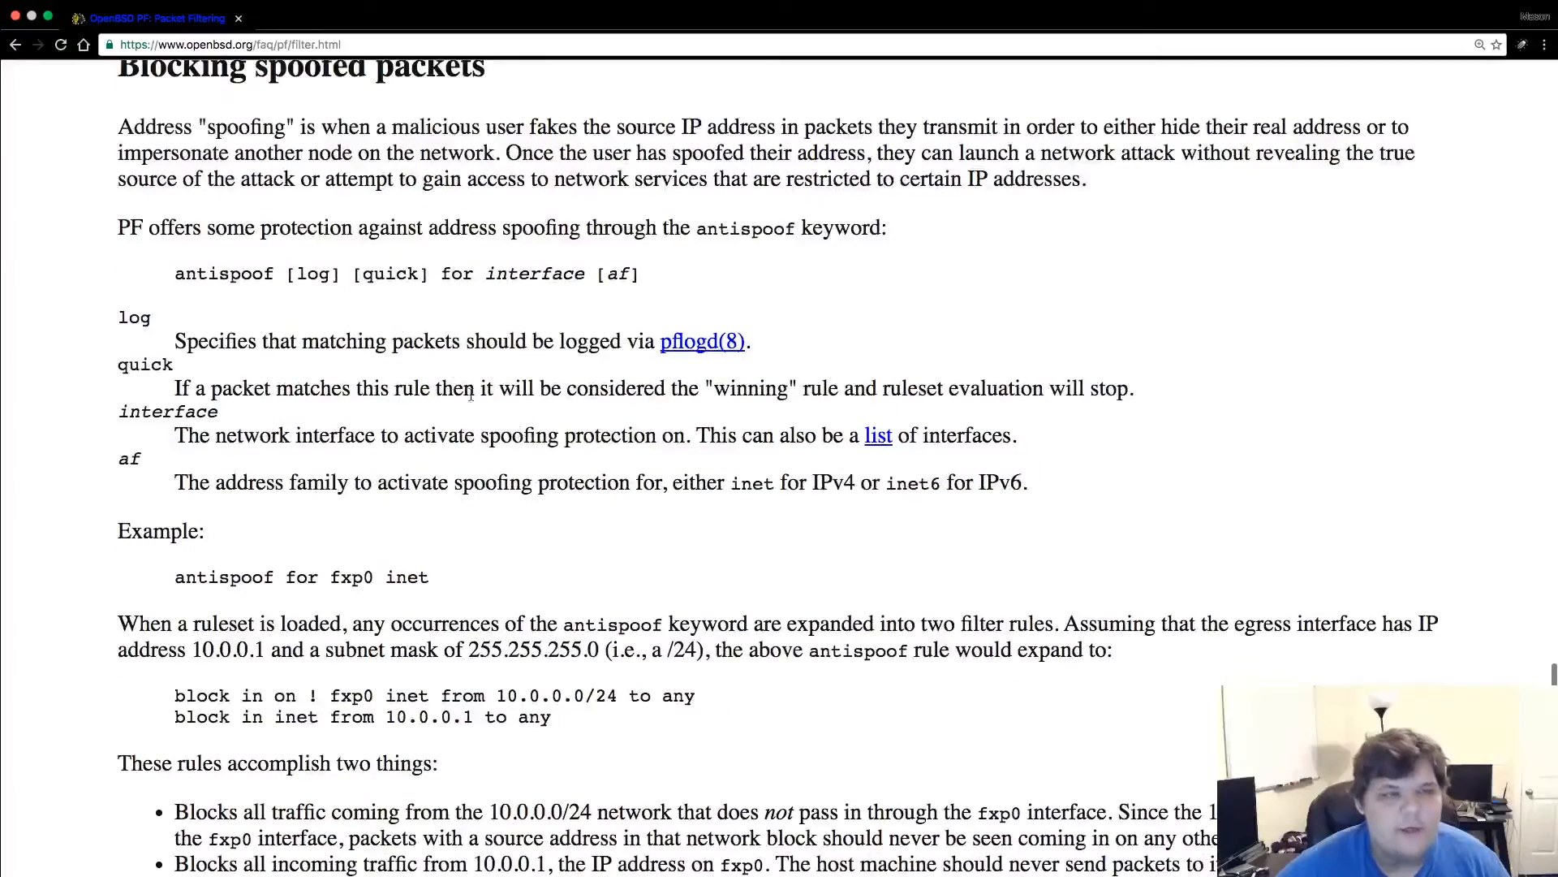
pyautogui.moveTo(555, 325)
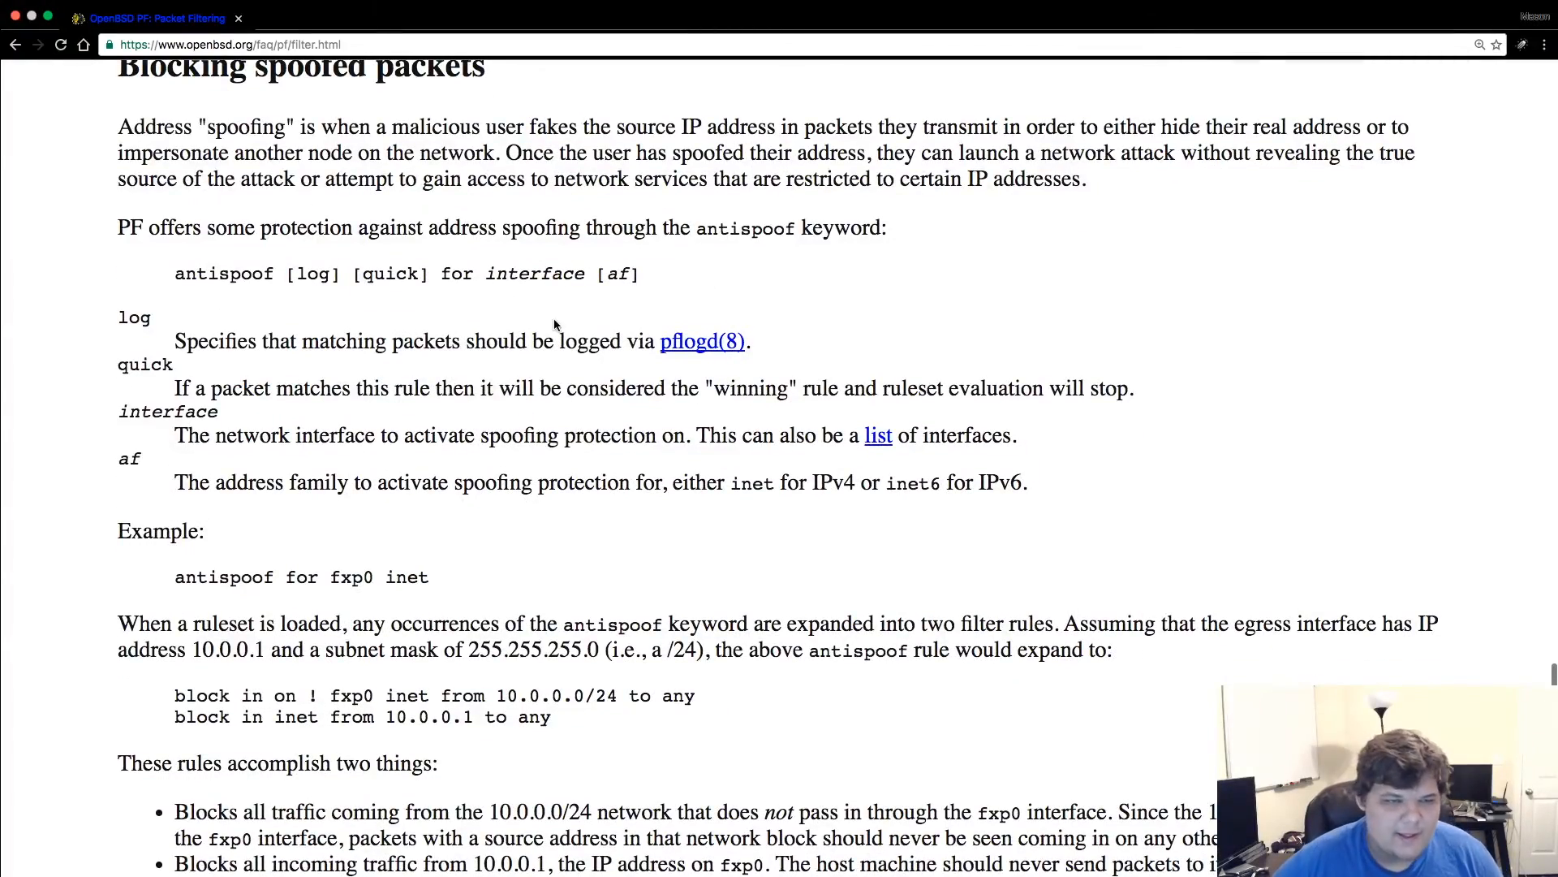
pyautogui.scroll(-3)
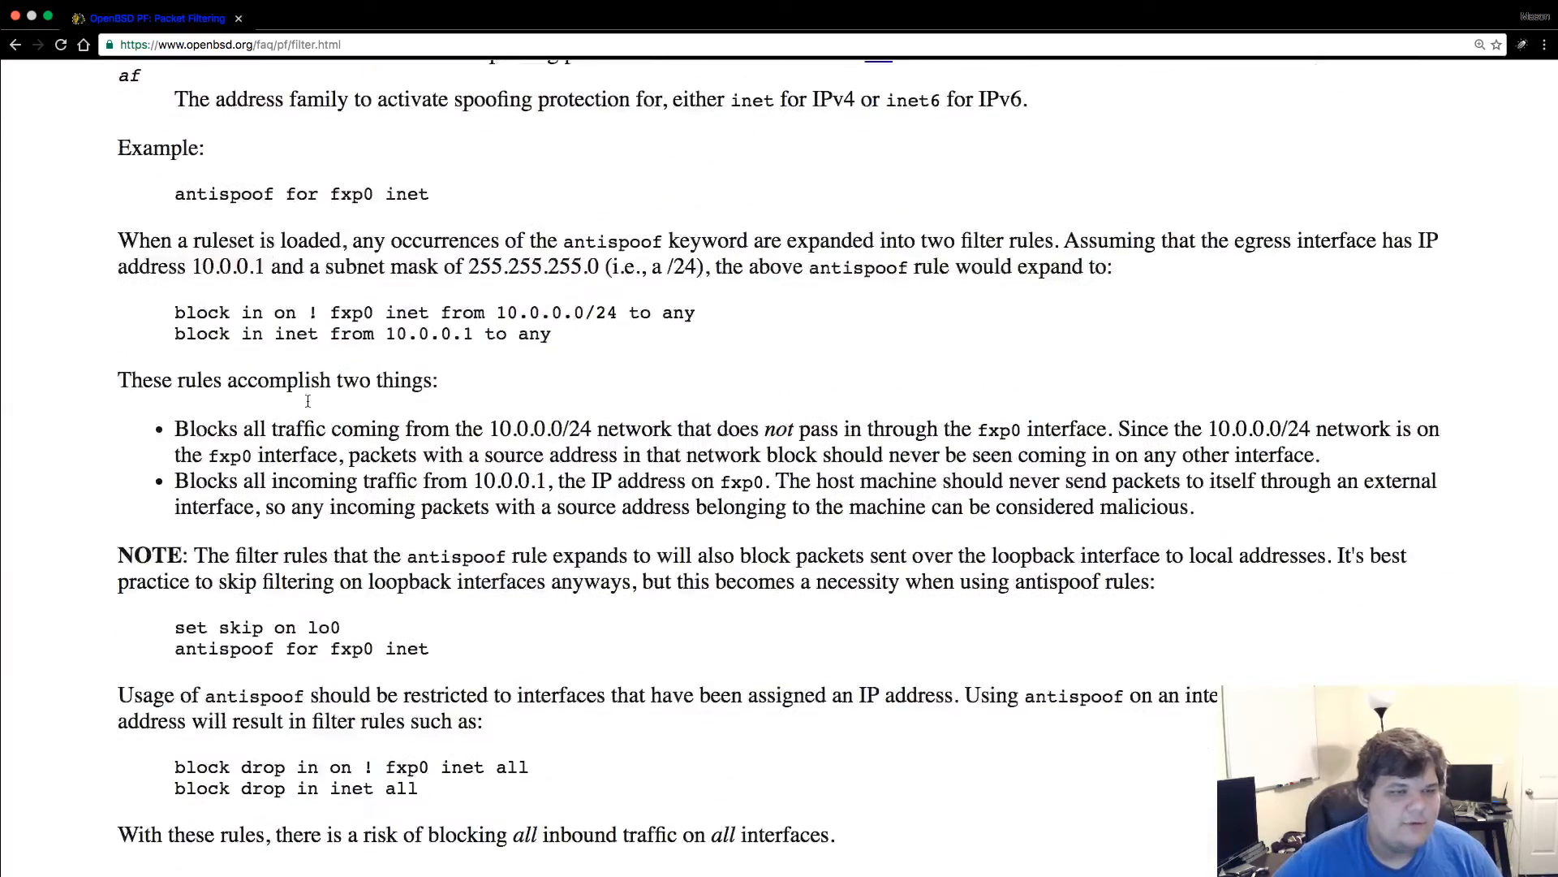
pyautogui.scroll(-3)
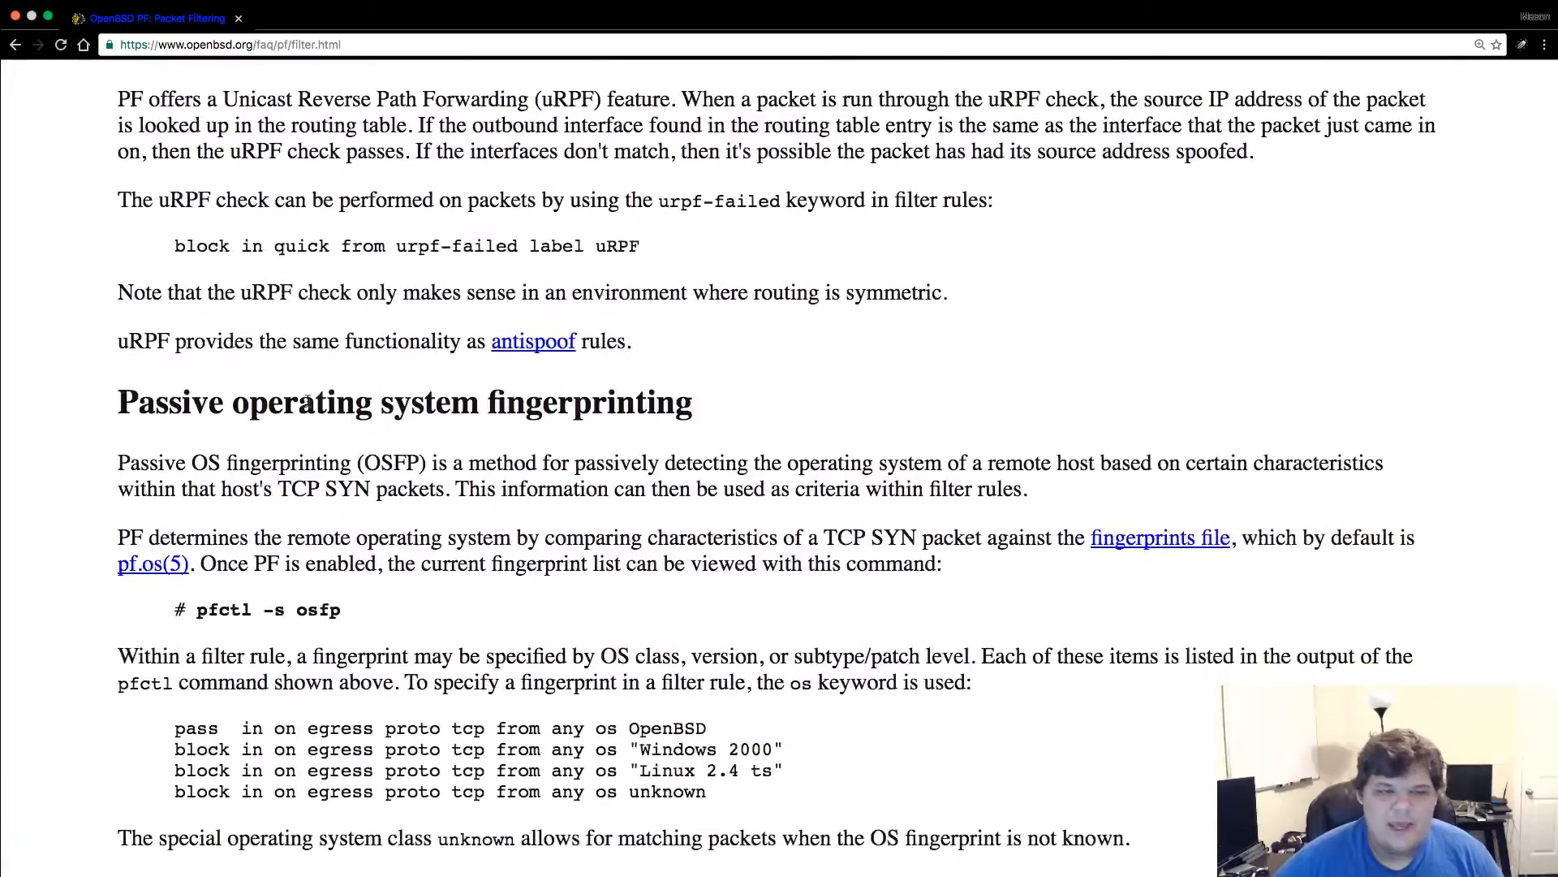
pyautogui.scroll(-3)
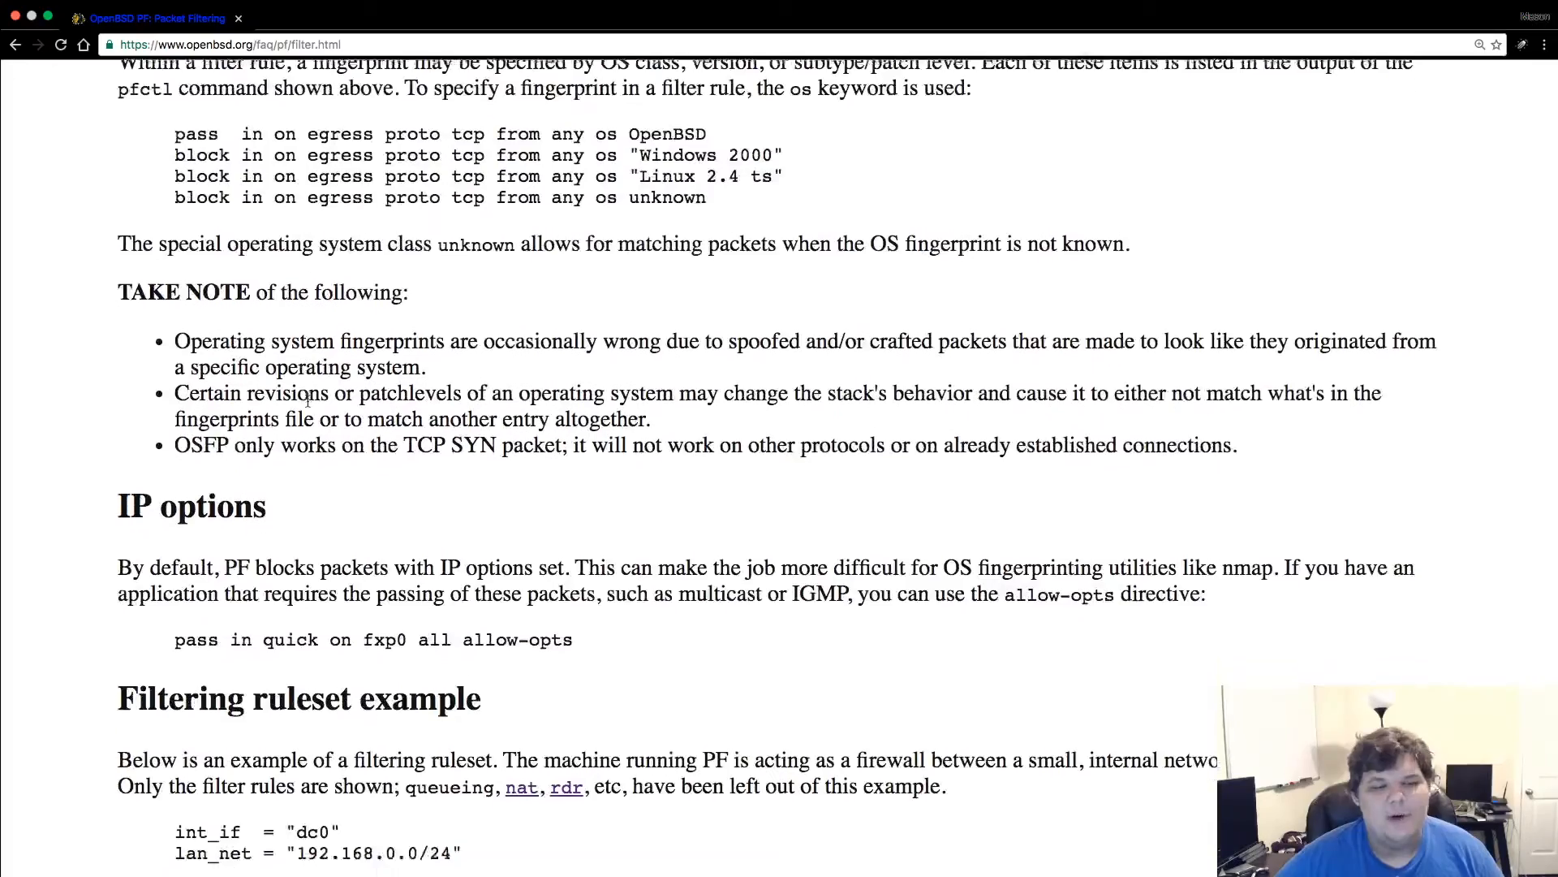
pyautogui.scroll(-3)
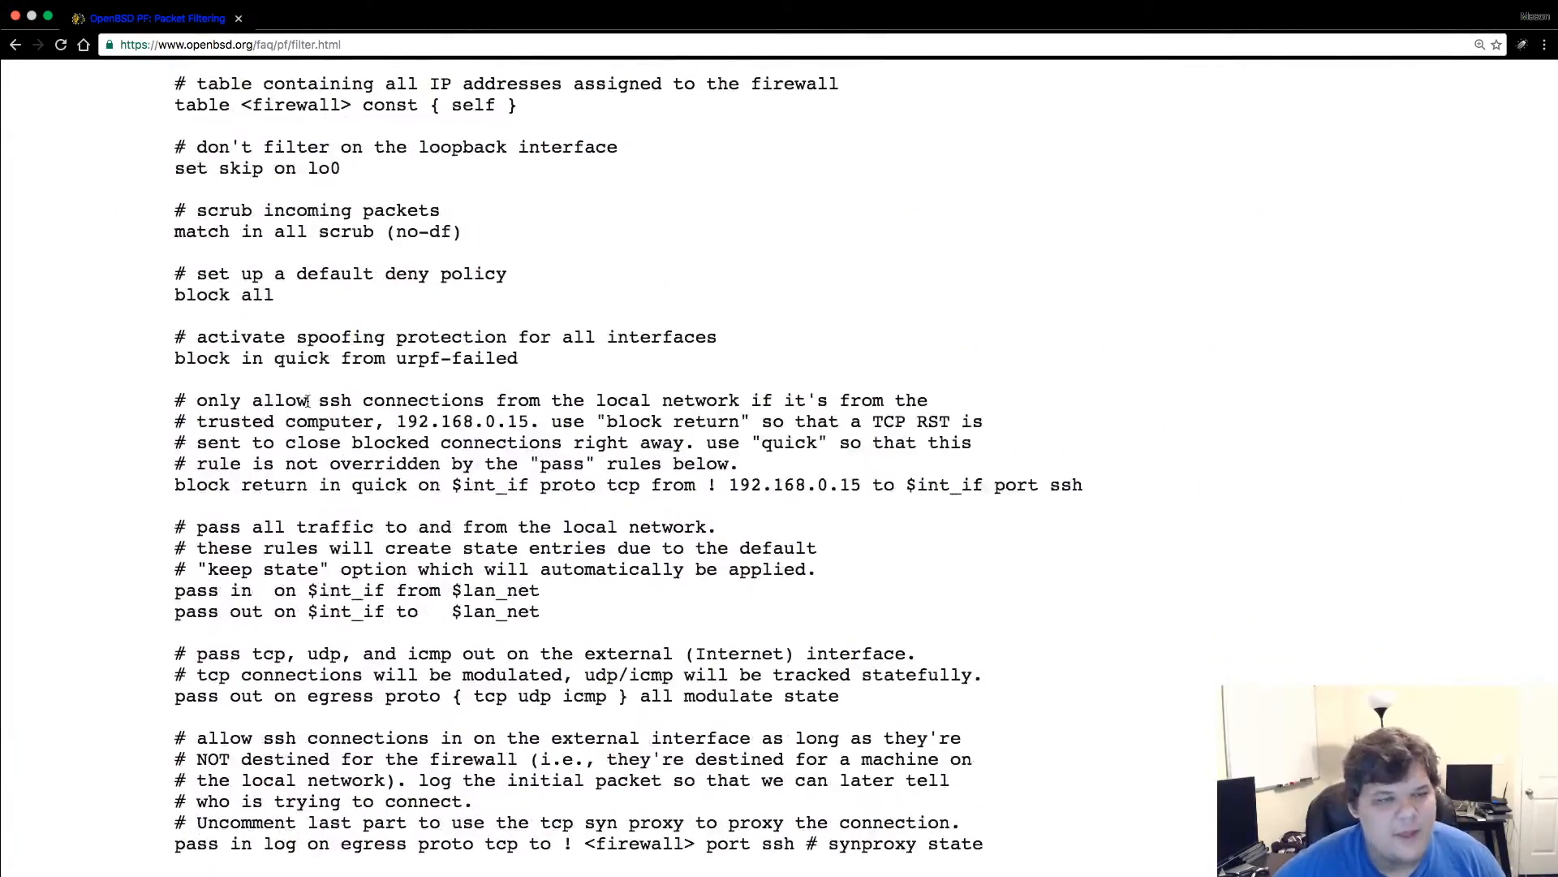
pyautogui.scroll(3)
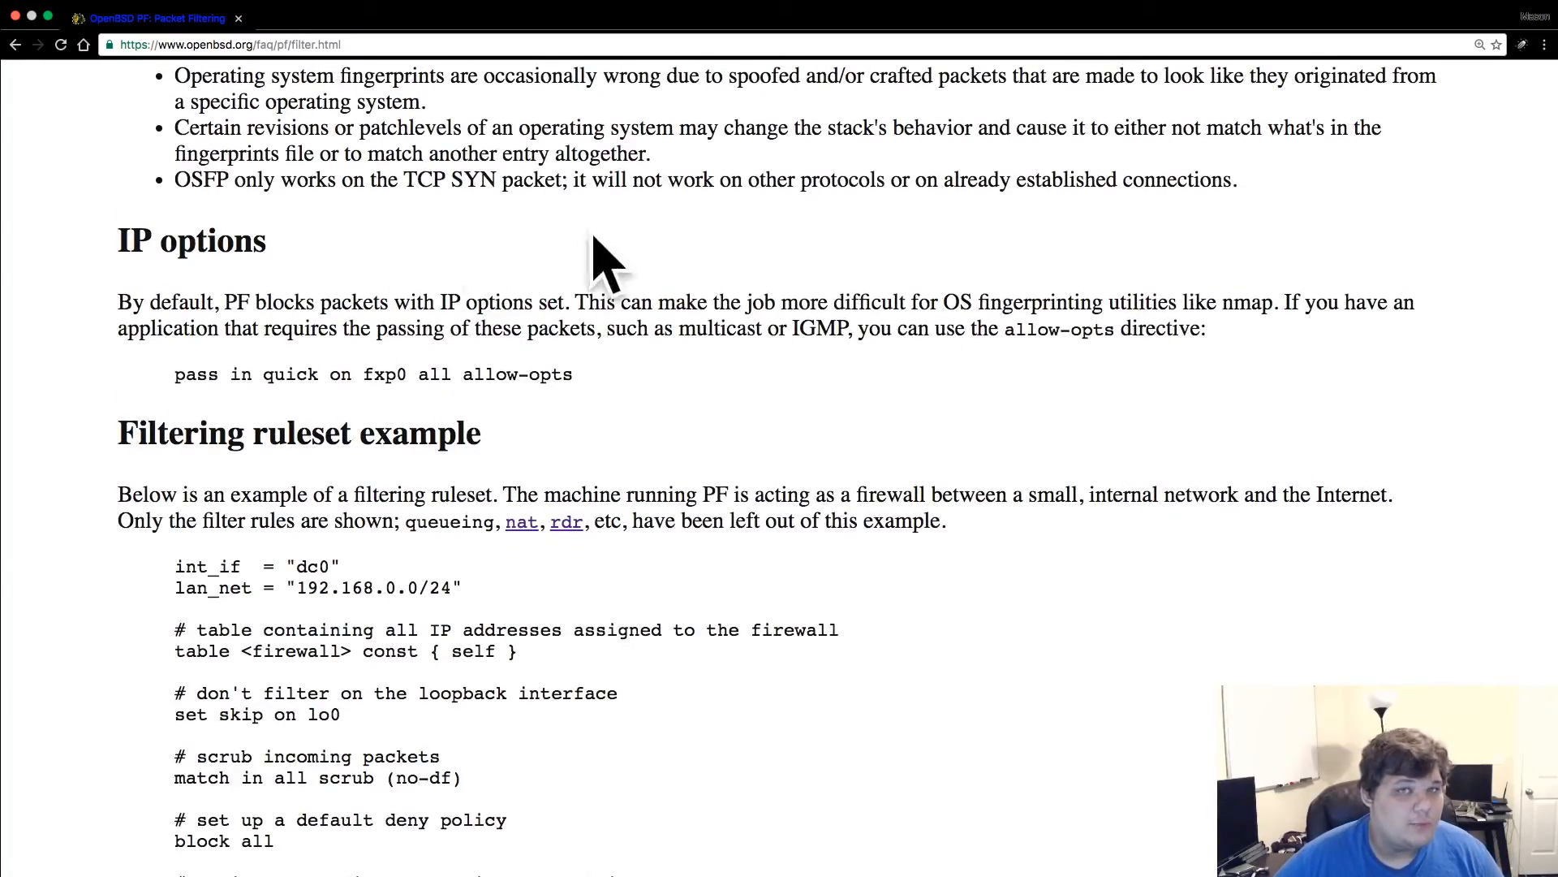
pyautogui.moveTo(583, 242)
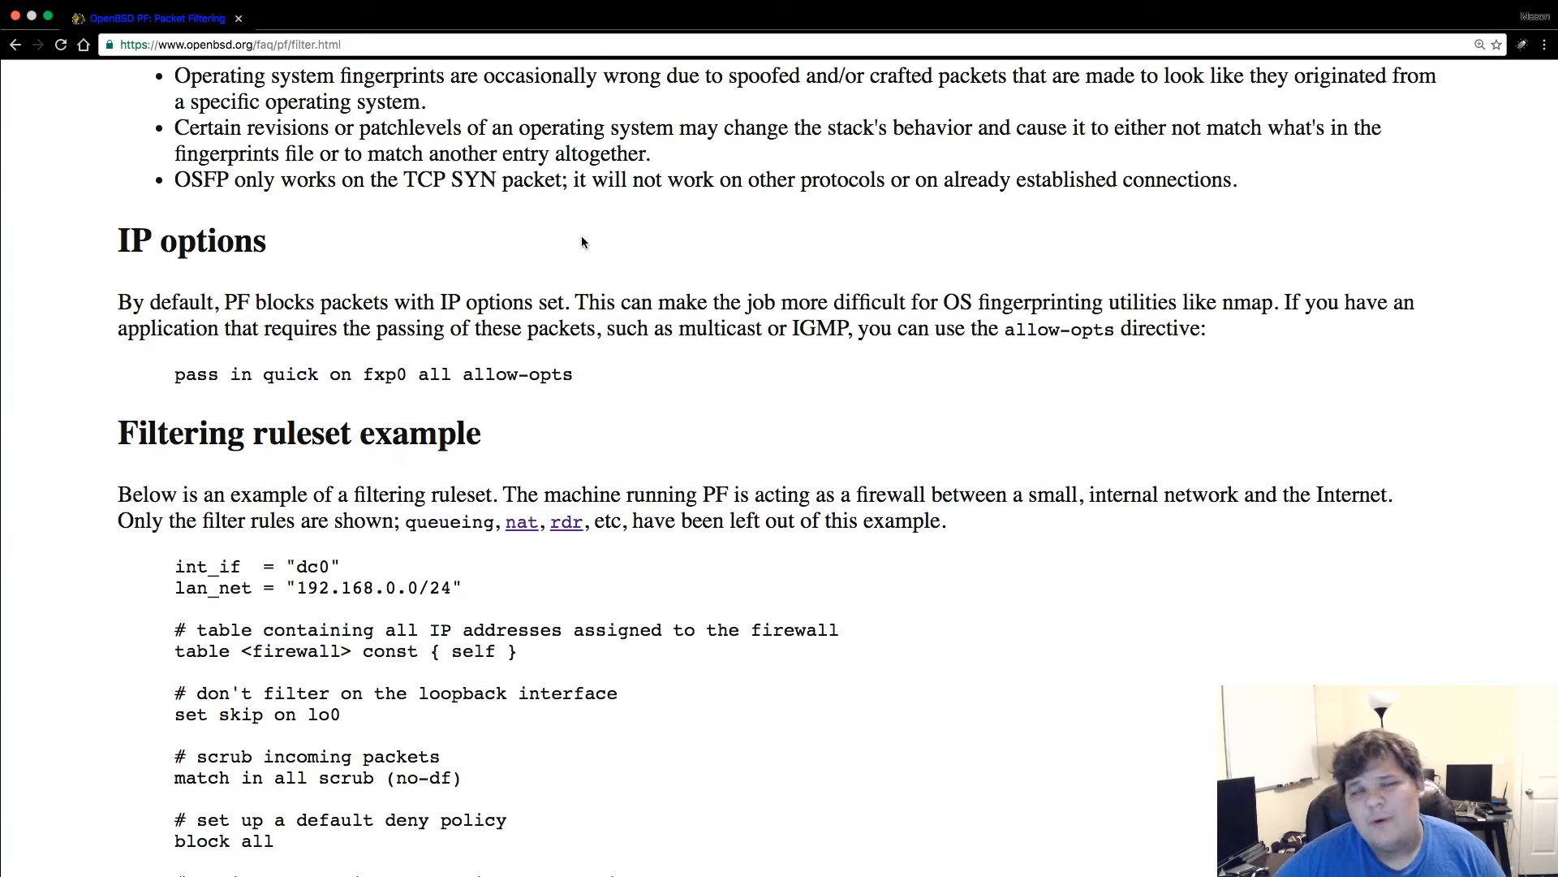
# - From the contents, open Network Address Translation and highlight the IPv6 forwarding sysctl value
pyautogui.click(16, 44)
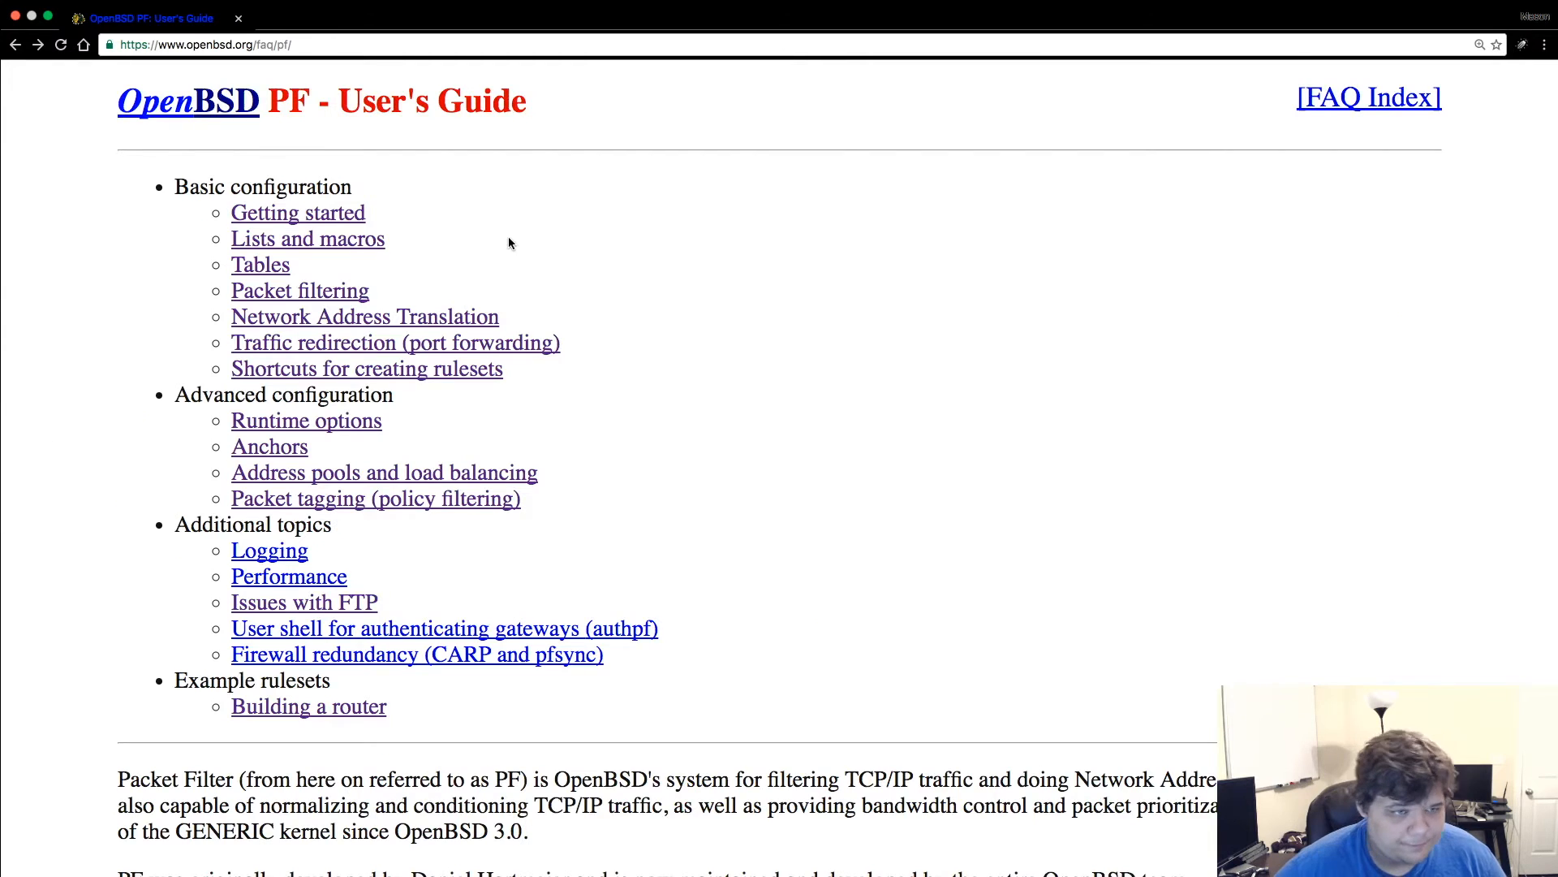
pyautogui.moveTo(419, 320)
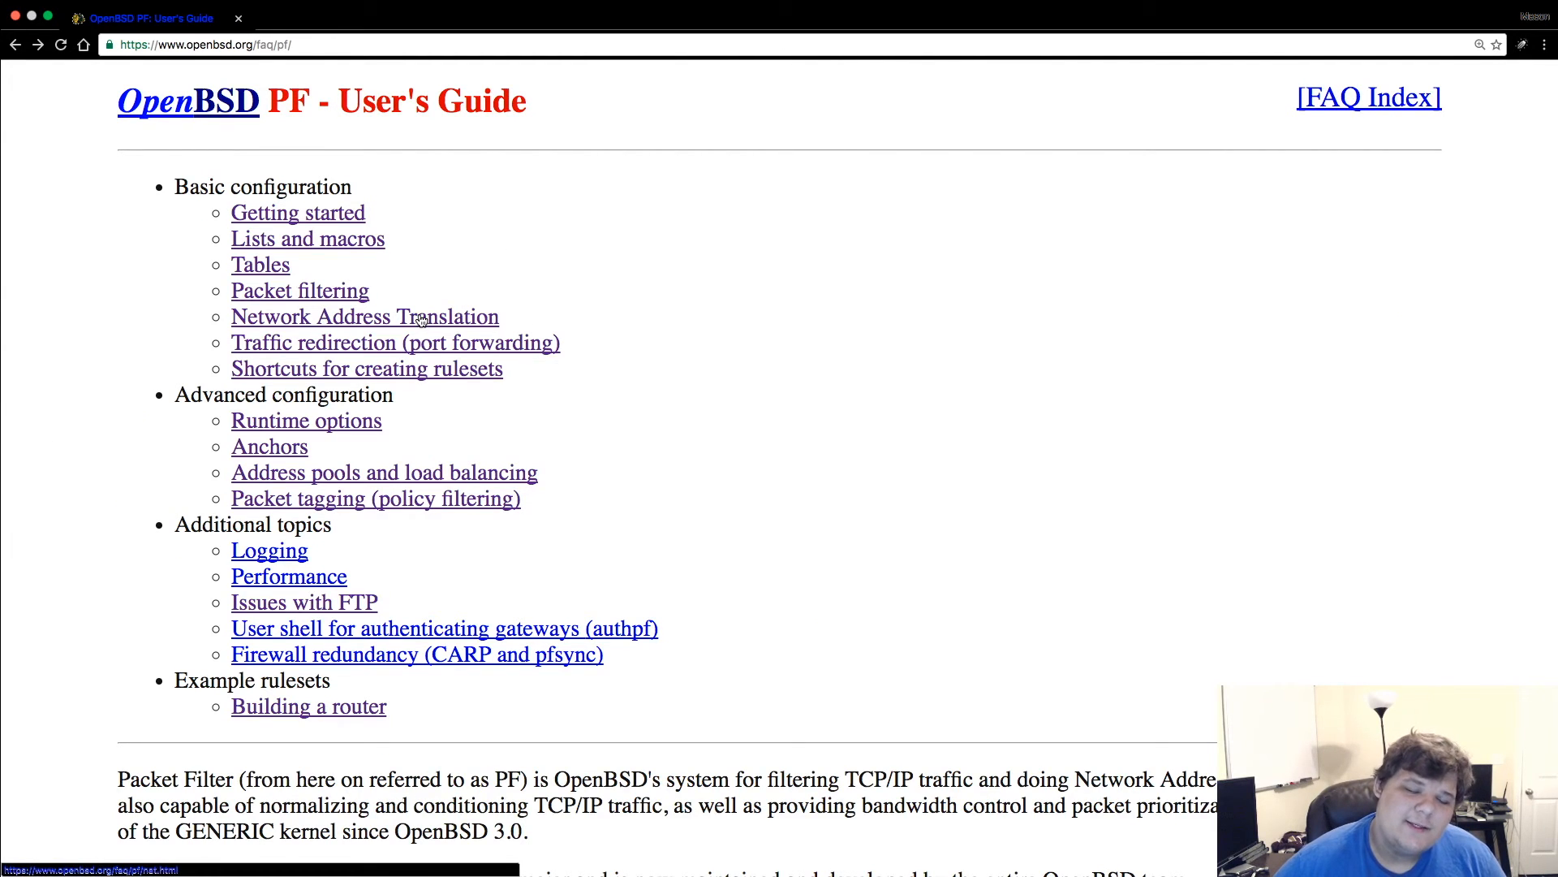
pyautogui.click(365, 315)
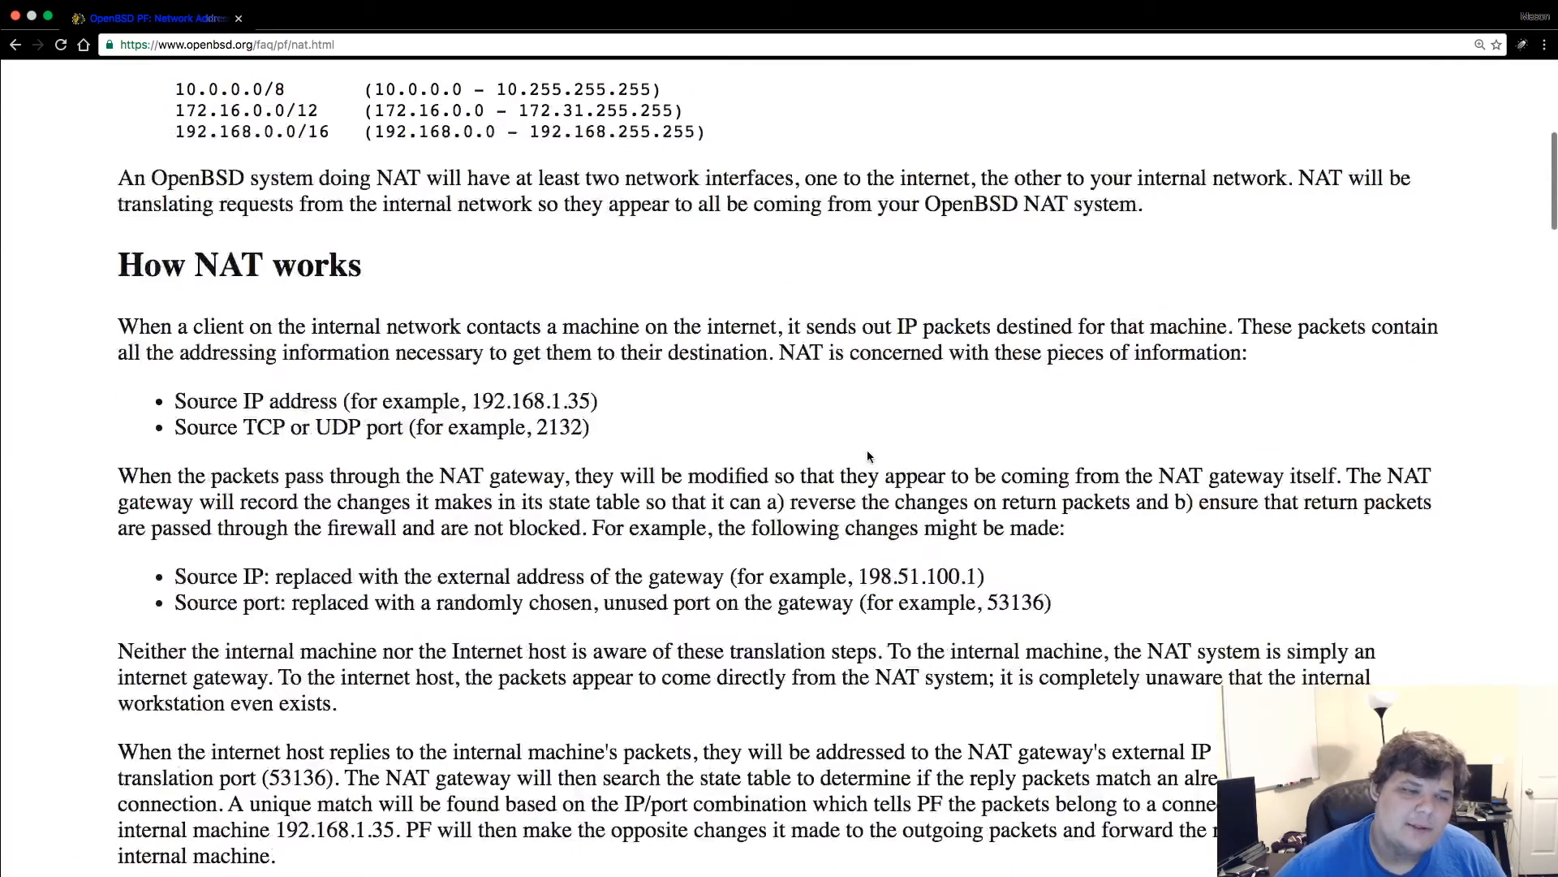
pyautogui.scroll(3)
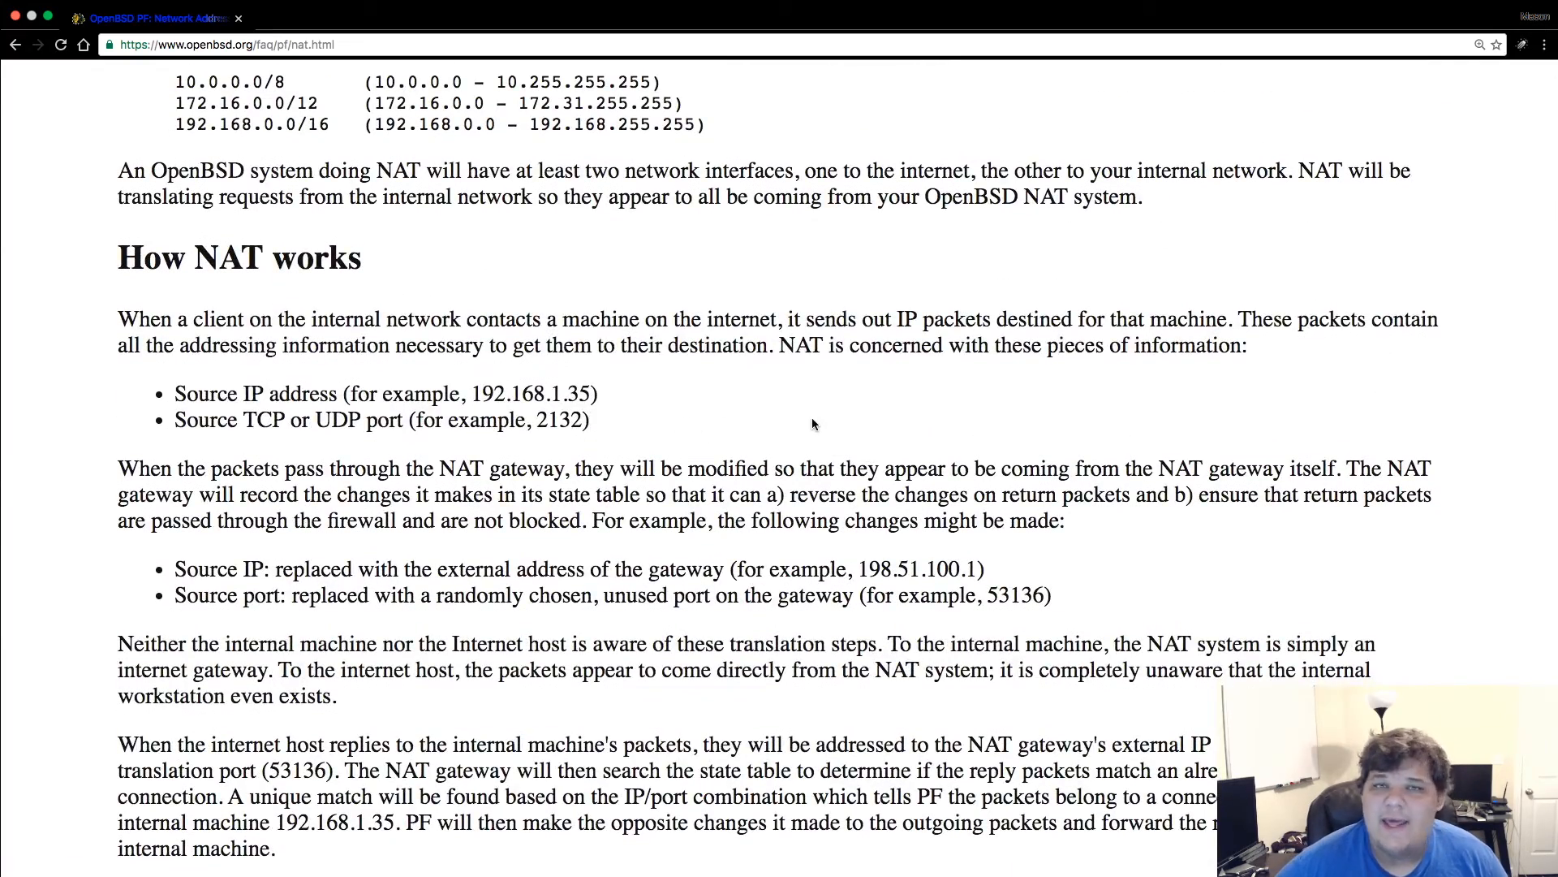
pyautogui.scroll(-3)
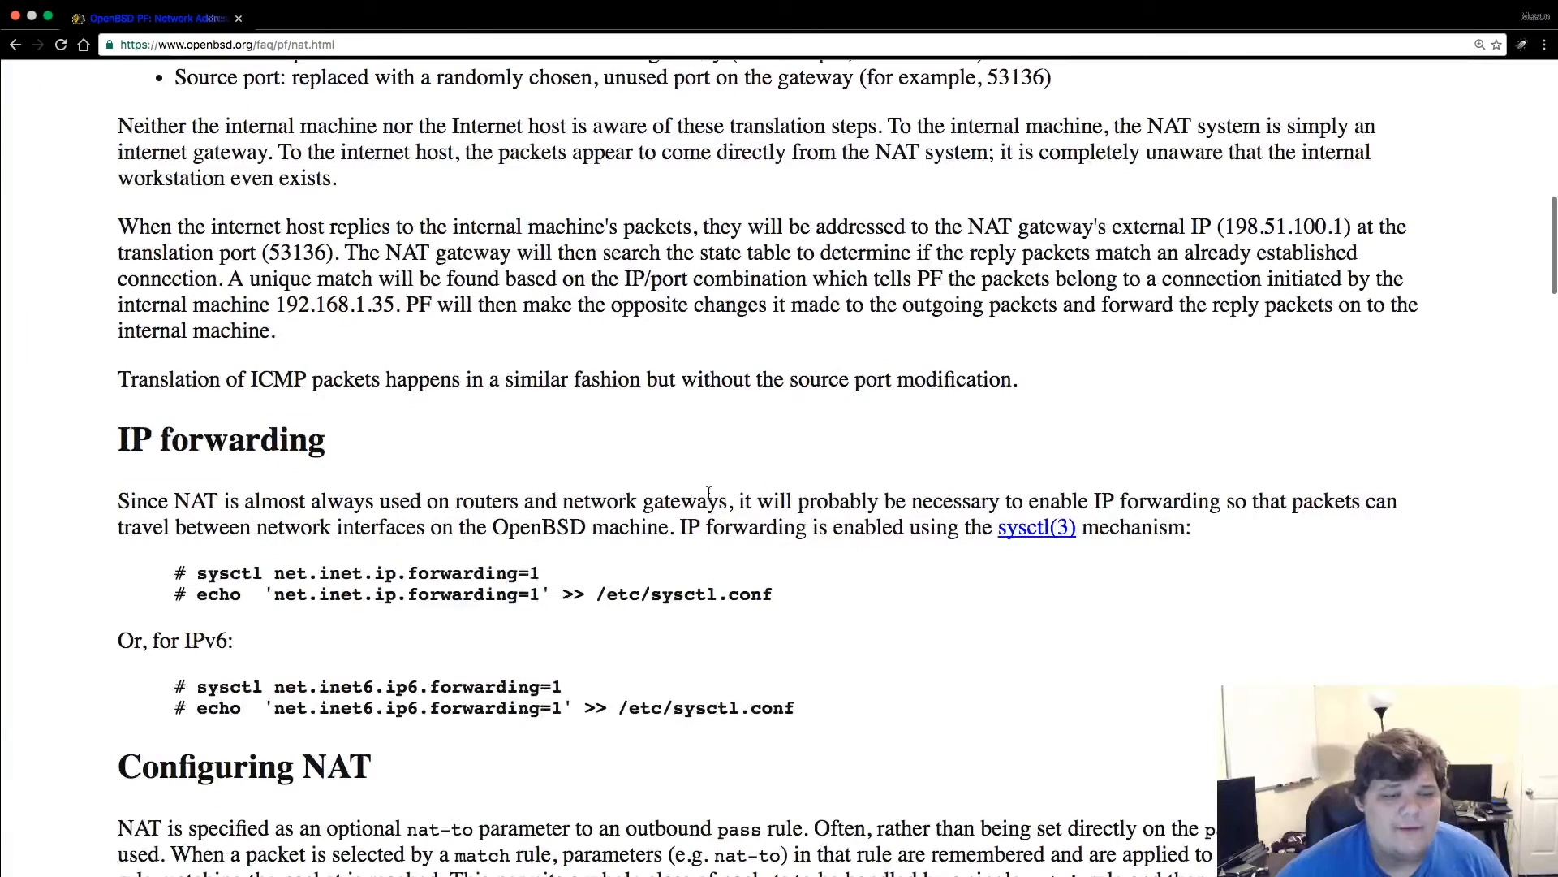
pyautogui.doubleClick(392, 572)
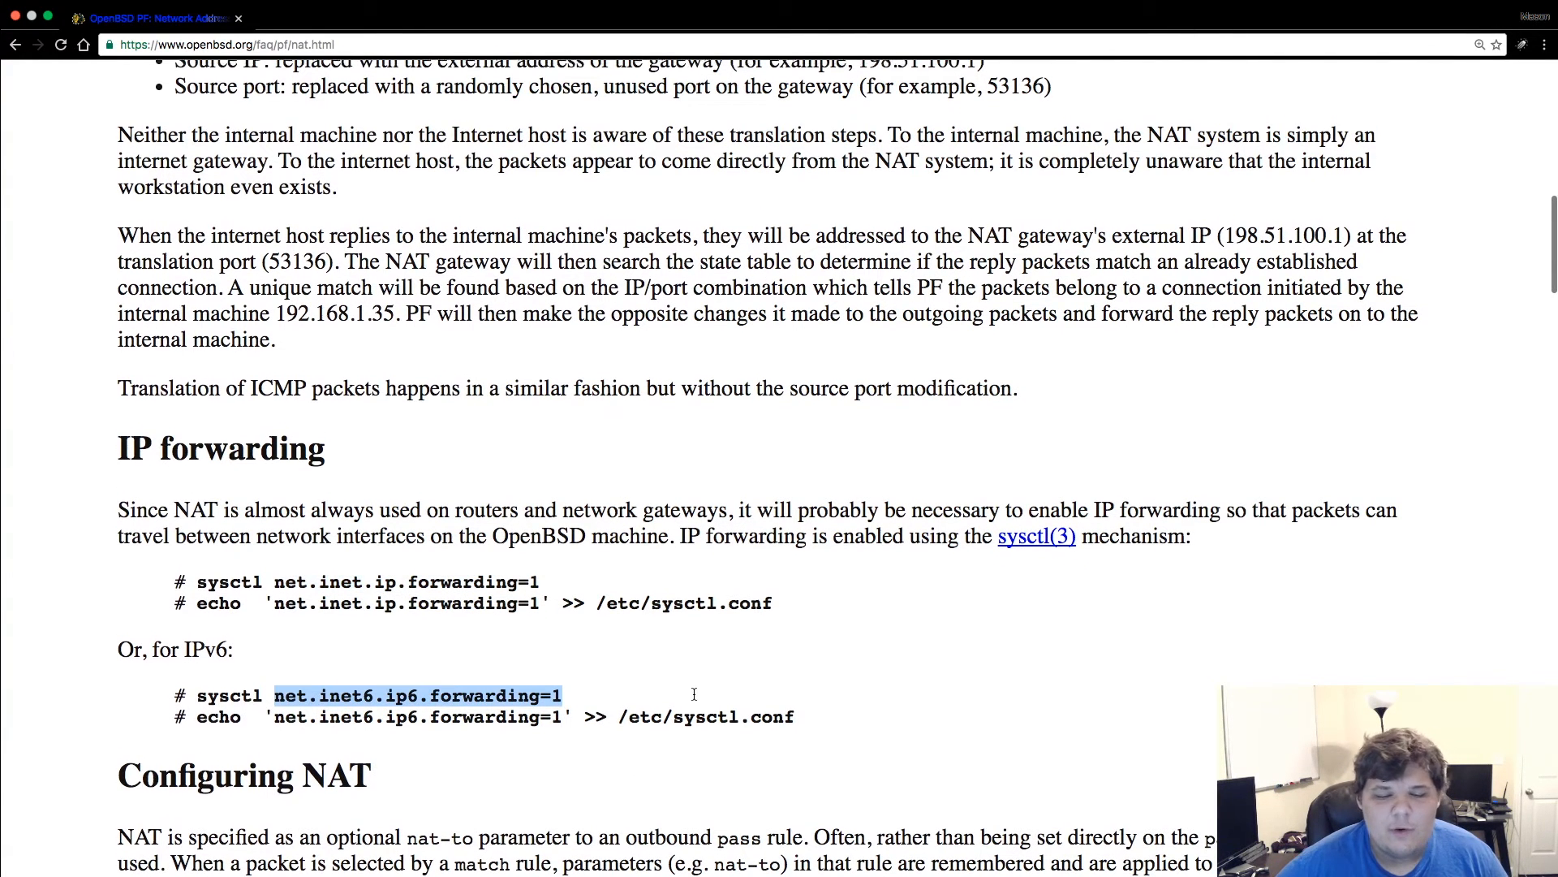
pyautogui.moveTo(699, 694)
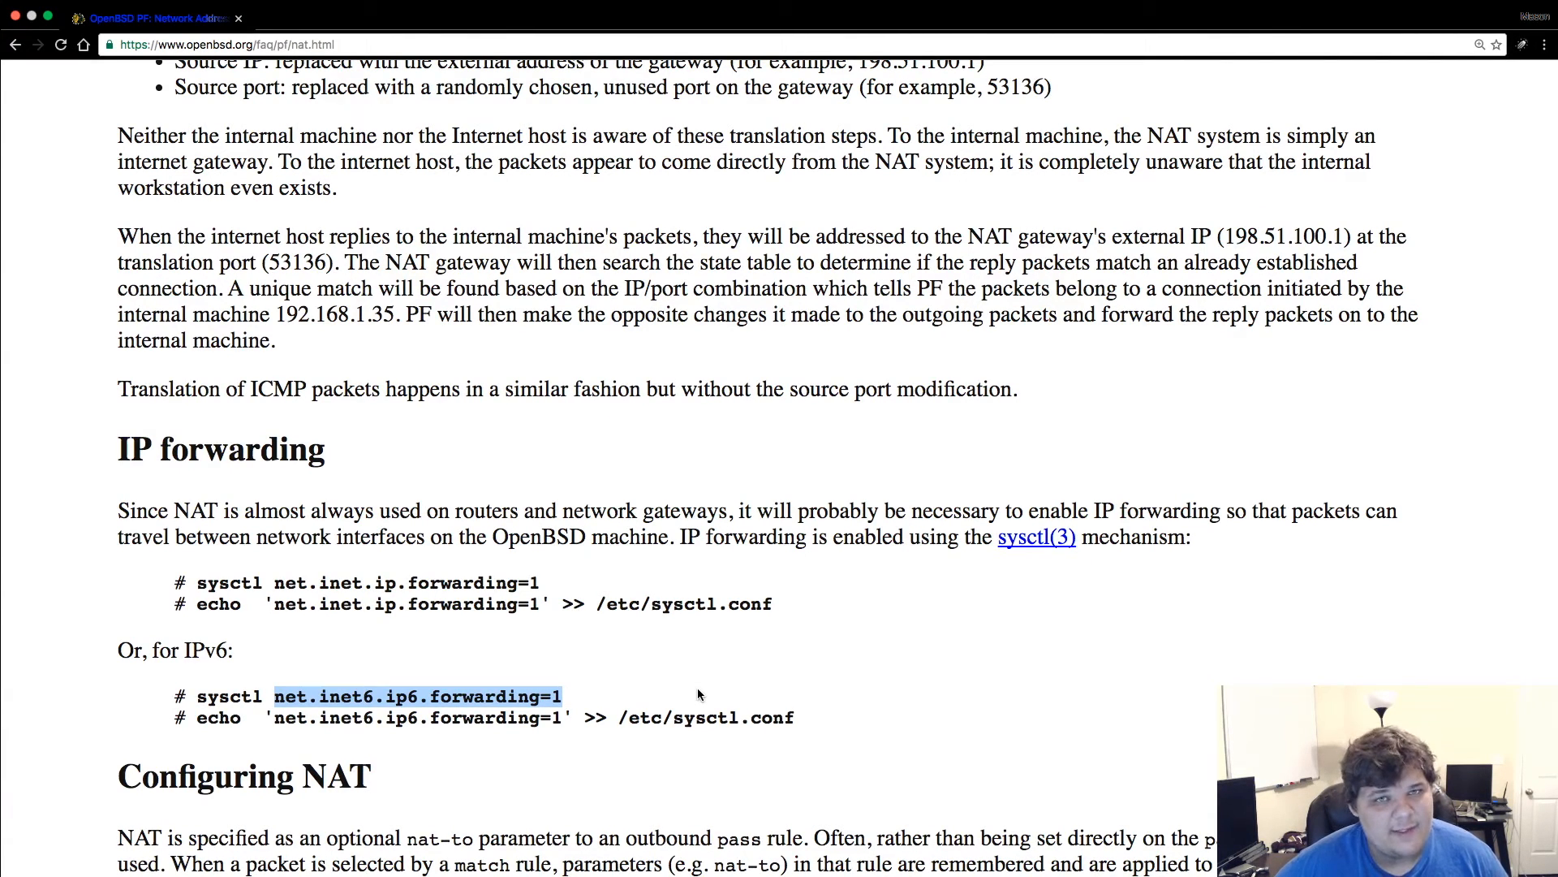
pyautogui.scroll(-3)
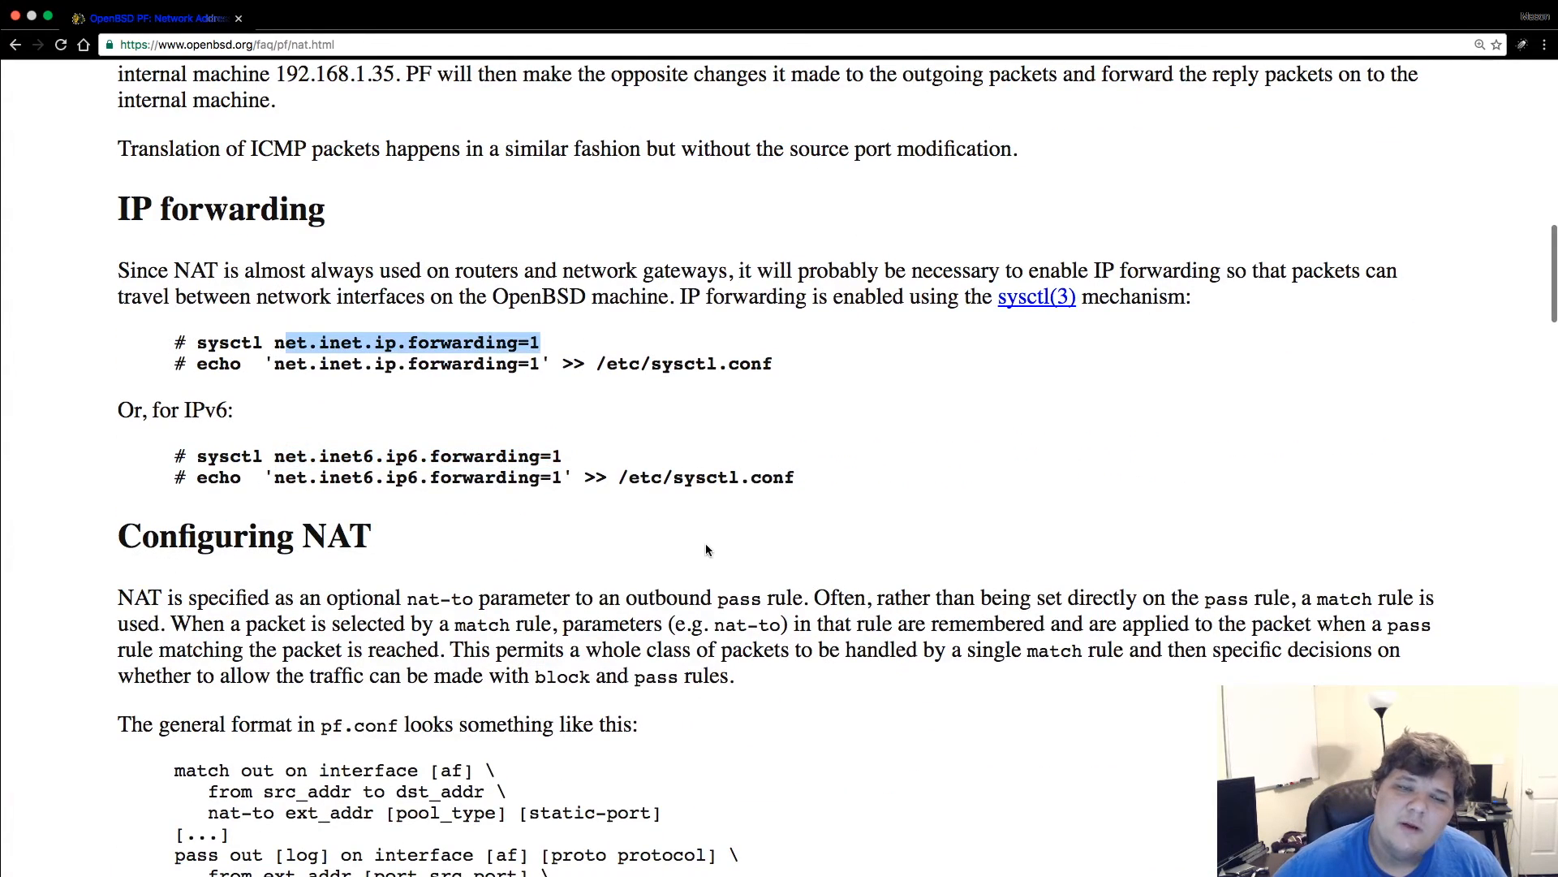
pyautogui.scroll(-3)
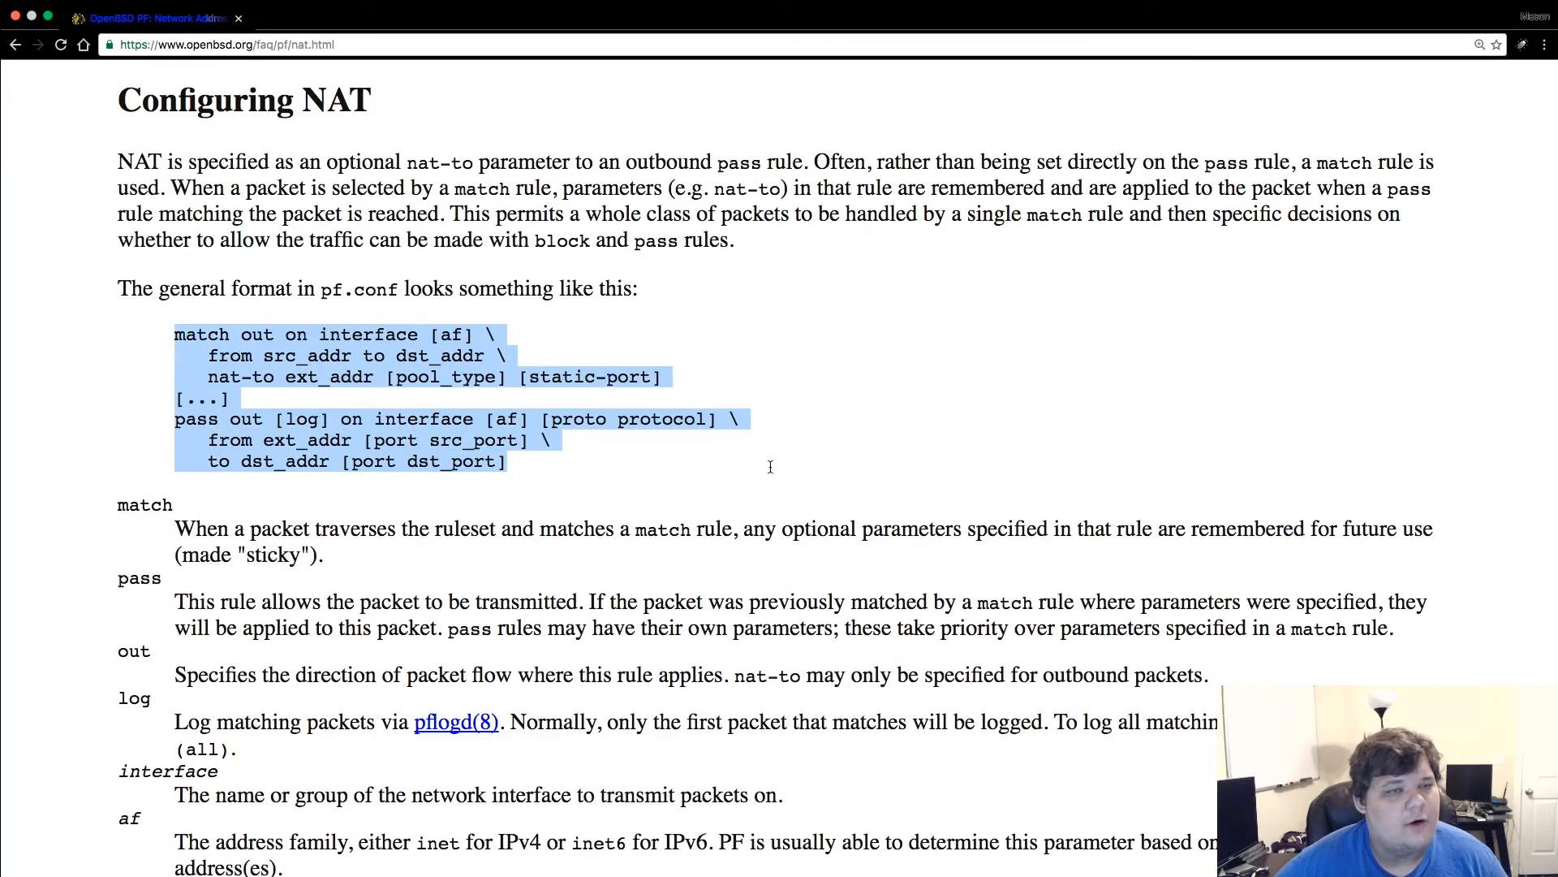
pyautogui.scroll(-3)
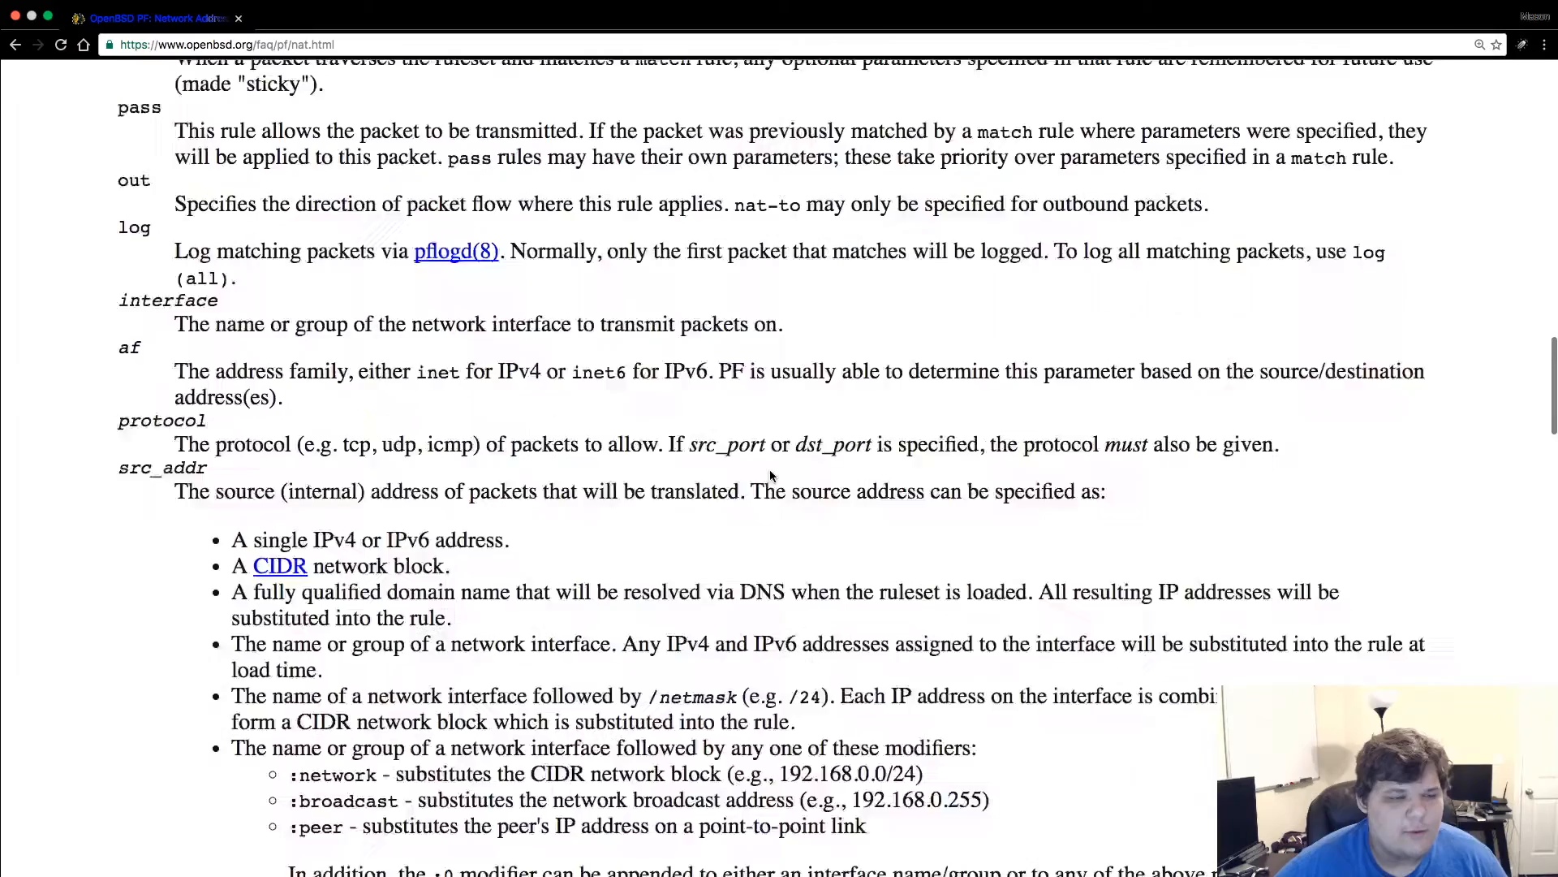
pyautogui.scroll(-3)
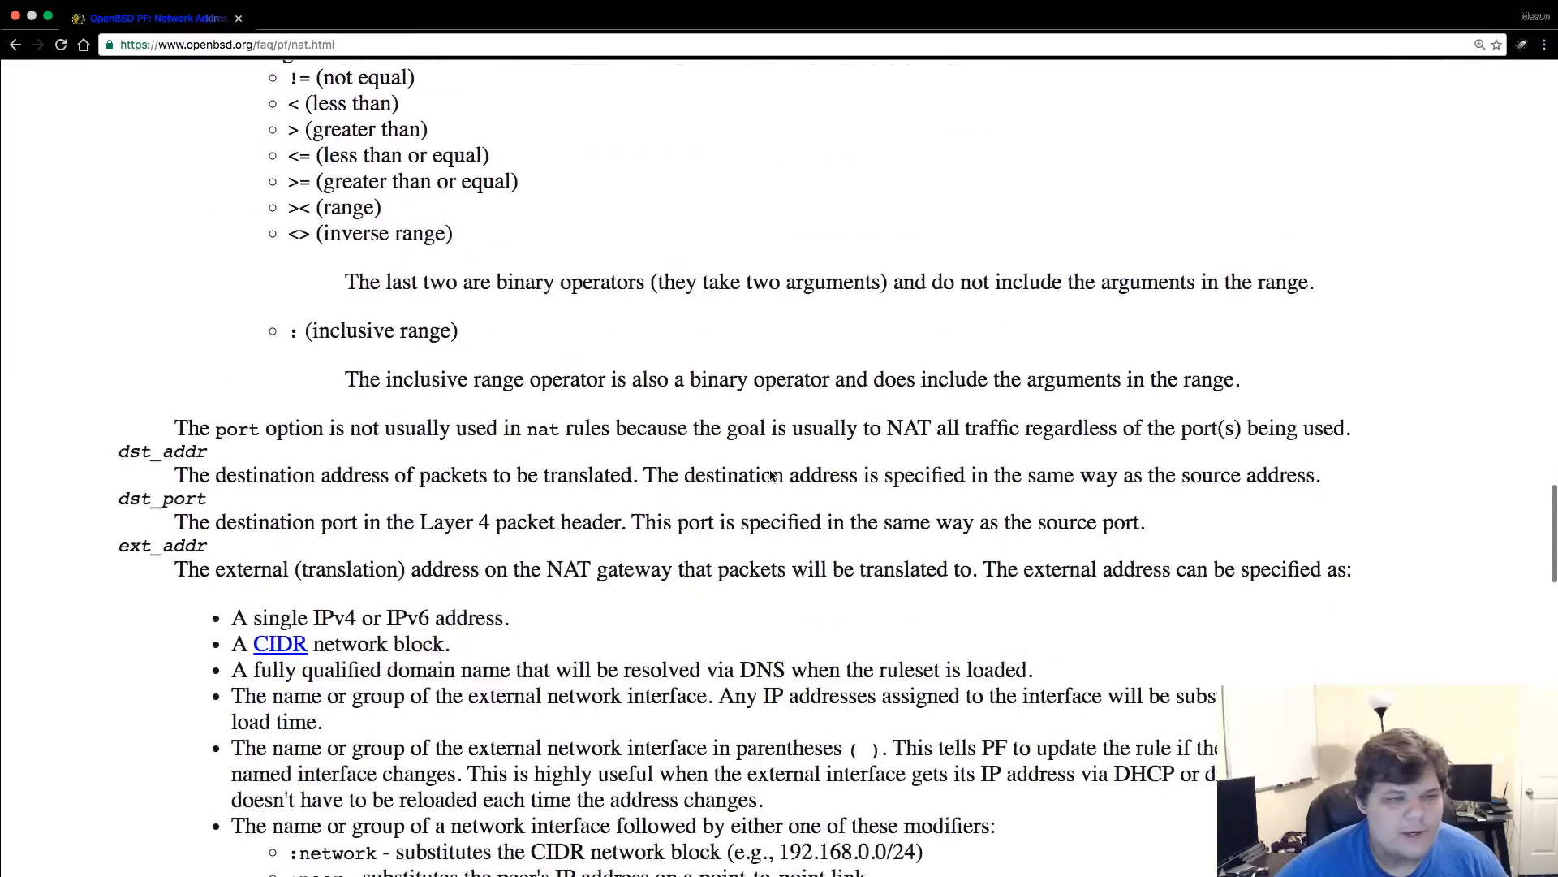
pyautogui.scroll(-3)
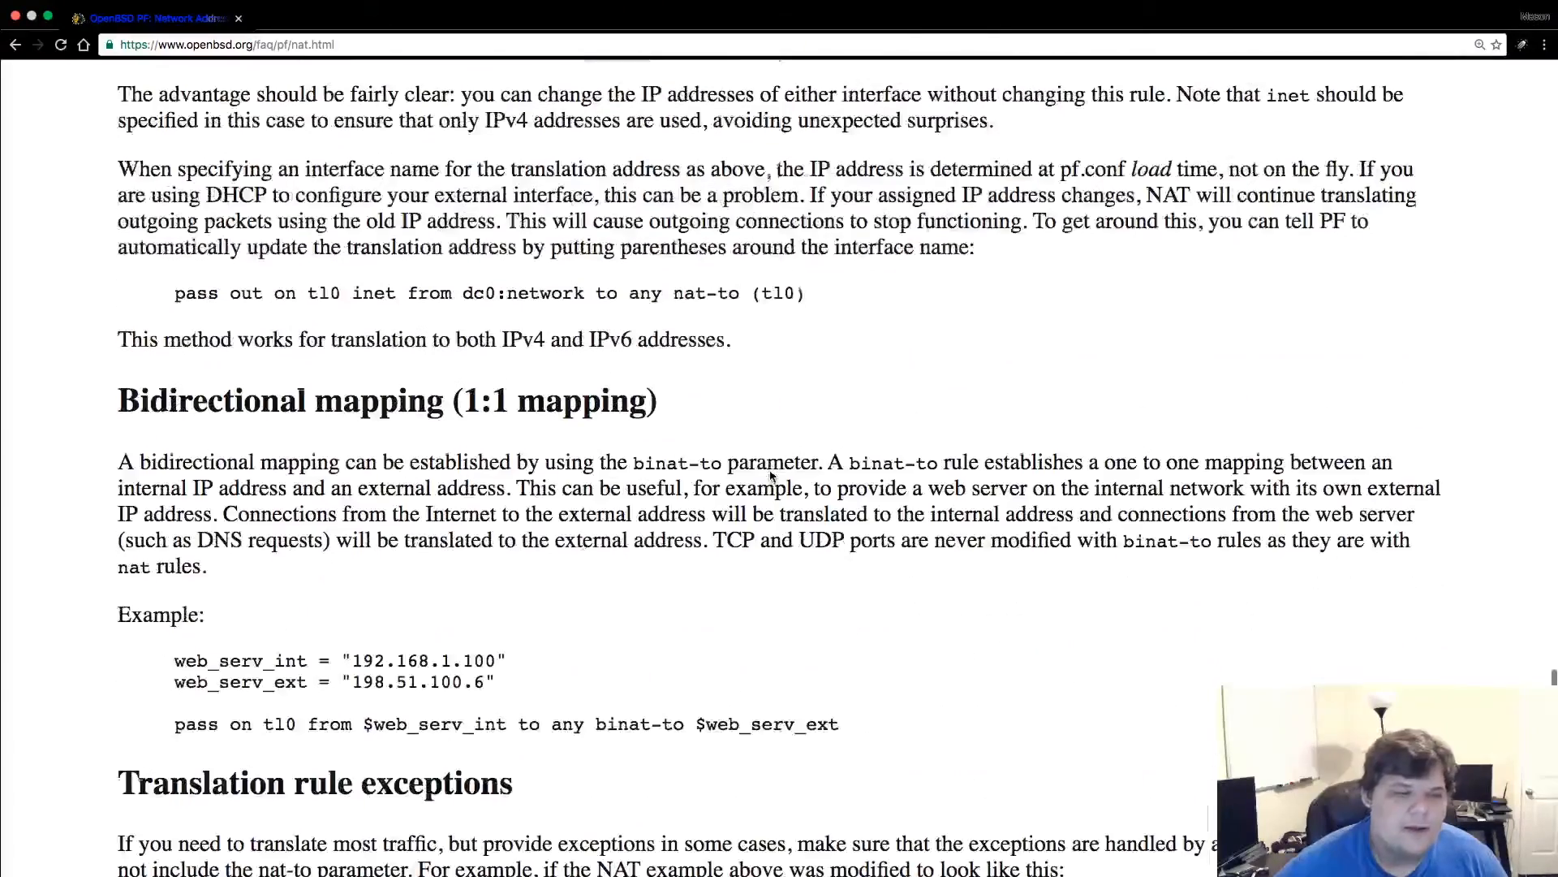
pyautogui.scroll(-3)
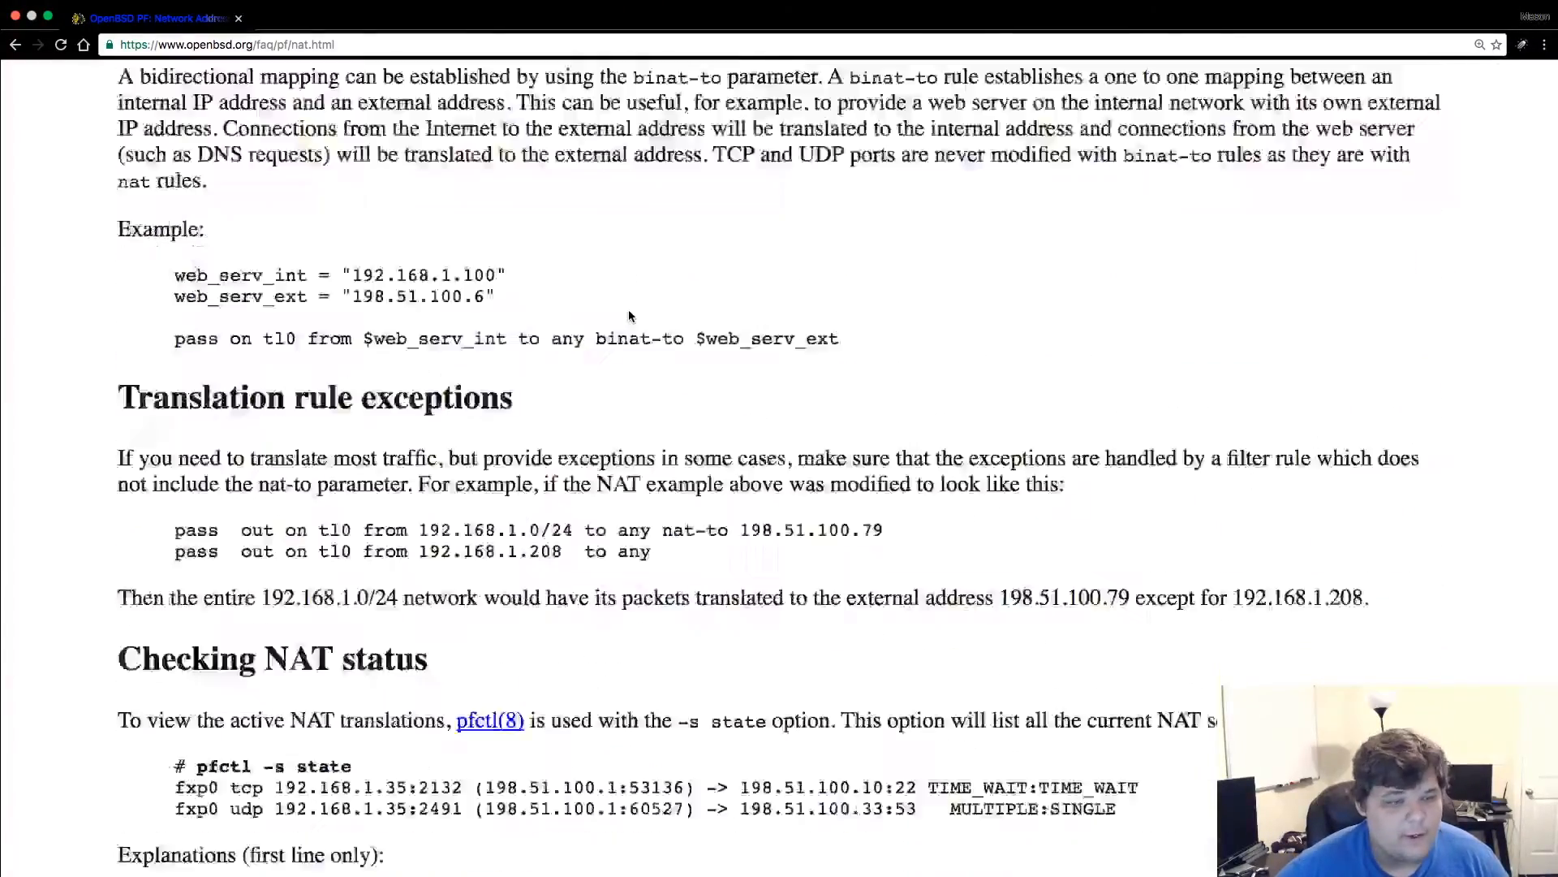
pyautogui.scroll(-3)
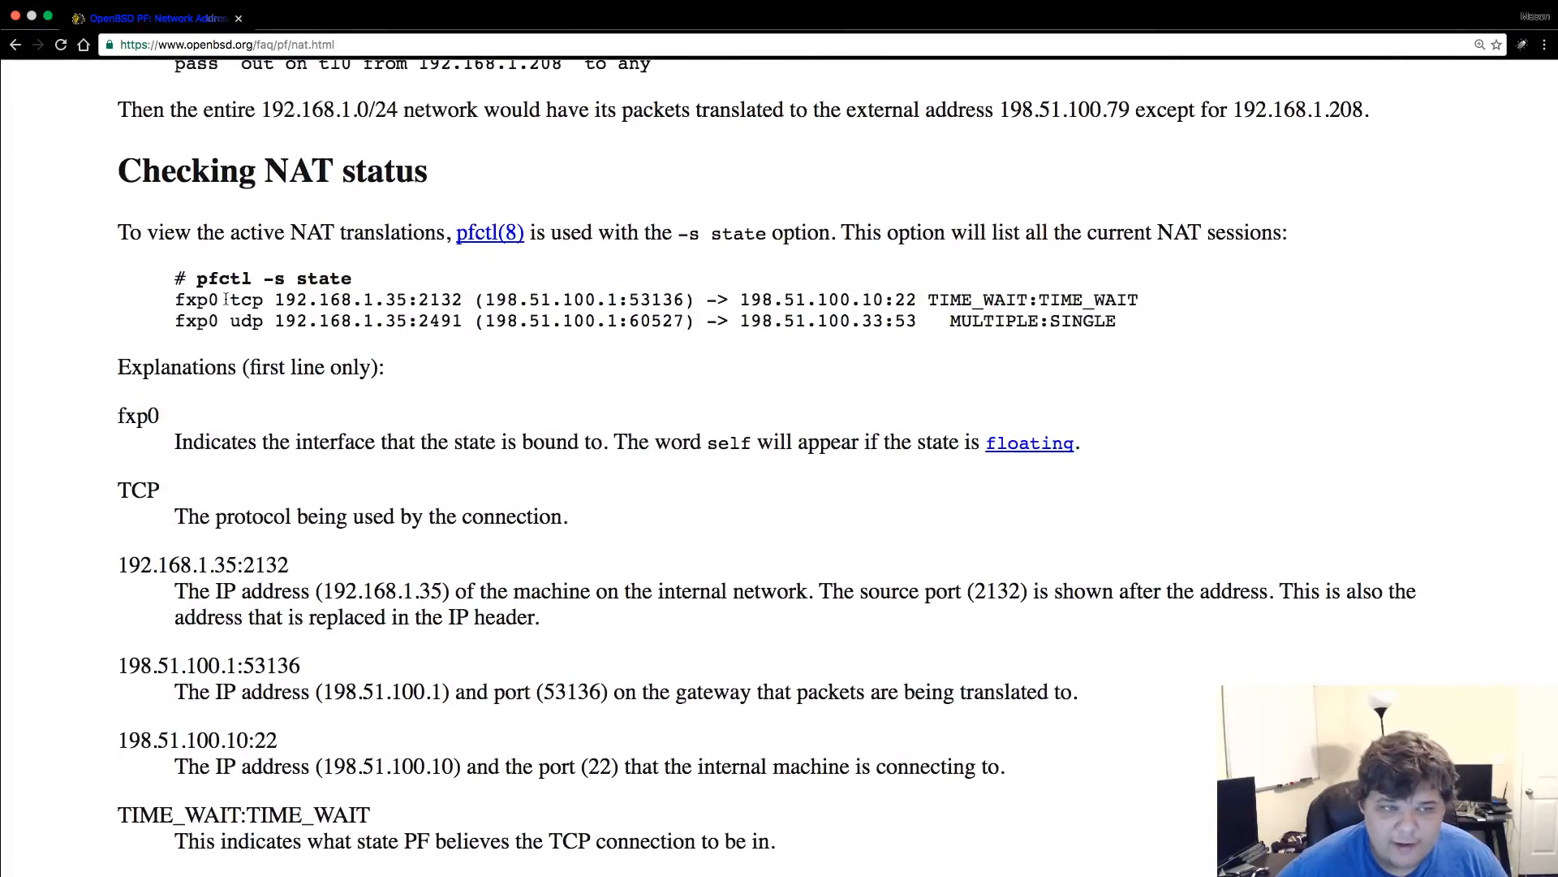
pyautogui.scroll(3)
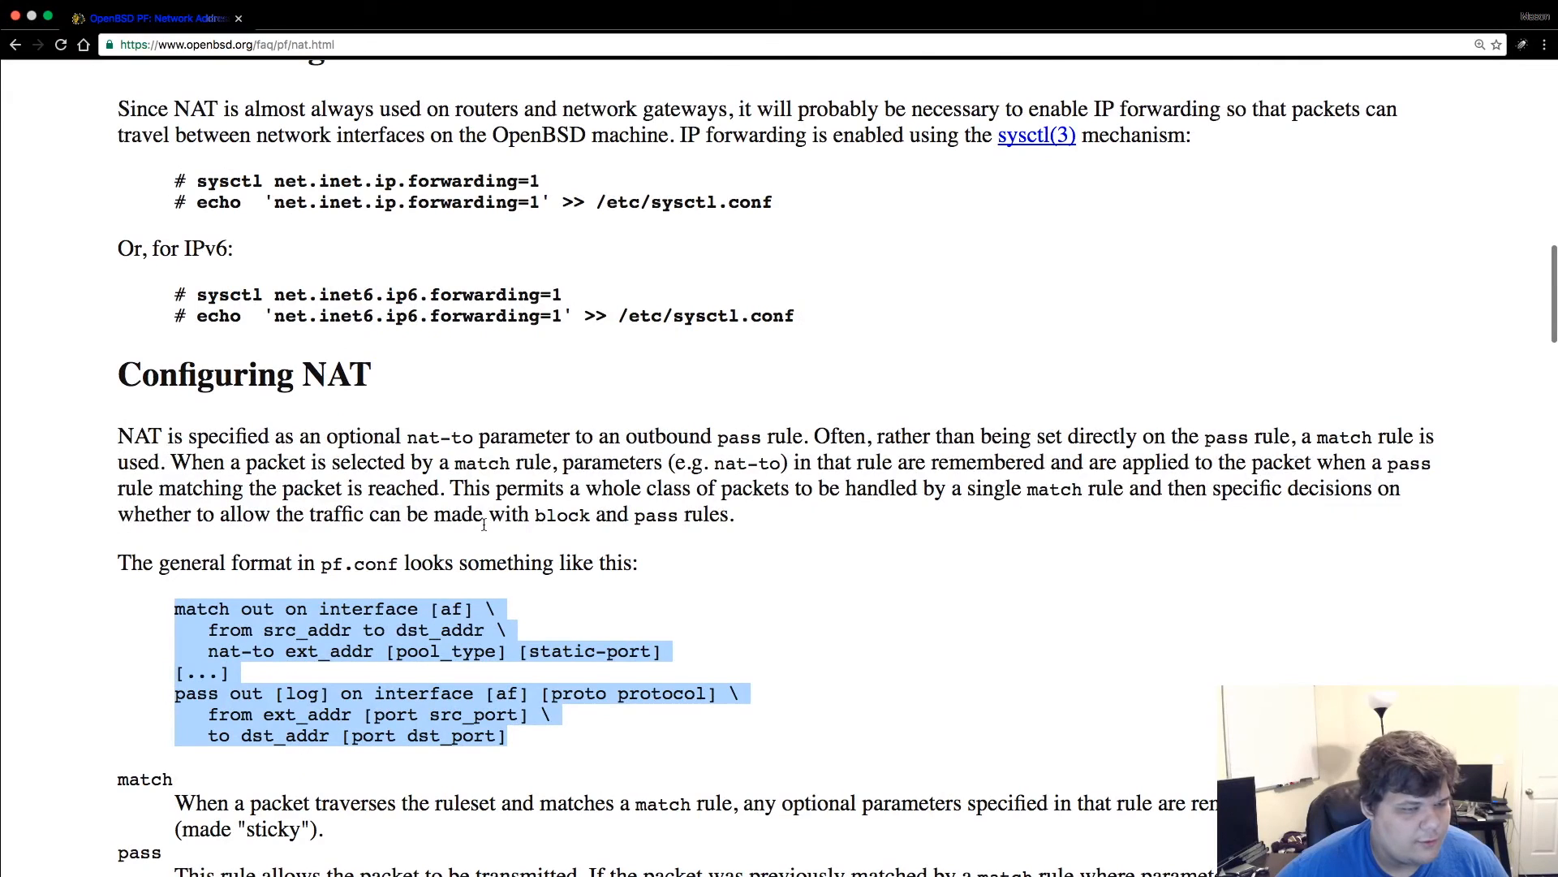
pyautogui.moveTo(709, 604)
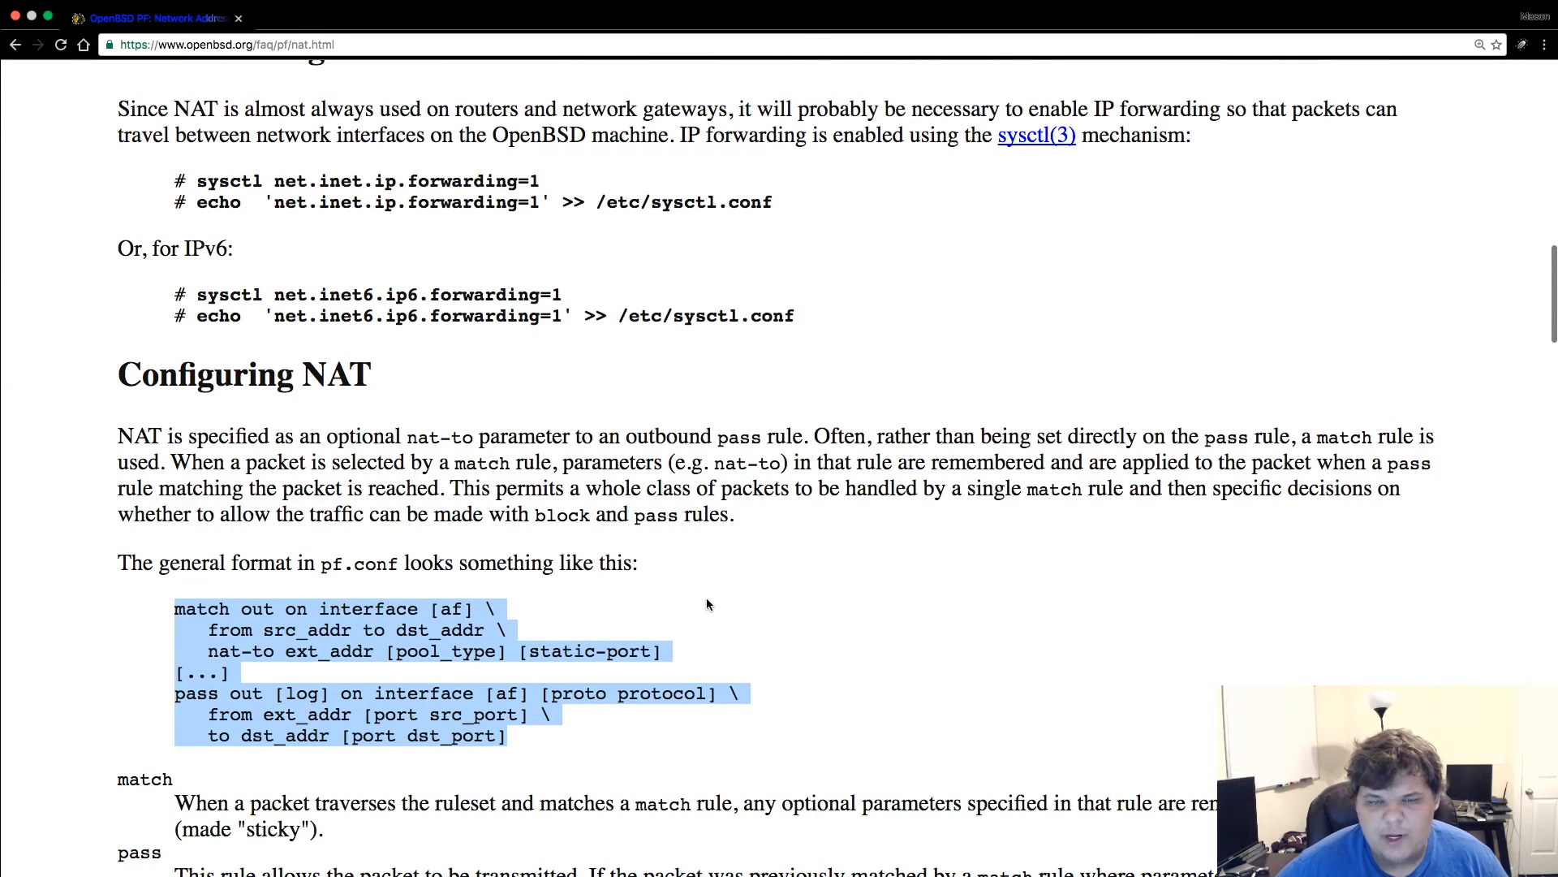
# - Open Traffic Redirection, highlight the first rule's rdr-to target, then scroll to port-range rules
pyautogui.click(708, 604)
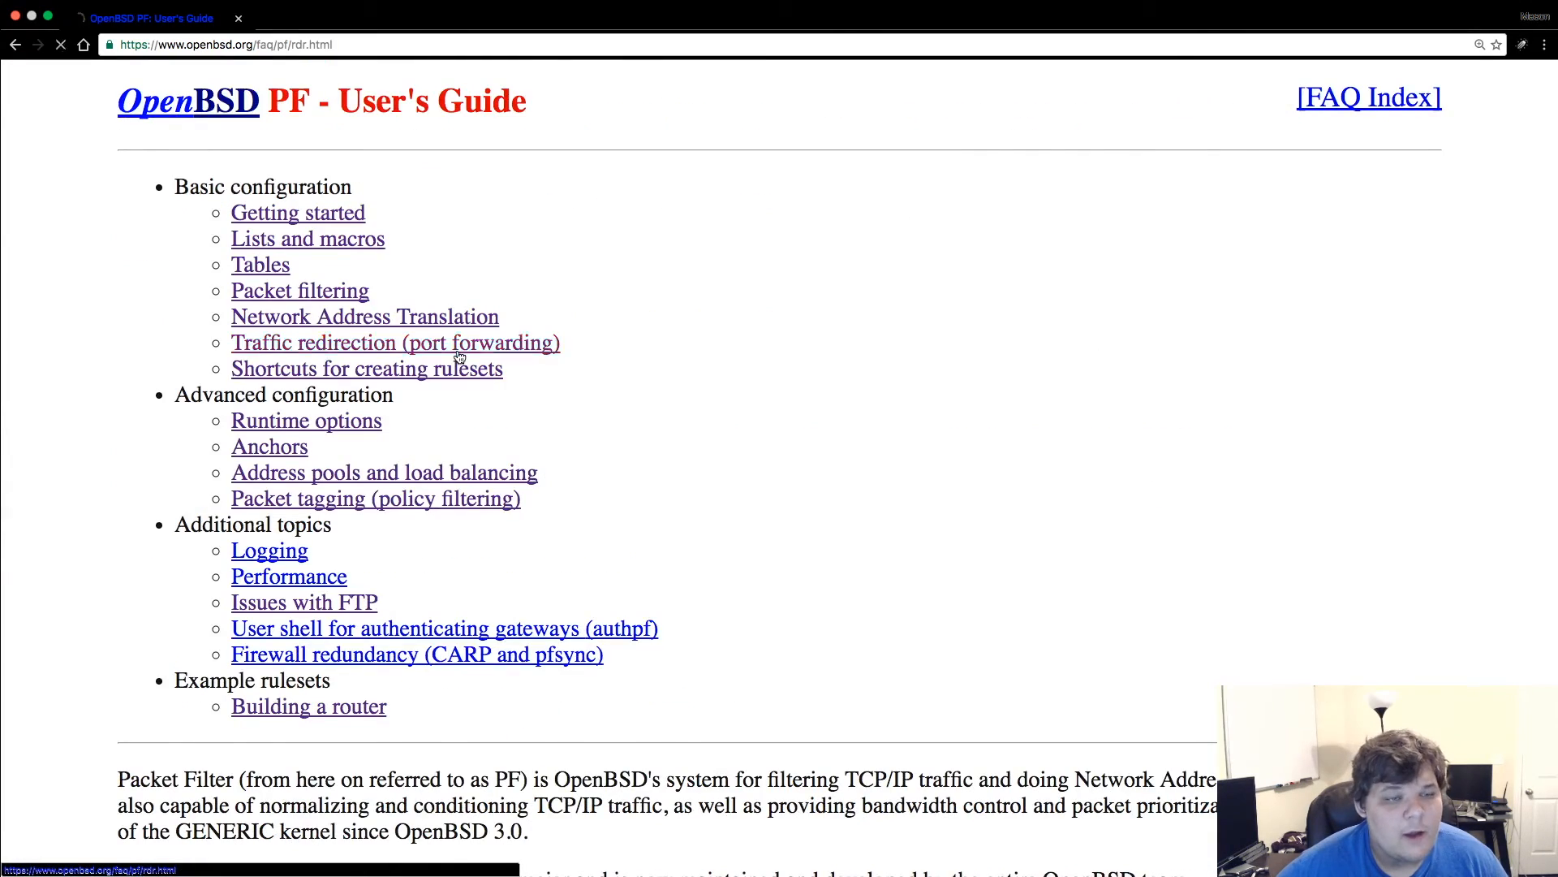
pyautogui.click(395, 341)
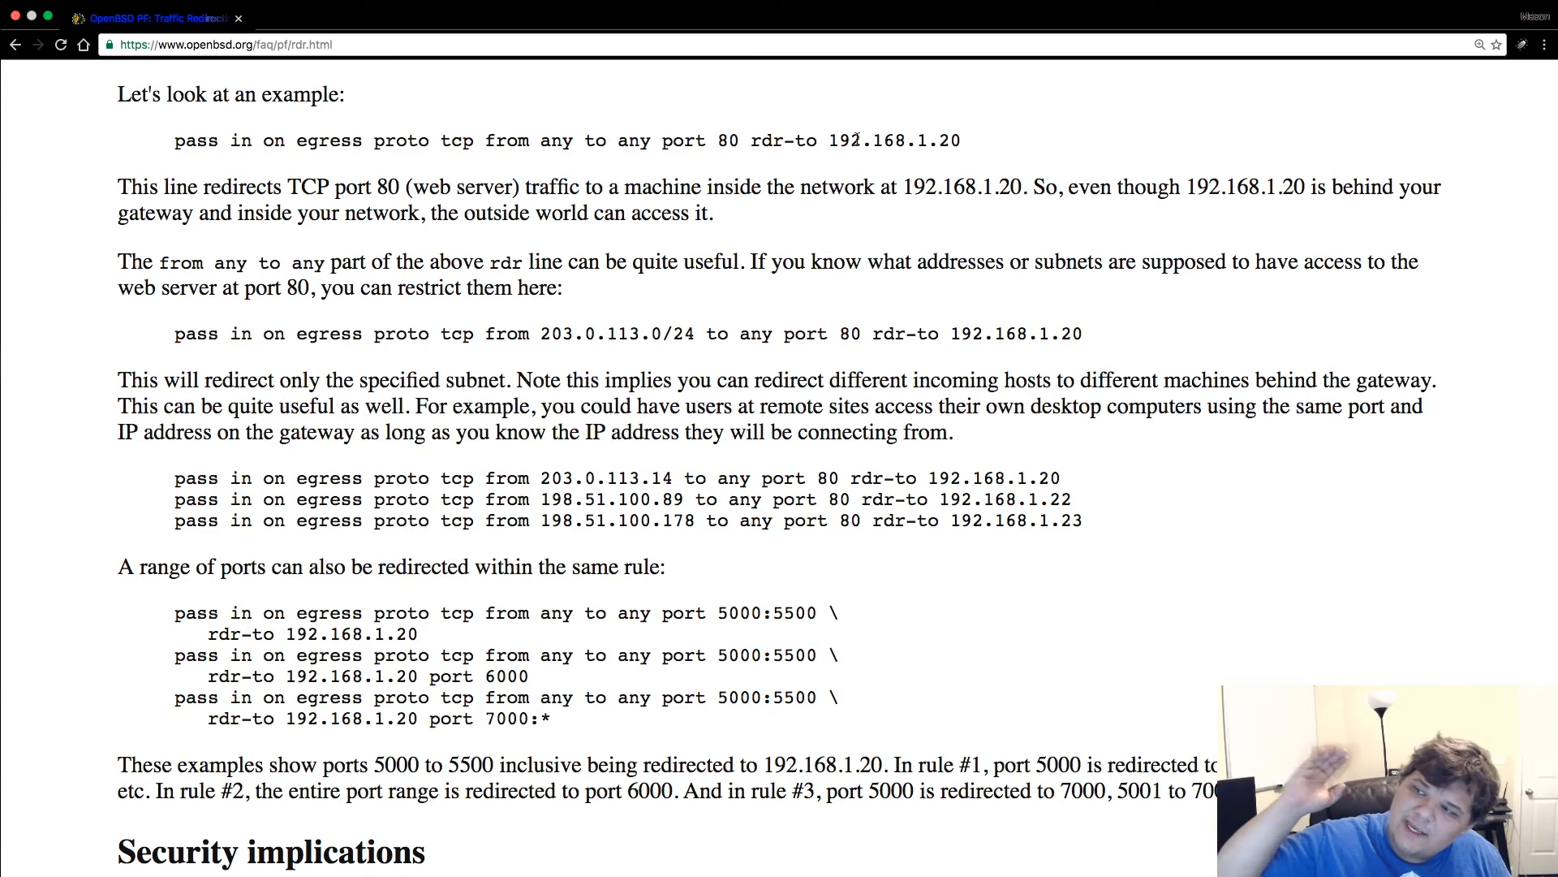
pyautogui.scroll(-3)
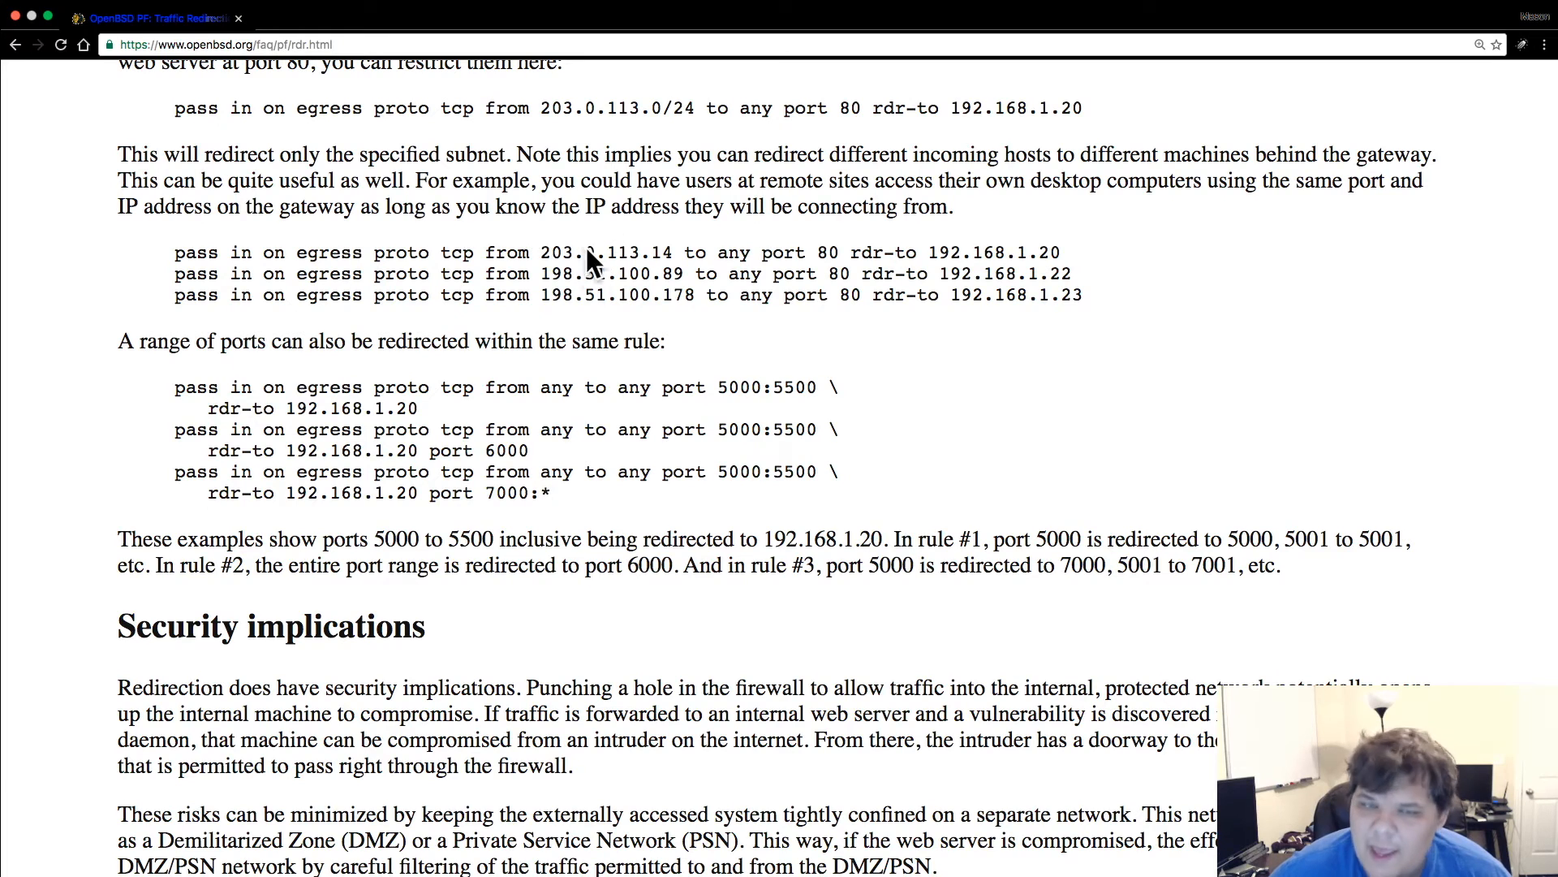
pyautogui.doubleClick(949, 249)
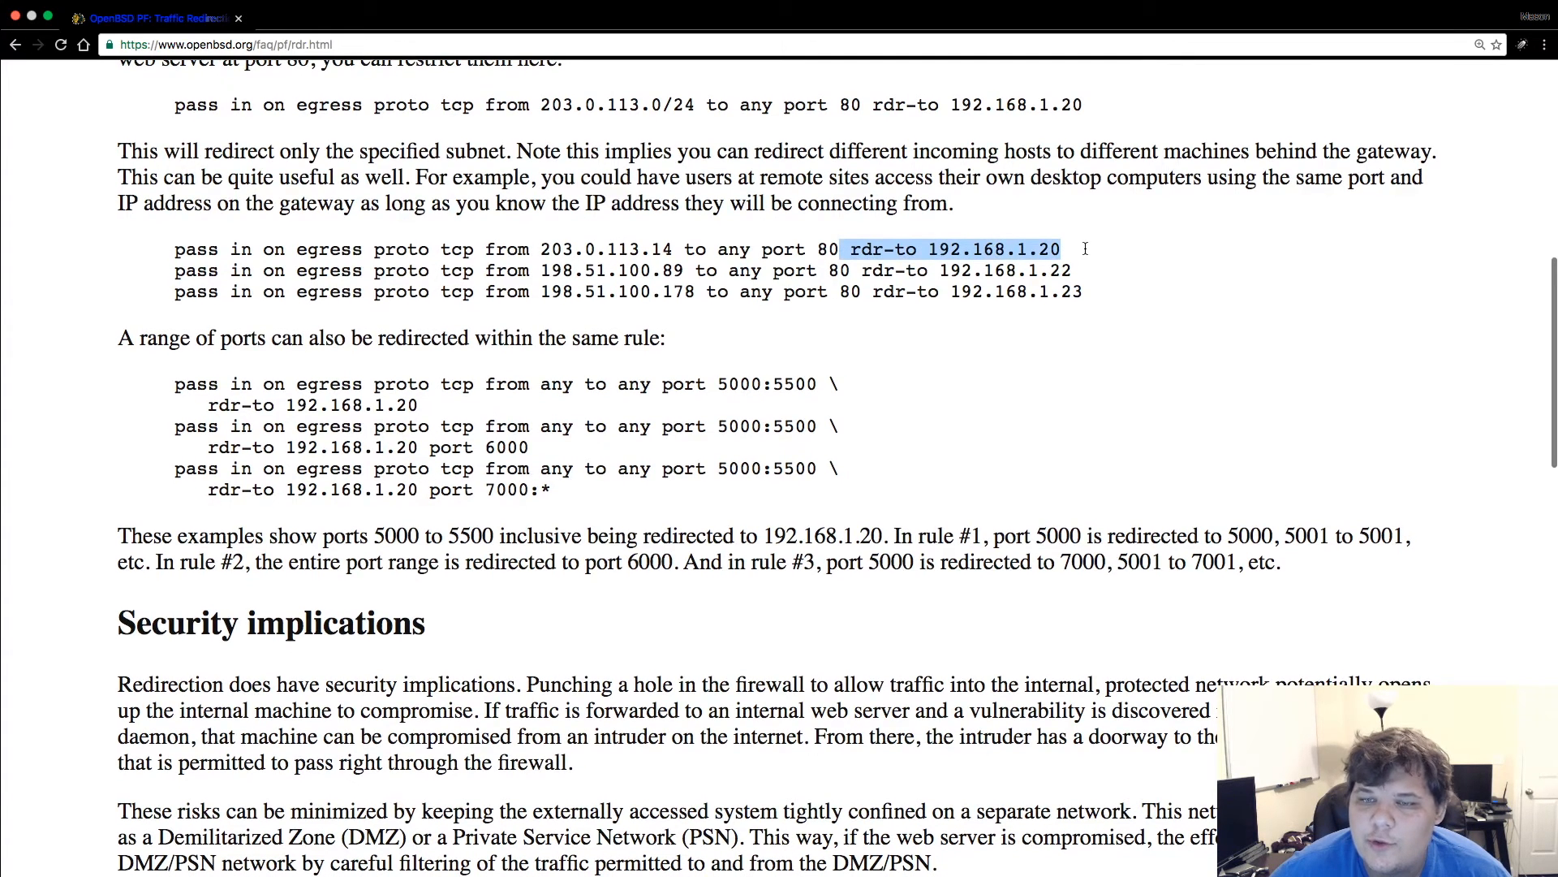
pyautogui.scroll(3)
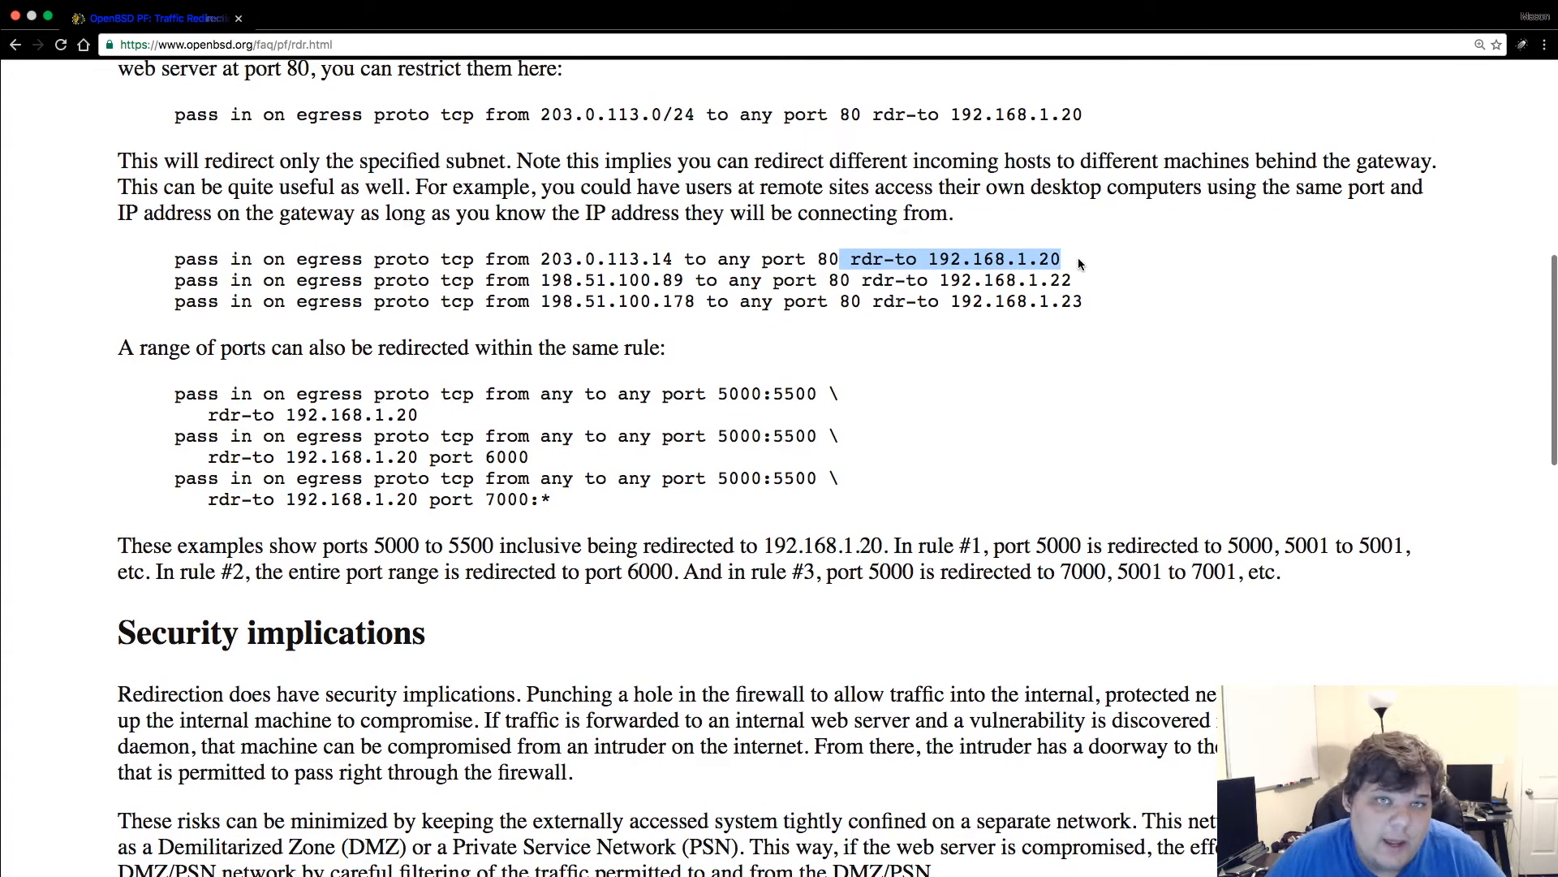
pyautogui.moveTo(644, 328)
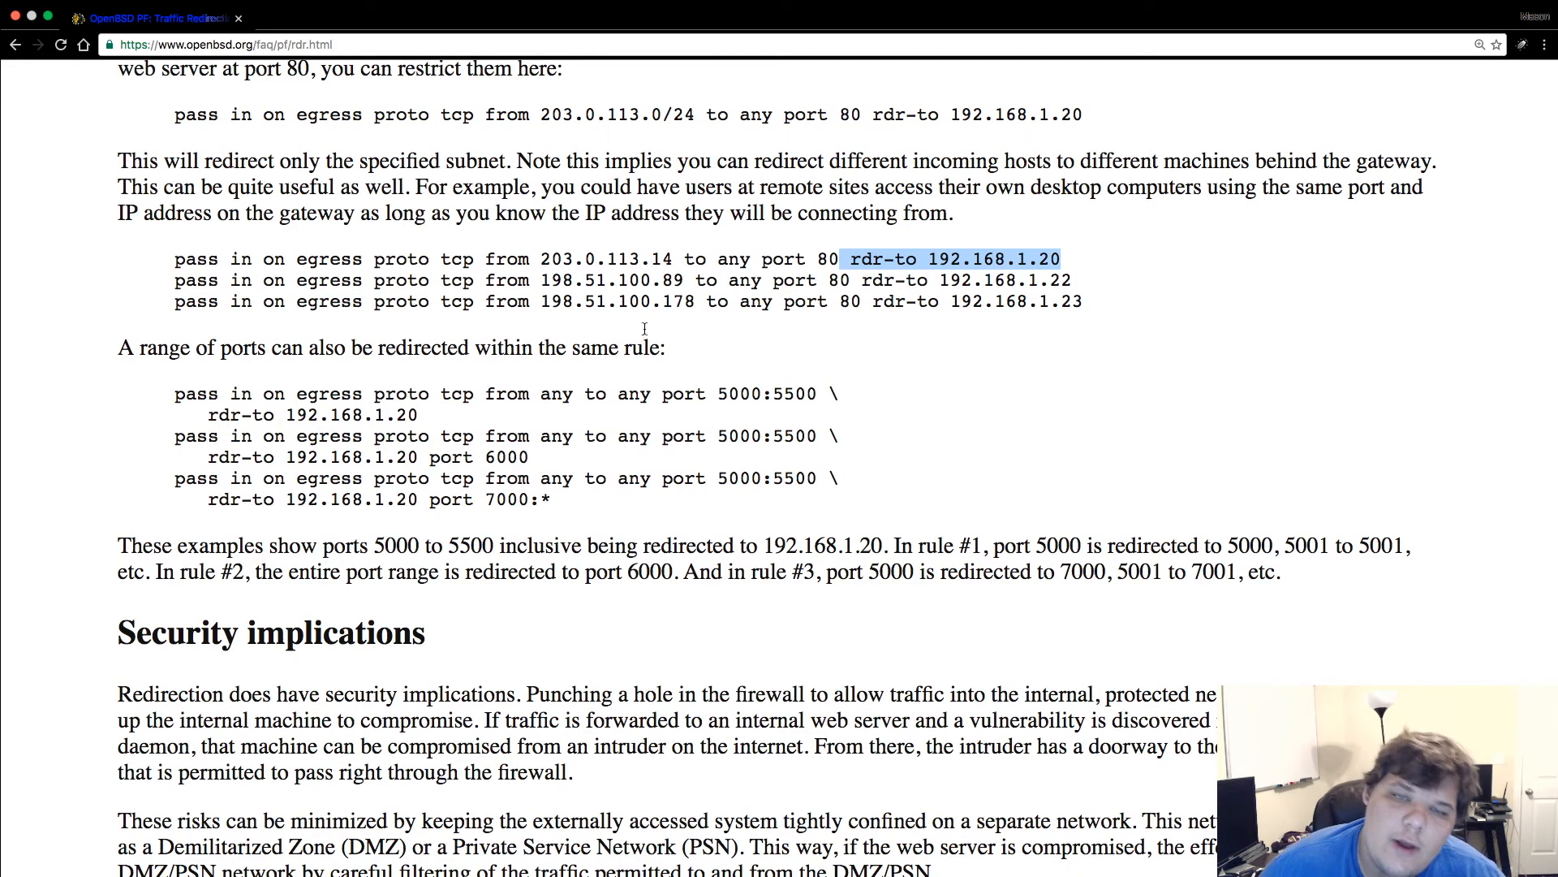
pyautogui.moveTo(1099, 522)
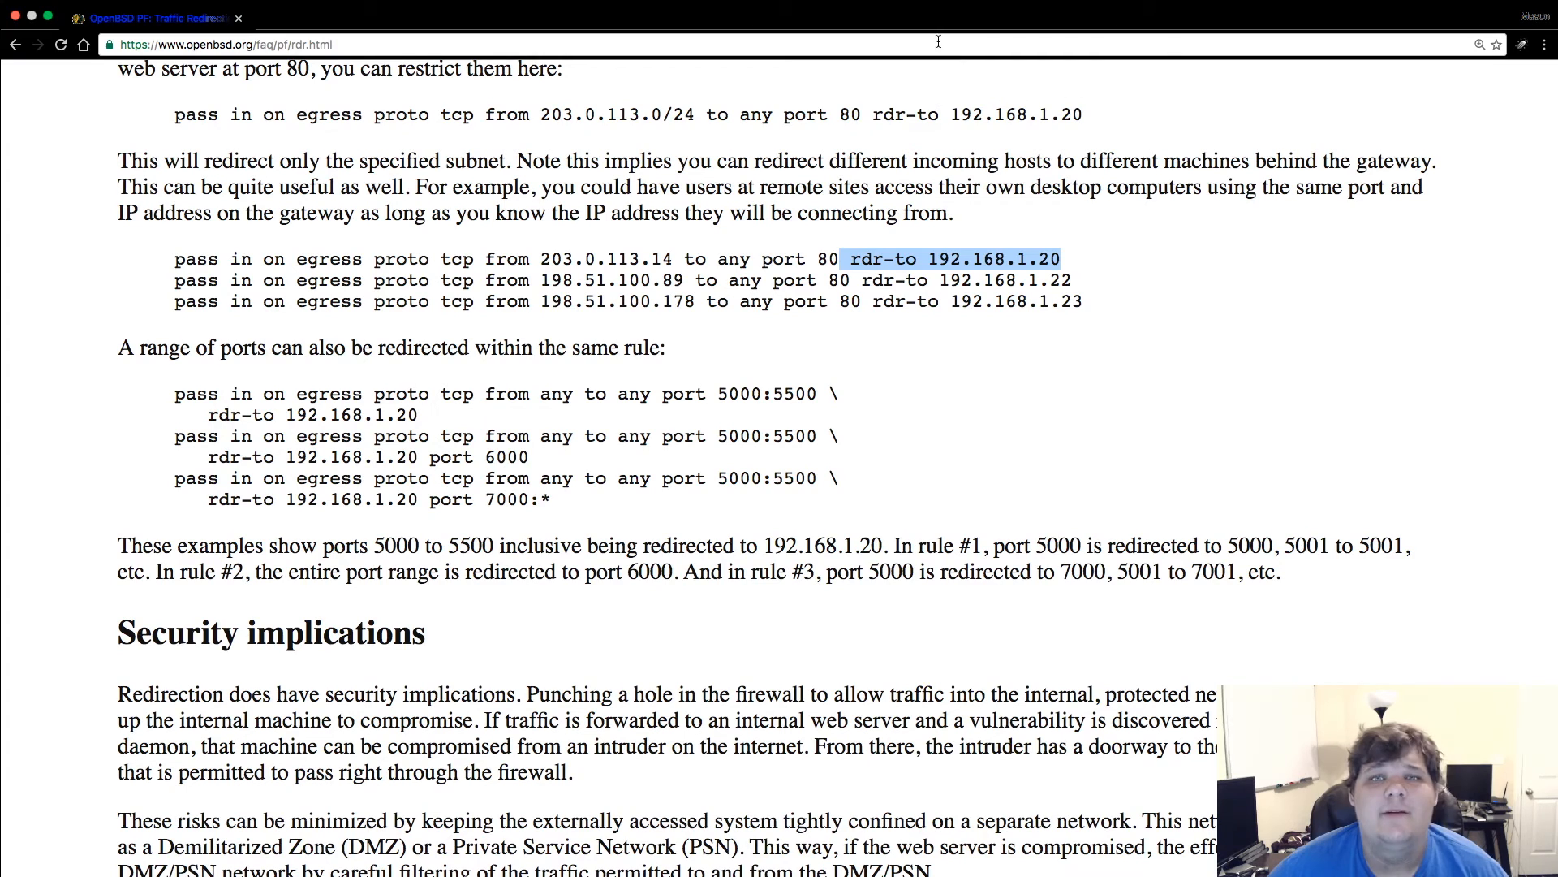
pyautogui.moveTo(1250, 271)
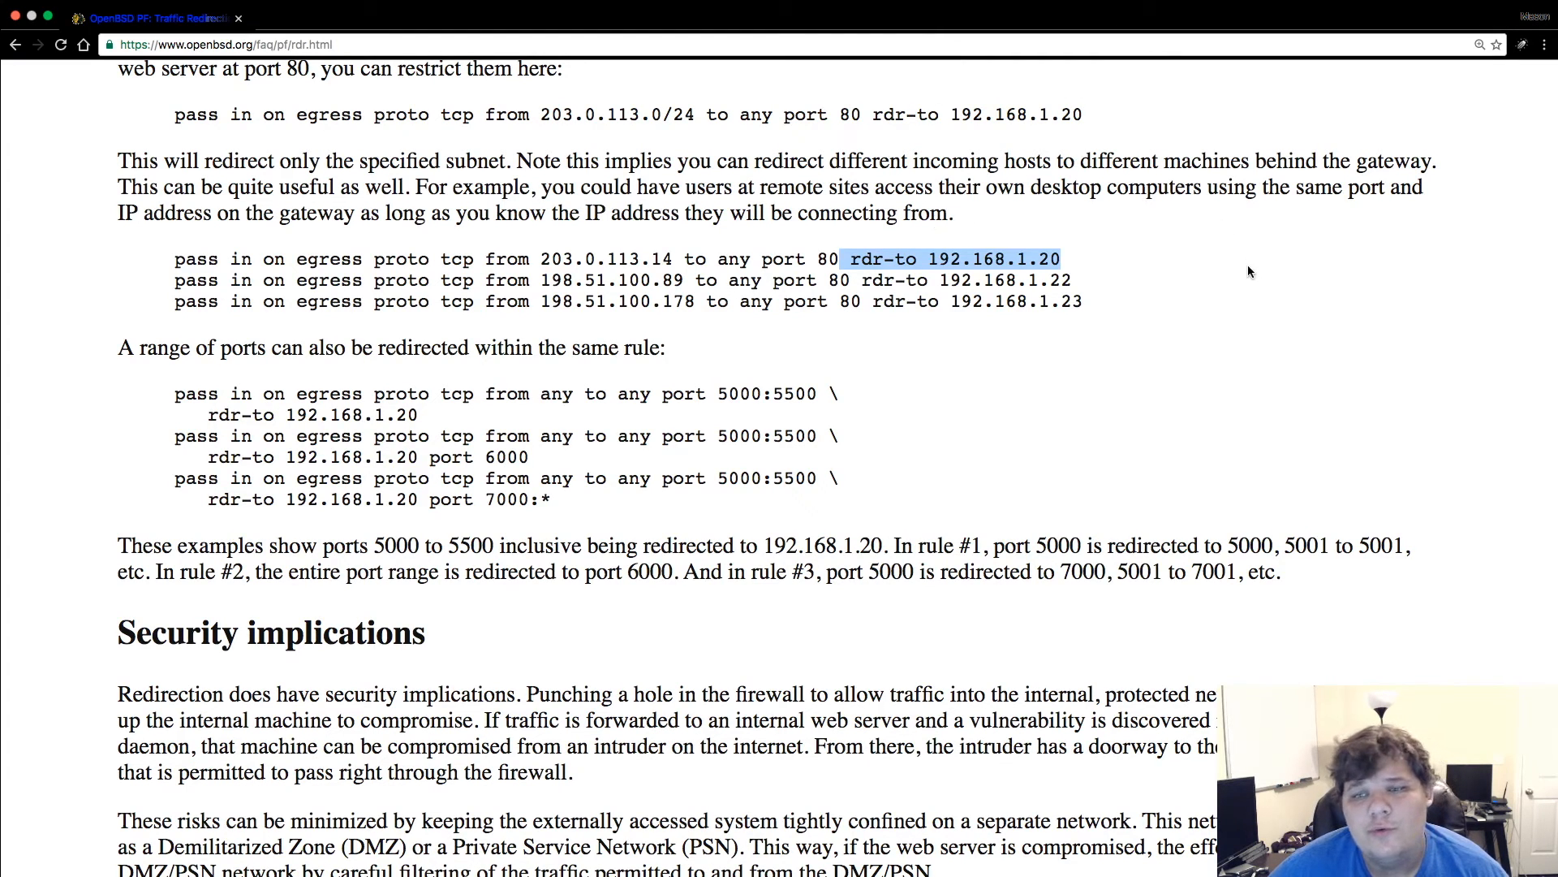
pyautogui.moveTo(1184, 285)
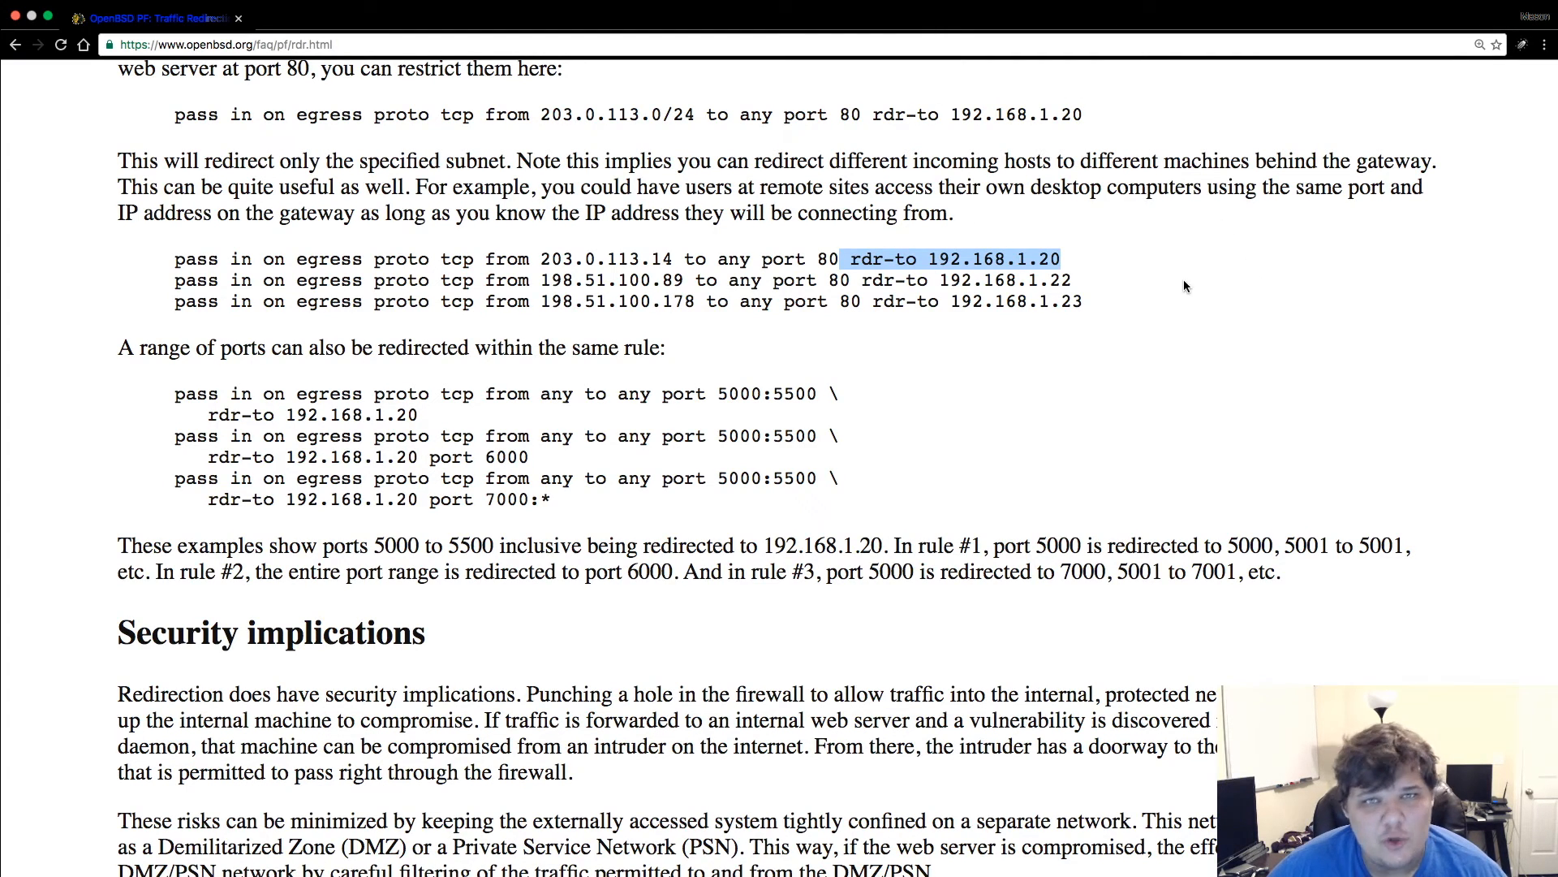
pyautogui.moveTo(1364, 275)
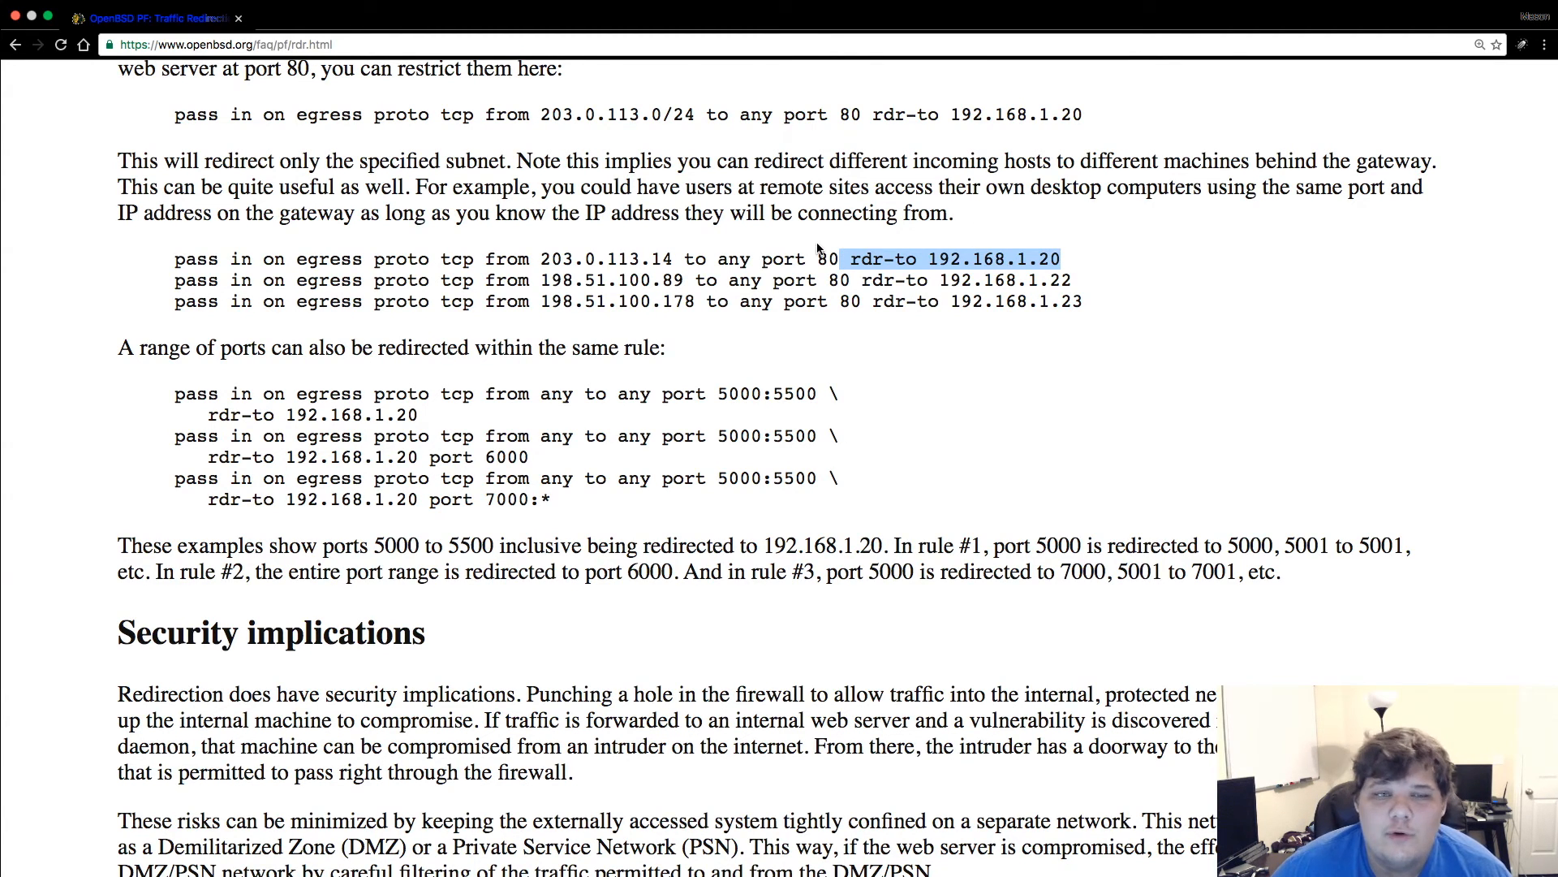
pyautogui.moveTo(929, 244)
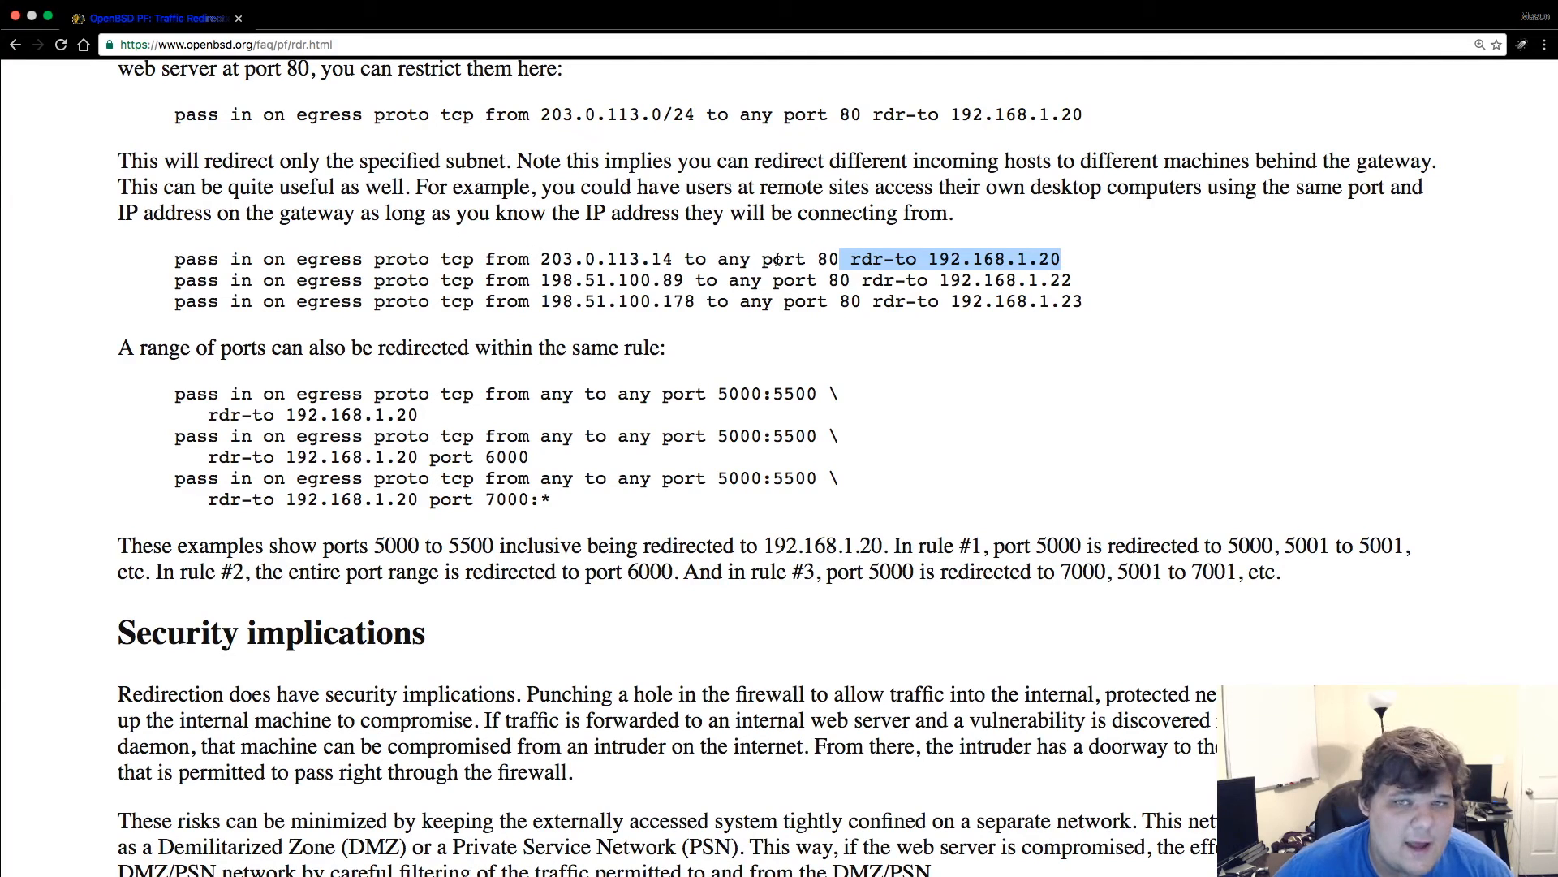
pyautogui.moveTo(1138, 261)
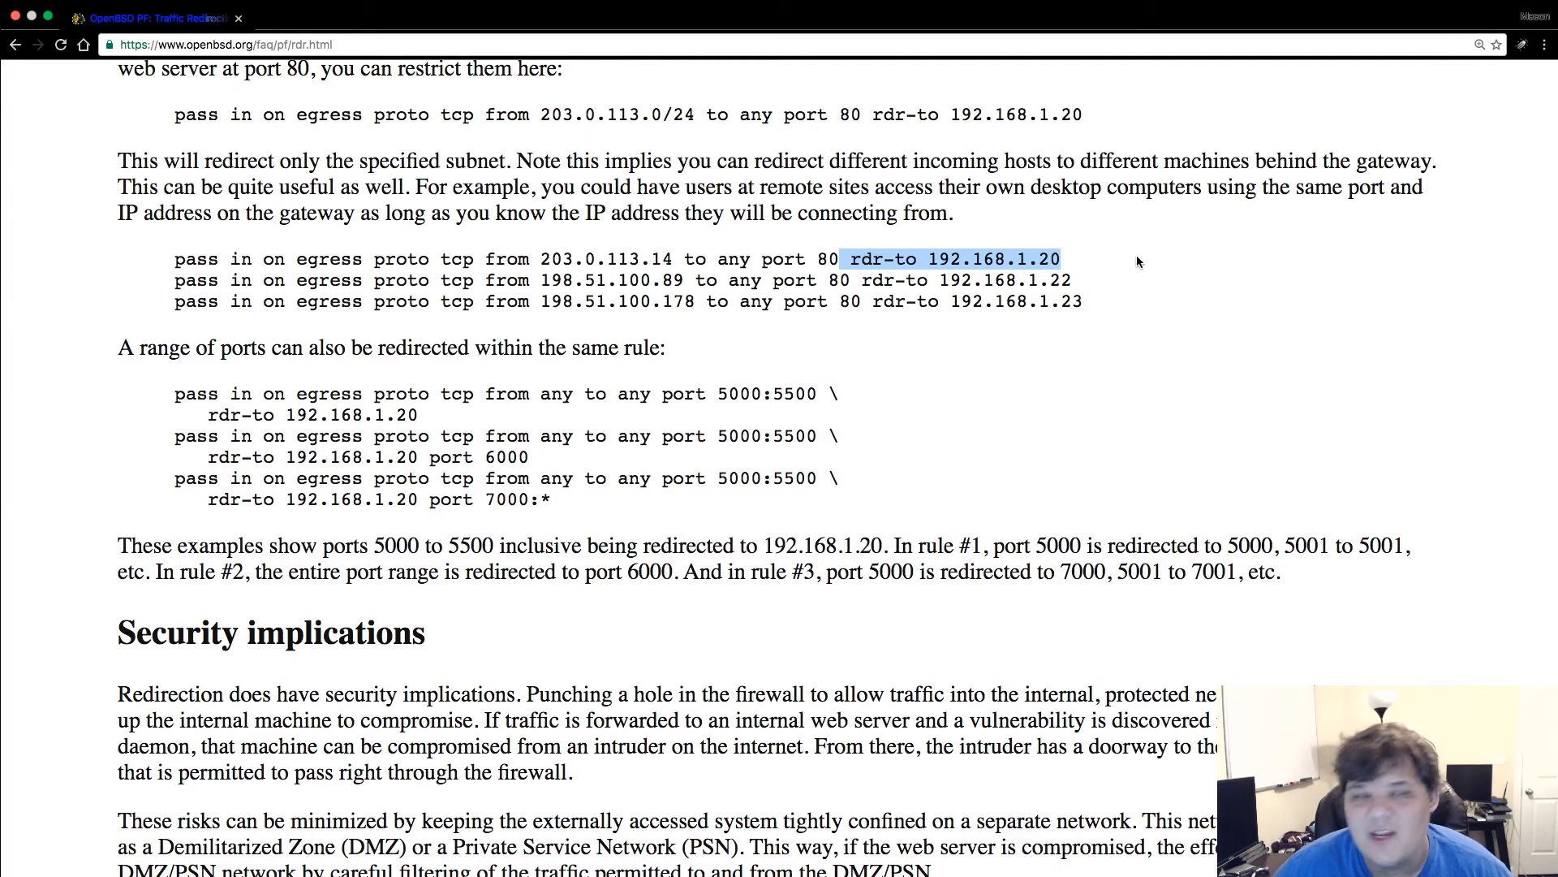
pyautogui.scroll(-3)
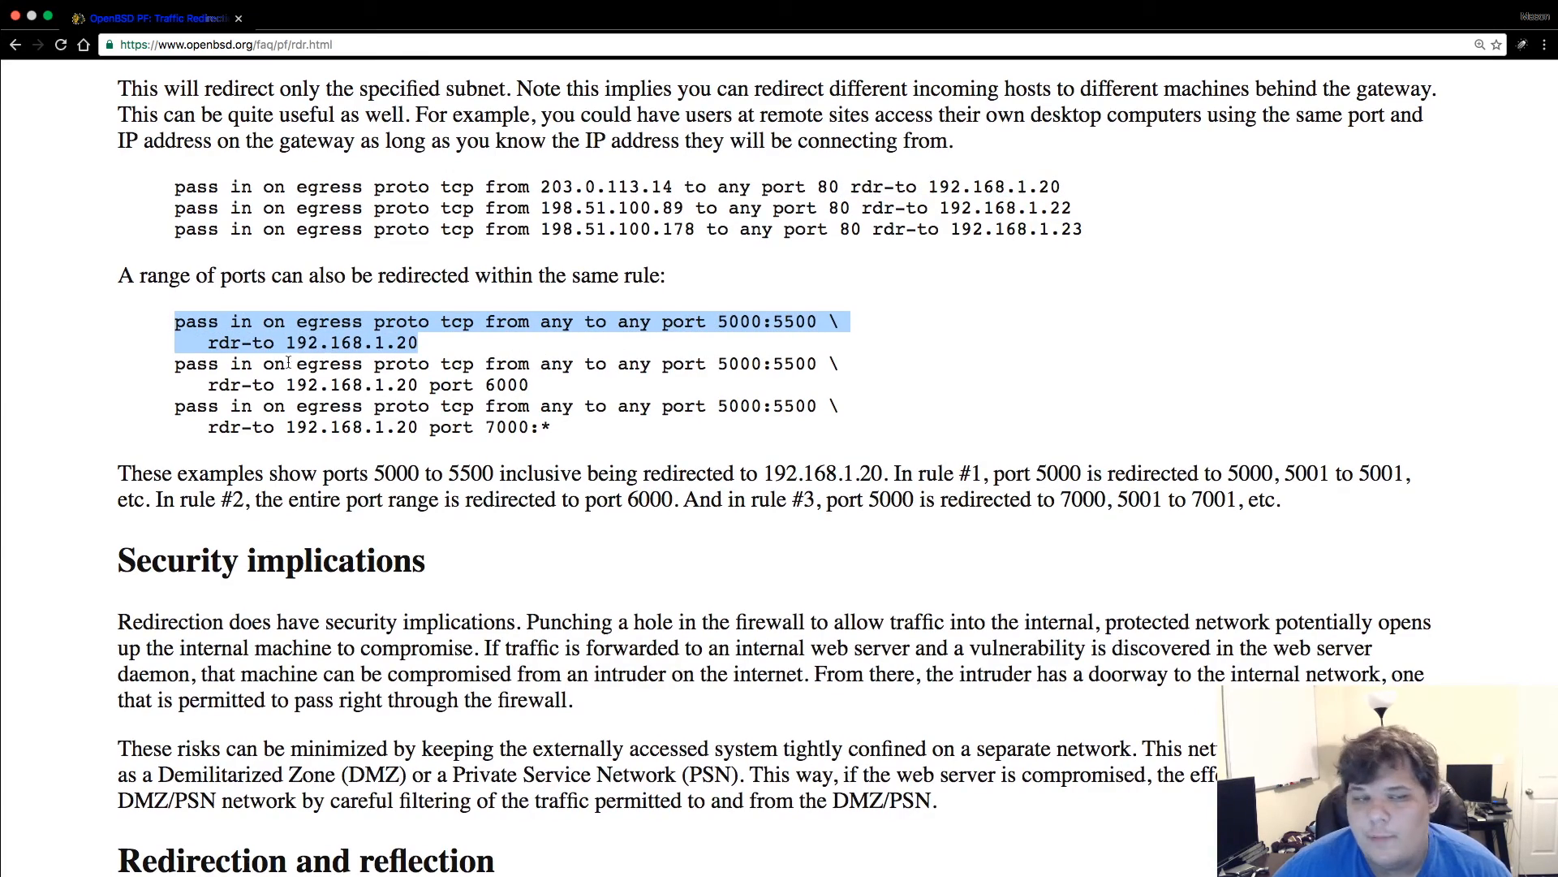
# - Scroll past Security implications and Redirection and reflection to Split-horizon DNS
pyautogui.scroll(-3)
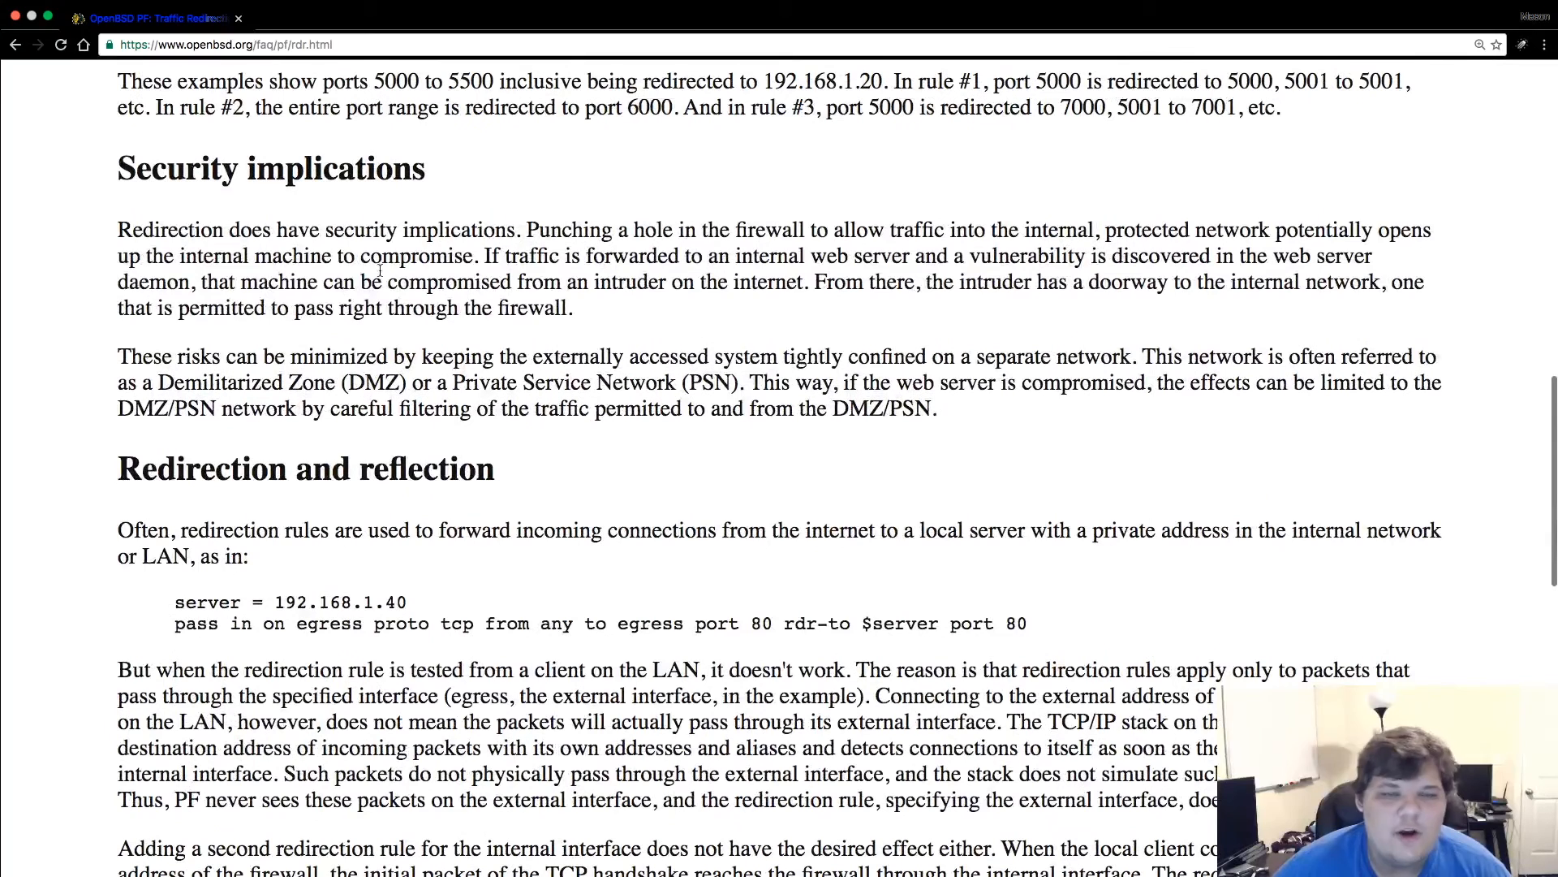
pyautogui.moveTo(760, 315)
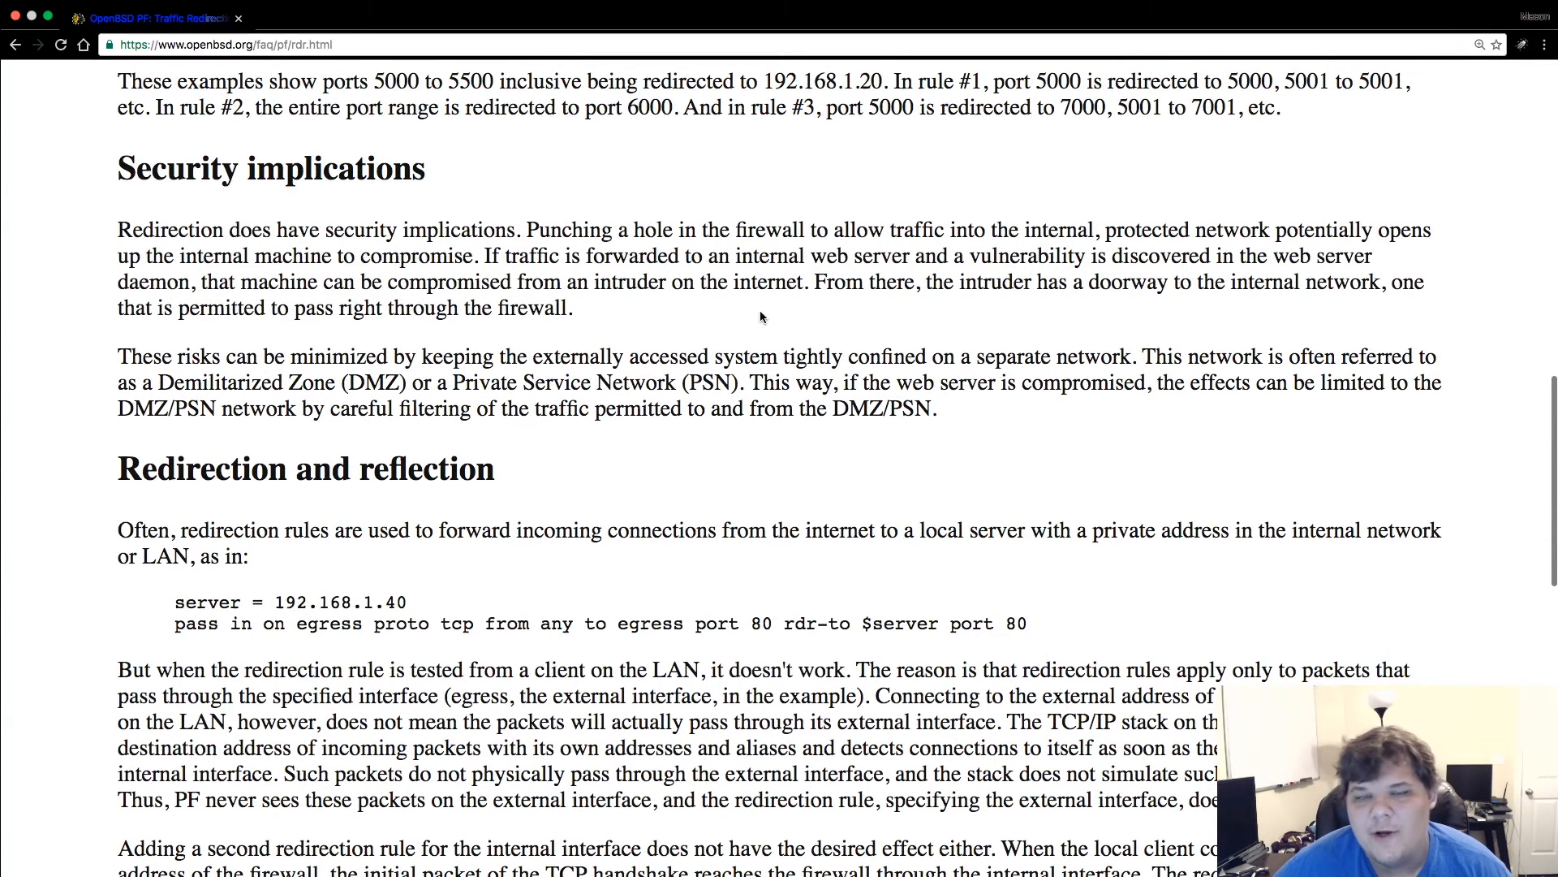
pyautogui.scroll(-3)
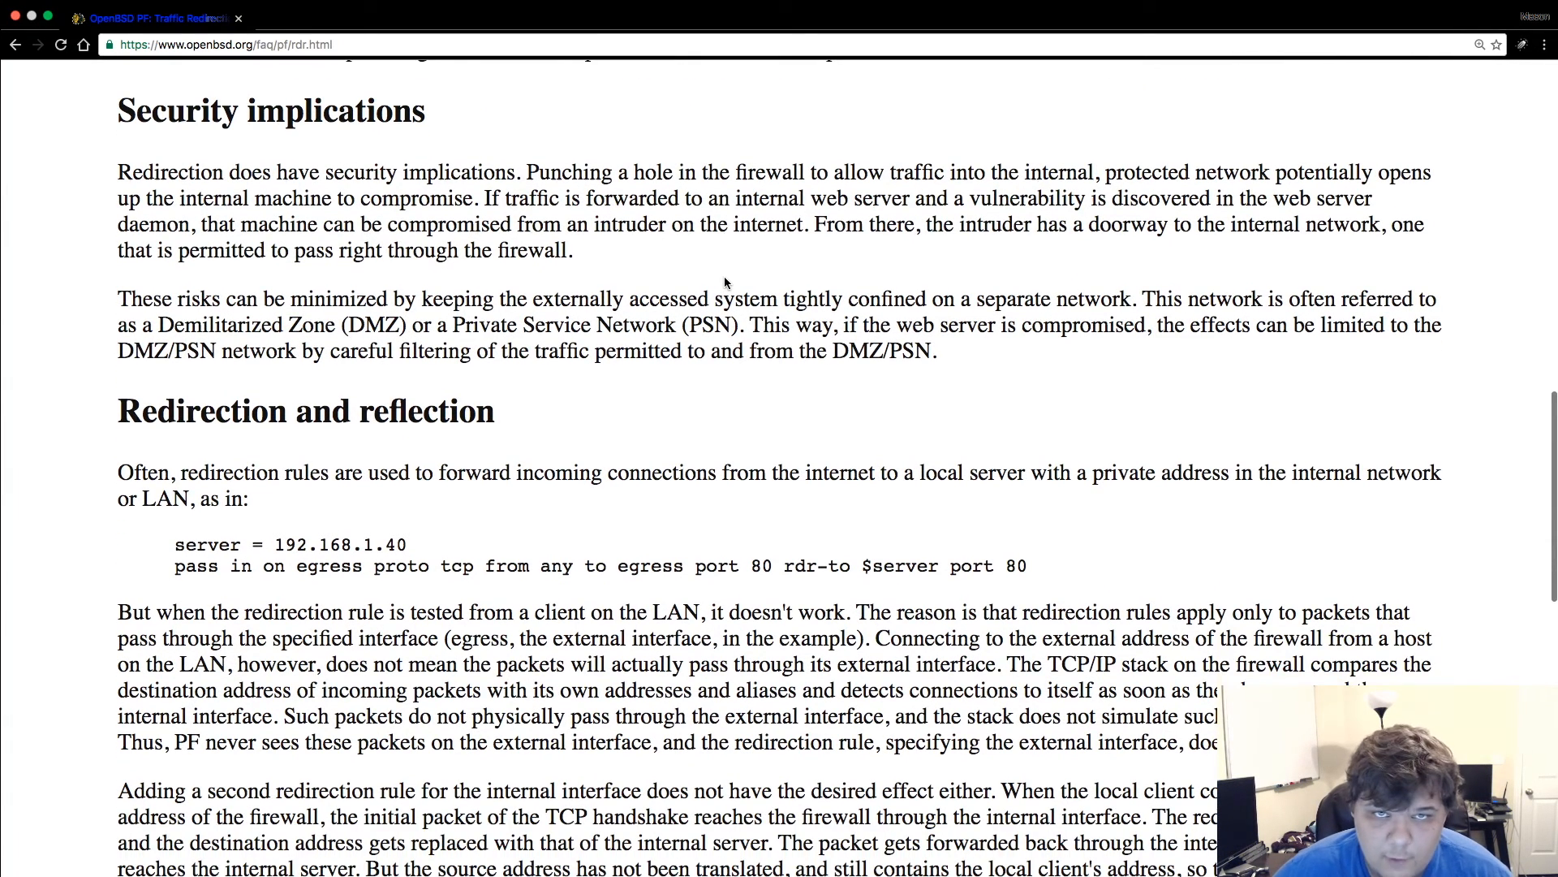
pyautogui.scroll(-3)
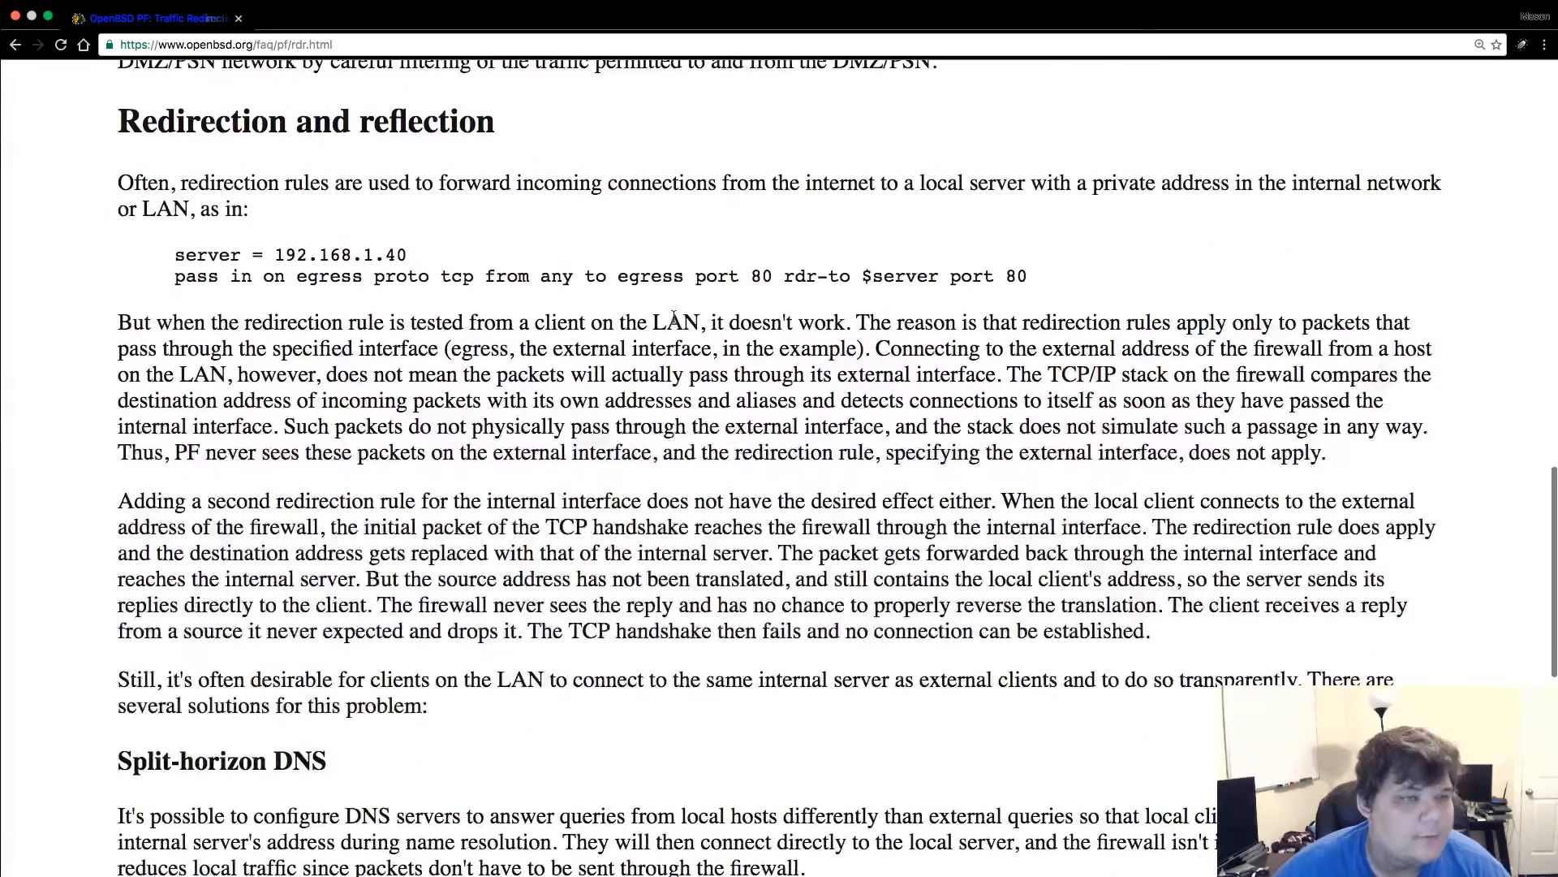
pyautogui.moveTo(27, 322)
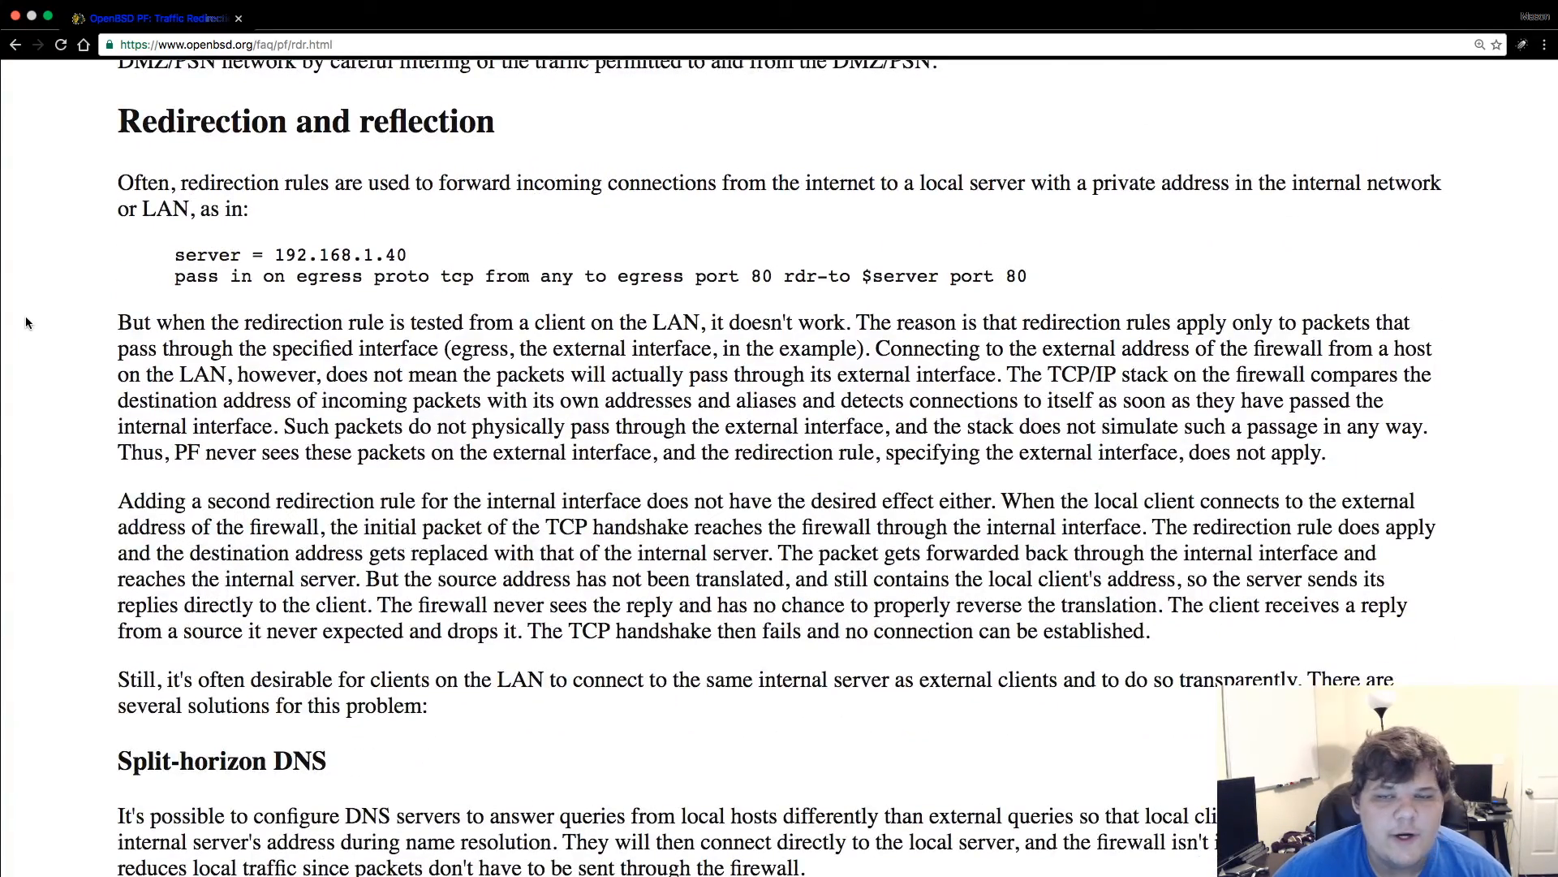
pyautogui.scroll(-3)
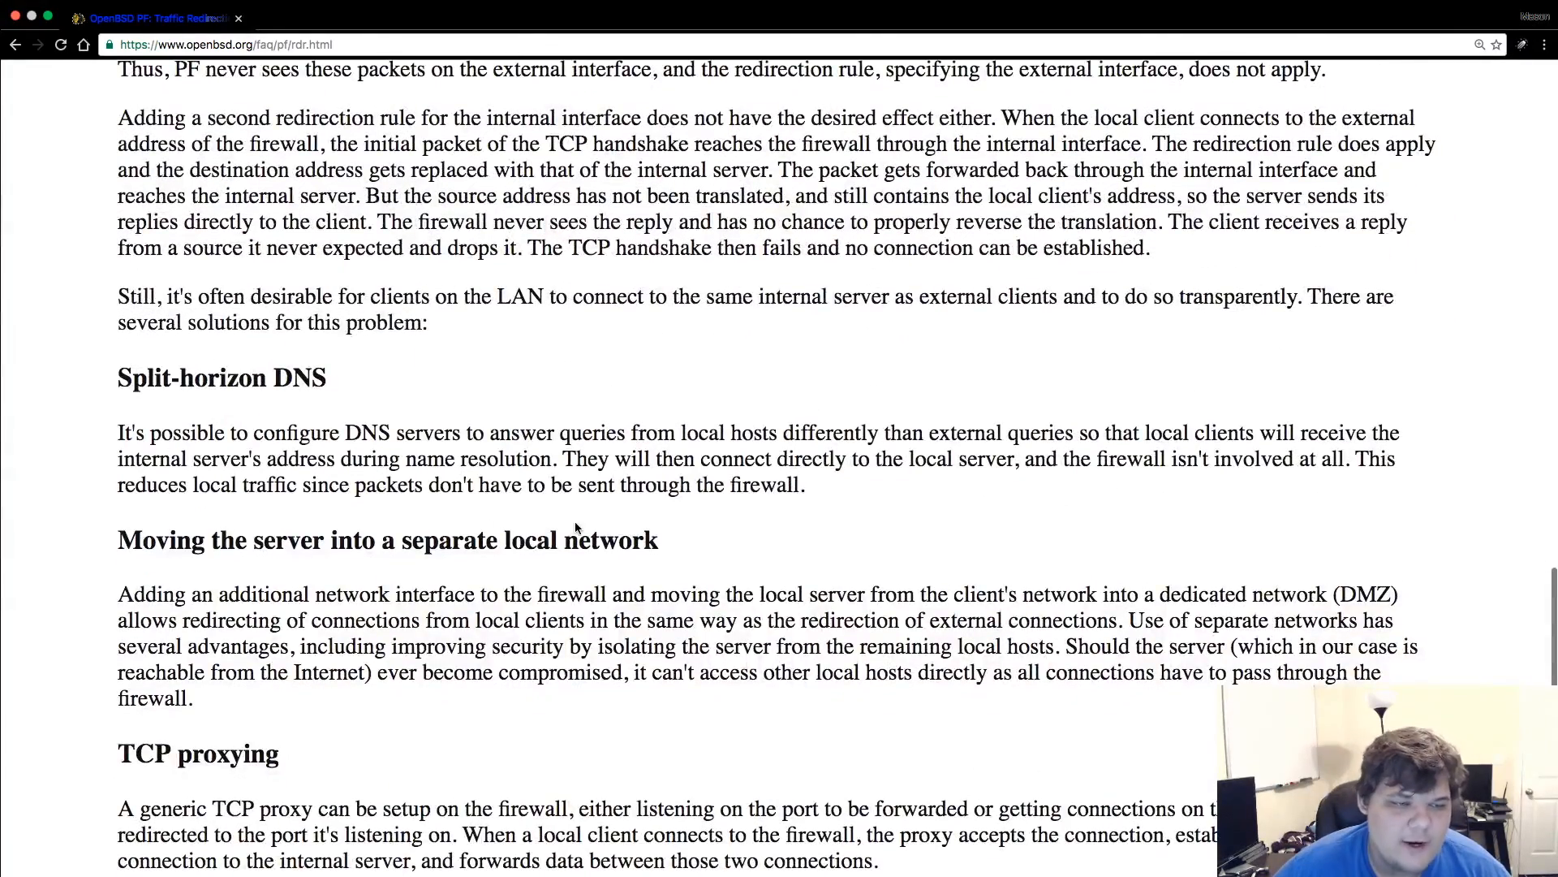
# - Use the [Contents] link to return to the PF User's Guide index
pyautogui.click(14, 44)
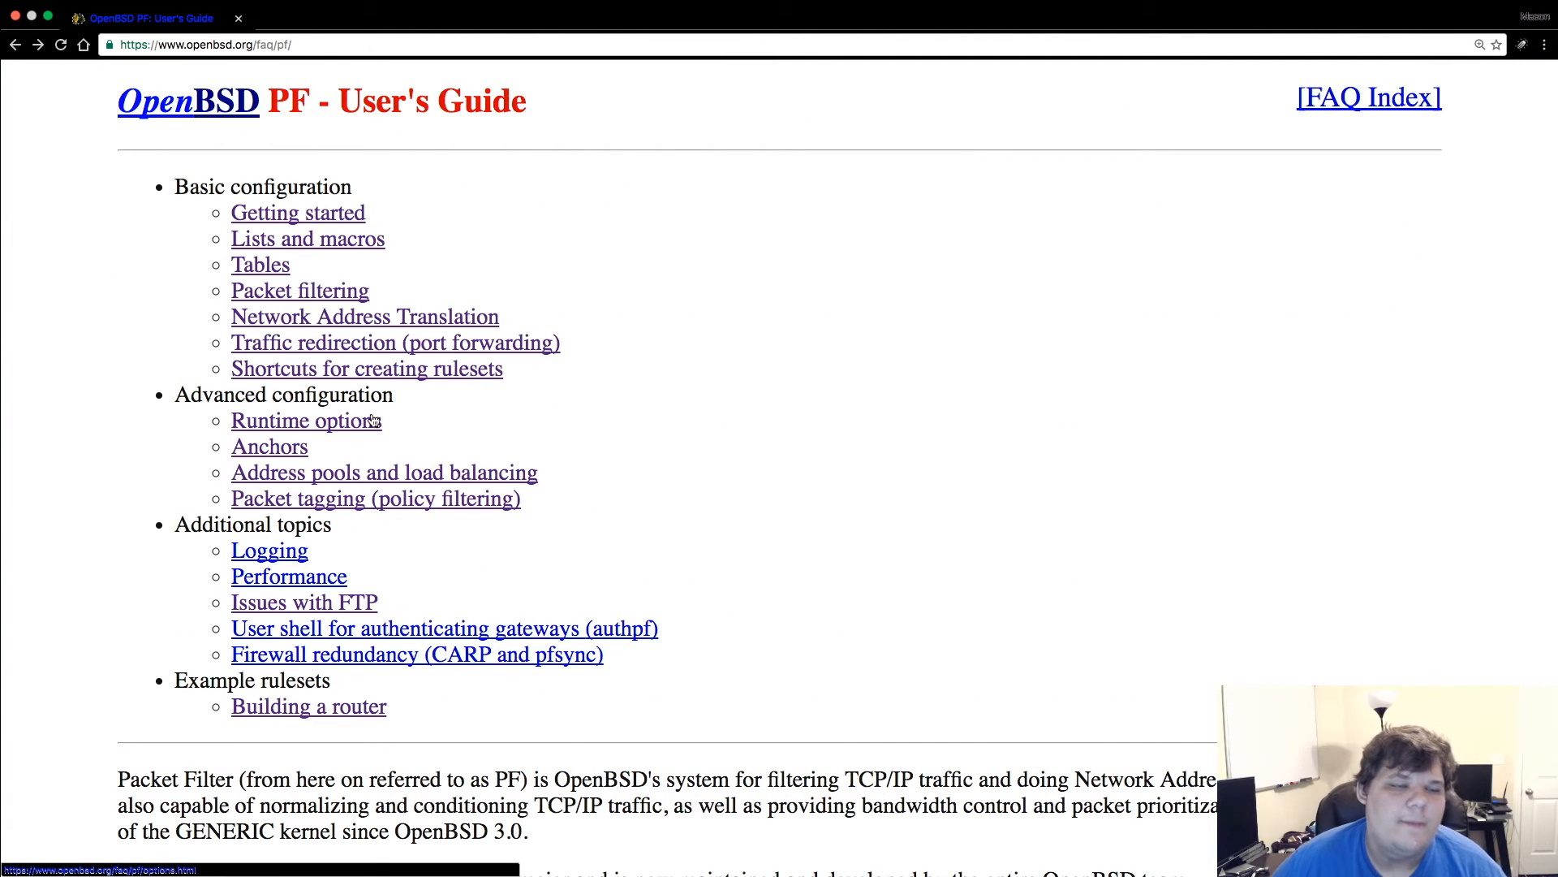
pyautogui.moveTo(464, 369)
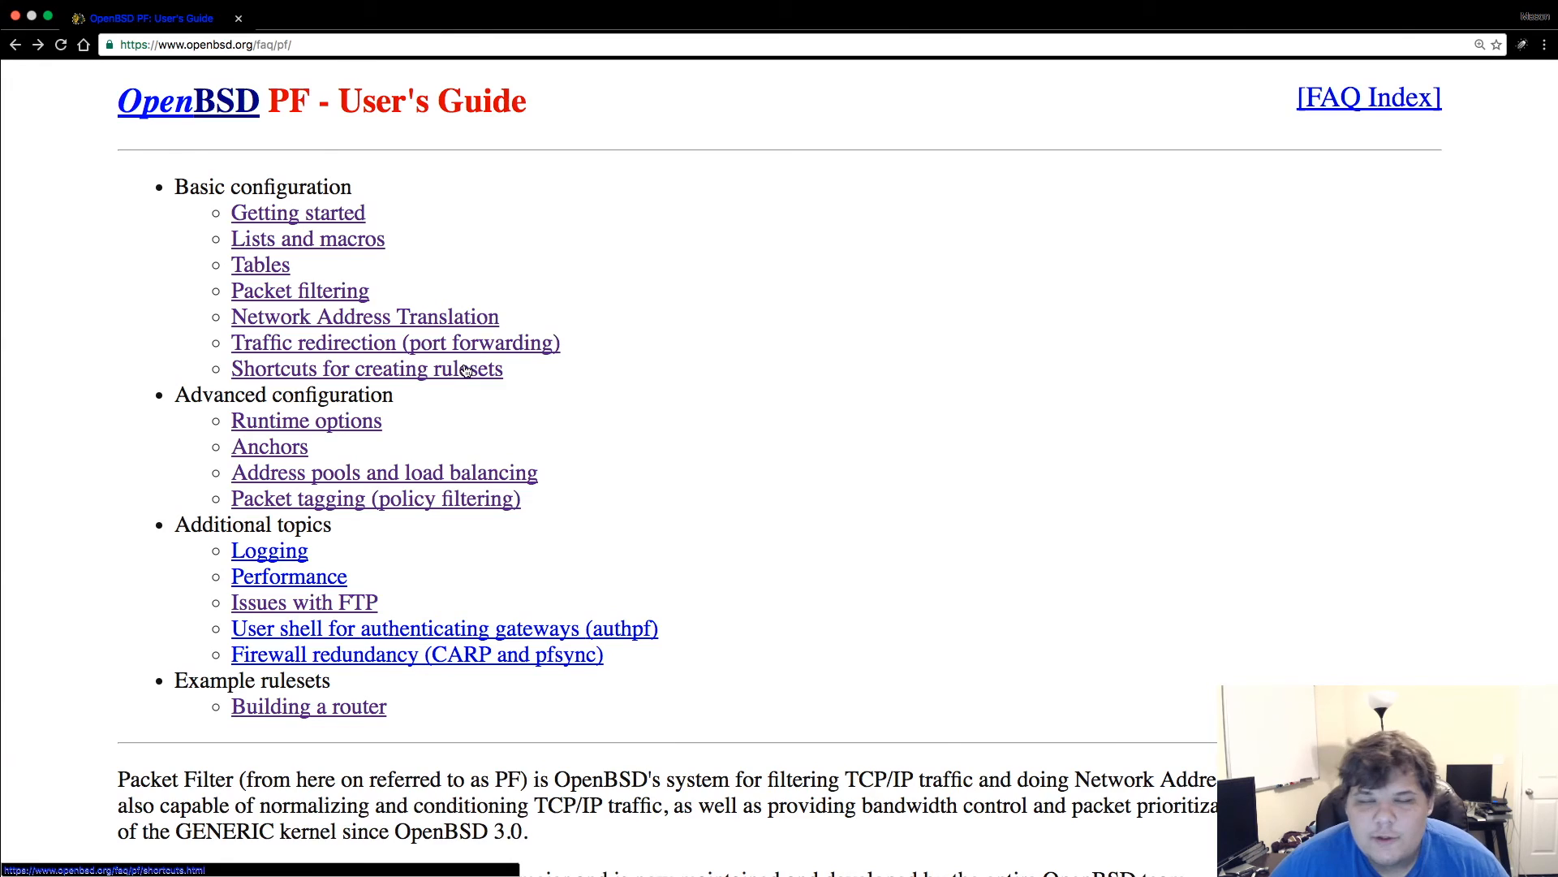
pyautogui.moveTo(345, 540)
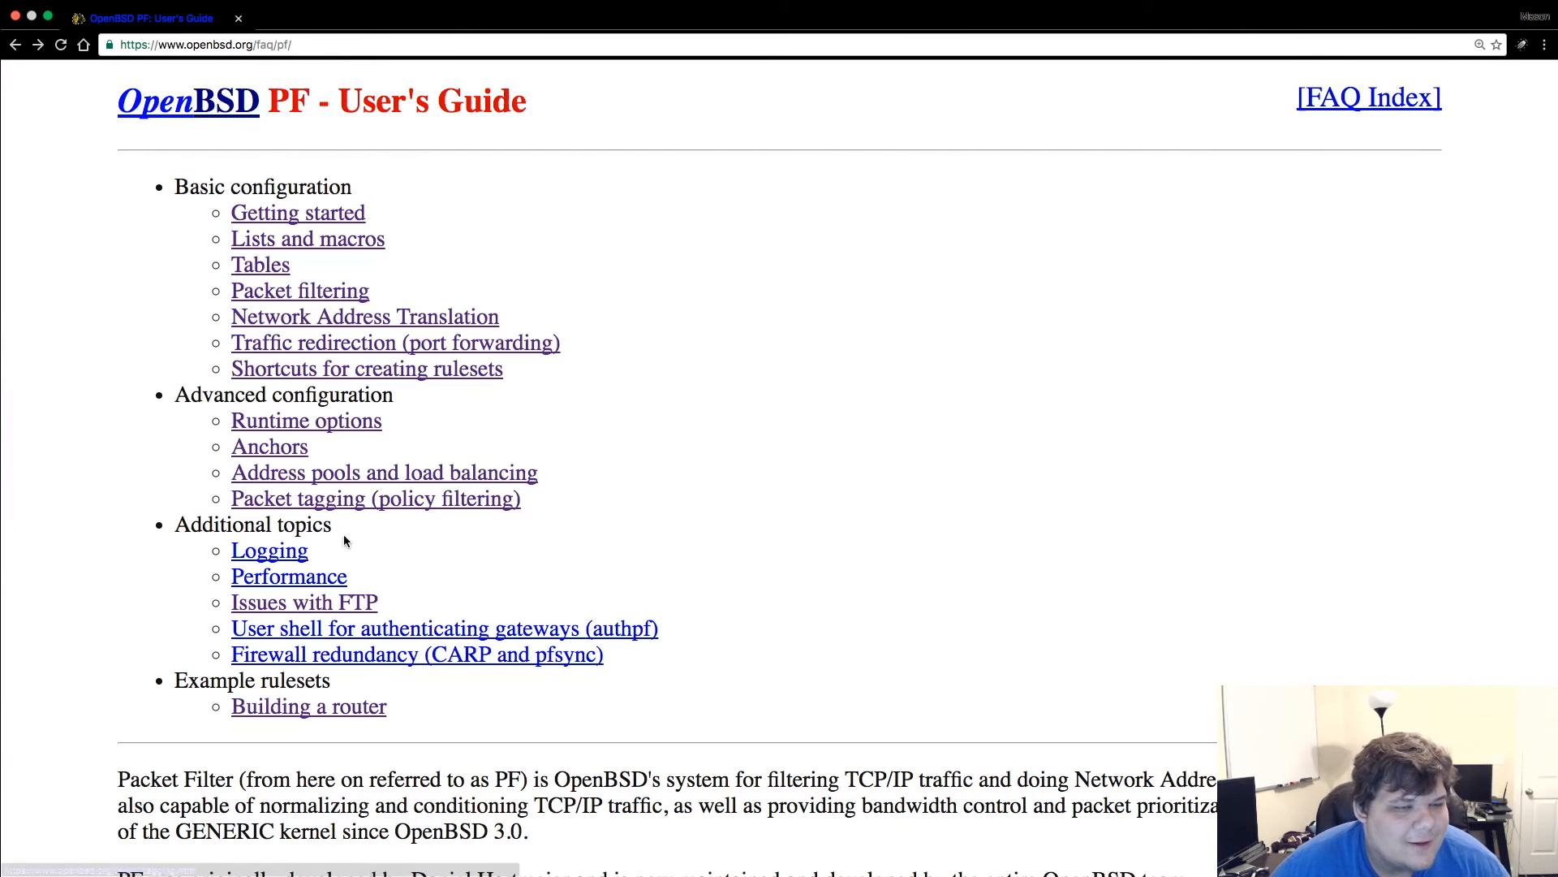
pyautogui.moveTo(269, 446)
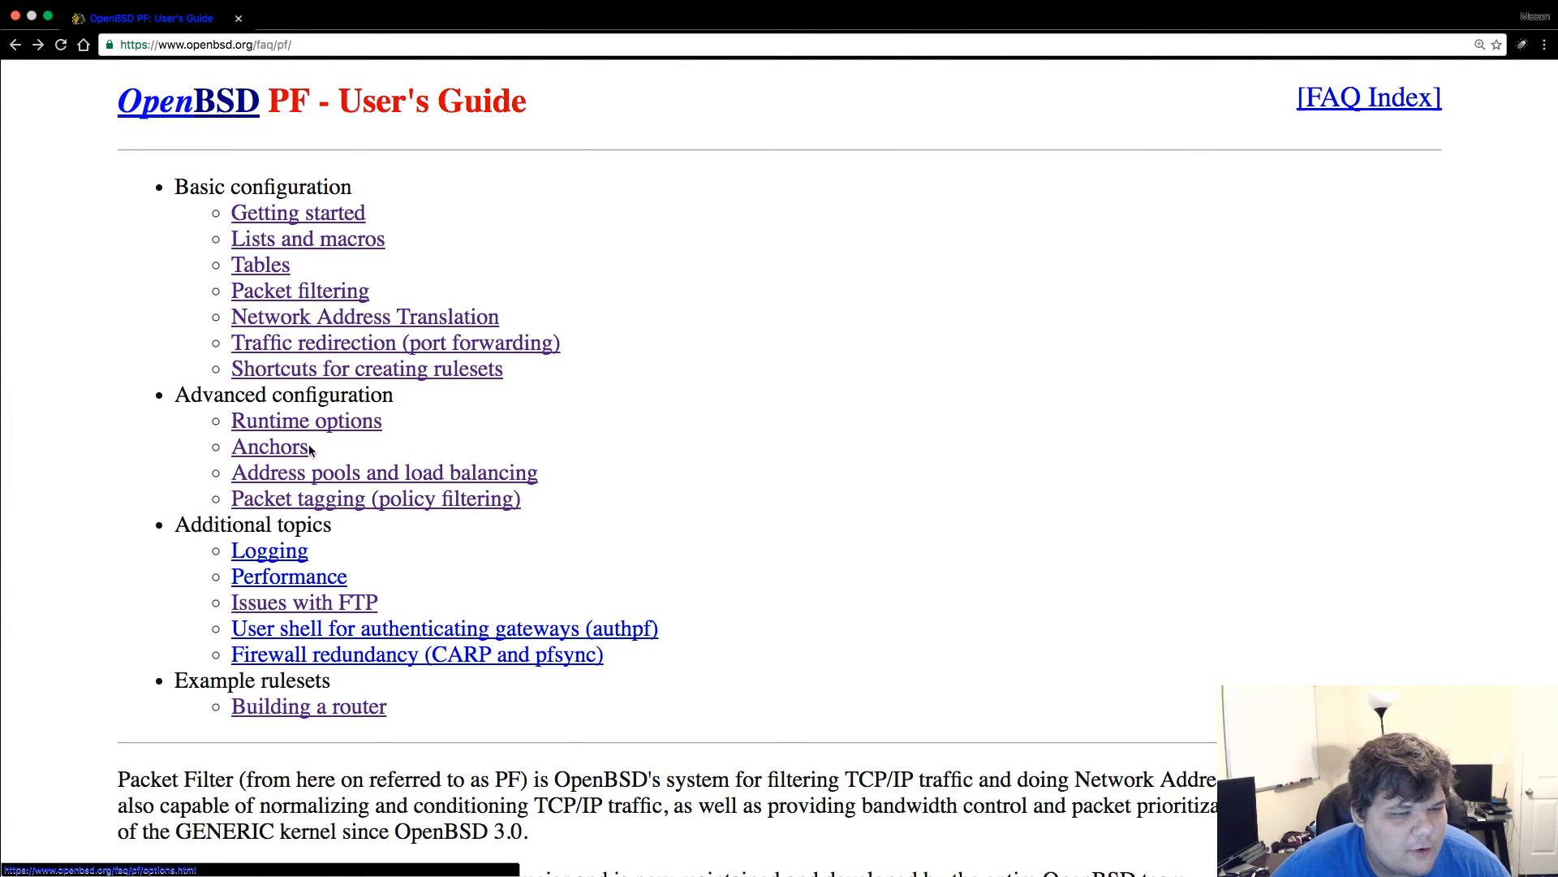
# - Open Packet tagging (policy filtering) and scroll from Assigning tags to Packets to Checking for applied tags
pyautogui.click(375, 498)
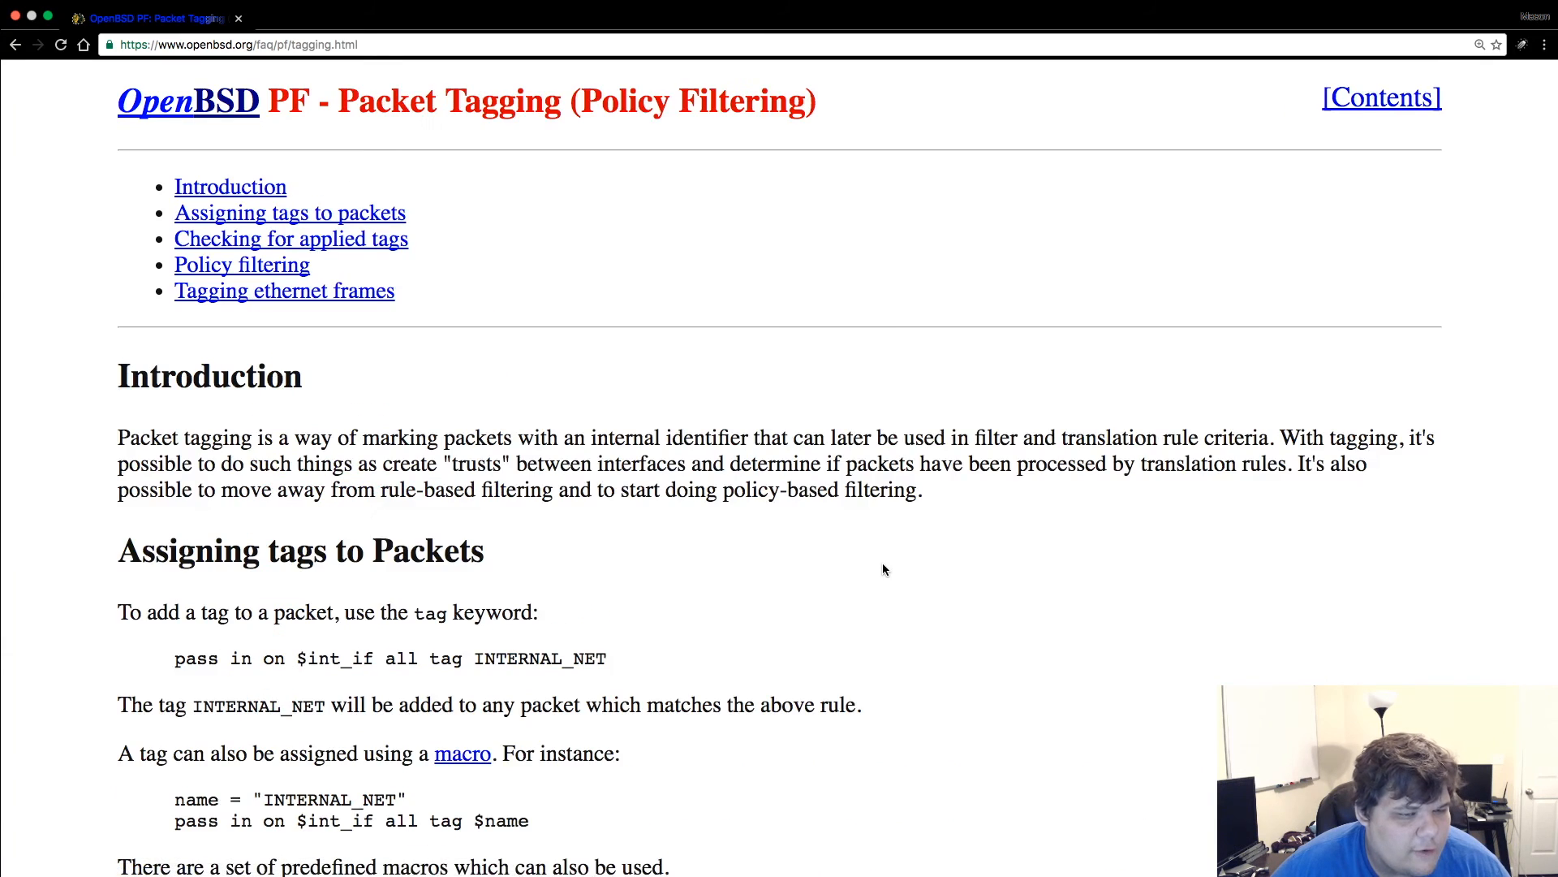
pyautogui.scroll(-3)
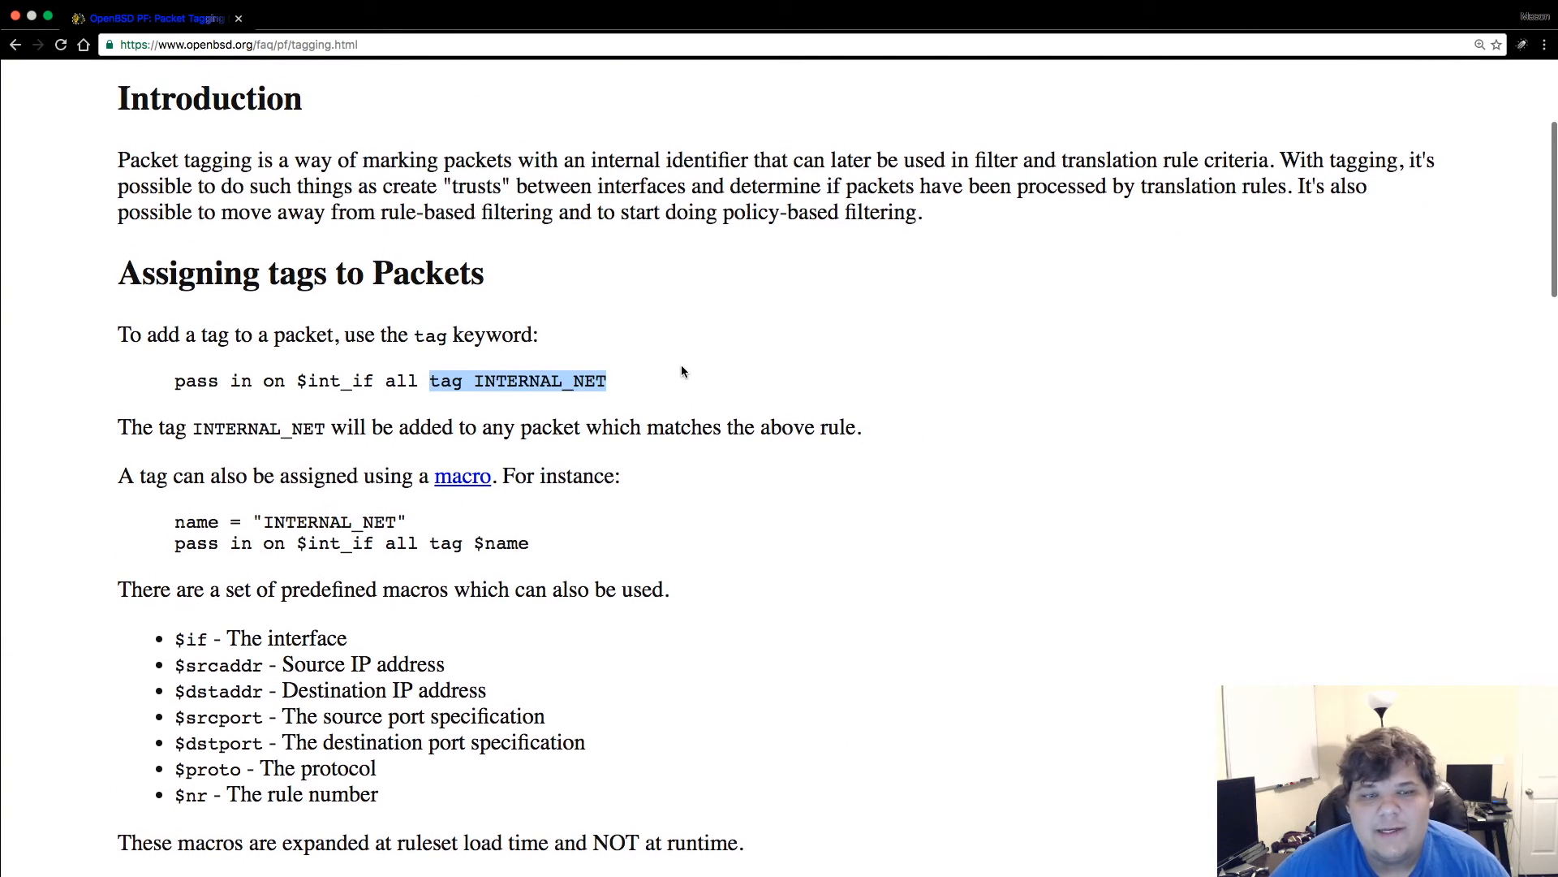
pyautogui.moveTo(672, 367)
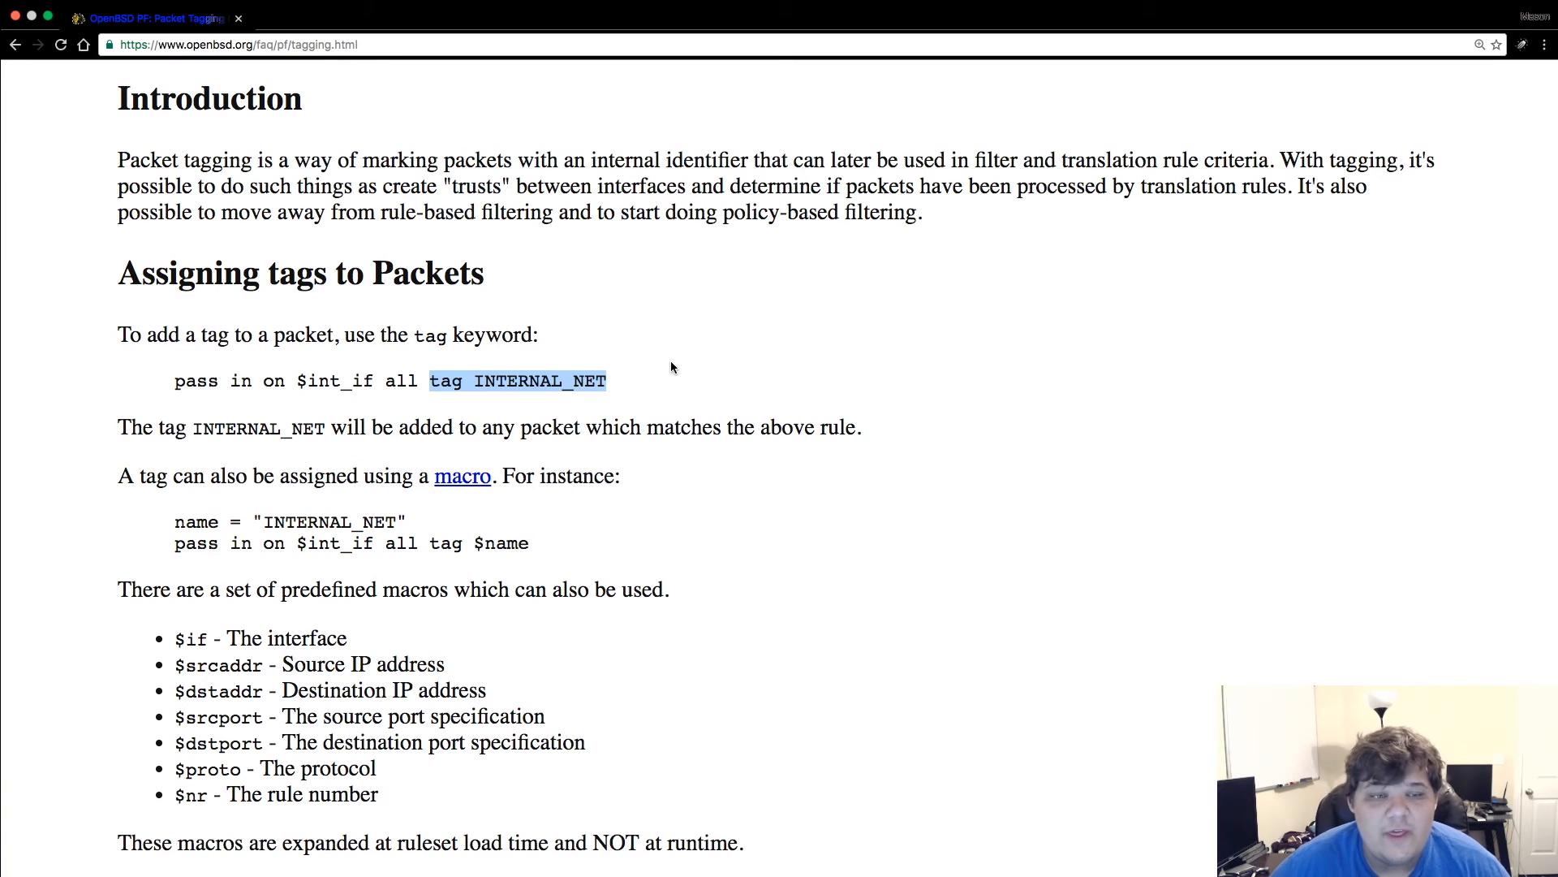
pyautogui.moveTo(825, 324)
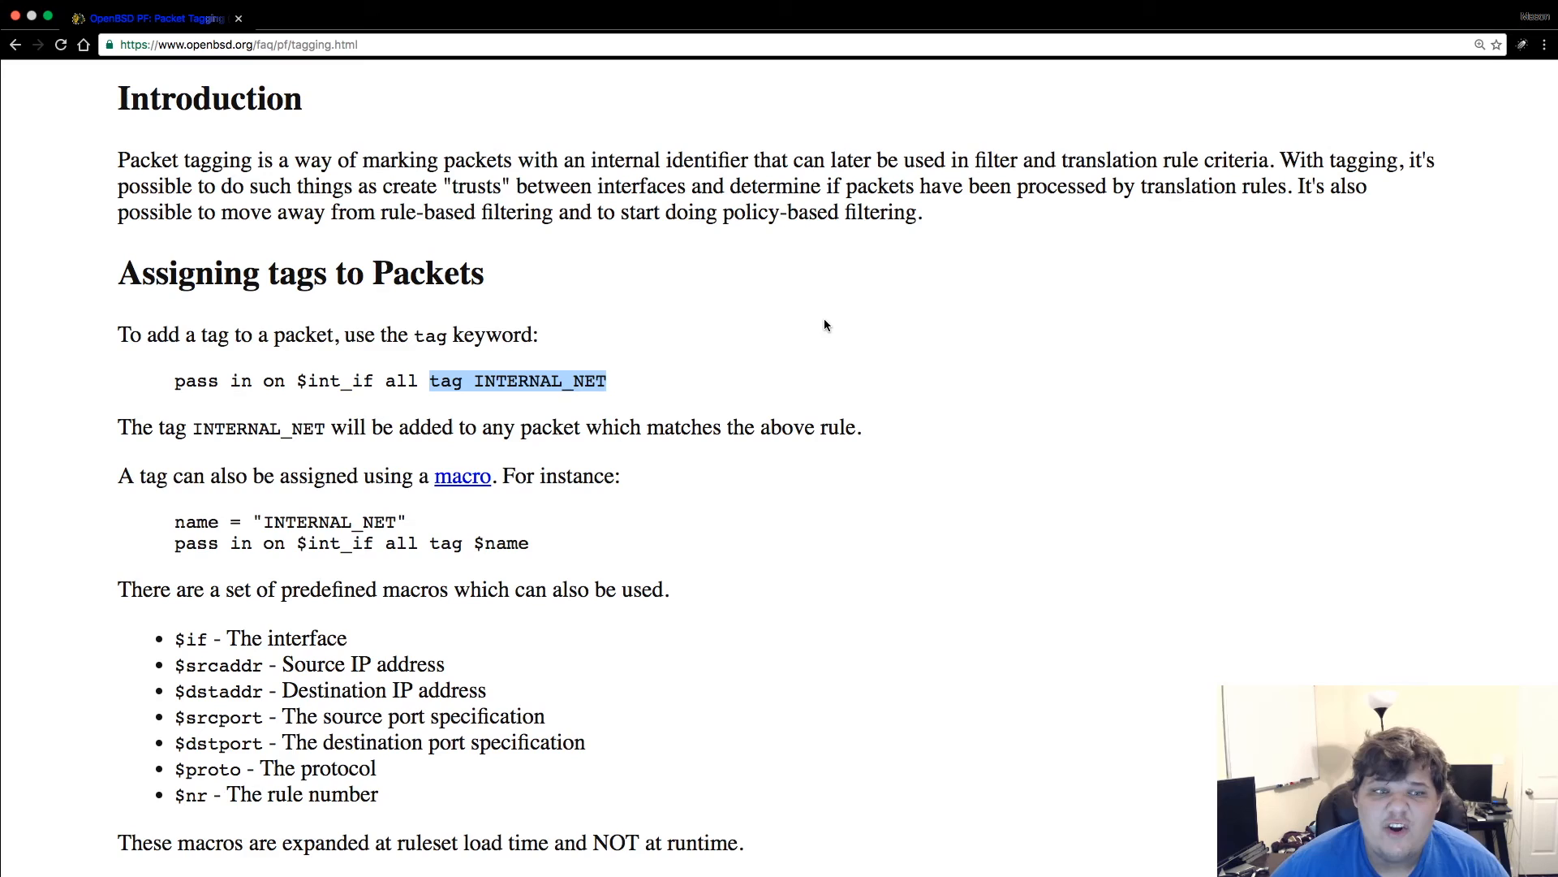
pyautogui.scroll(-3)
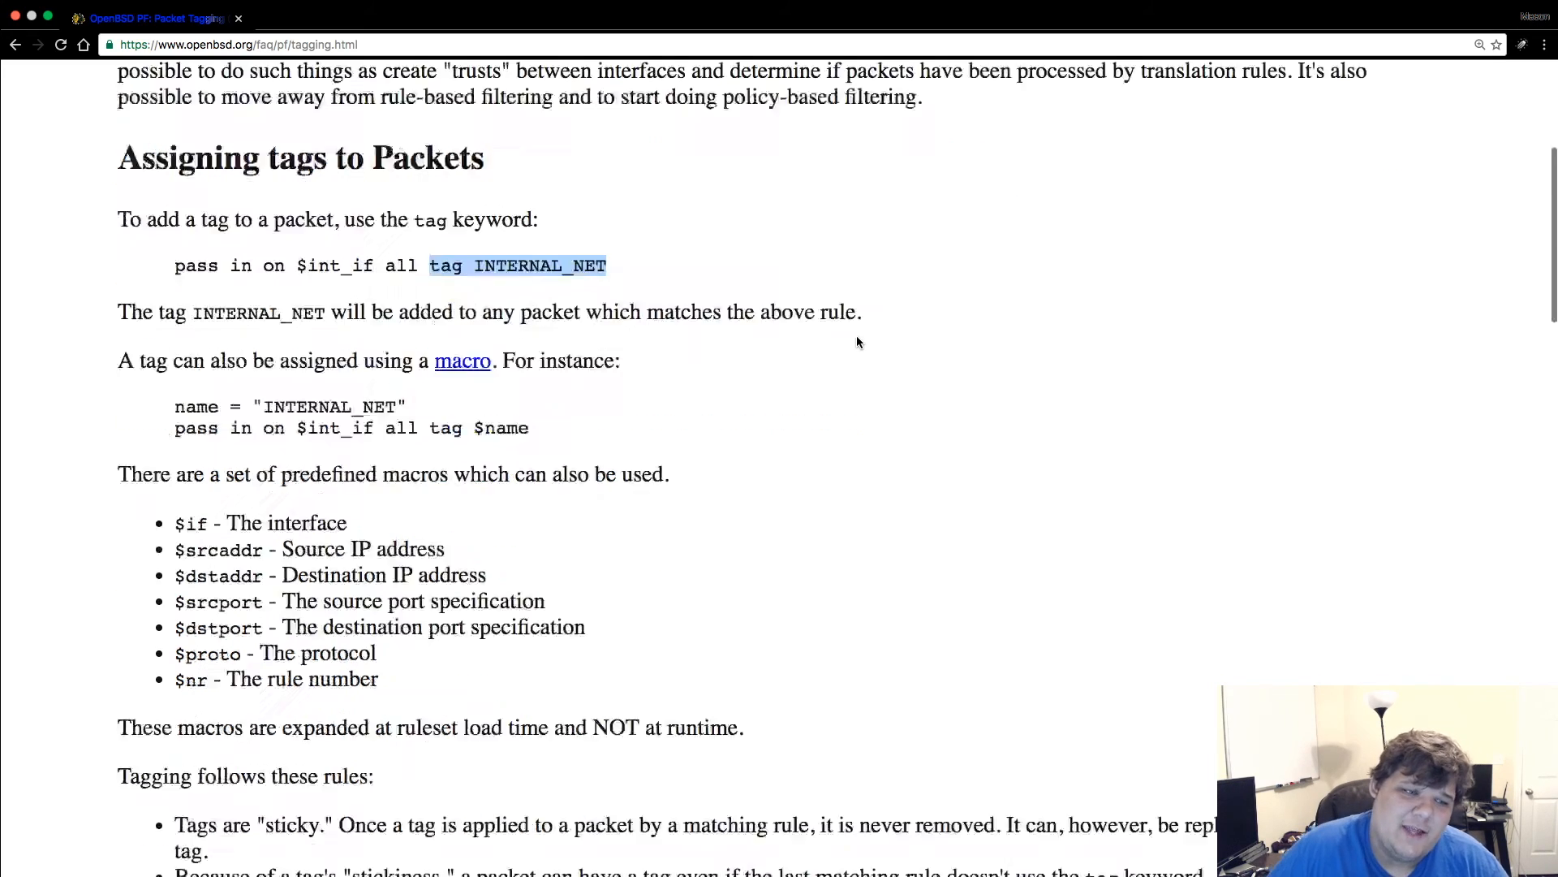
pyautogui.scroll(-3)
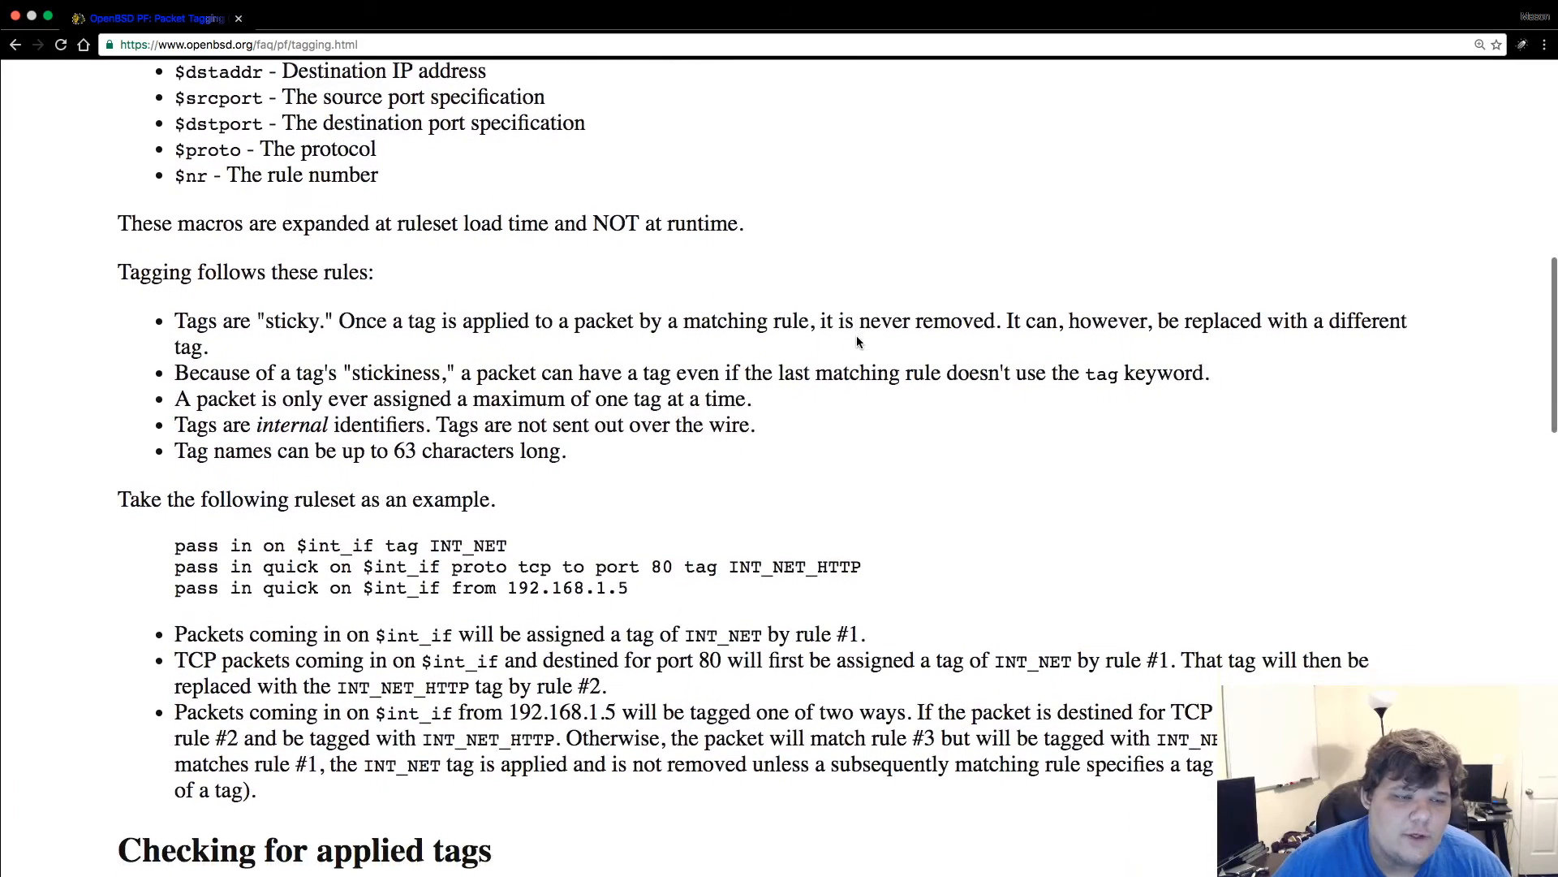
pyautogui.scroll(-3)
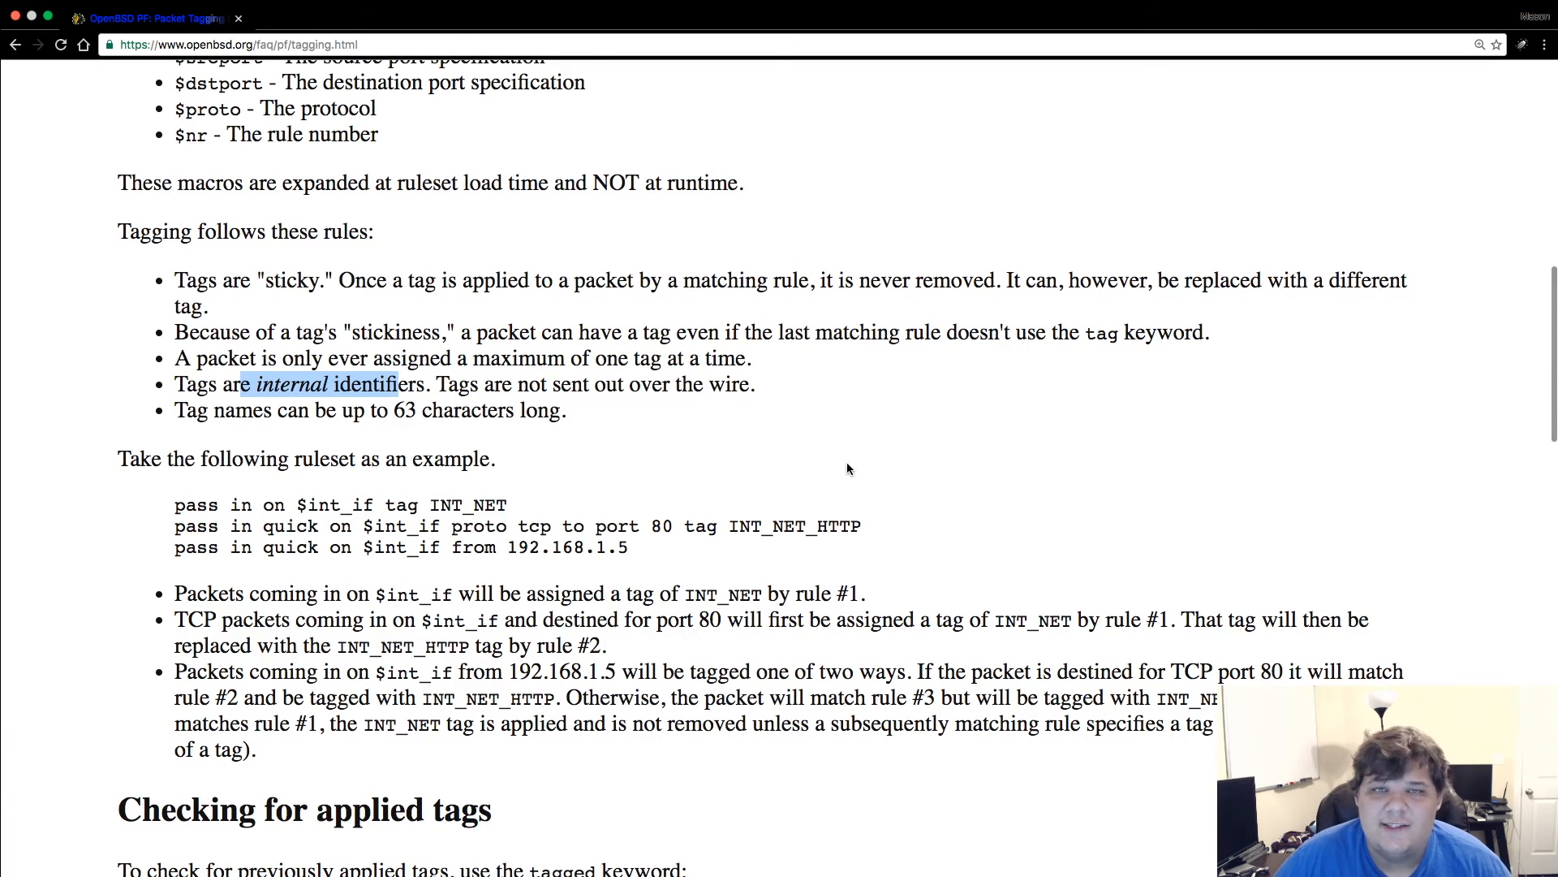
pyautogui.scroll(-3)
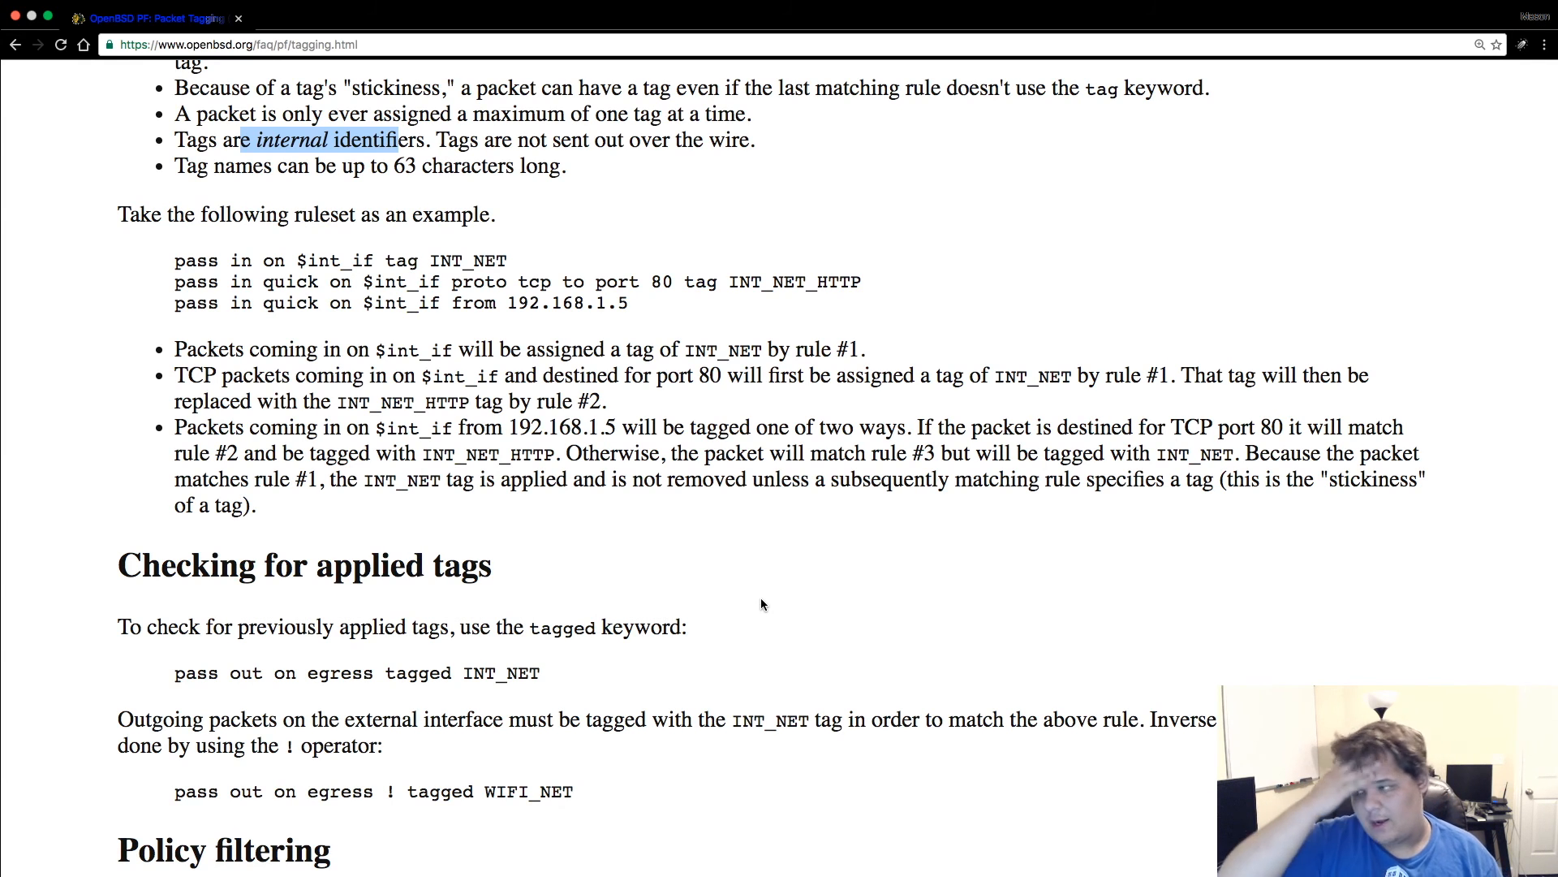
pyautogui.moveTo(685, 558)
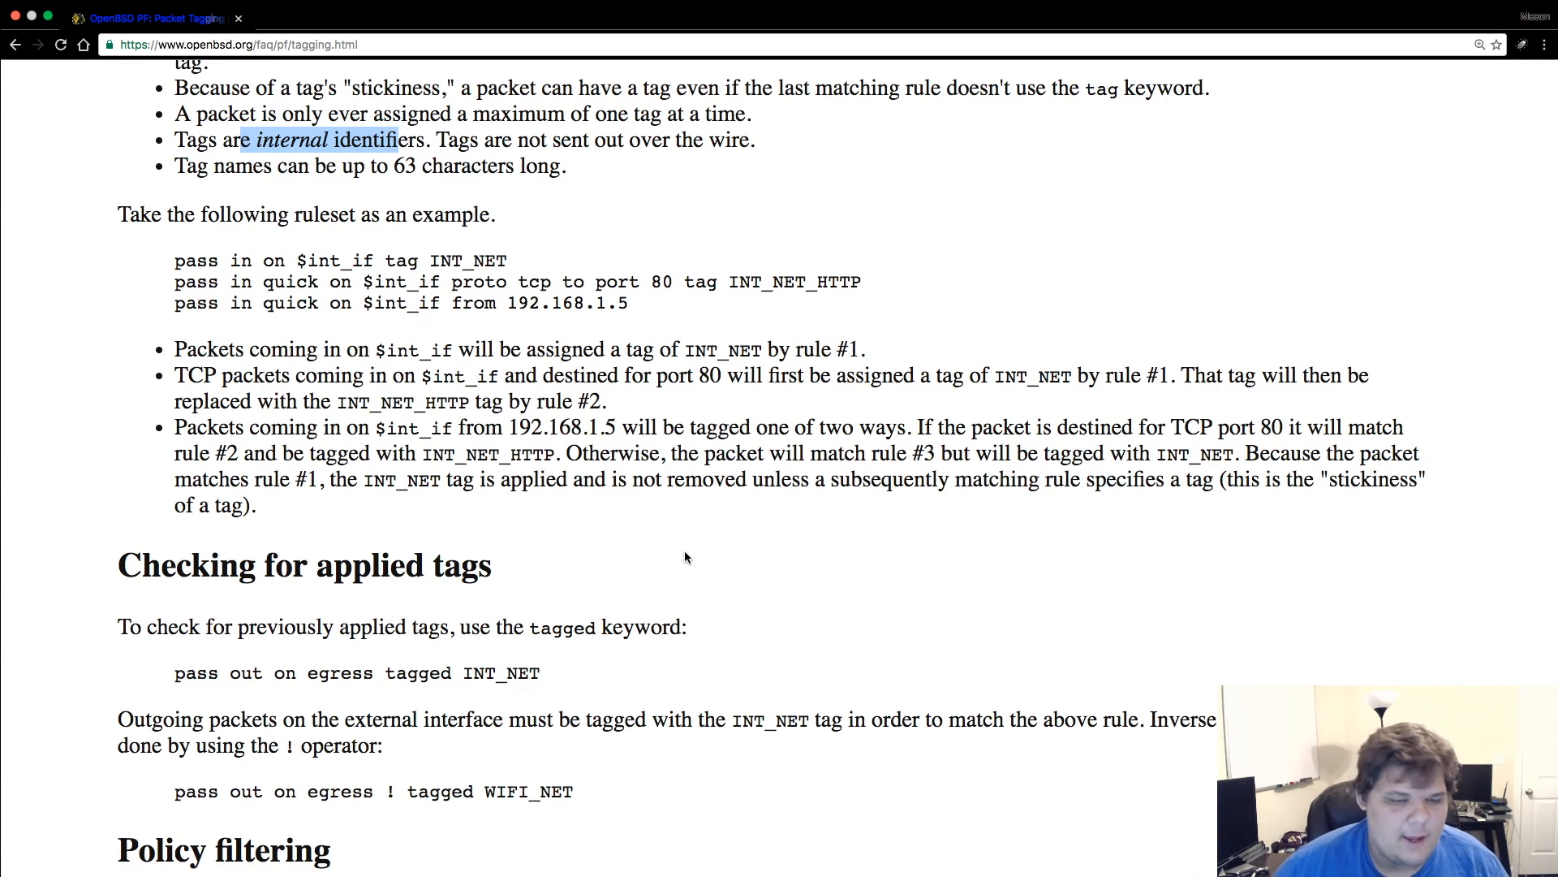
# - Scroll through Checking for applied tags and Policy filtering to the complete example ruleset
pyautogui.scroll(-3)
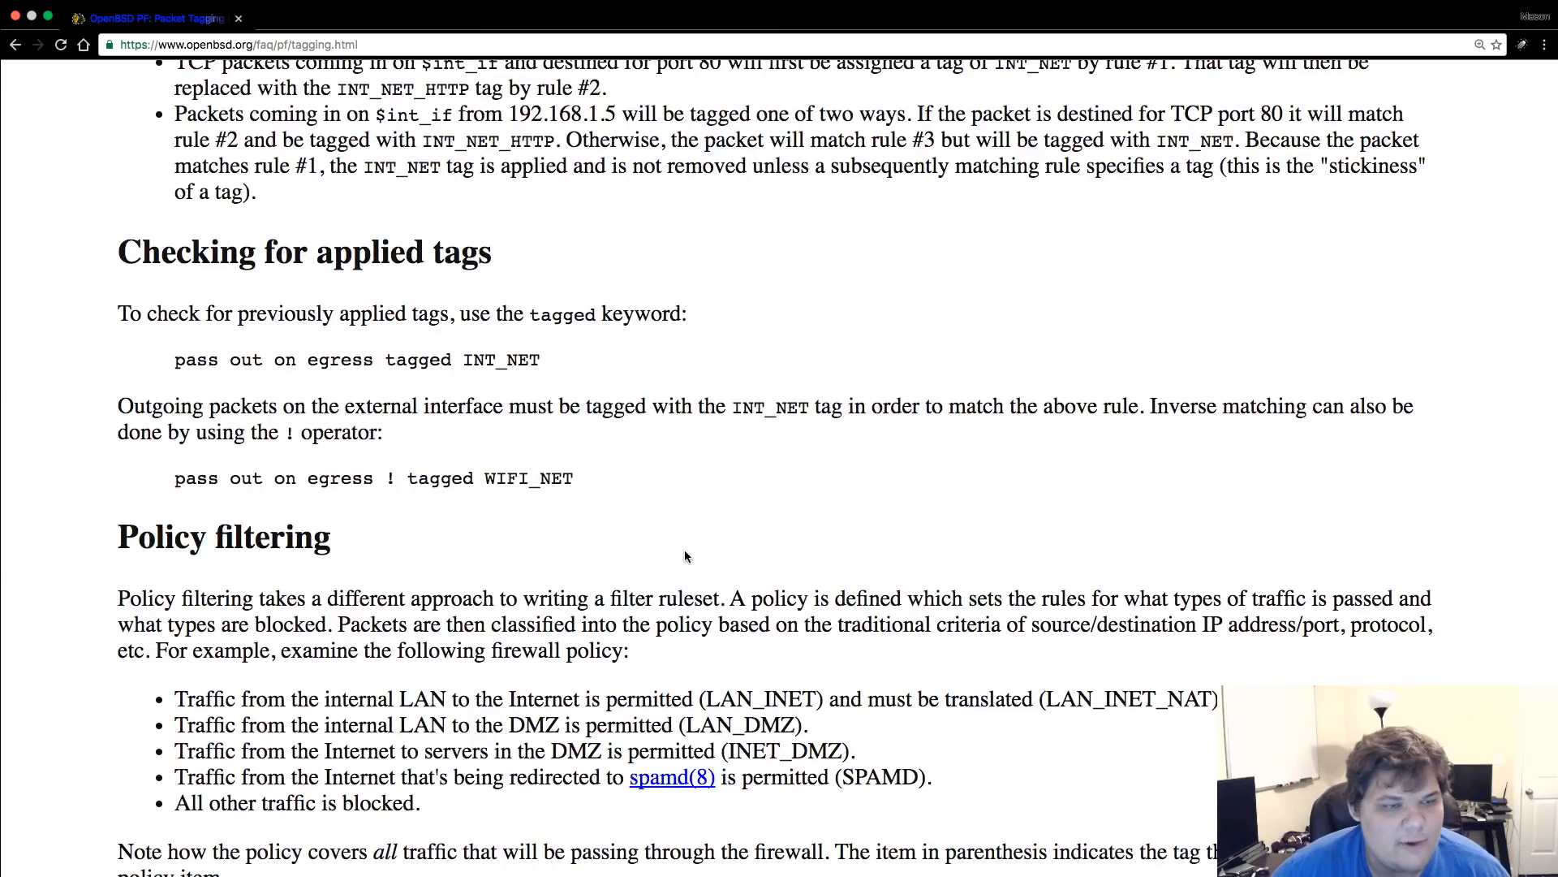
pyautogui.scroll(-3)
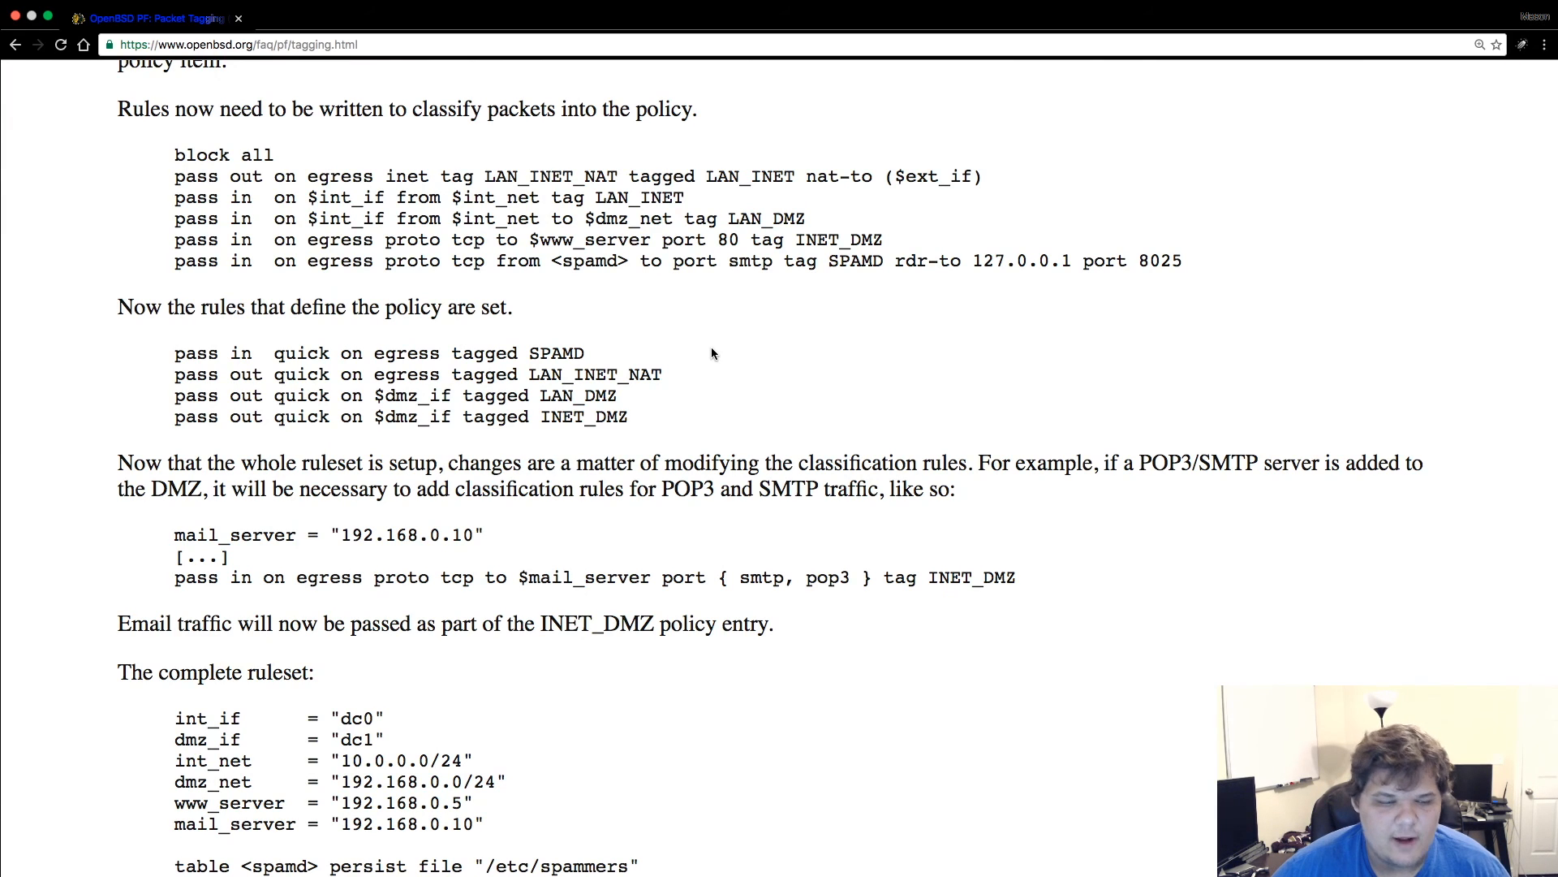
pyautogui.scroll(-3)
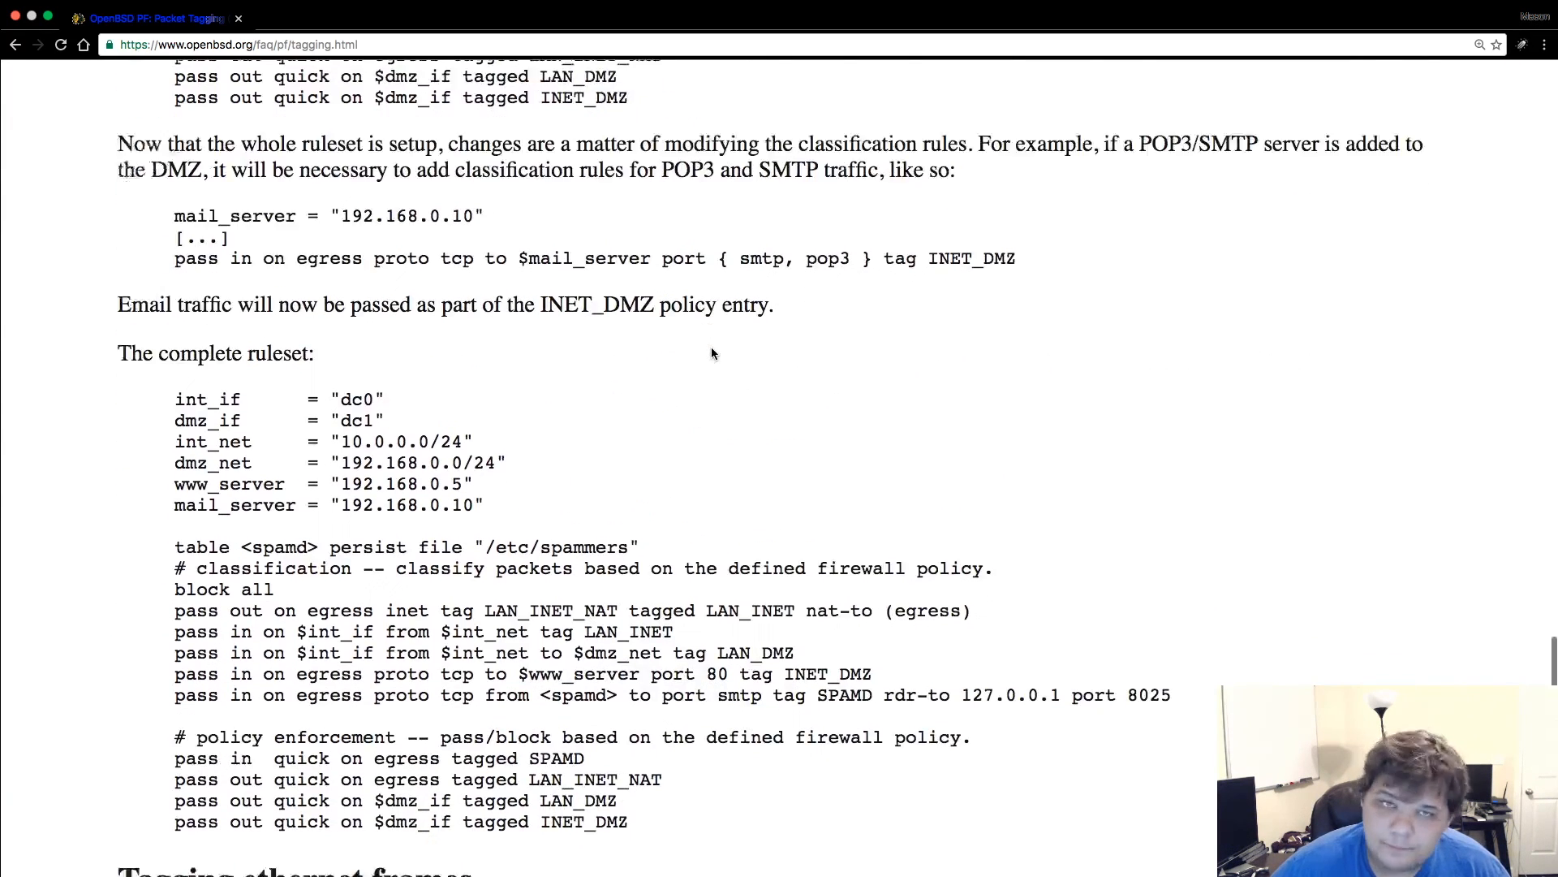